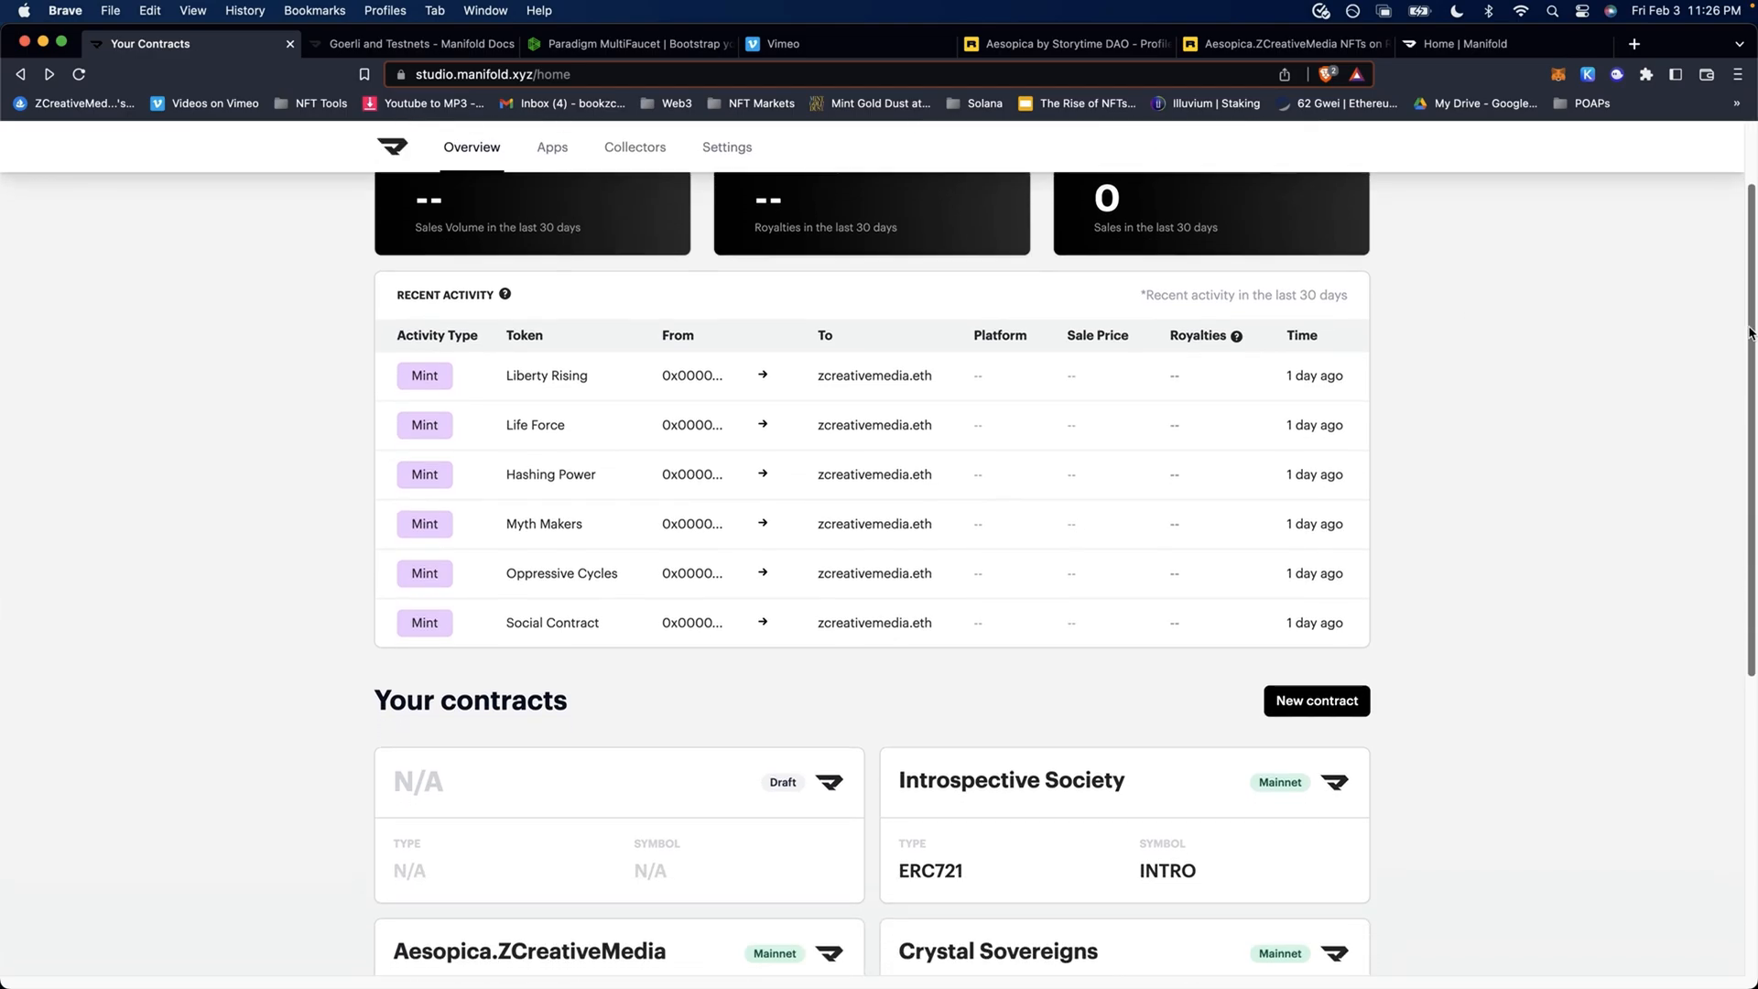
# - Start a new contract named Aesopica.ZCreativeMedia and keep ERC721 as its contract type
pyautogui.scroll(-3)
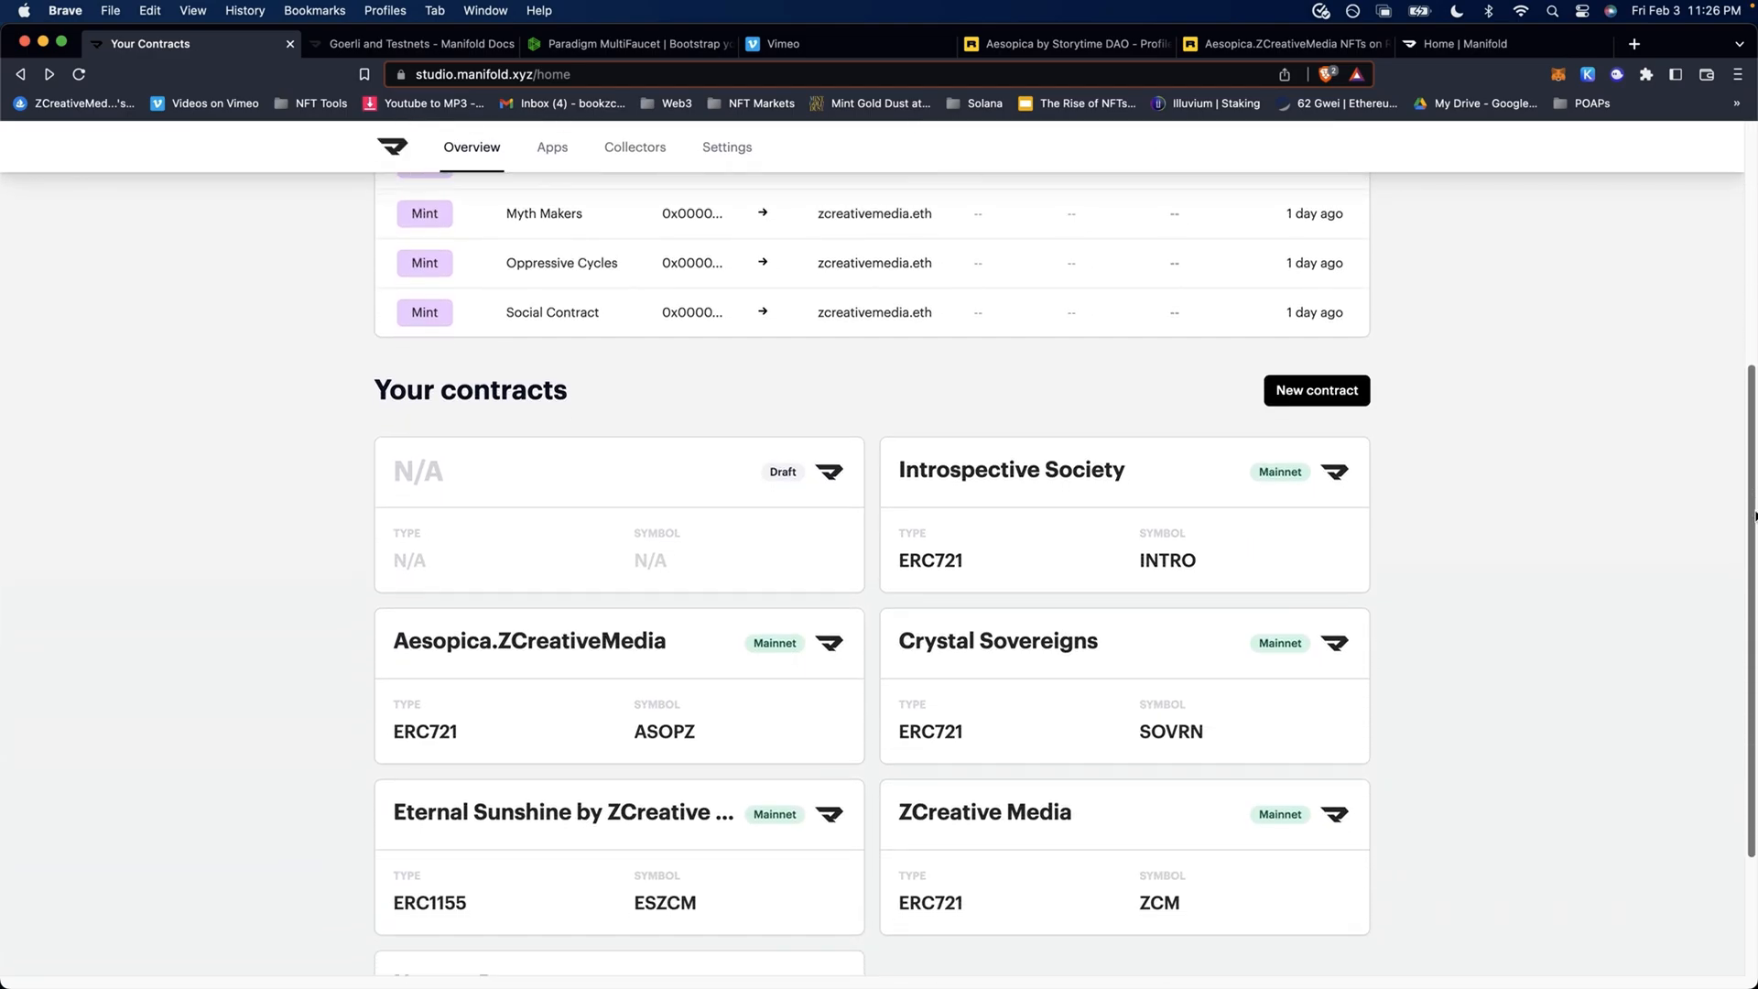
pyautogui.scroll(-3)
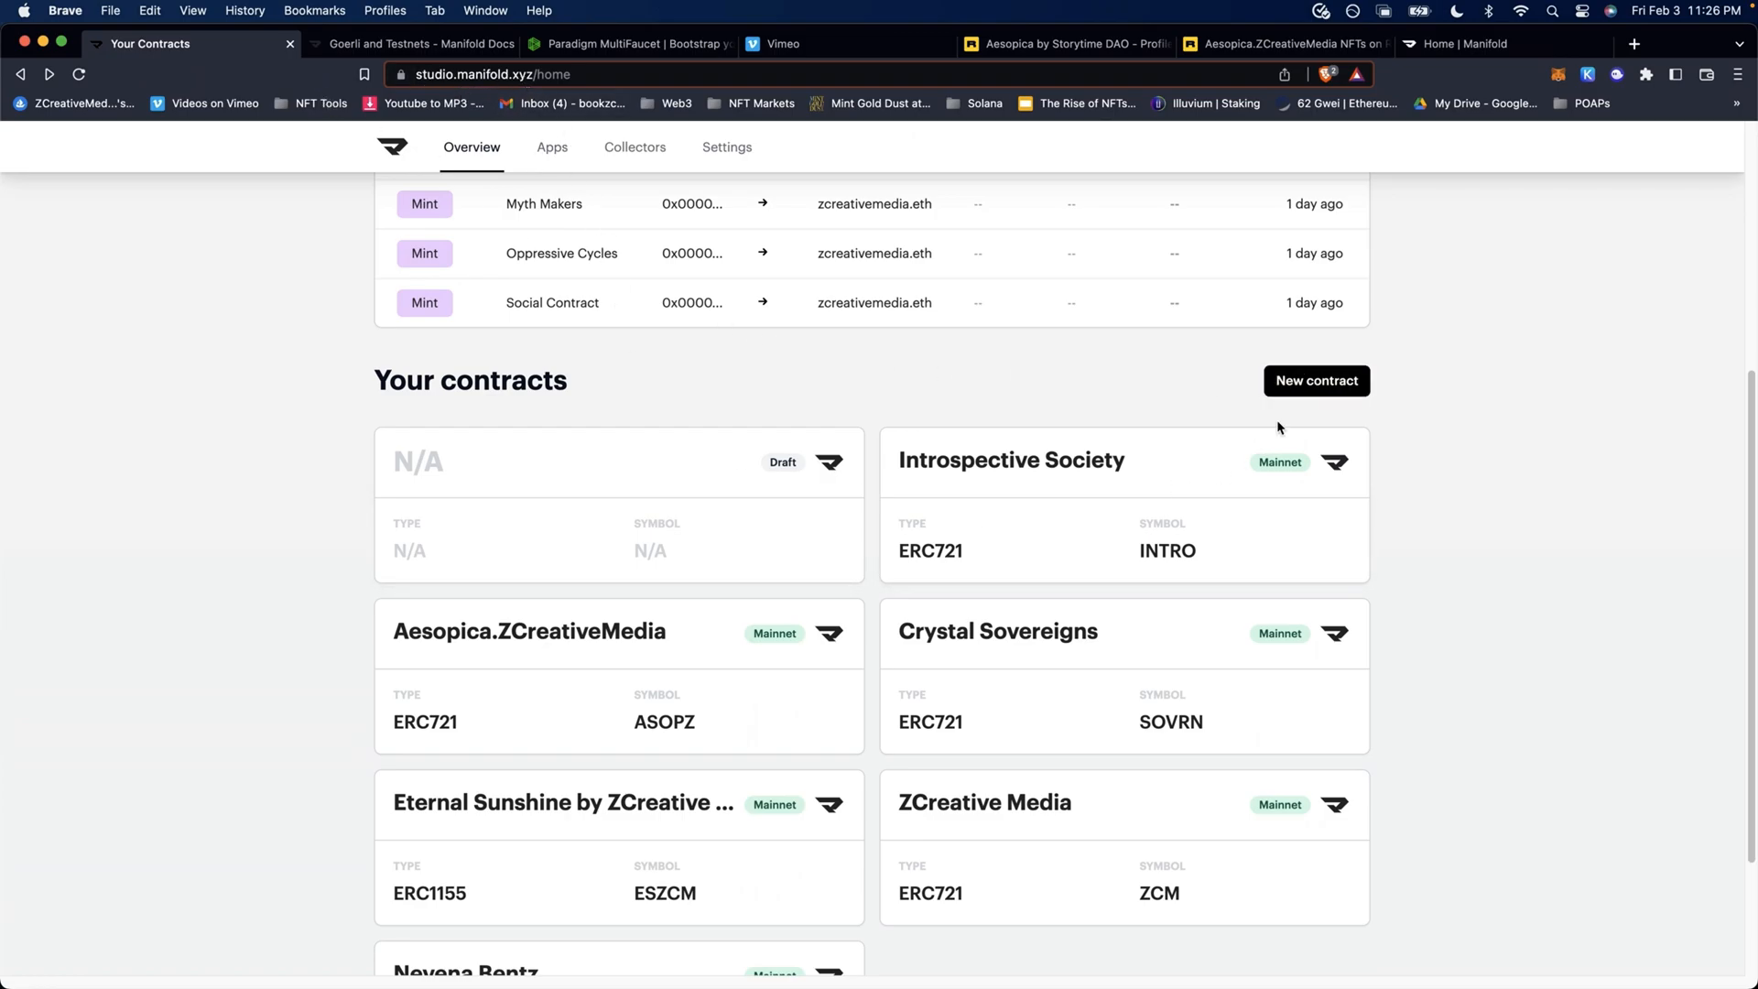
pyautogui.click(1315, 380)
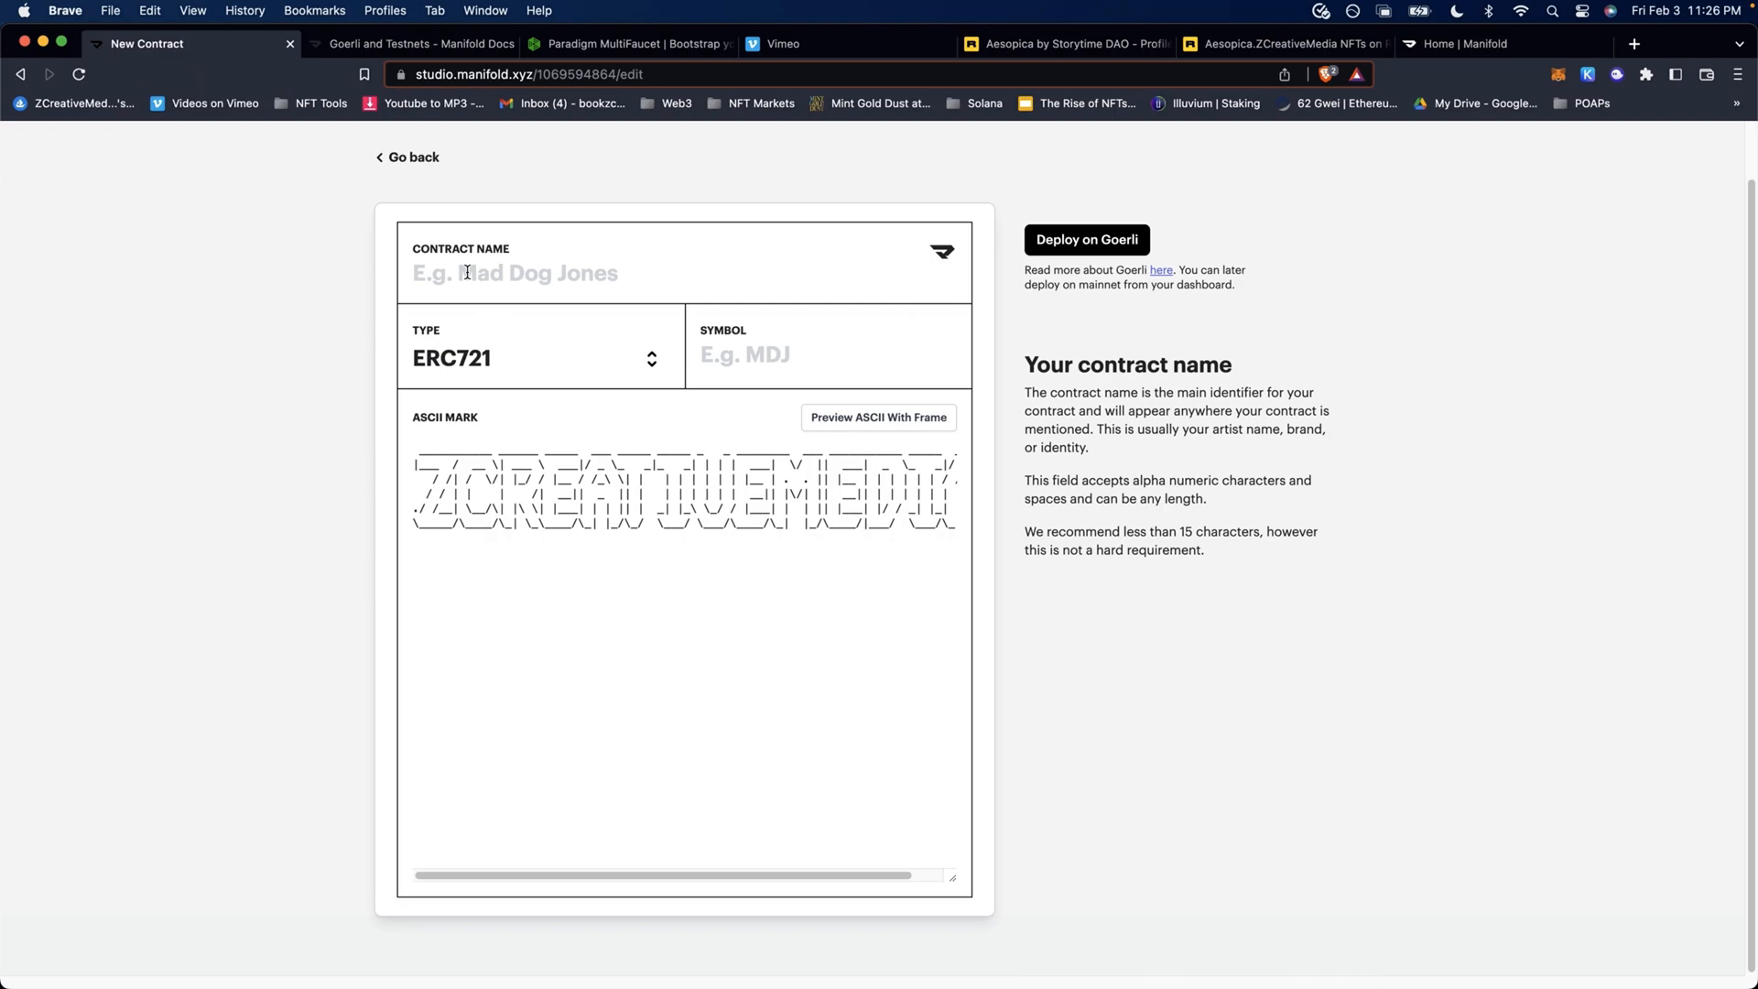
pyautogui.write('Aesopica.ZCreativeMedia')
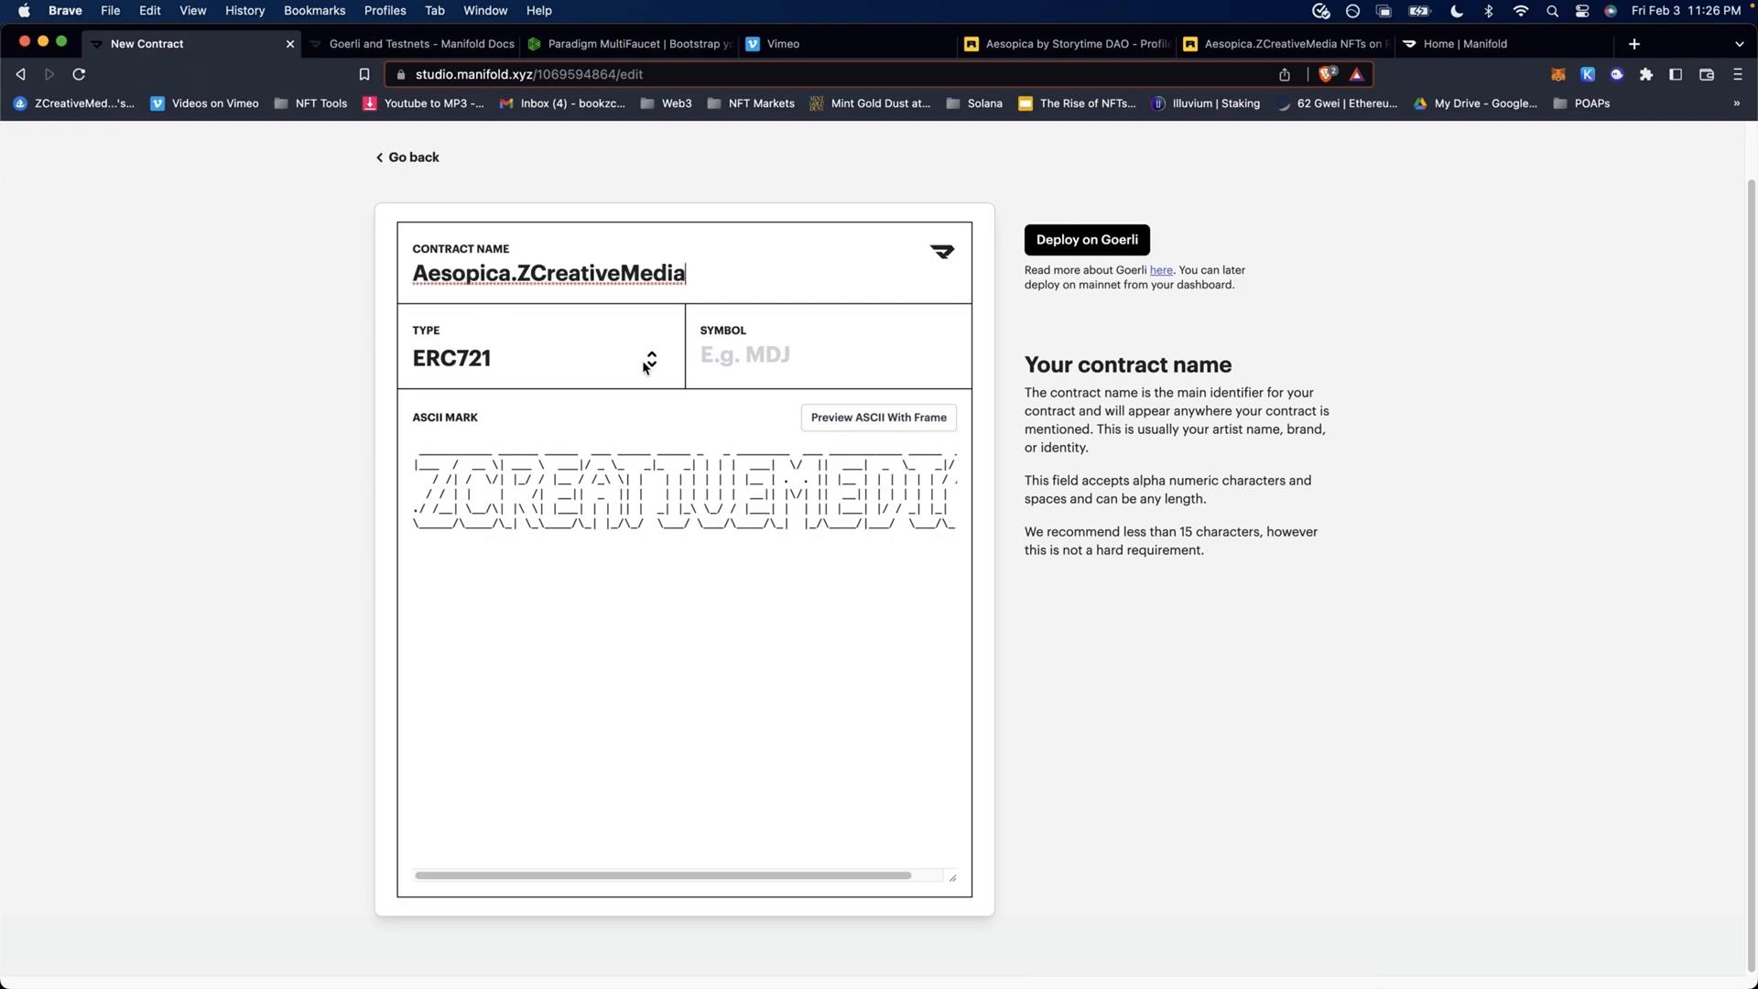
pyautogui.click(538, 358)
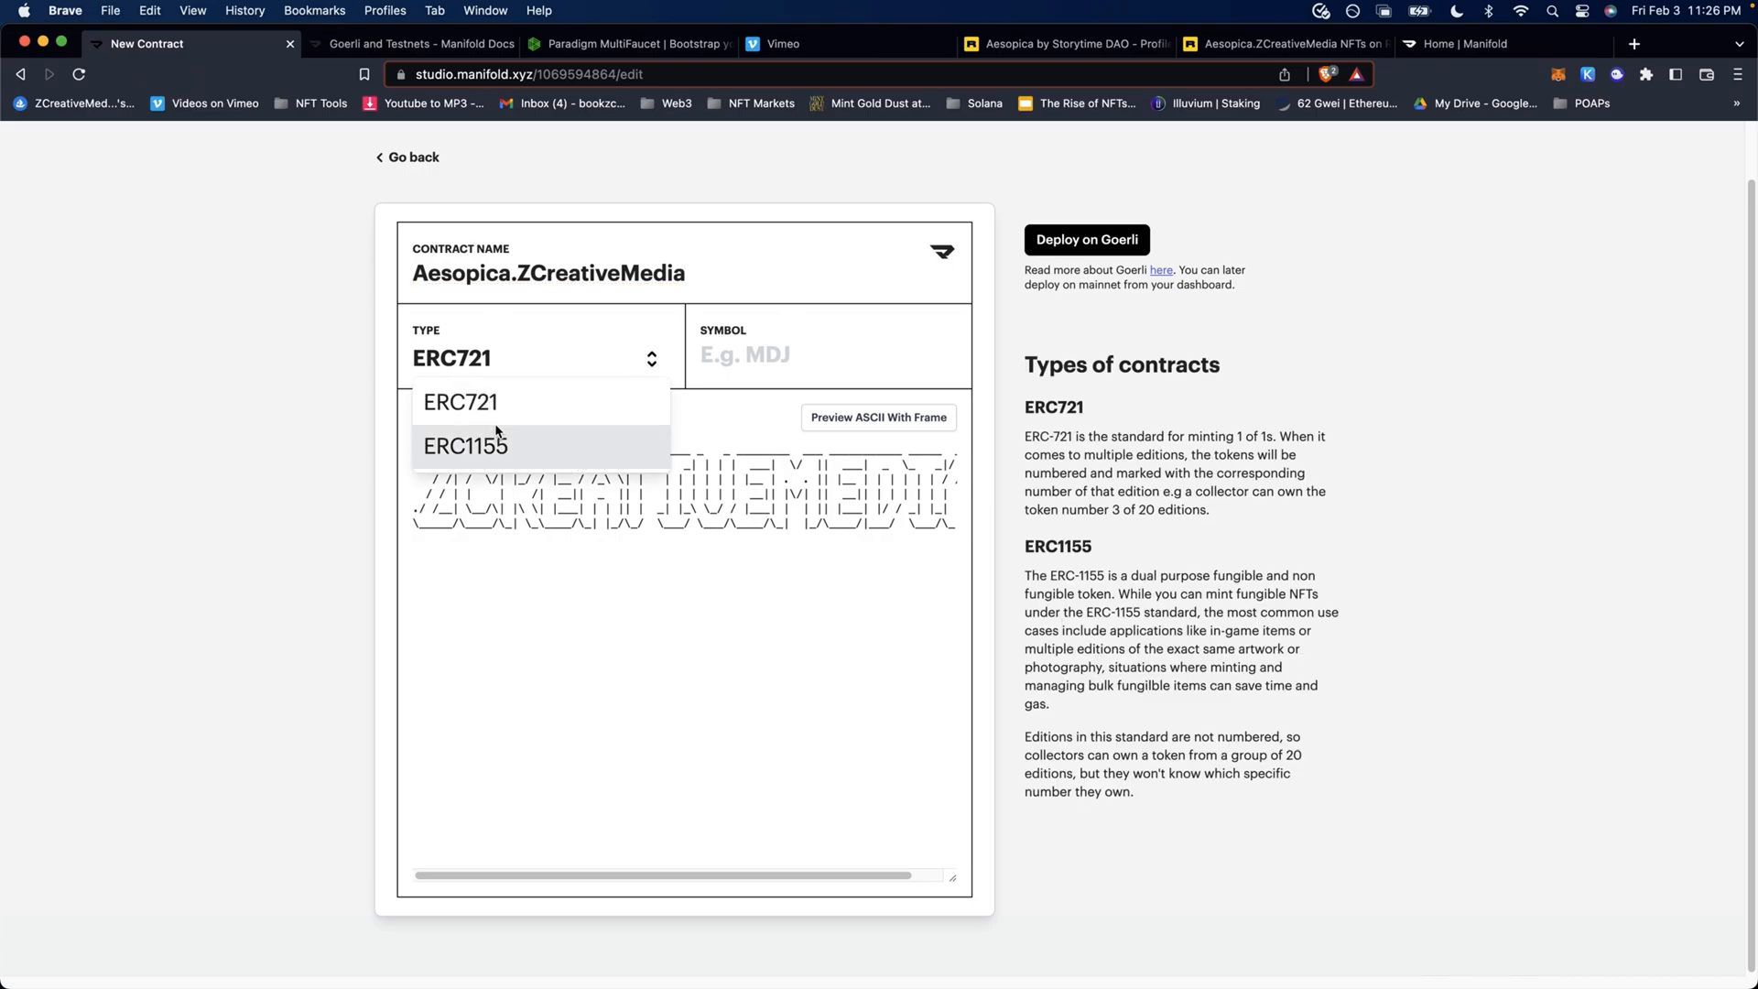
pyautogui.moveTo(496, 435)
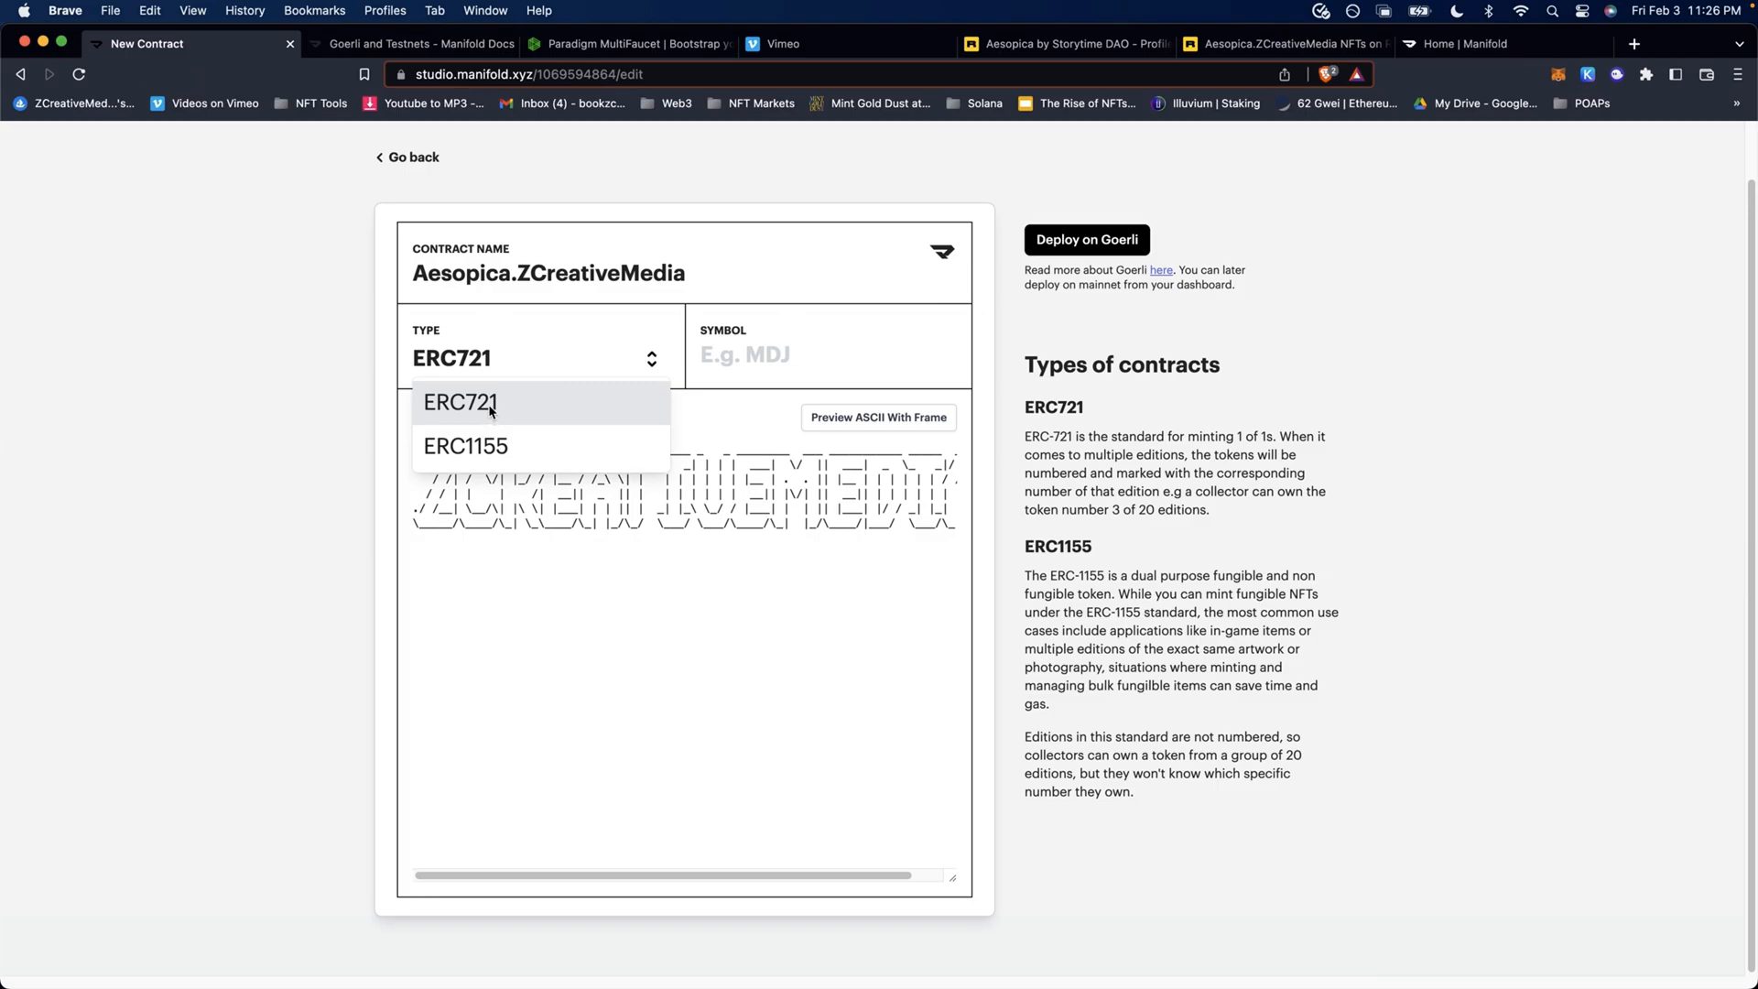
pyautogui.click(459, 403)
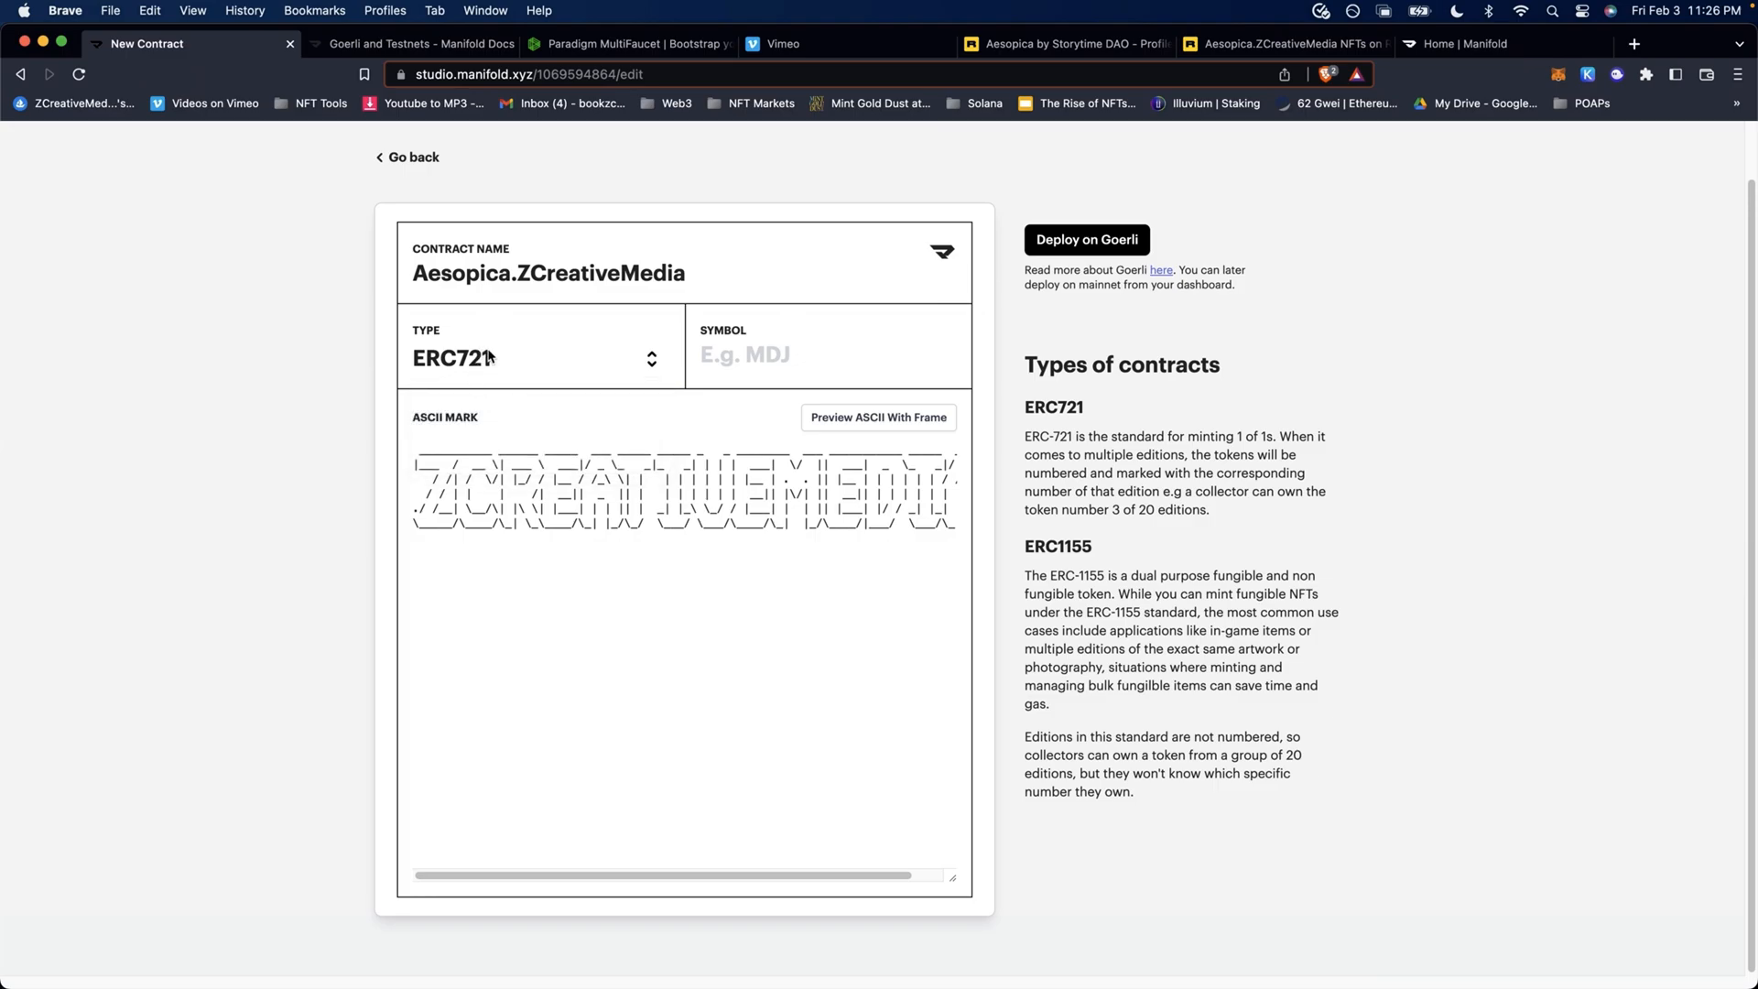
pyautogui.click(539, 358)
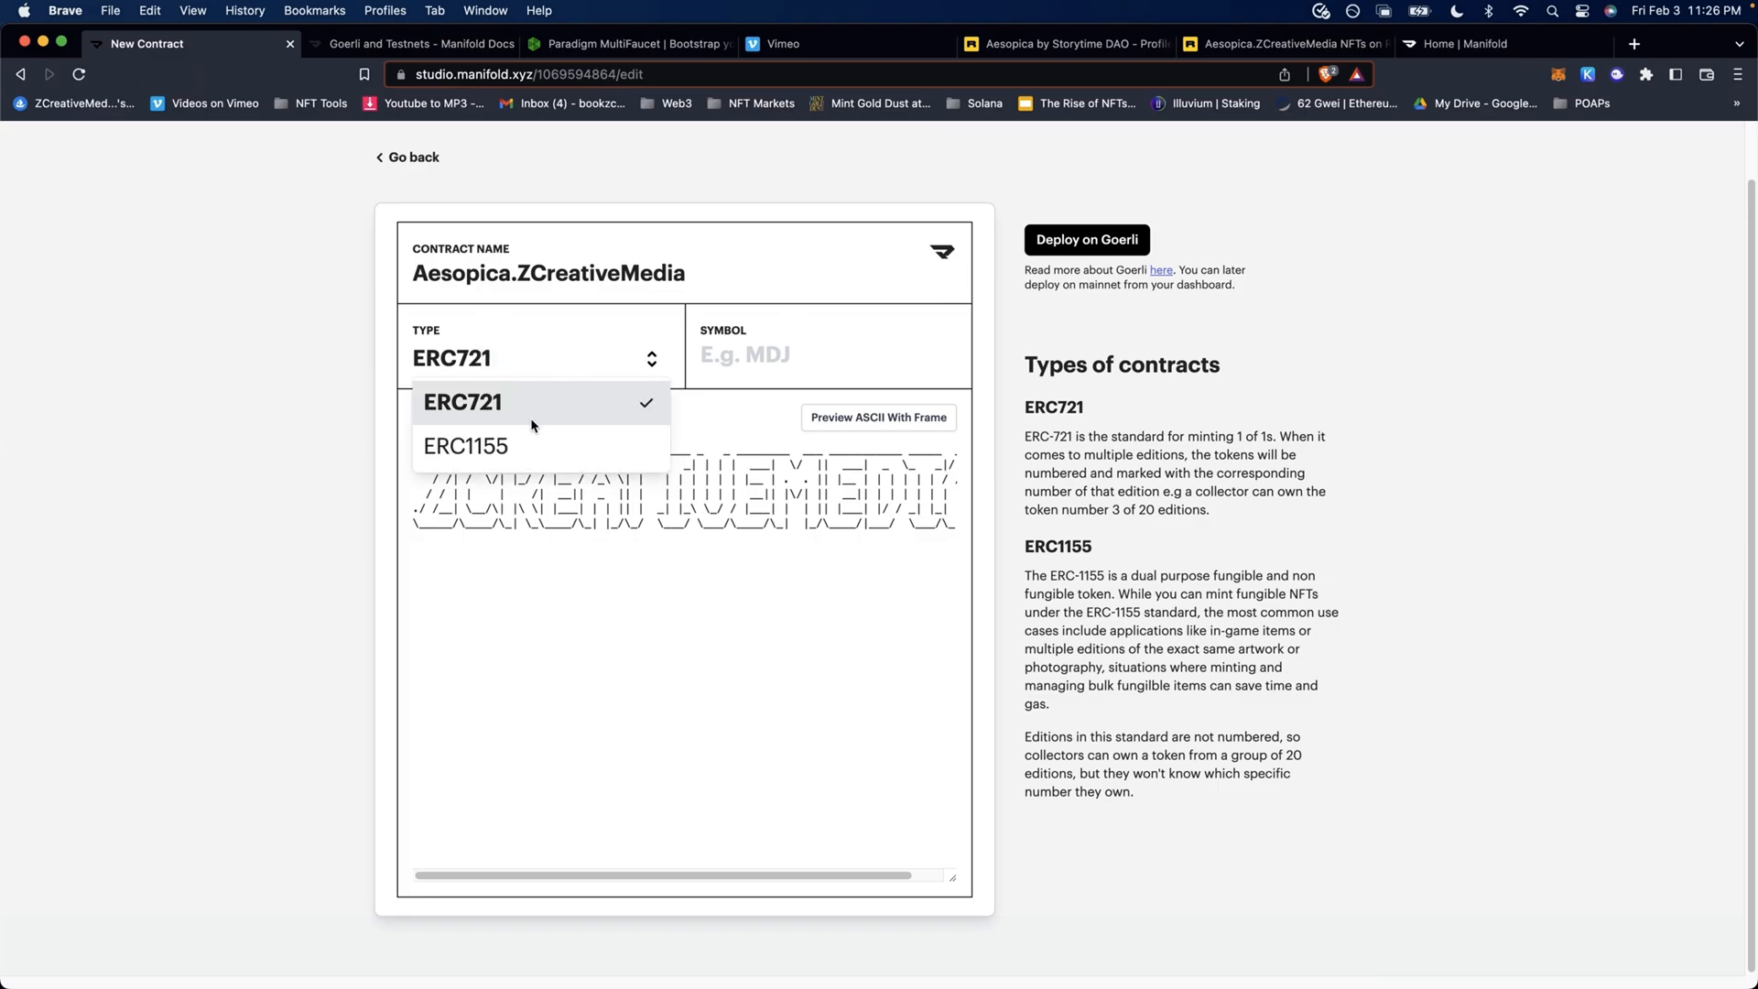
pyautogui.moveTo(465, 445)
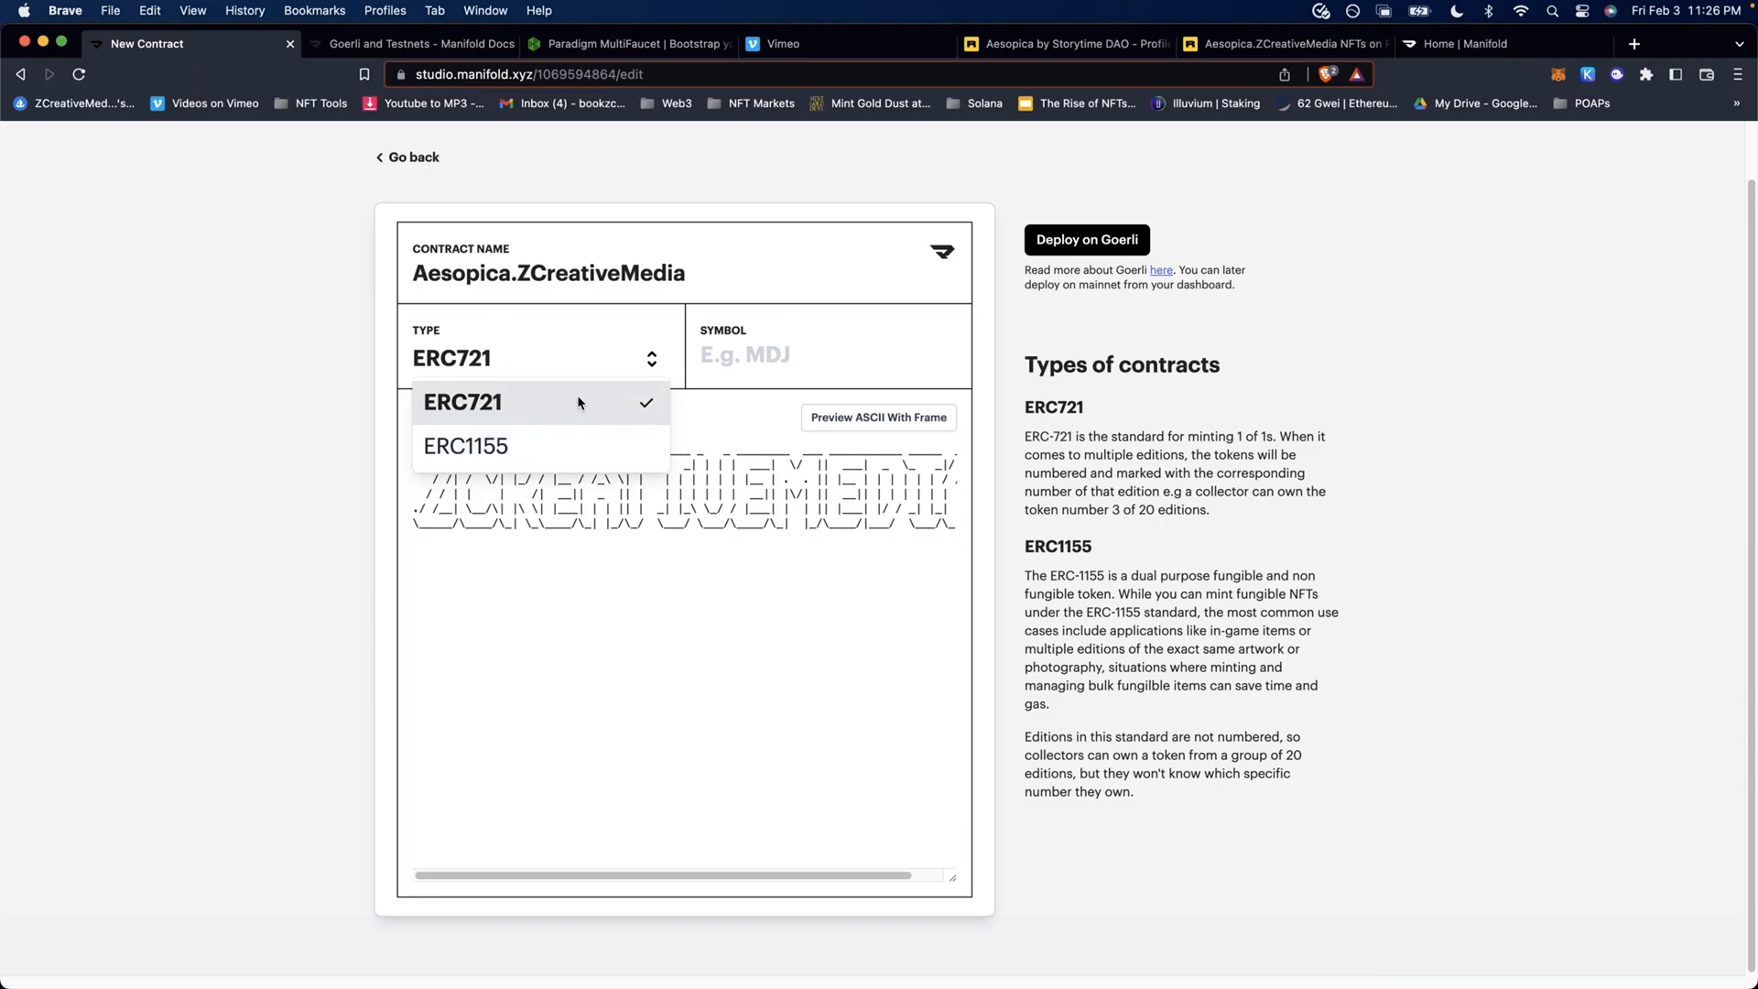
pyautogui.click(463, 403)
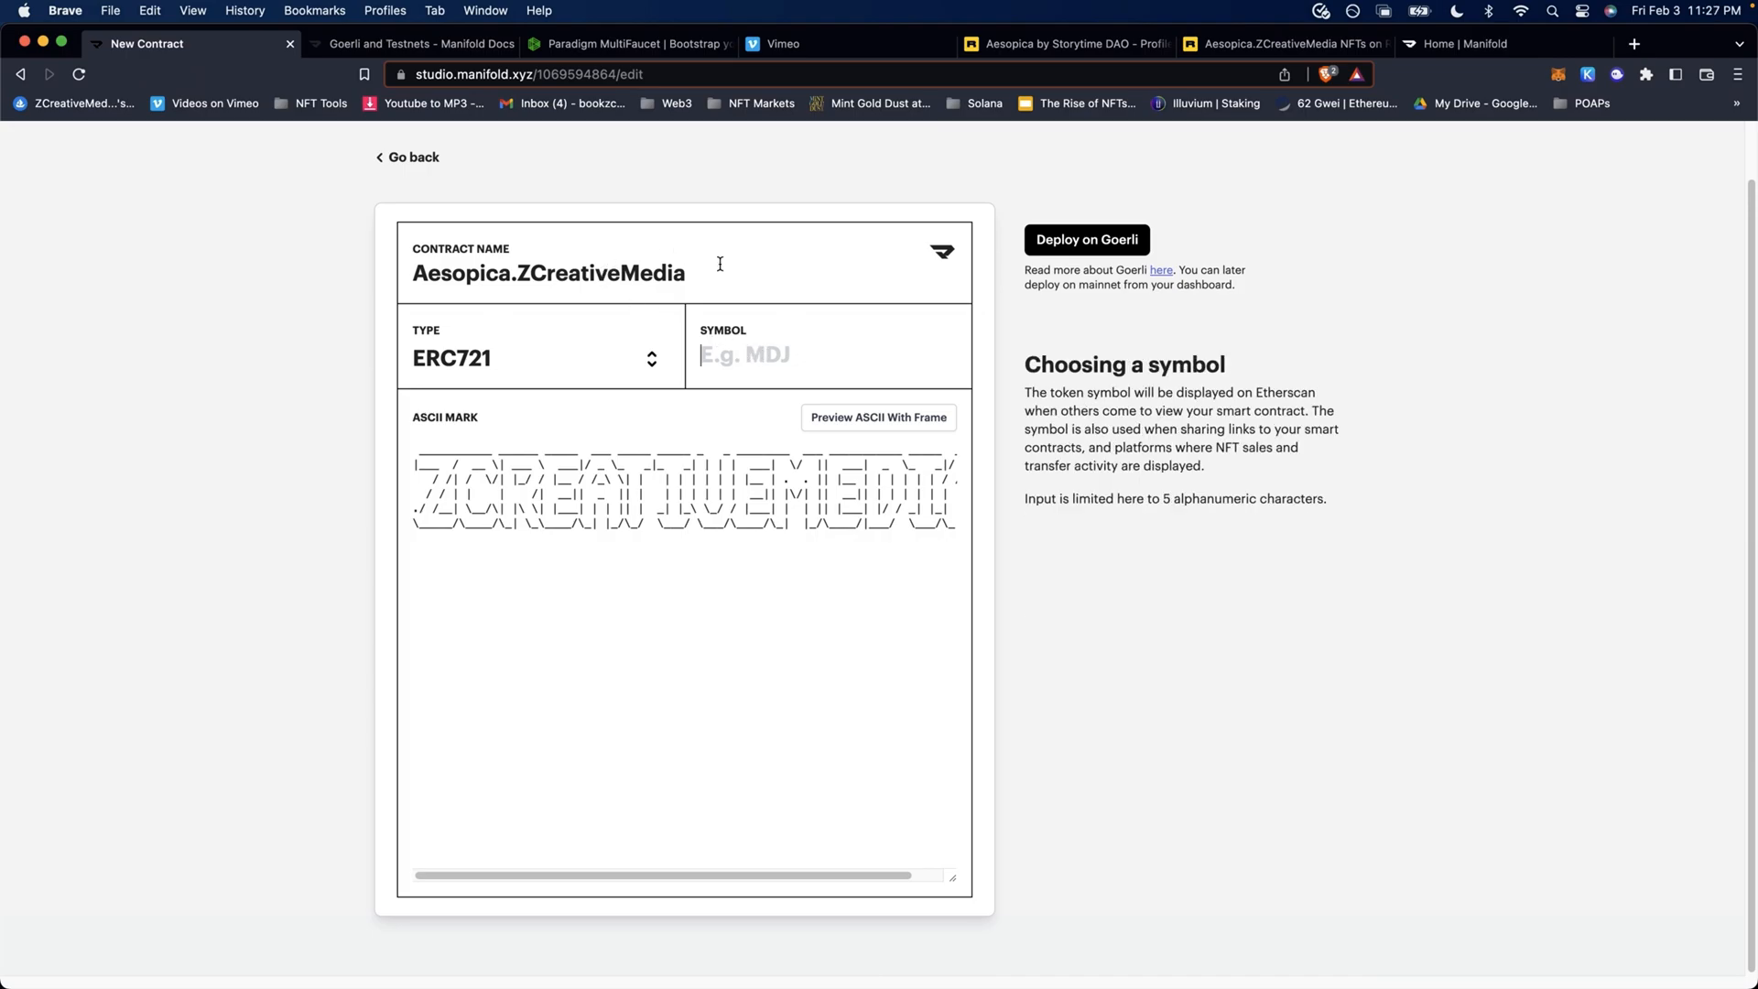
# - Enter AESPZ as the token symbol for the Aesopica.ZCreativeMedia contract
pyautogui.doubleClick(615, 274)
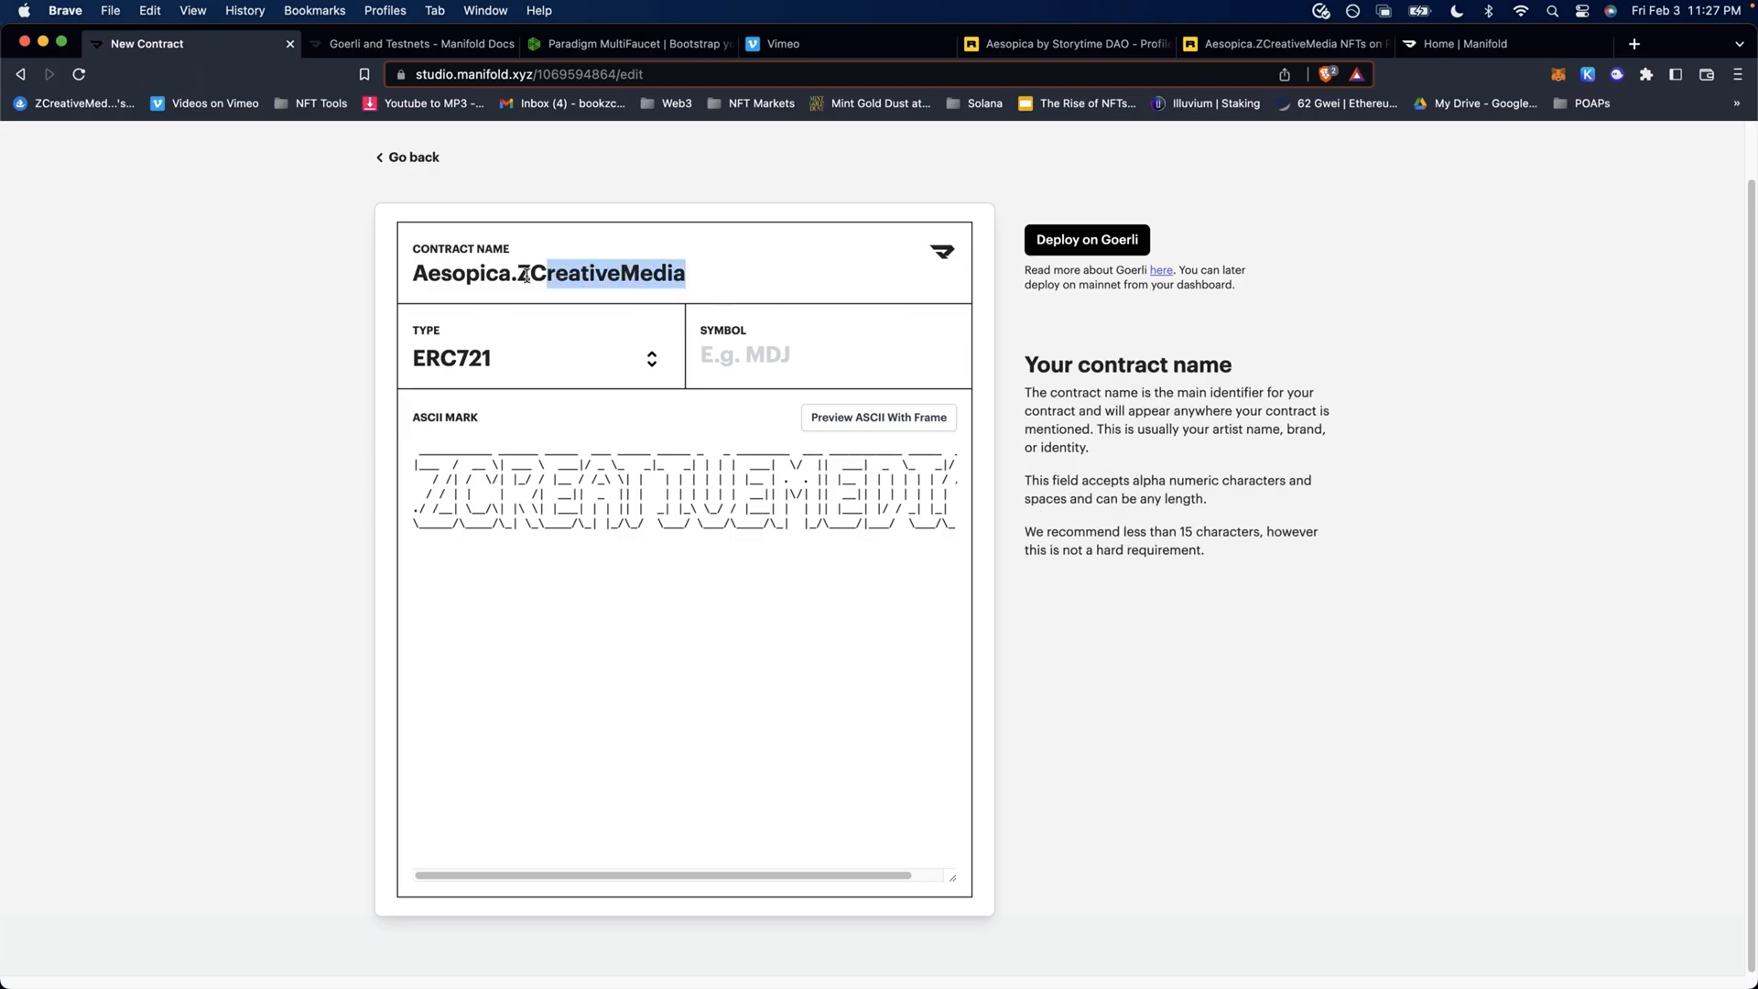
pyautogui.click(745, 354)
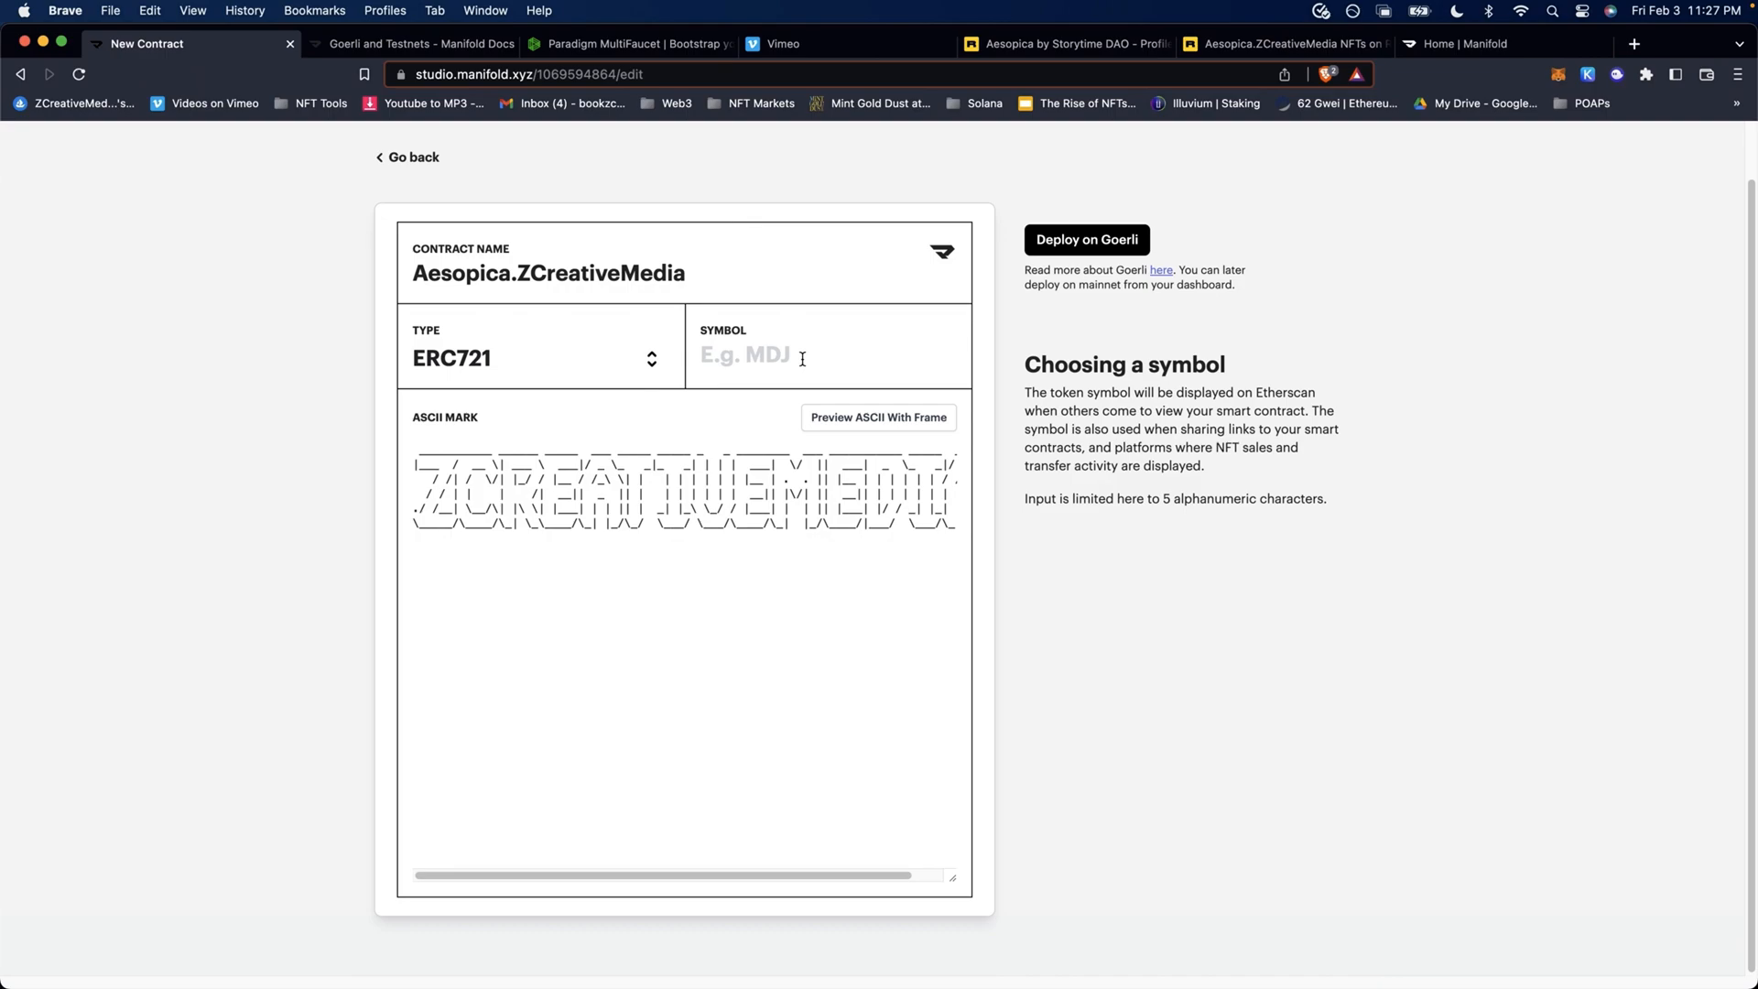
pyautogui.write('AESPZ')
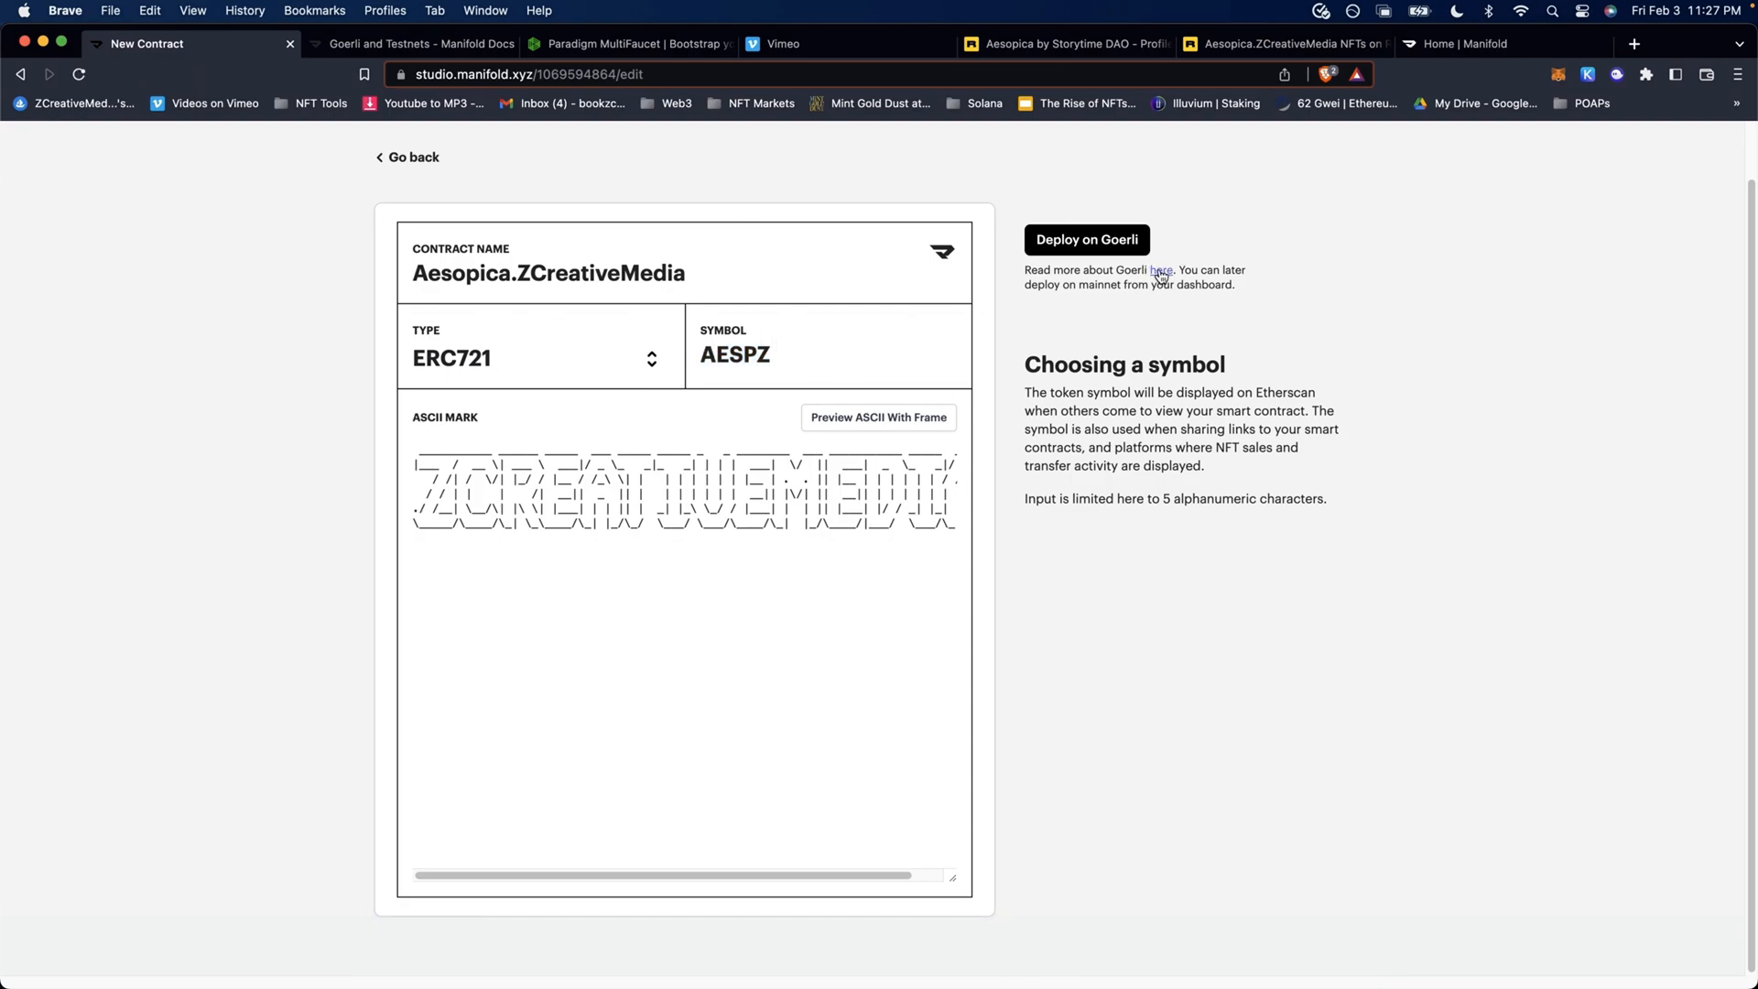
pyautogui.moveTo(1160, 270)
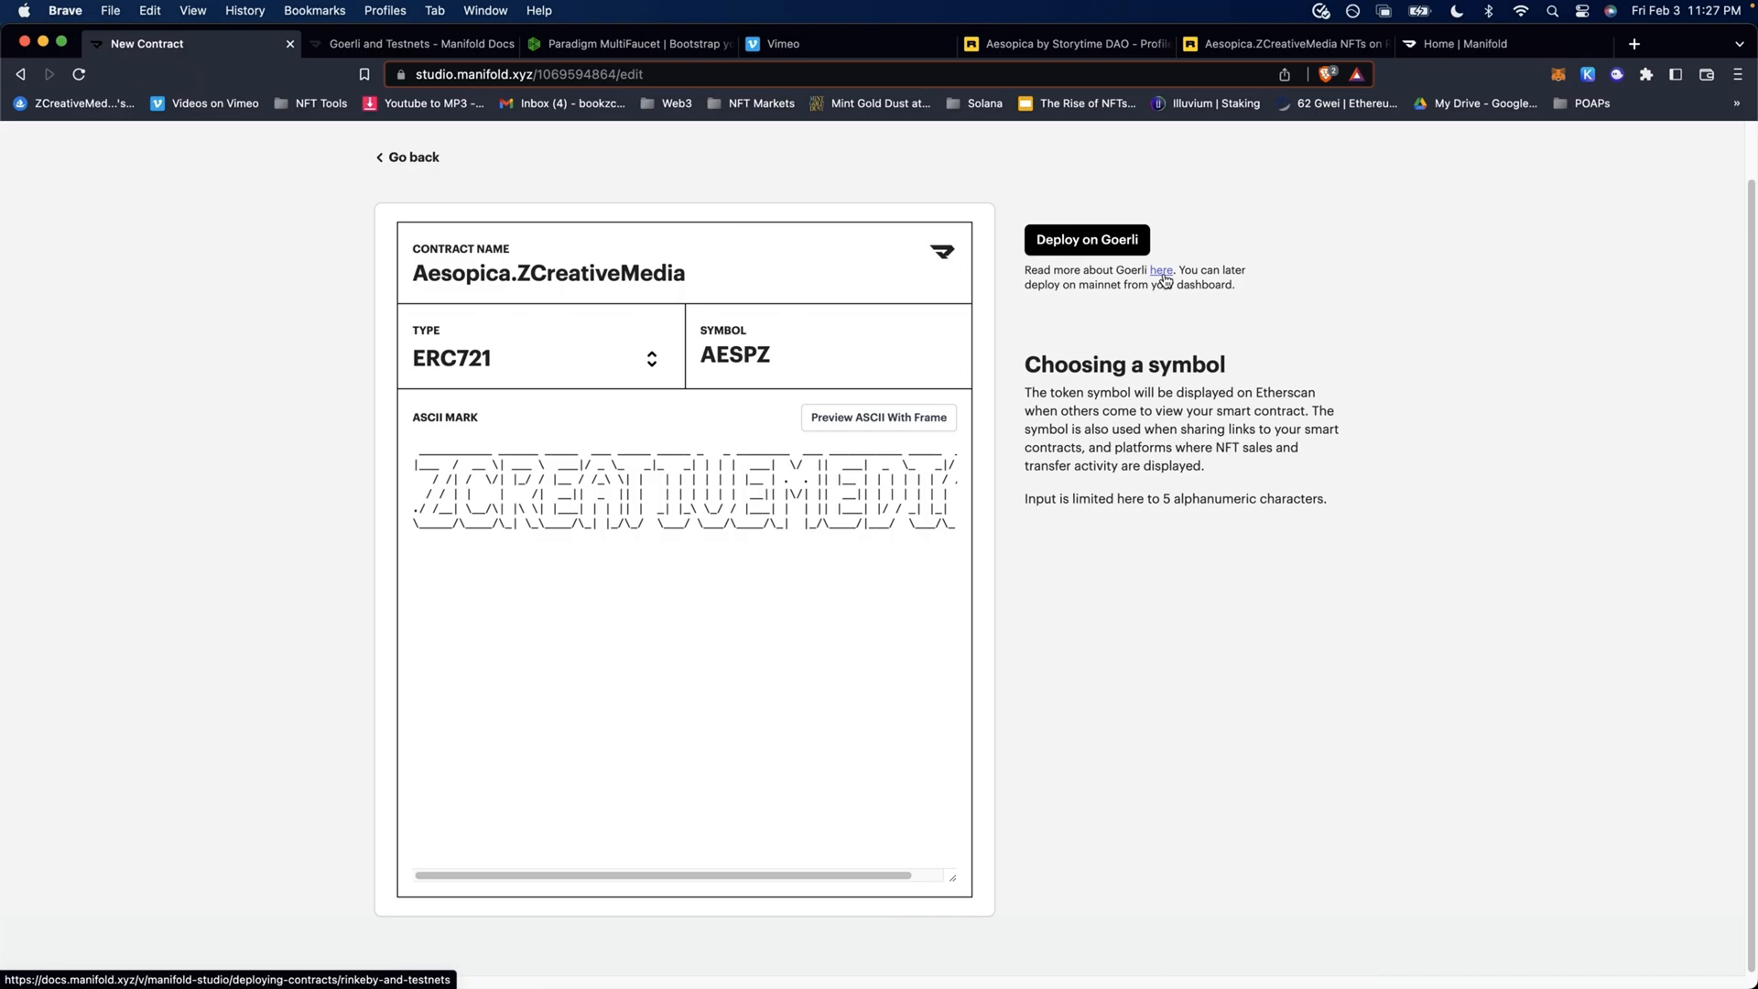
# - Read the Deploy on Goerli guide and follow its faucet.paradigm.xyz faucet link
pyautogui.click(1160, 270)
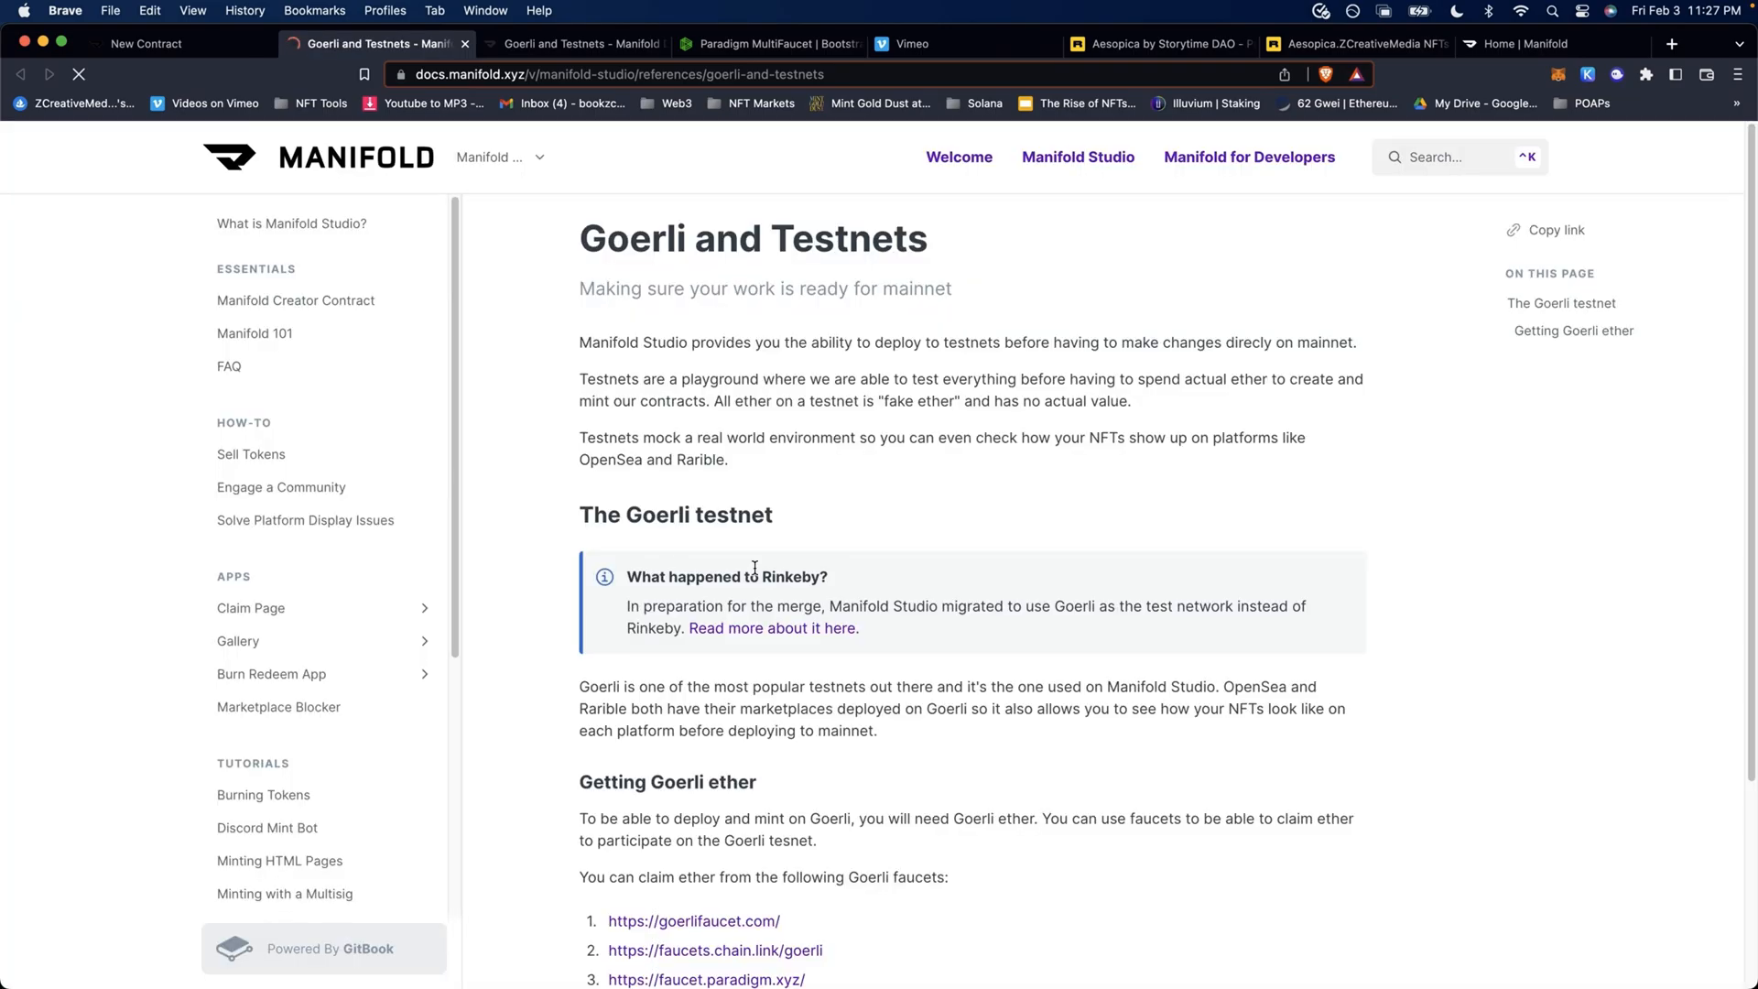
pyautogui.scroll(-3)
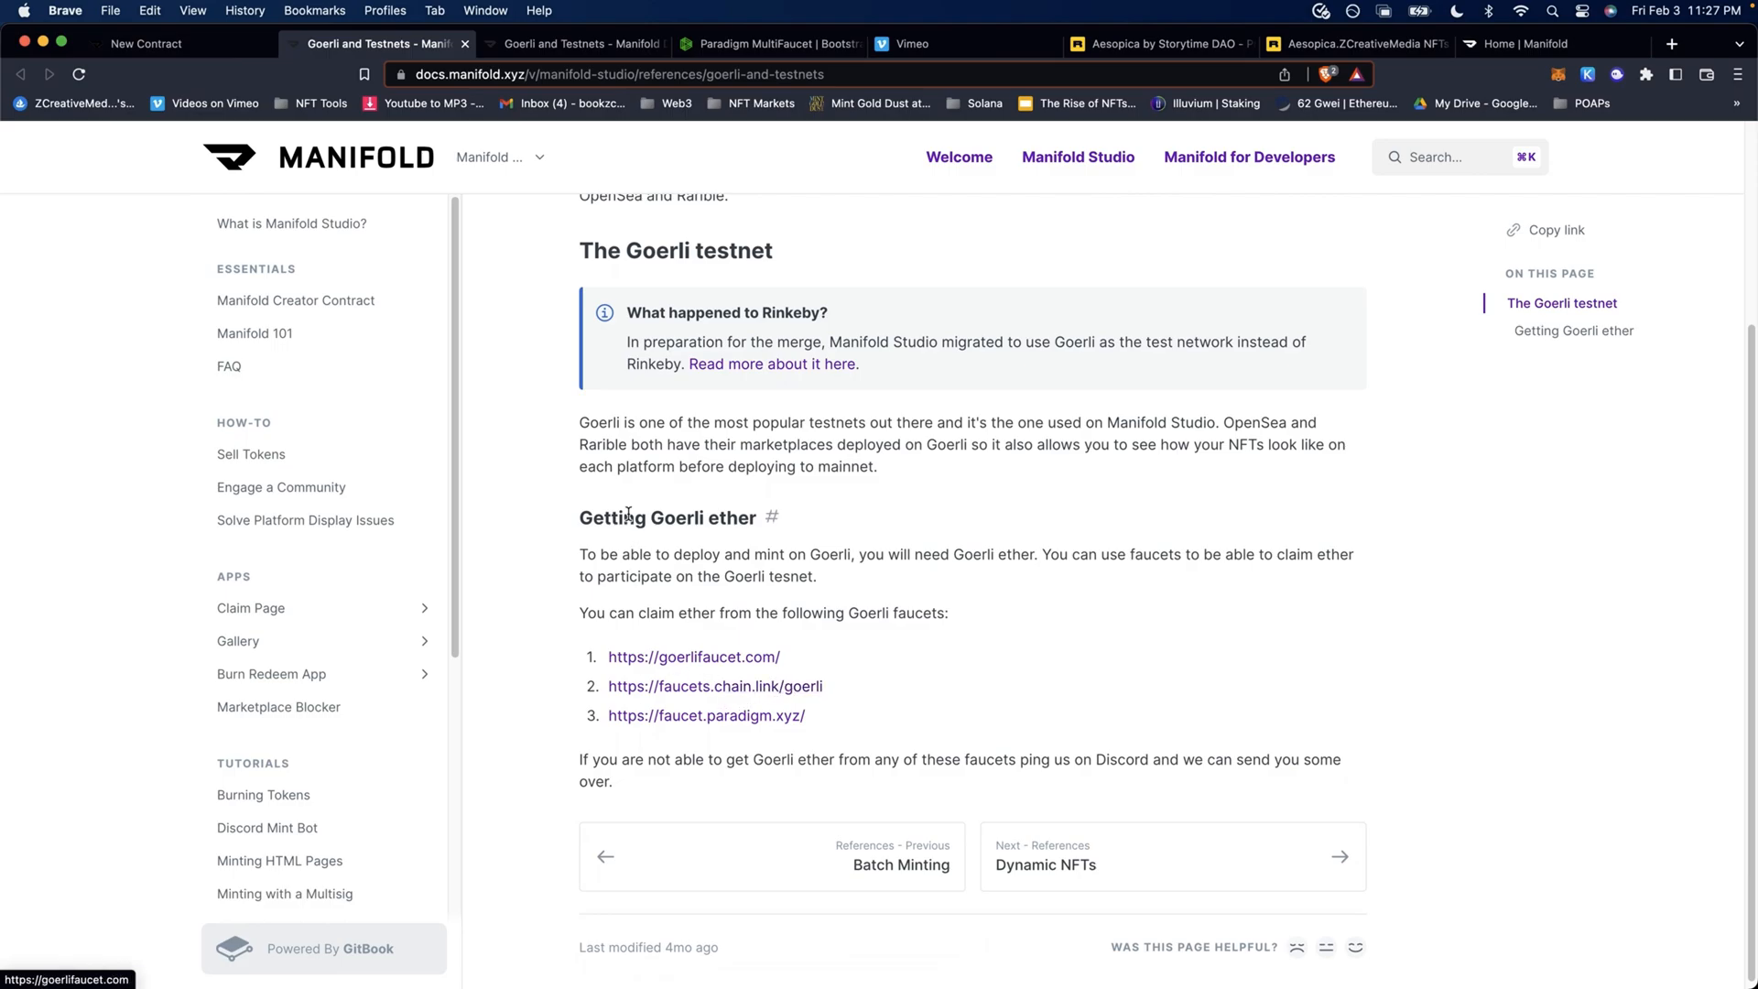
pyautogui.moveTo(714, 685)
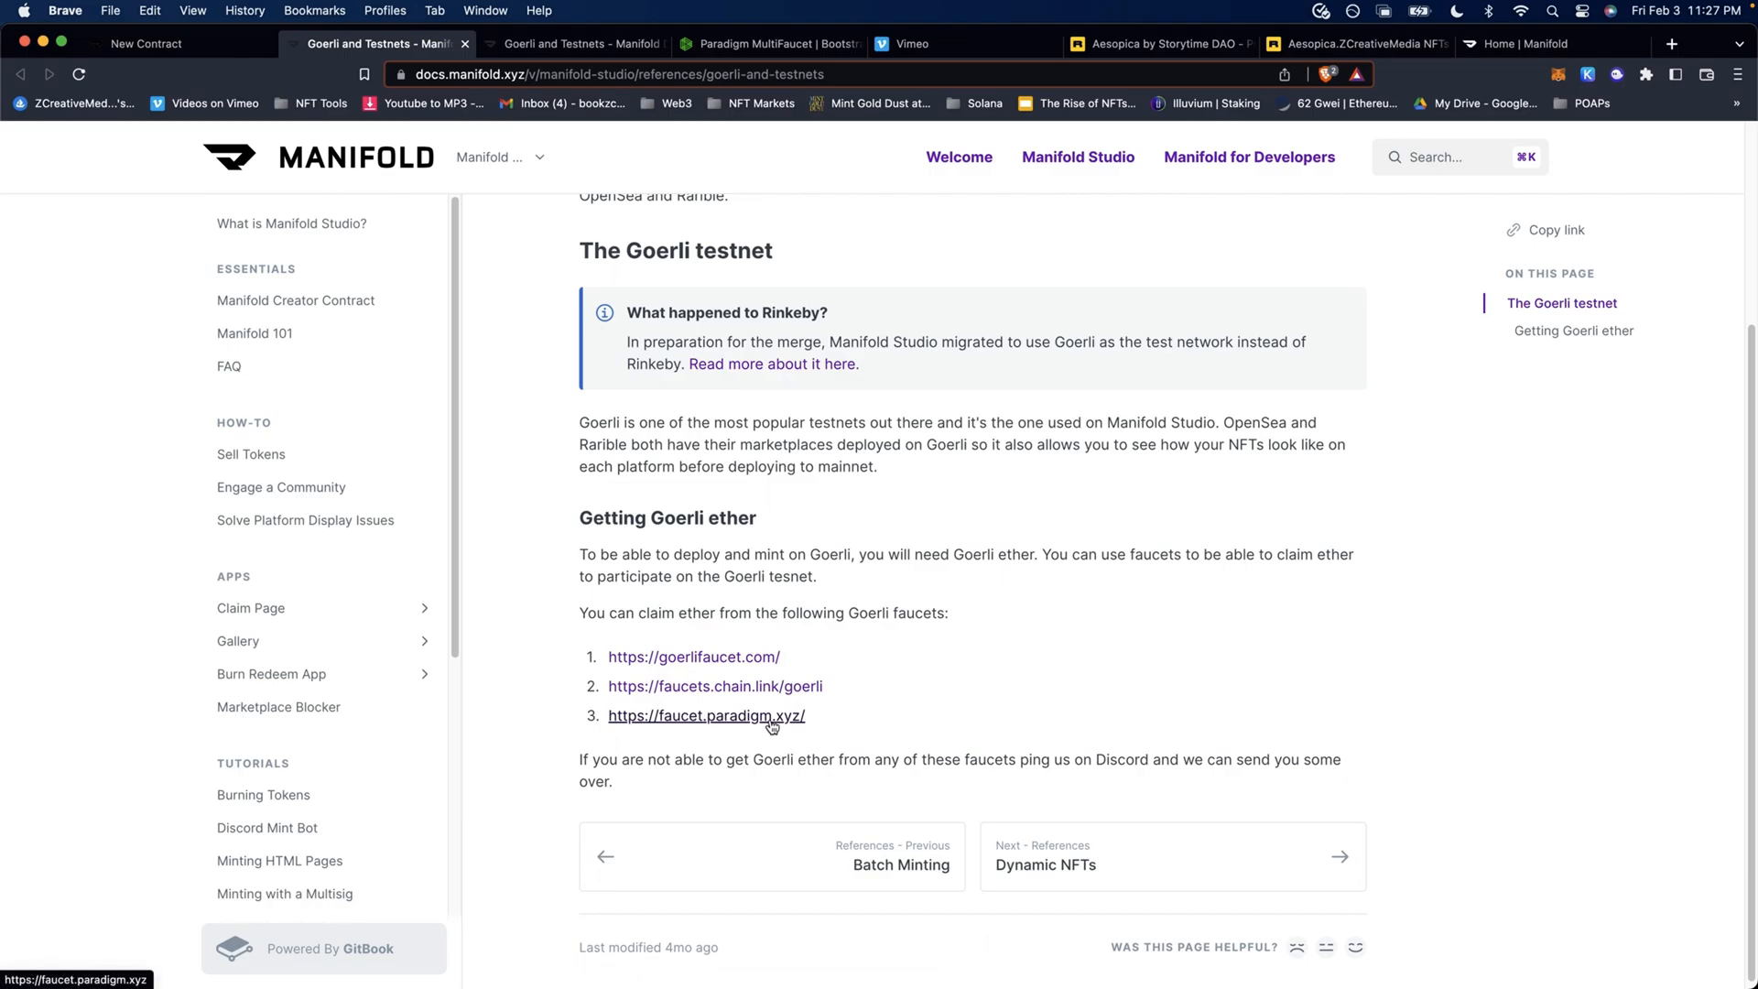
pyautogui.click(705, 715)
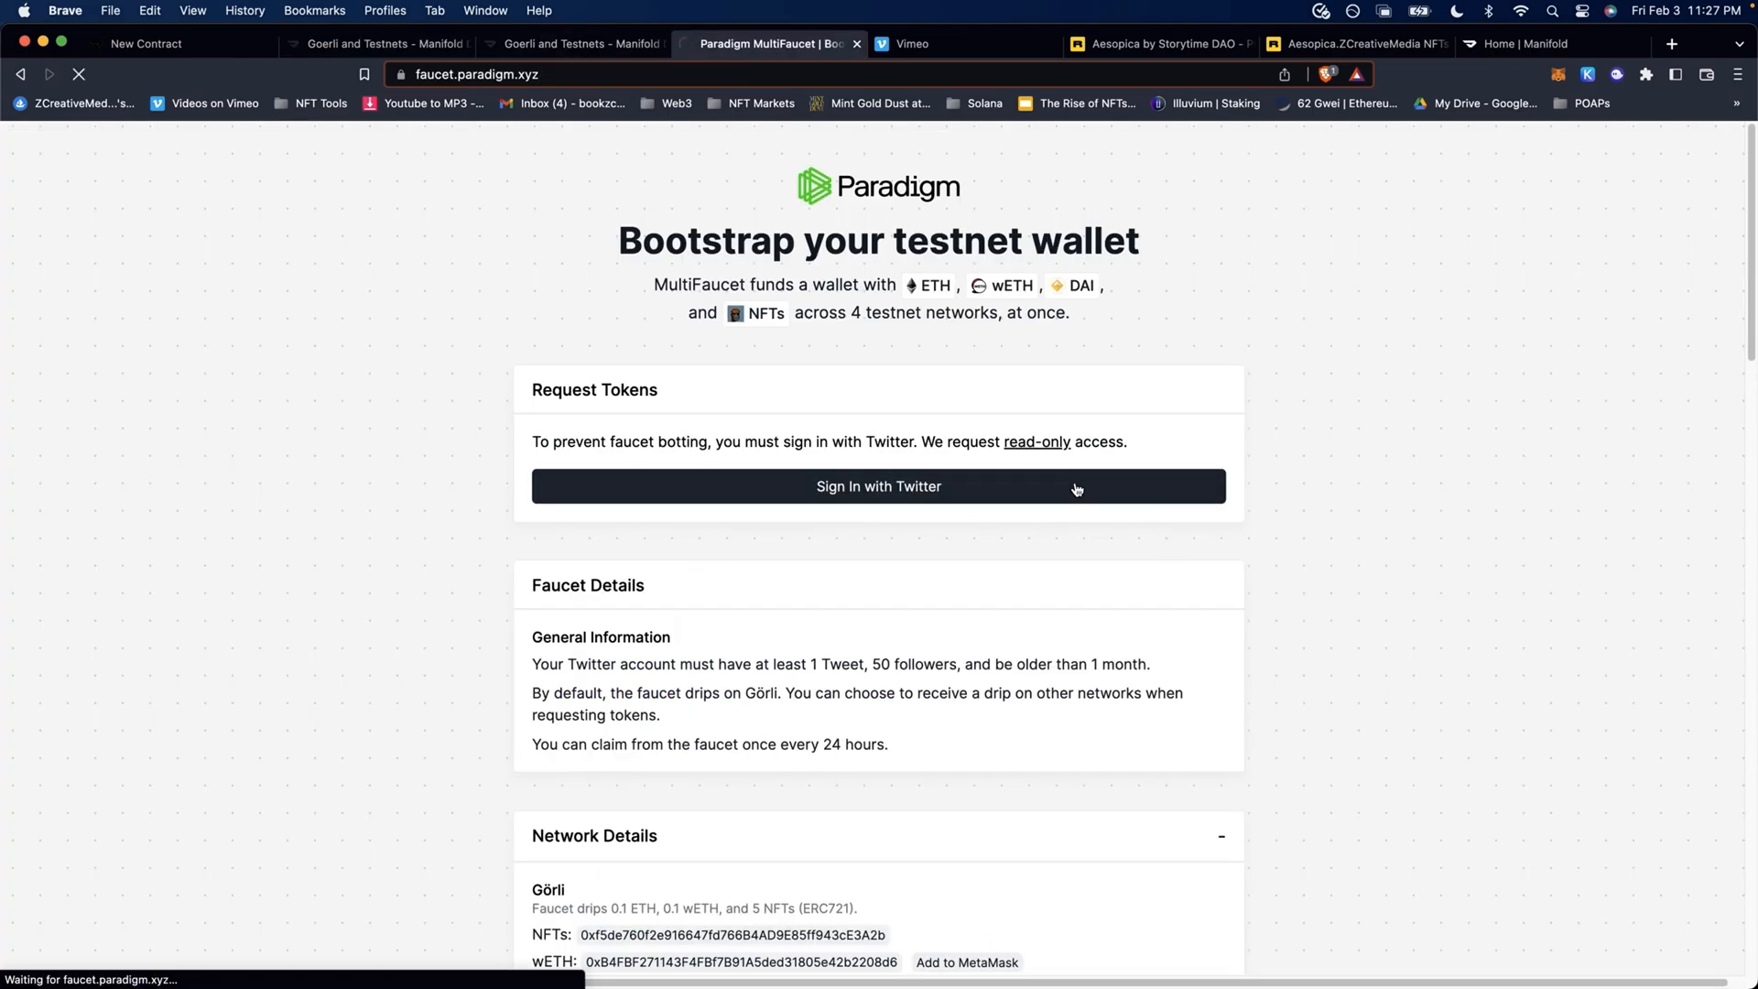
# - Sign in to Paradigm MultiFaucet and enter the wallet address to claim Görli test ether
pyautogui.click(878, 486)
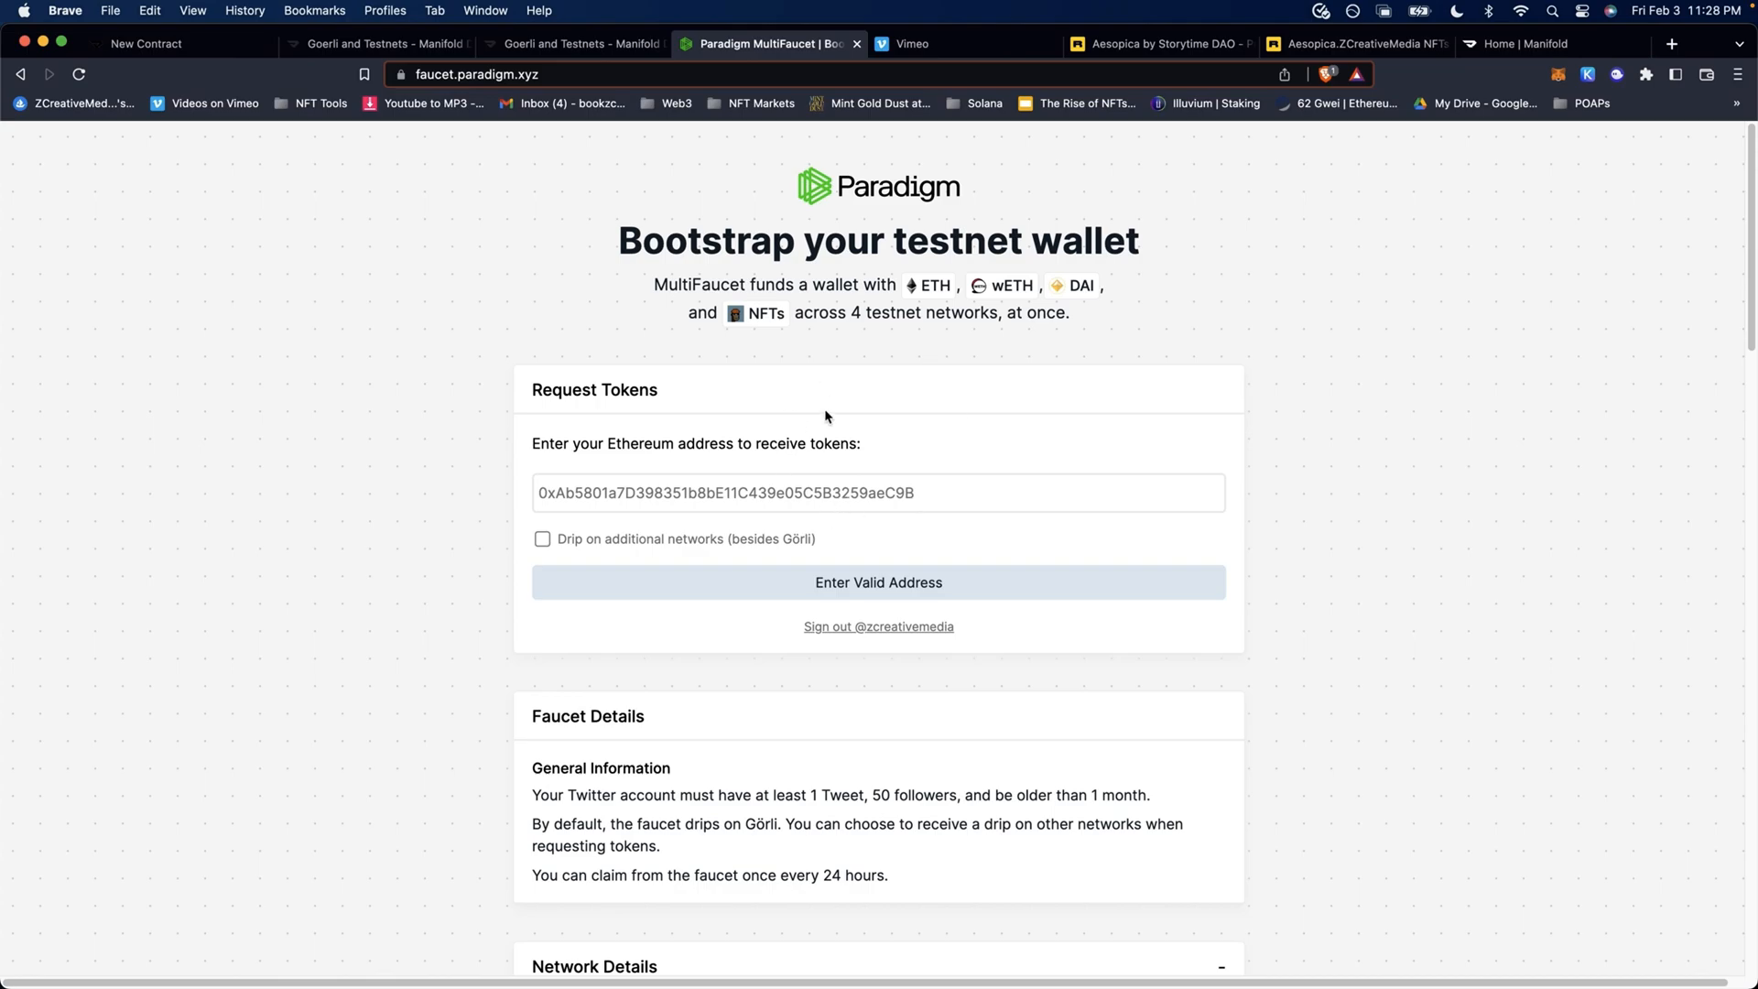
pyautogui.moveTo(616, 476)
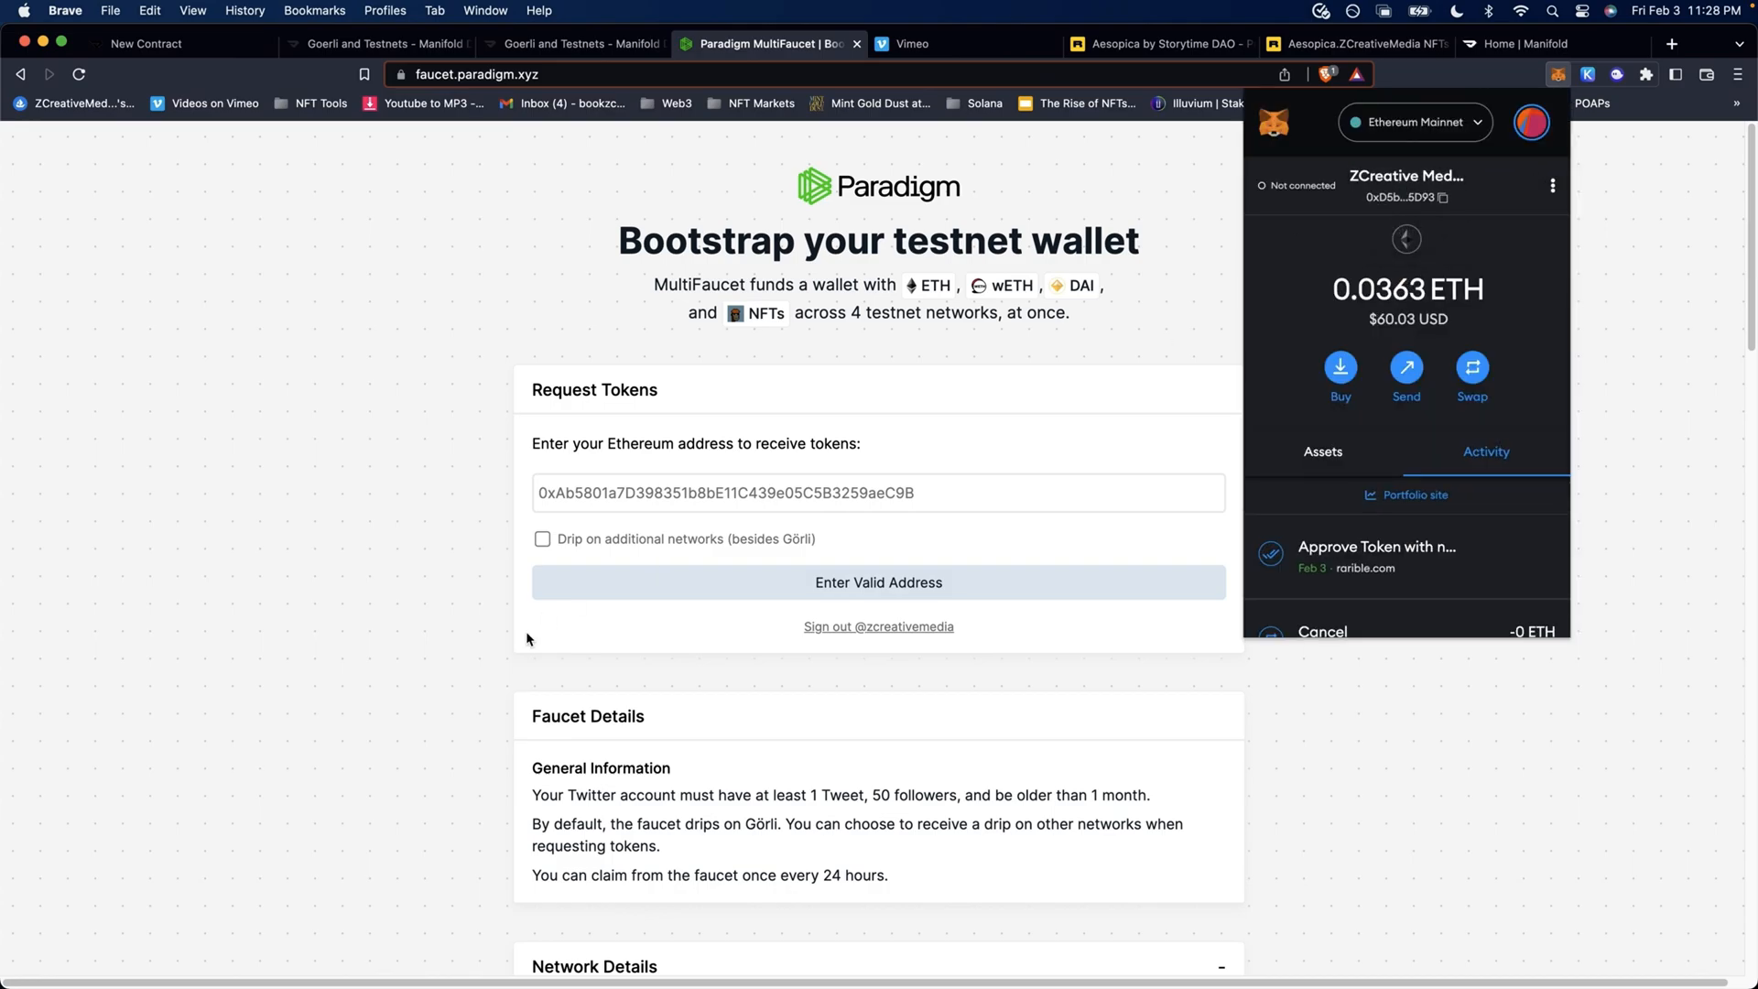
pyautogui.click(878, 492)
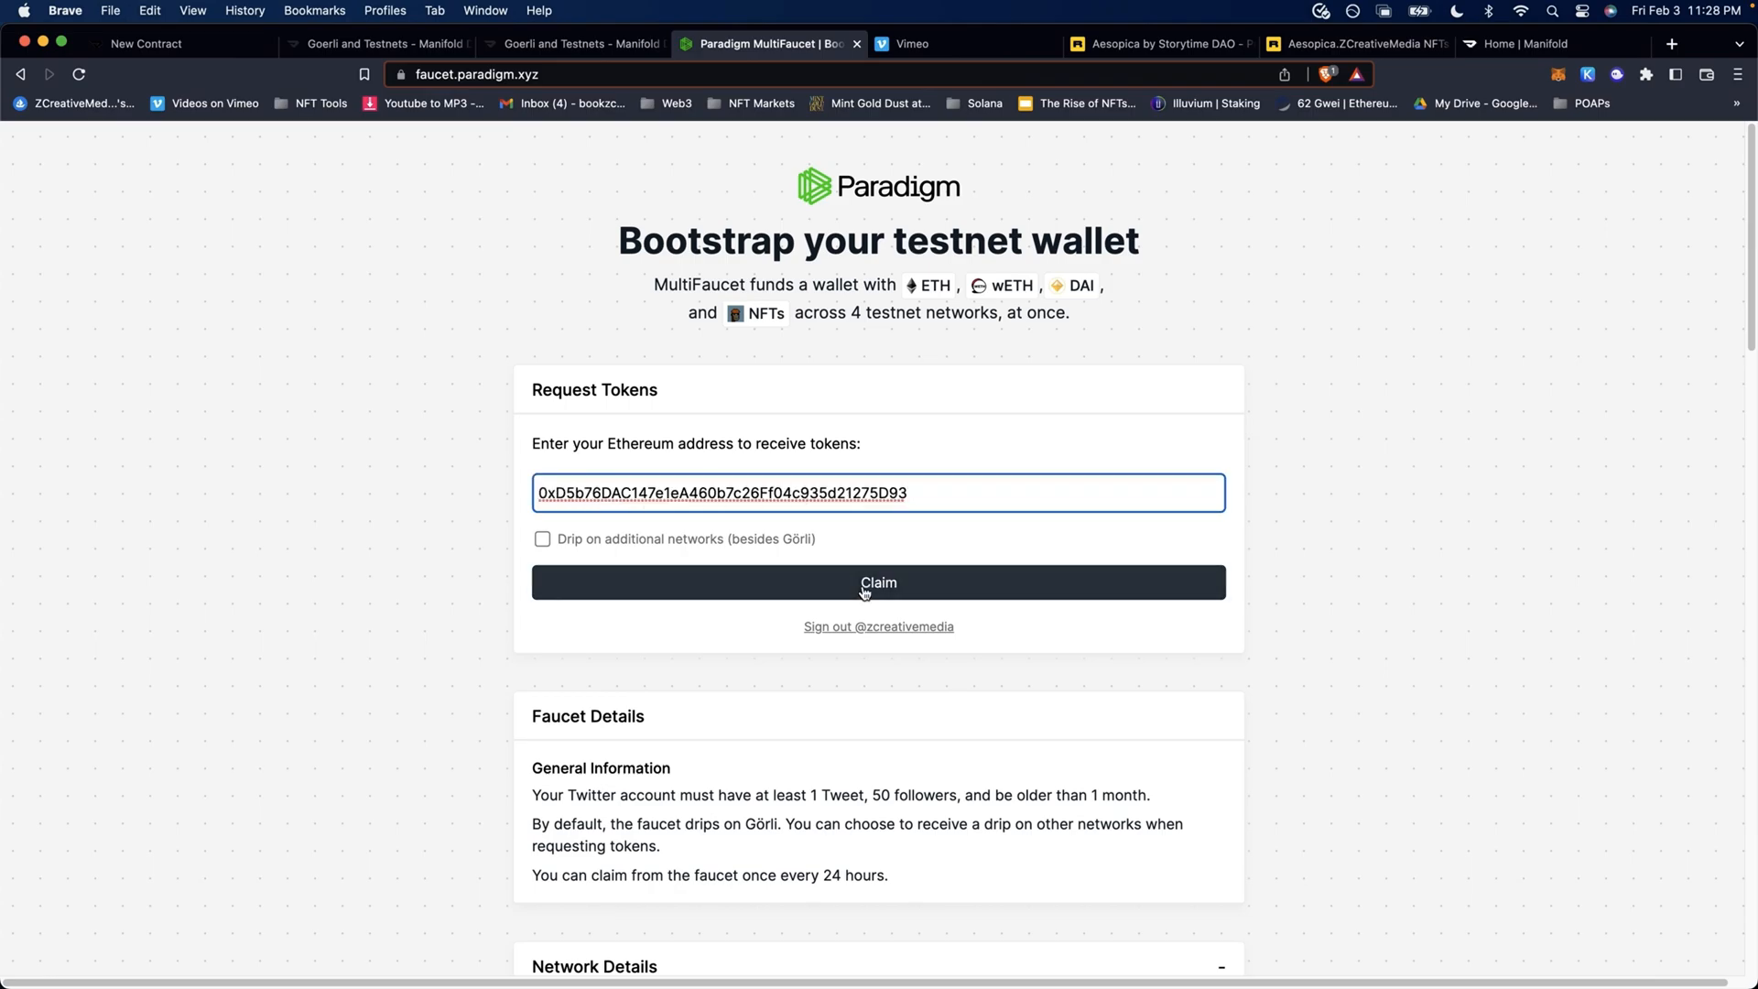
pyautogui.click(878, 582)
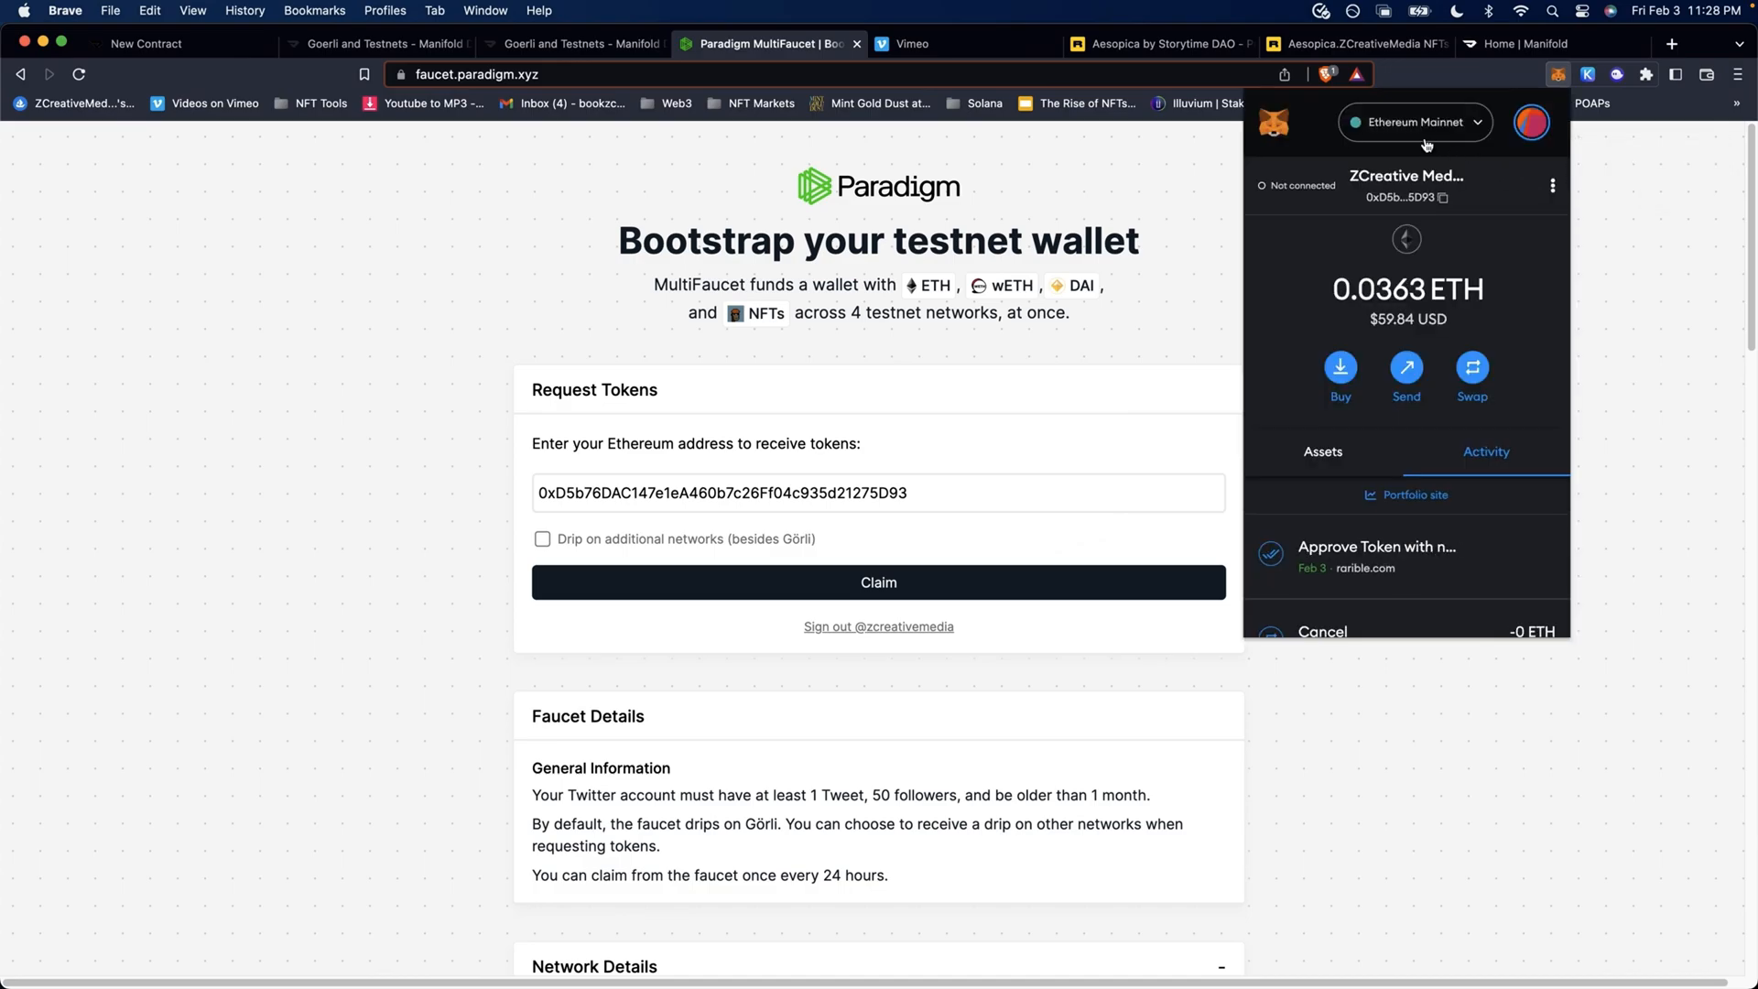
pyautogui.moveTo(1435, 130)
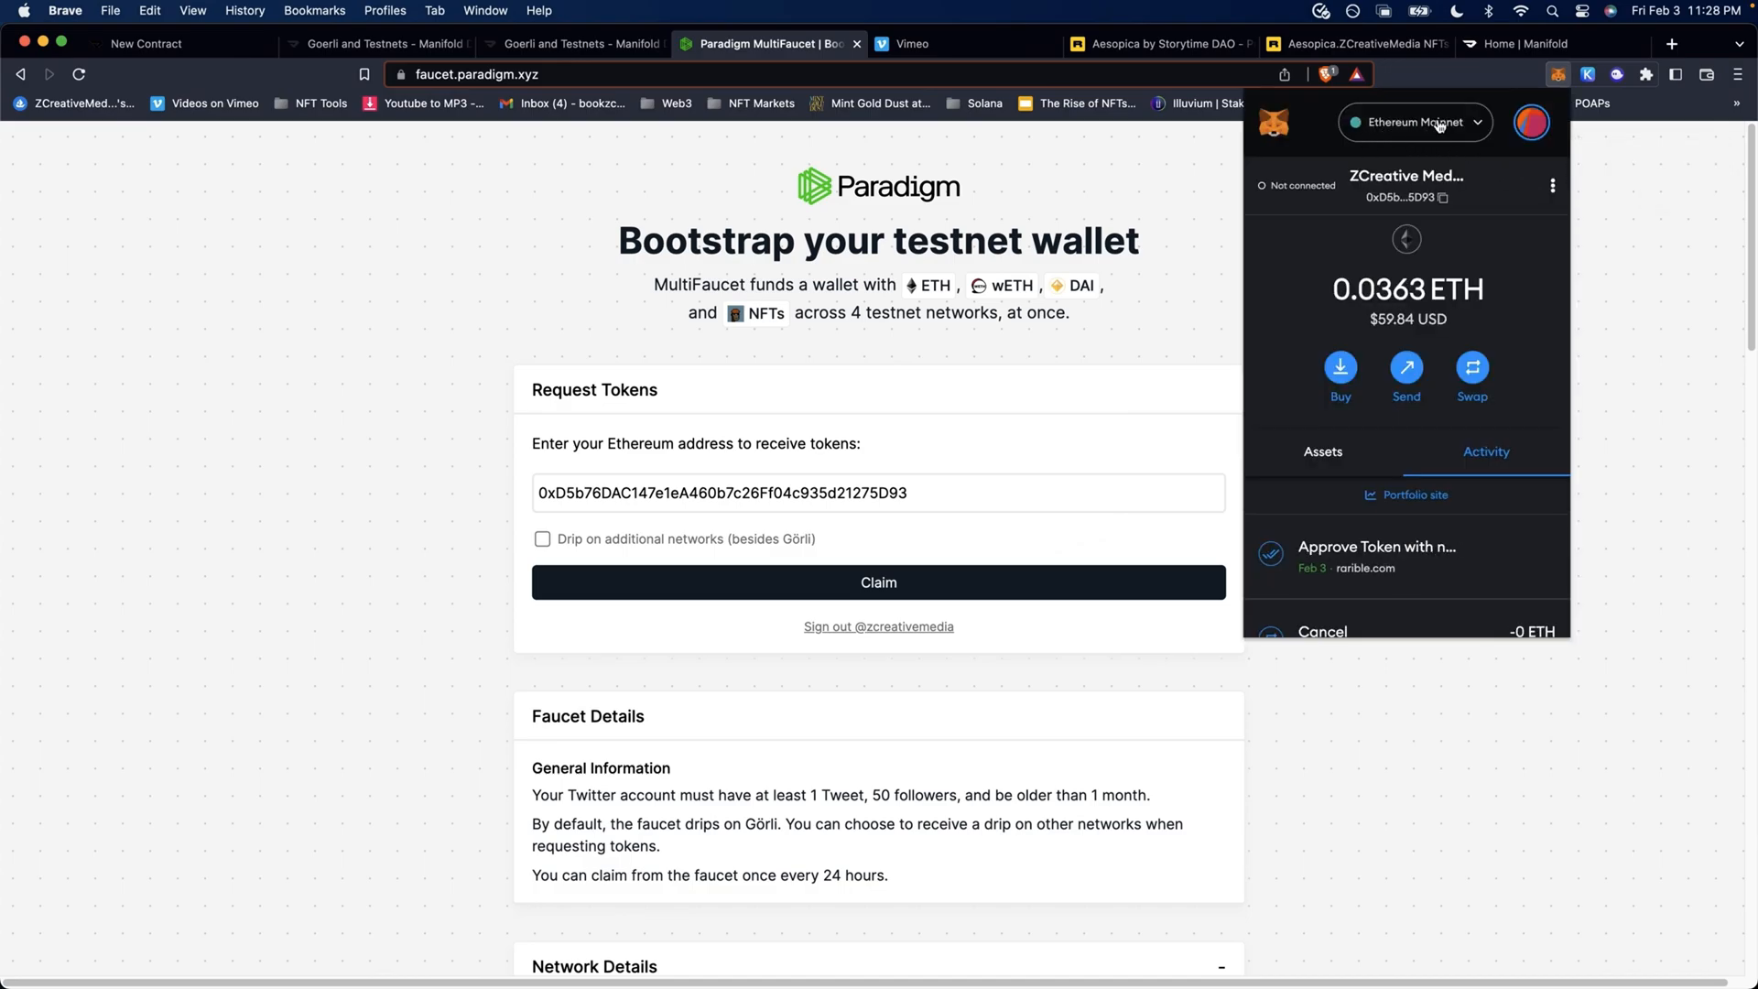
# - Enable MetaMask test networks and switch the wallet to Goerli, holding 0.2698 GoerliETH
pyautogui.click(1415, 122)
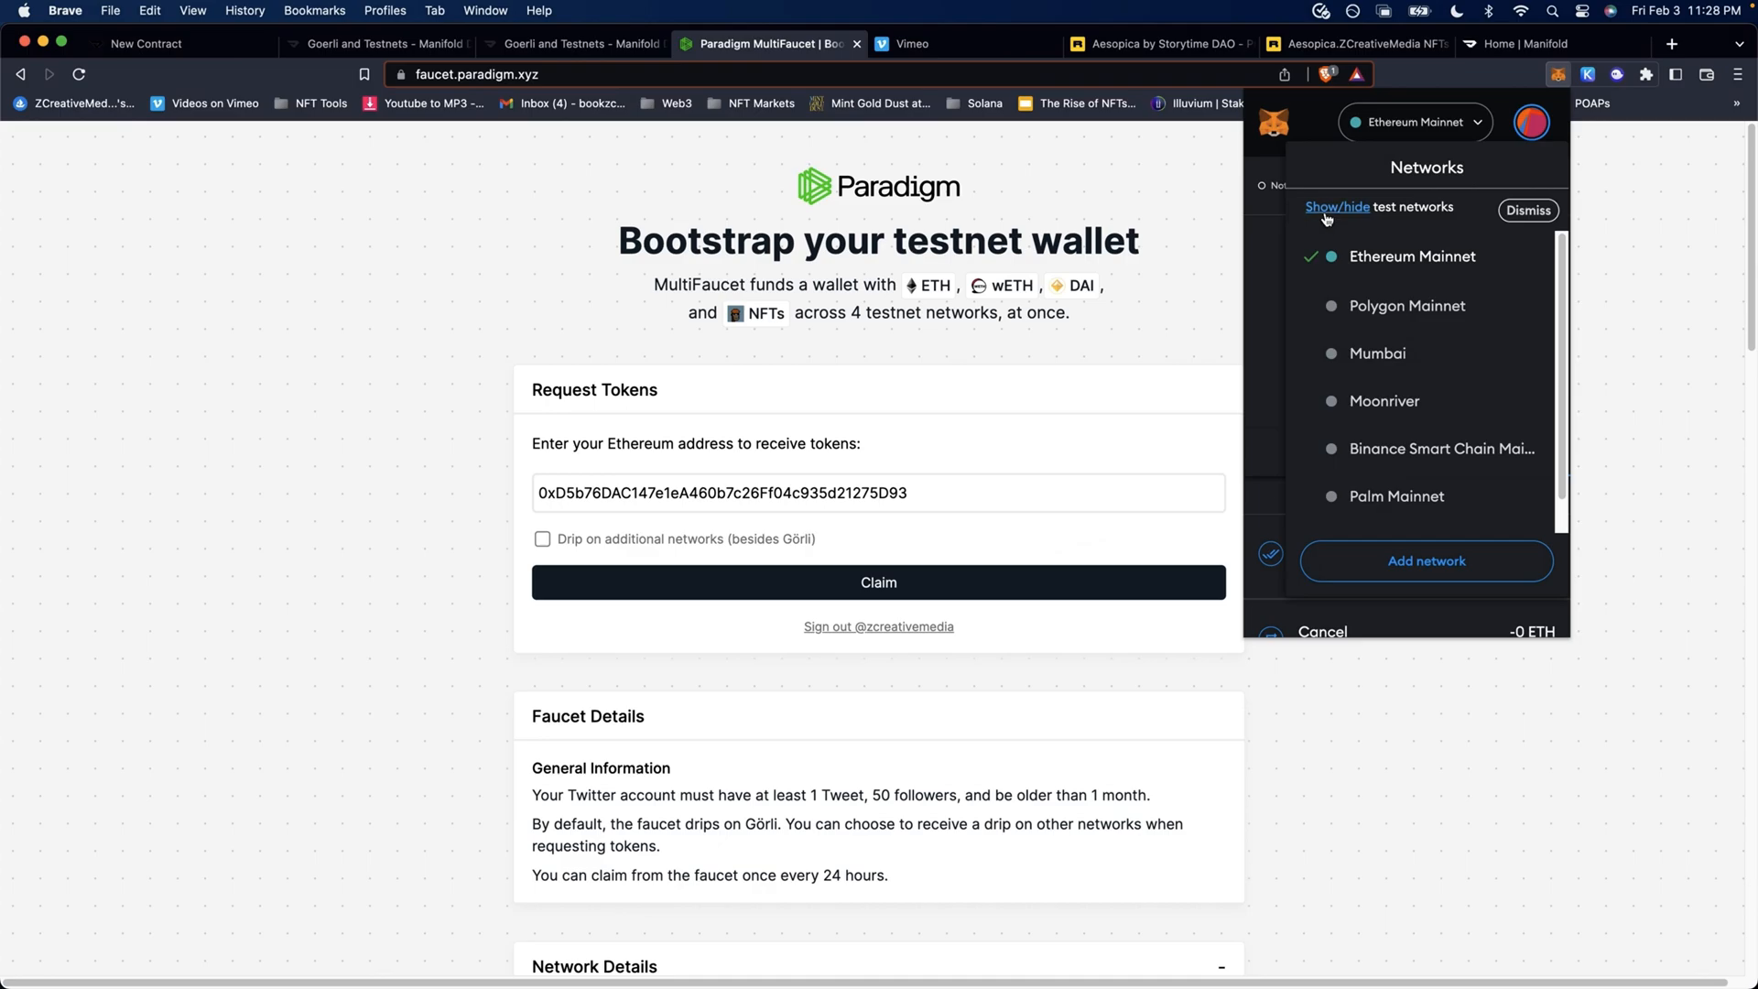
pyautogui.click(1337, 208)
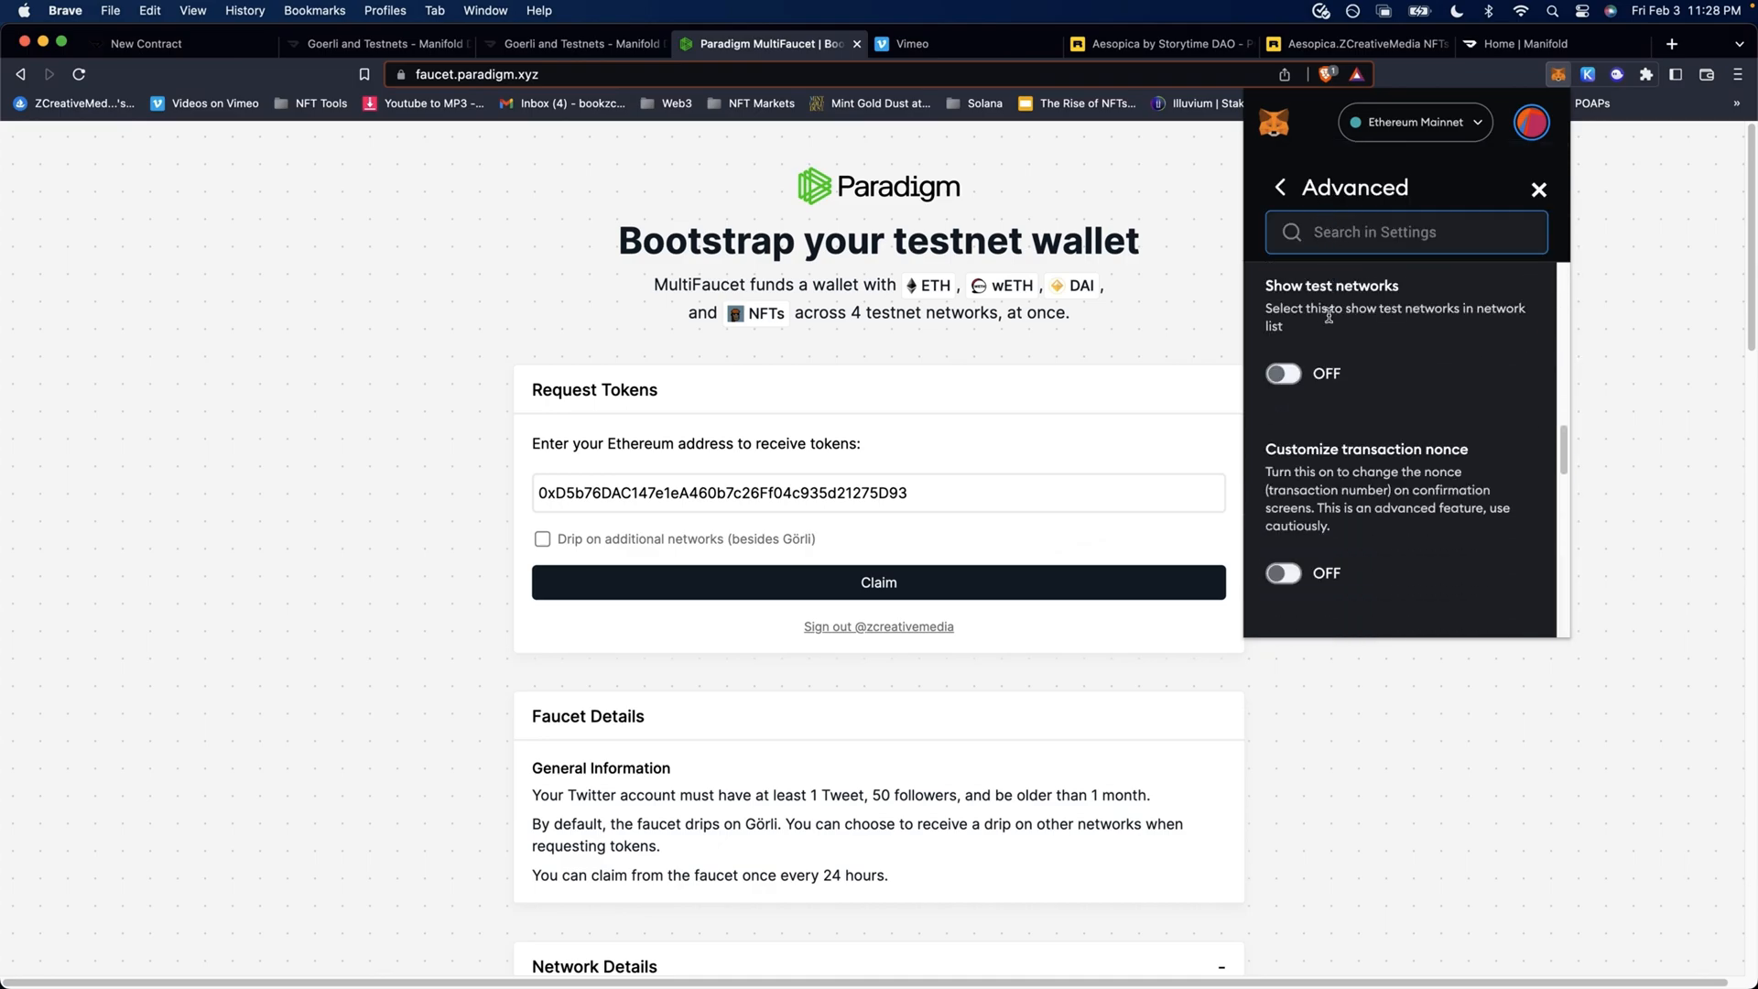
pyautogui.click(1283, 373)
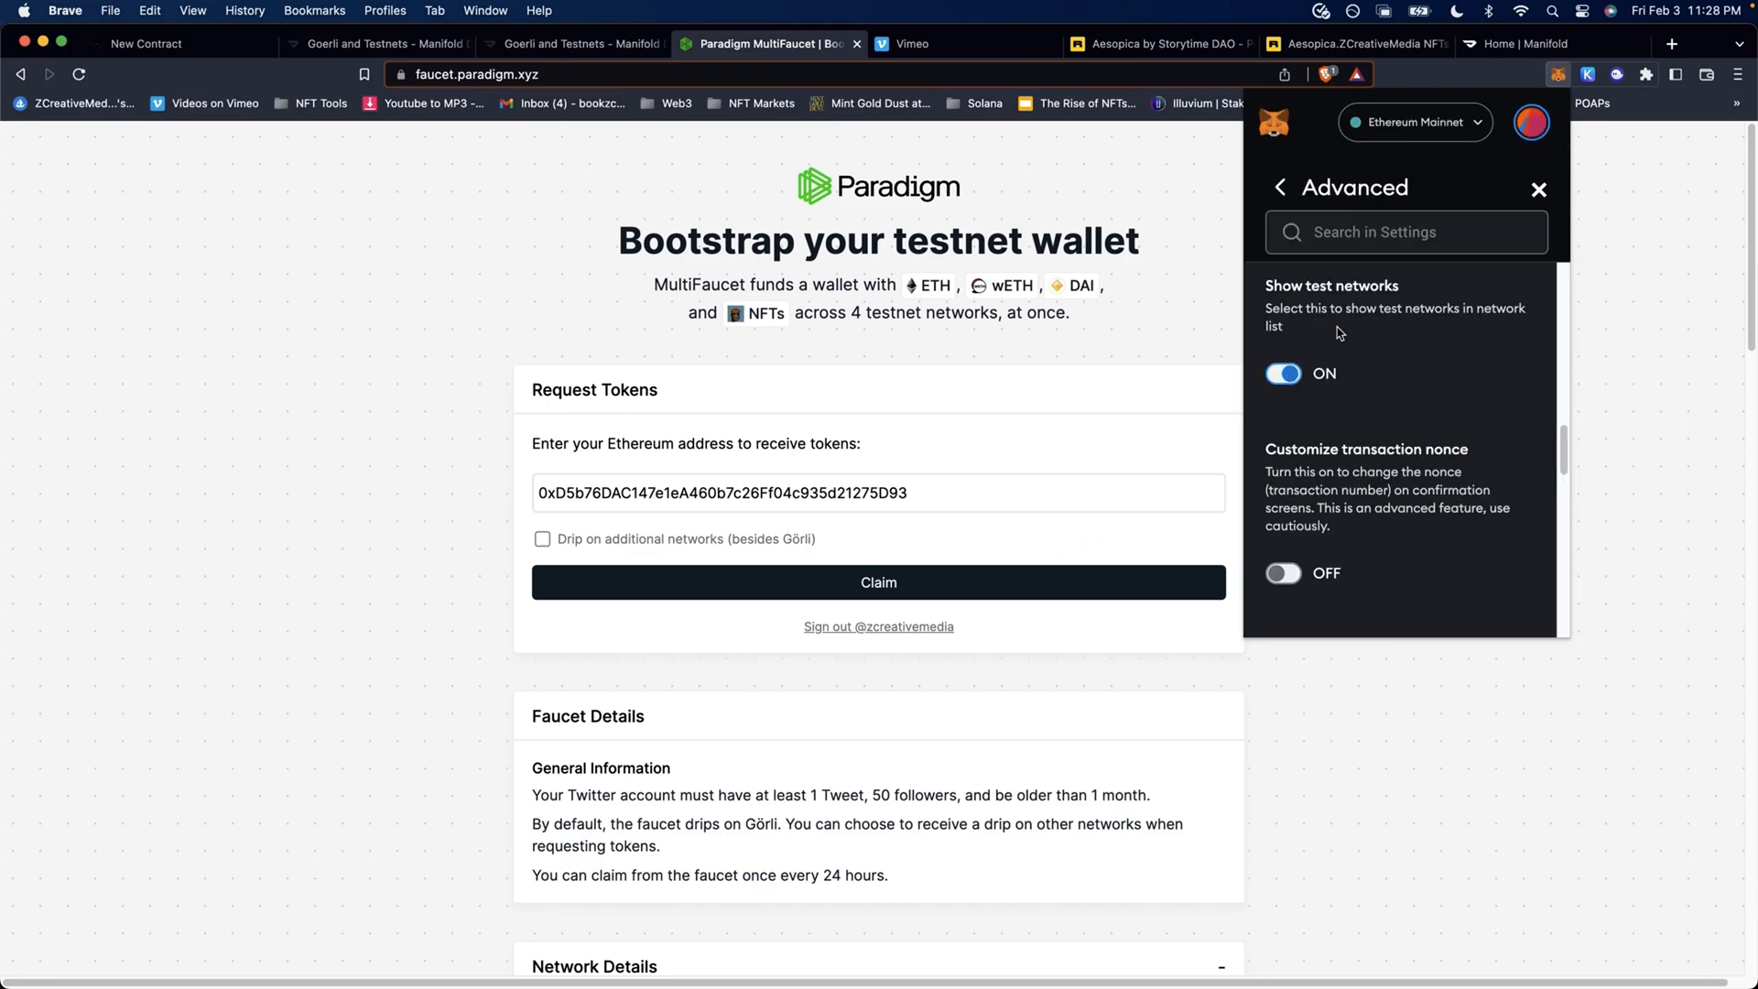
pyautogui.moveTo(1537, 194)
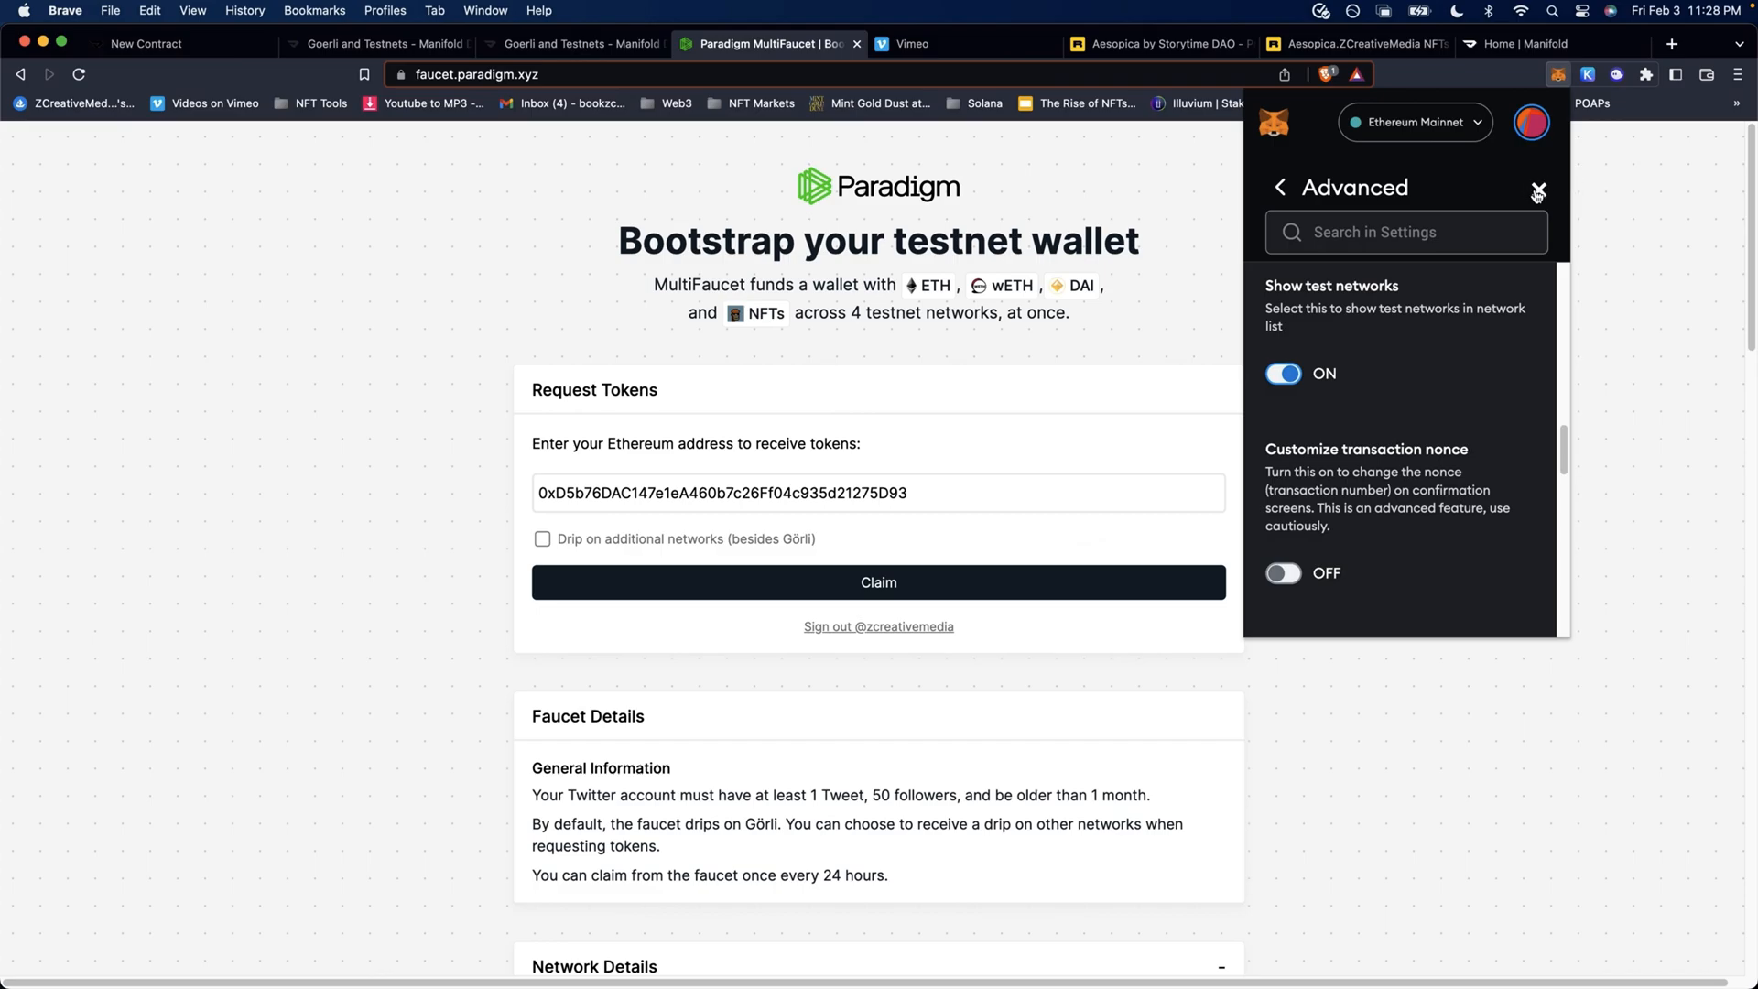
pyautogui.click(1414, 122)
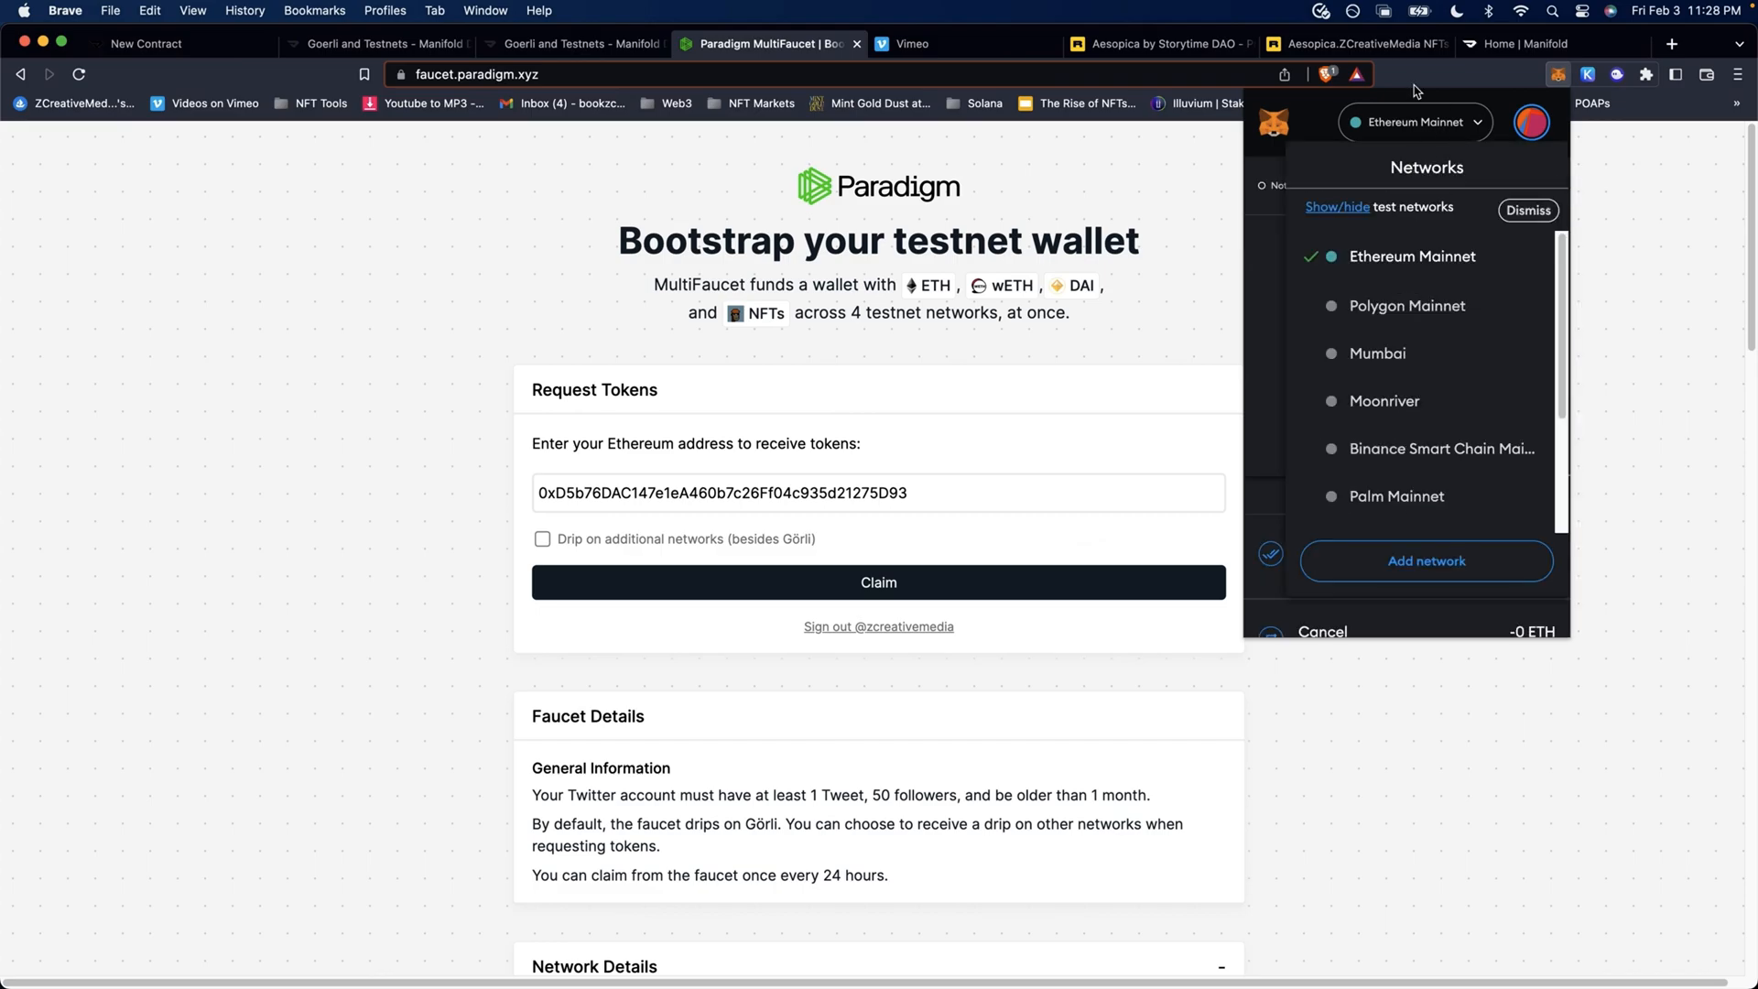
pyautogui.scroll(-3)
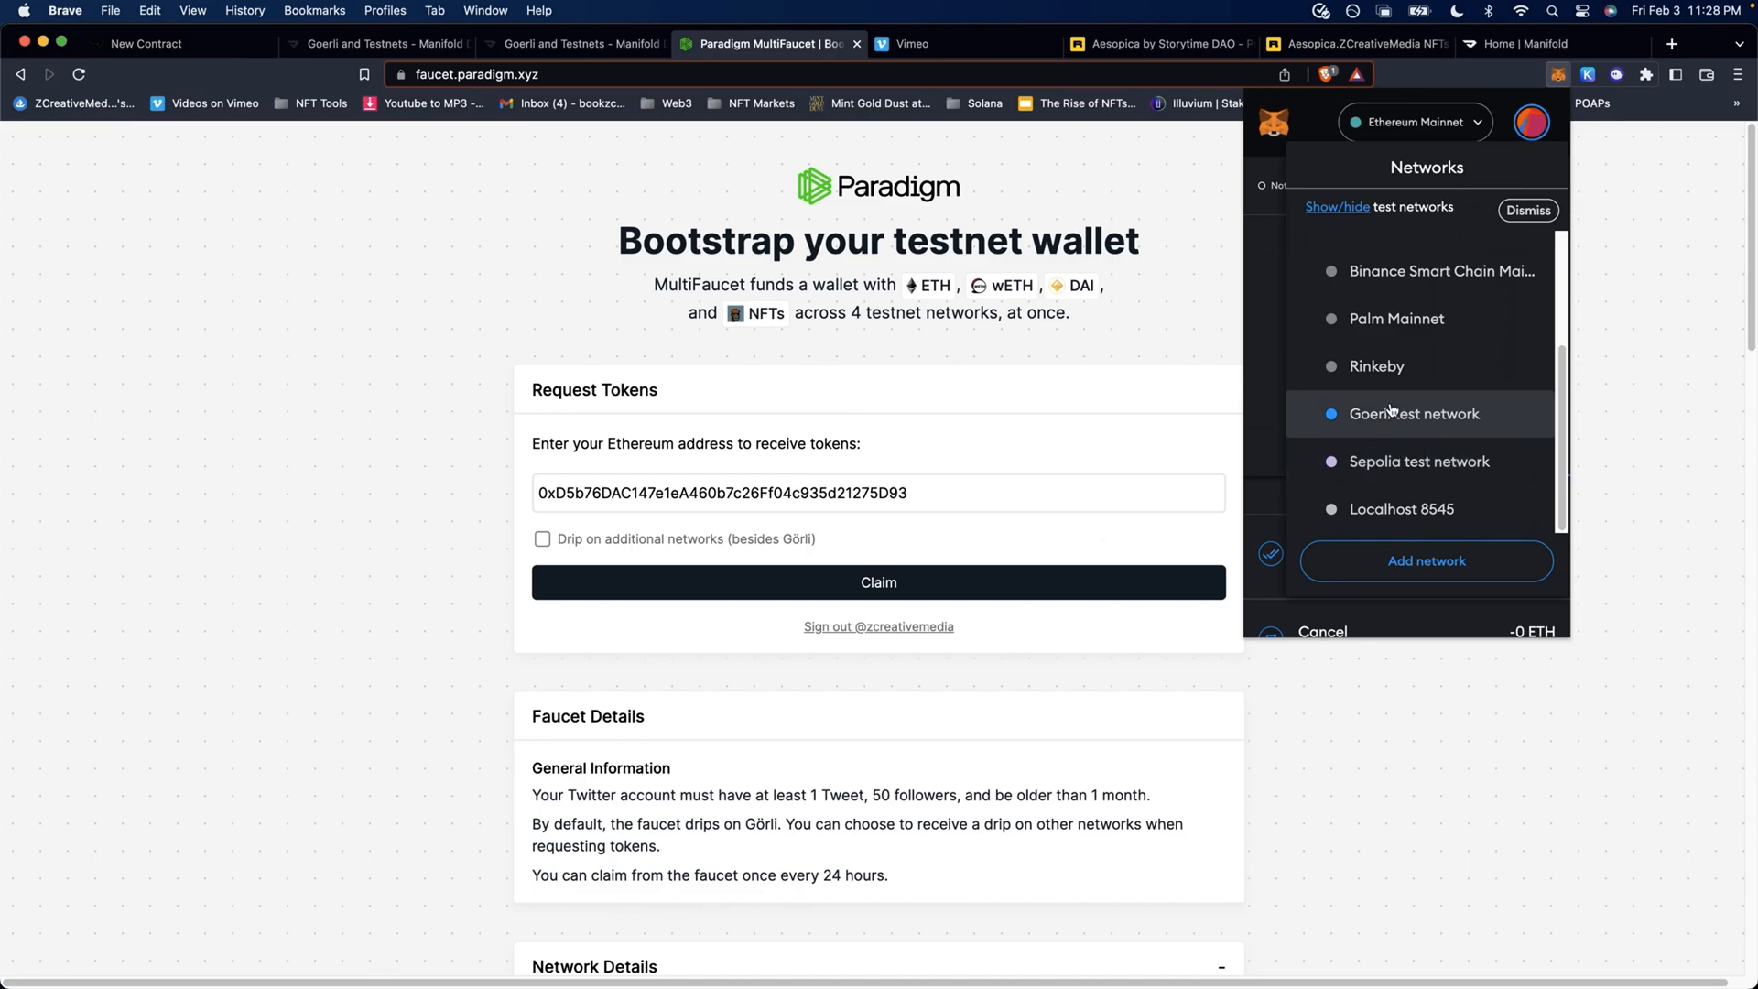
pyautogui.click(1414, 414)
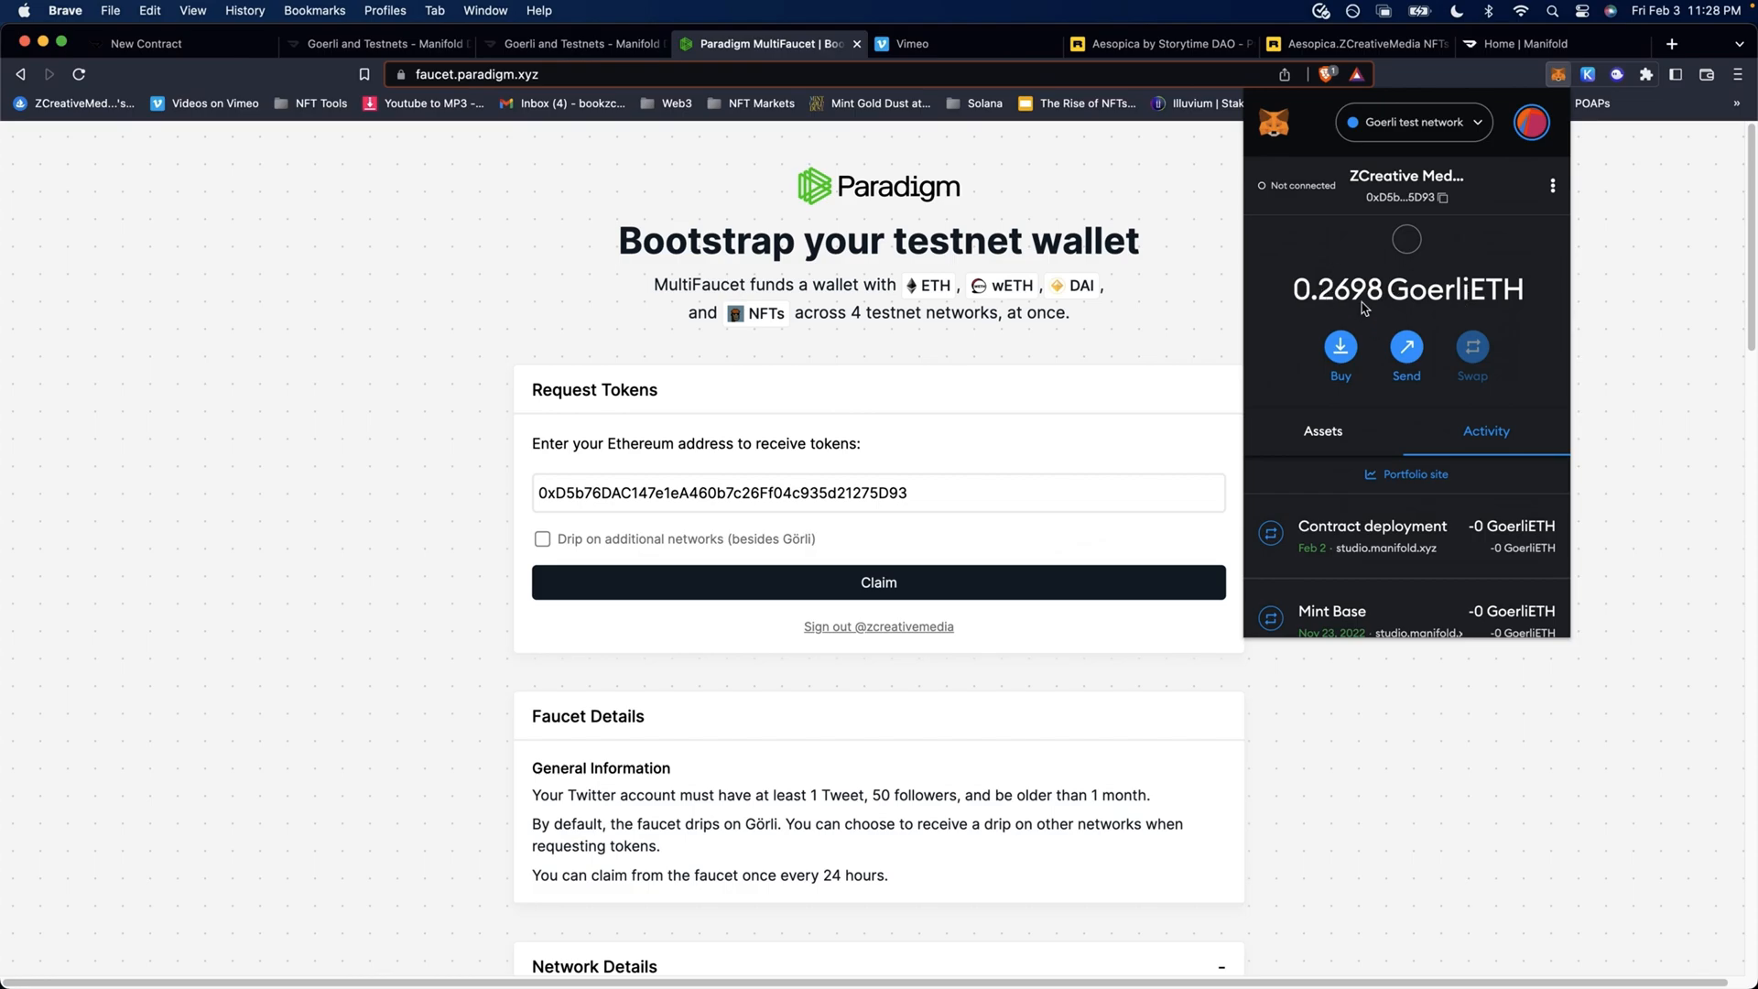
pyautogui.click(375, 44)
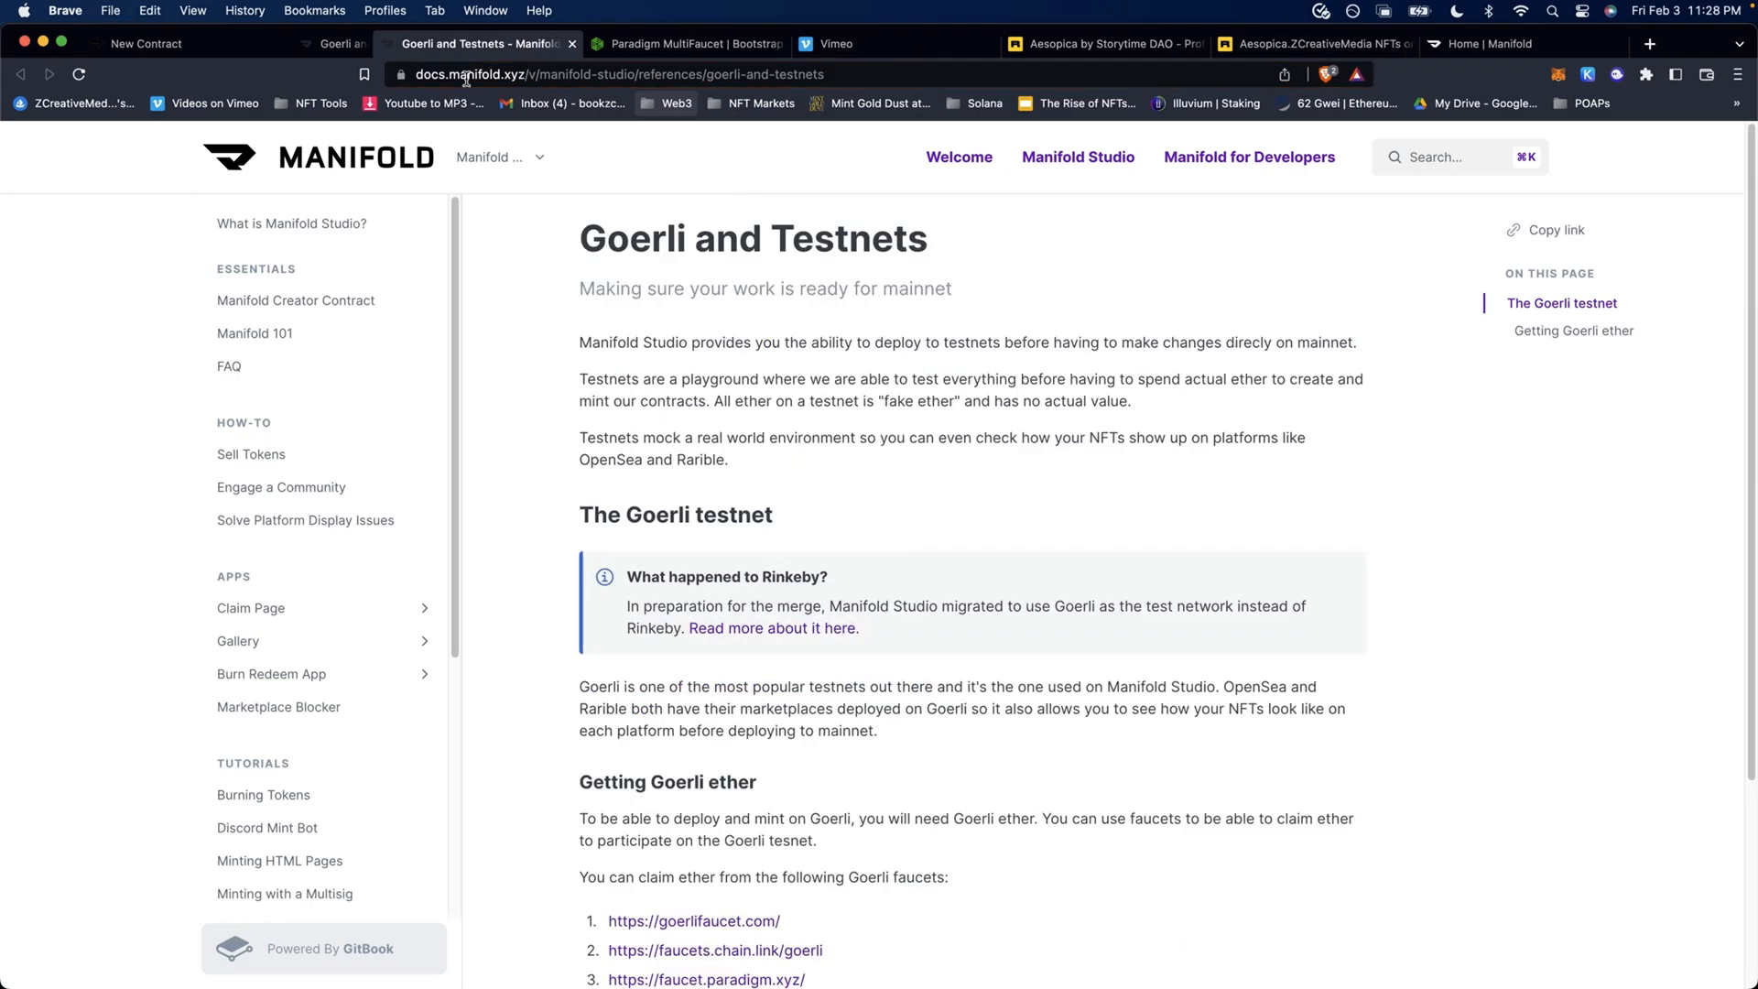
# - Return to the Aesopica.ZCreativeMedia ERC721 draft with symbol AESPZ and its ASCII mark
pyautogui.click(145, 43)
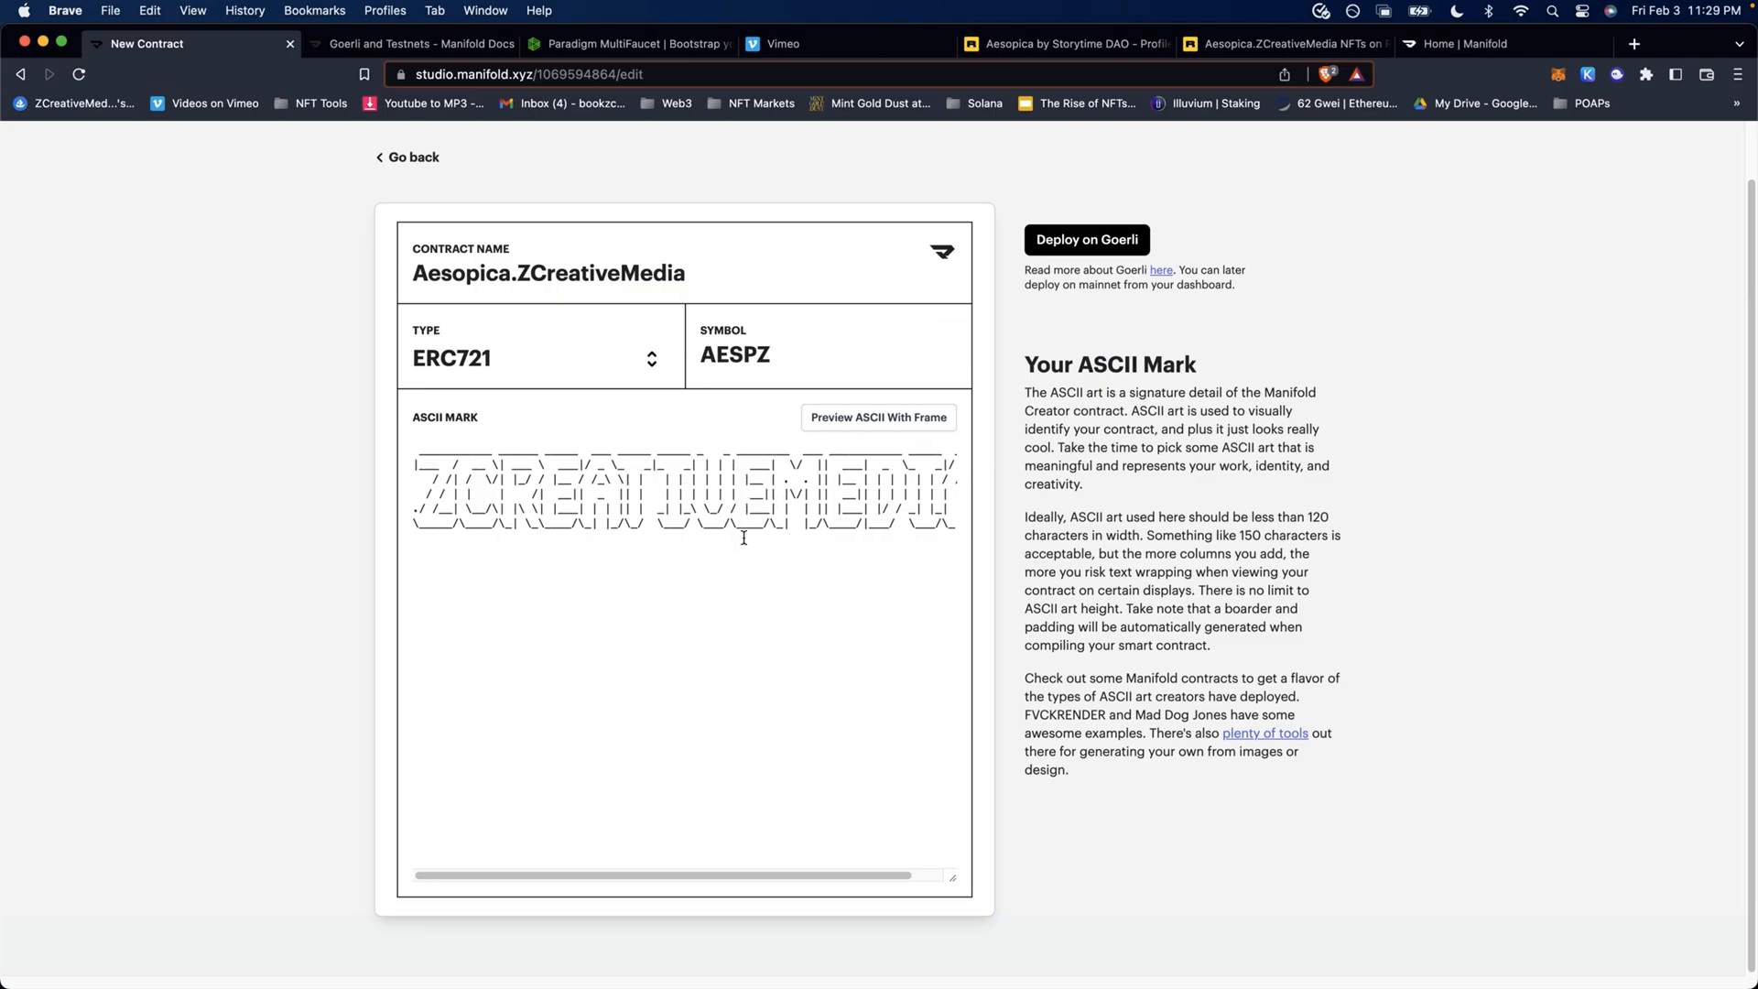
pyautogui.moveTo(1231, 755)
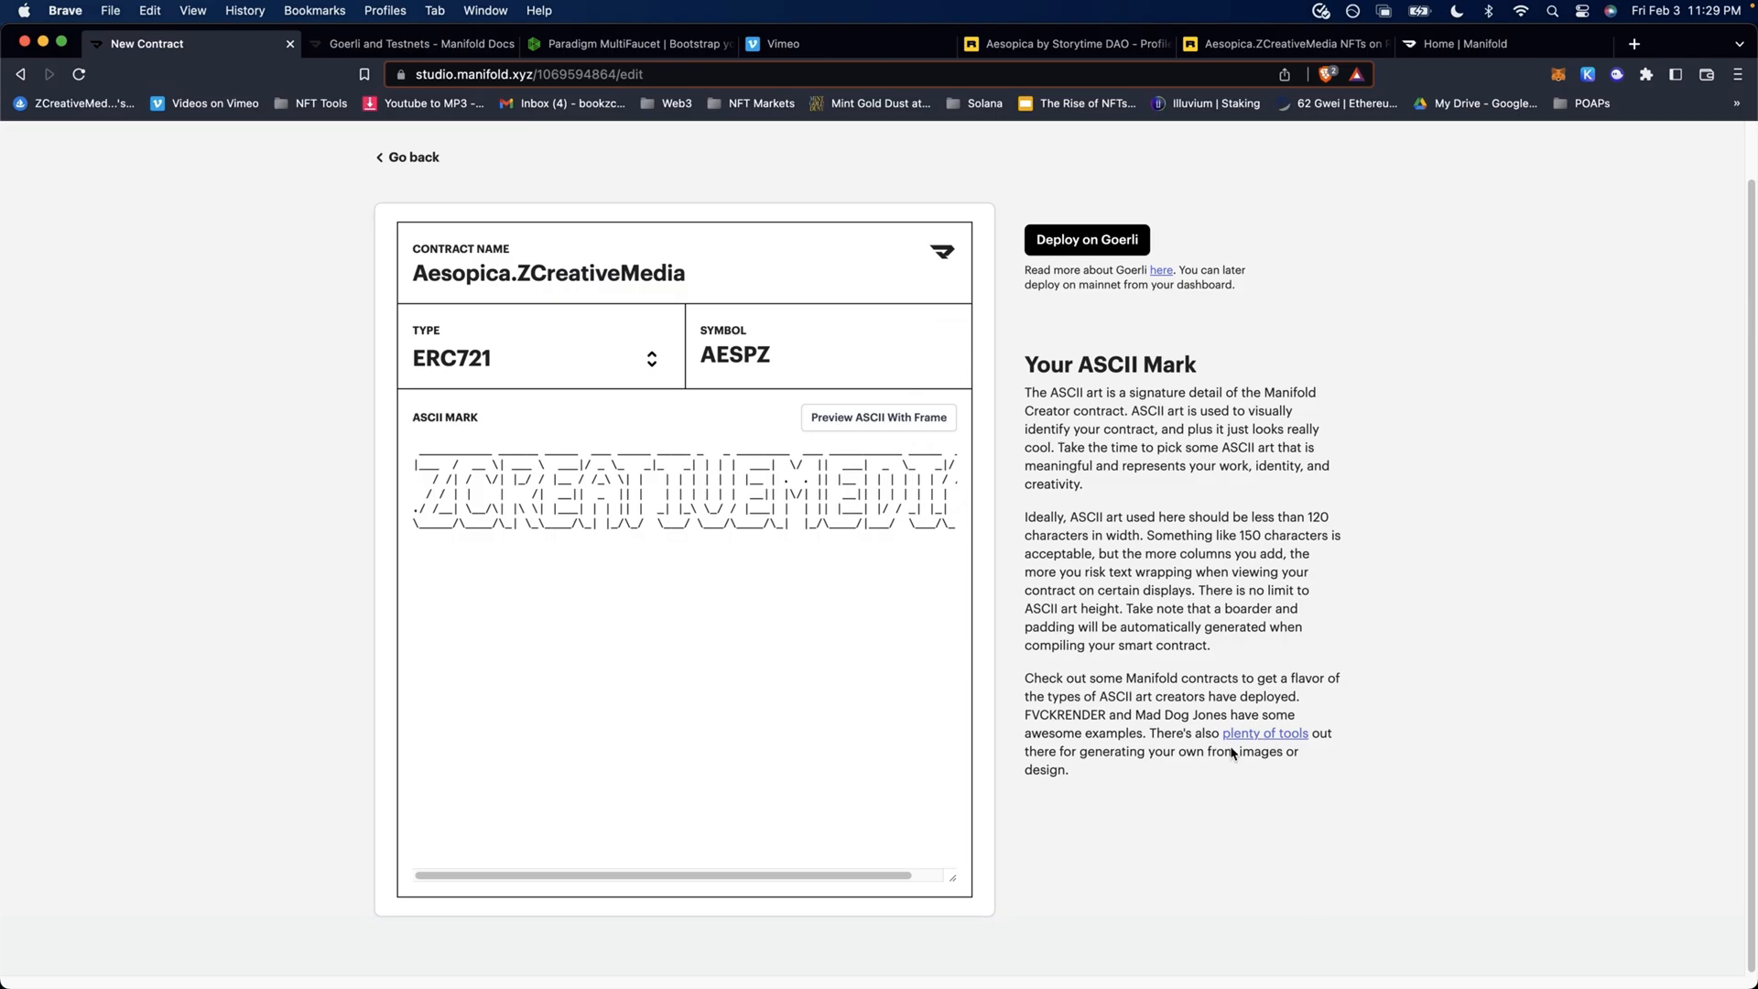
pyautogui.moveTo(1264, 734)
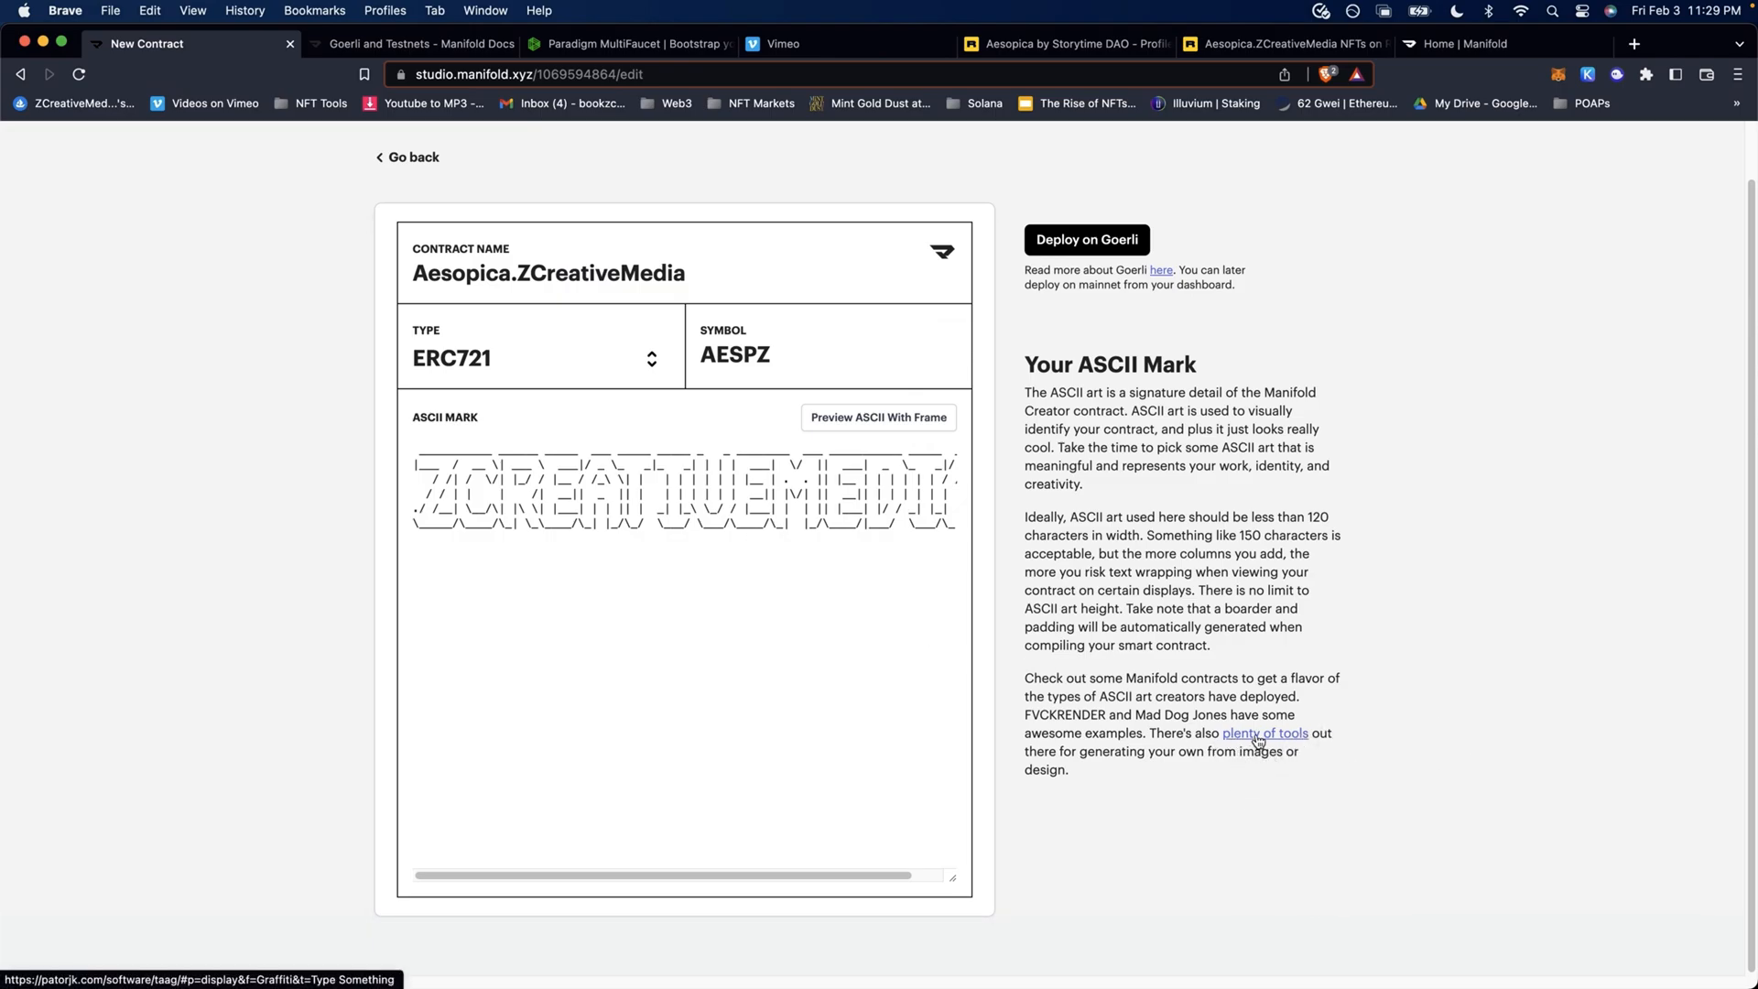
# - Generate Graffiti-font ASCII art of Aesopica.ZCreativeMedia on patorjk and copy it
pyautogui.click(1264, 733)
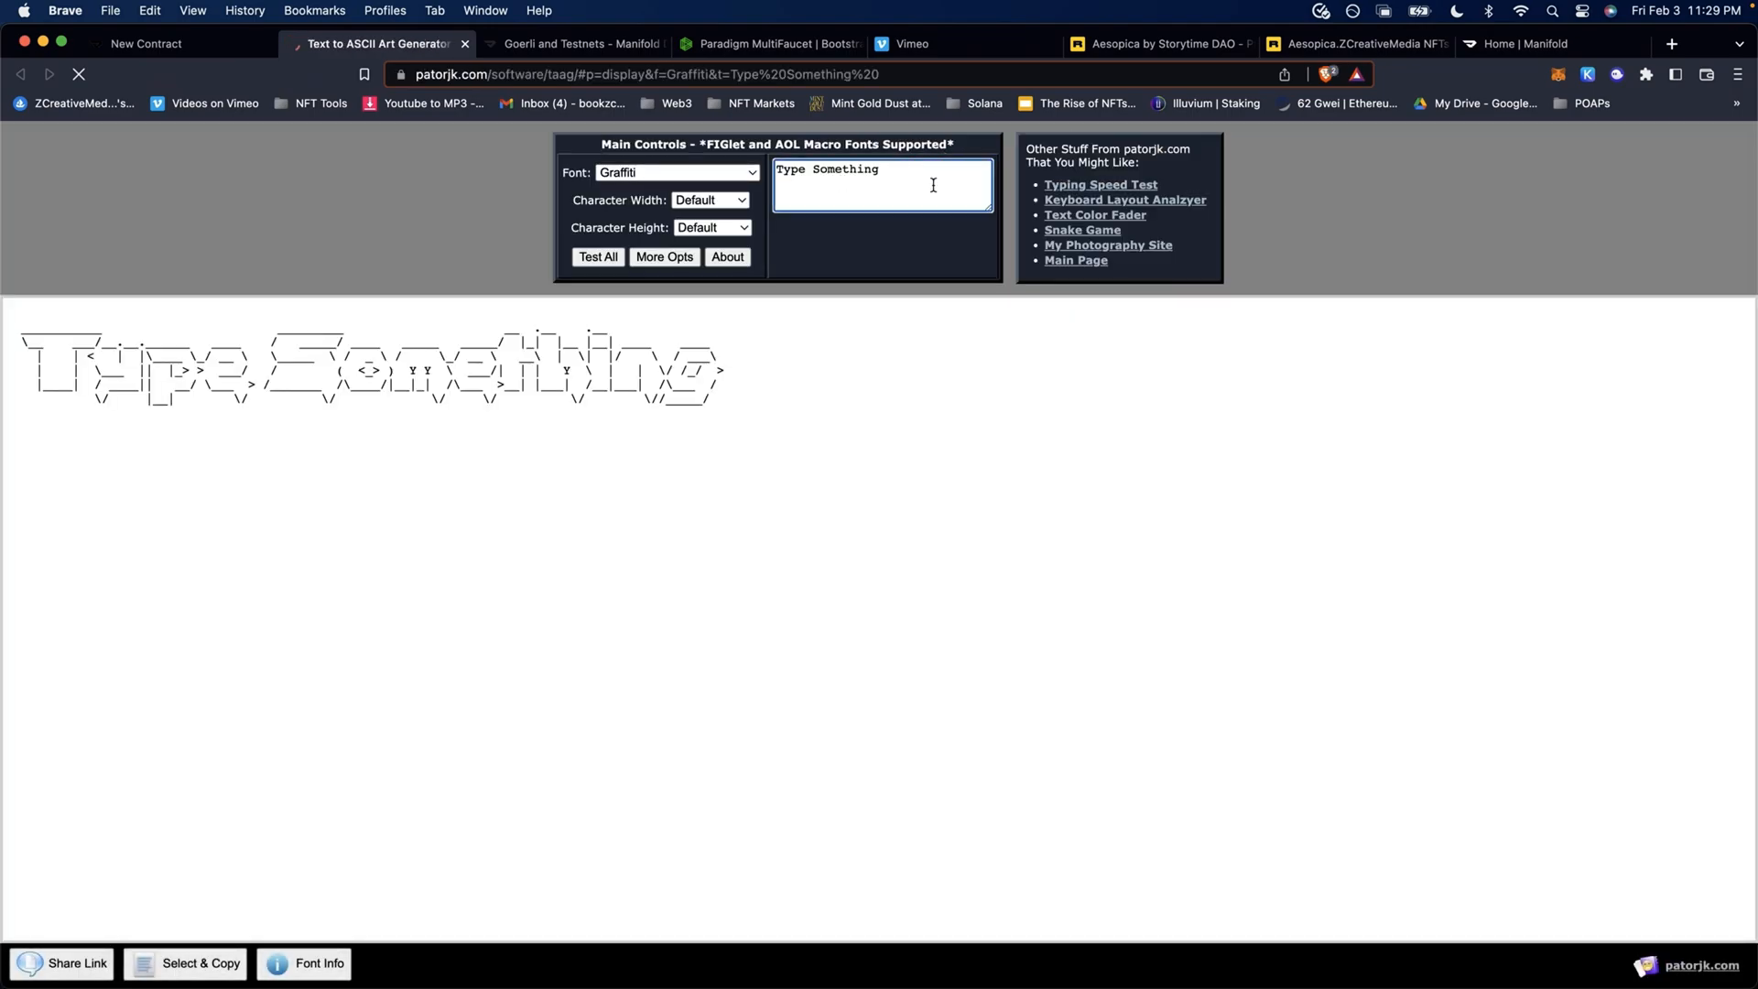
pyautogui.tripleClick(826, 169)
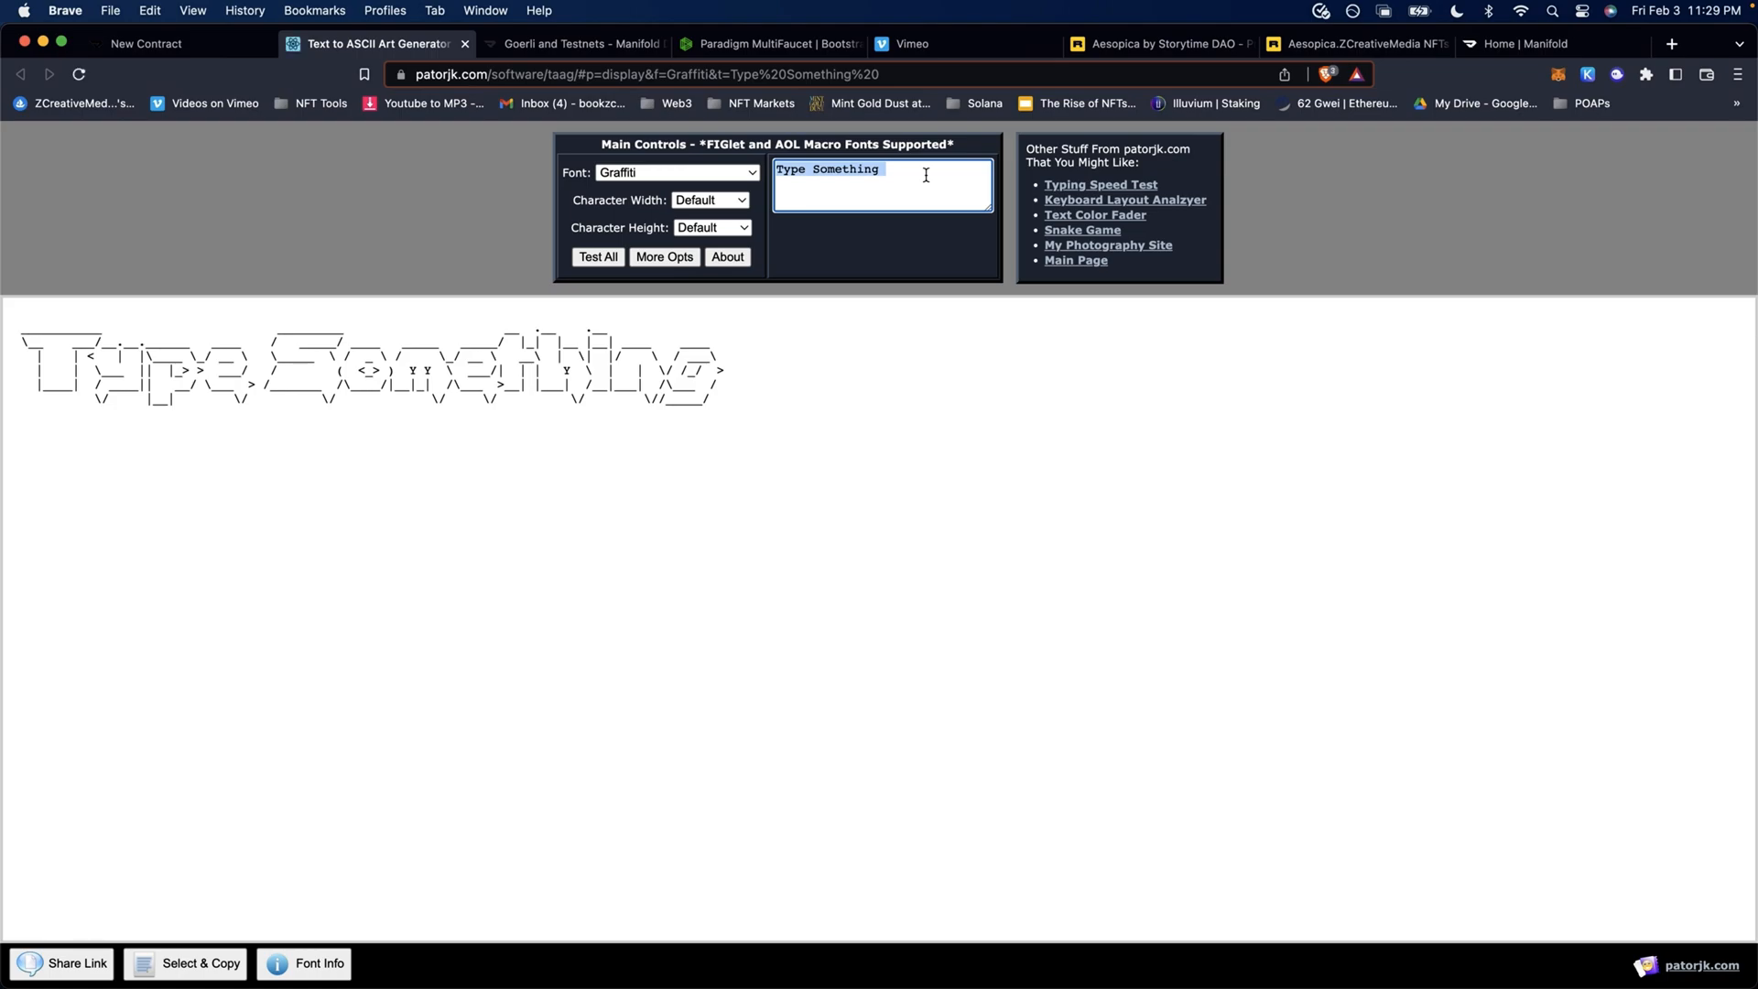
pyautogui.write('A')
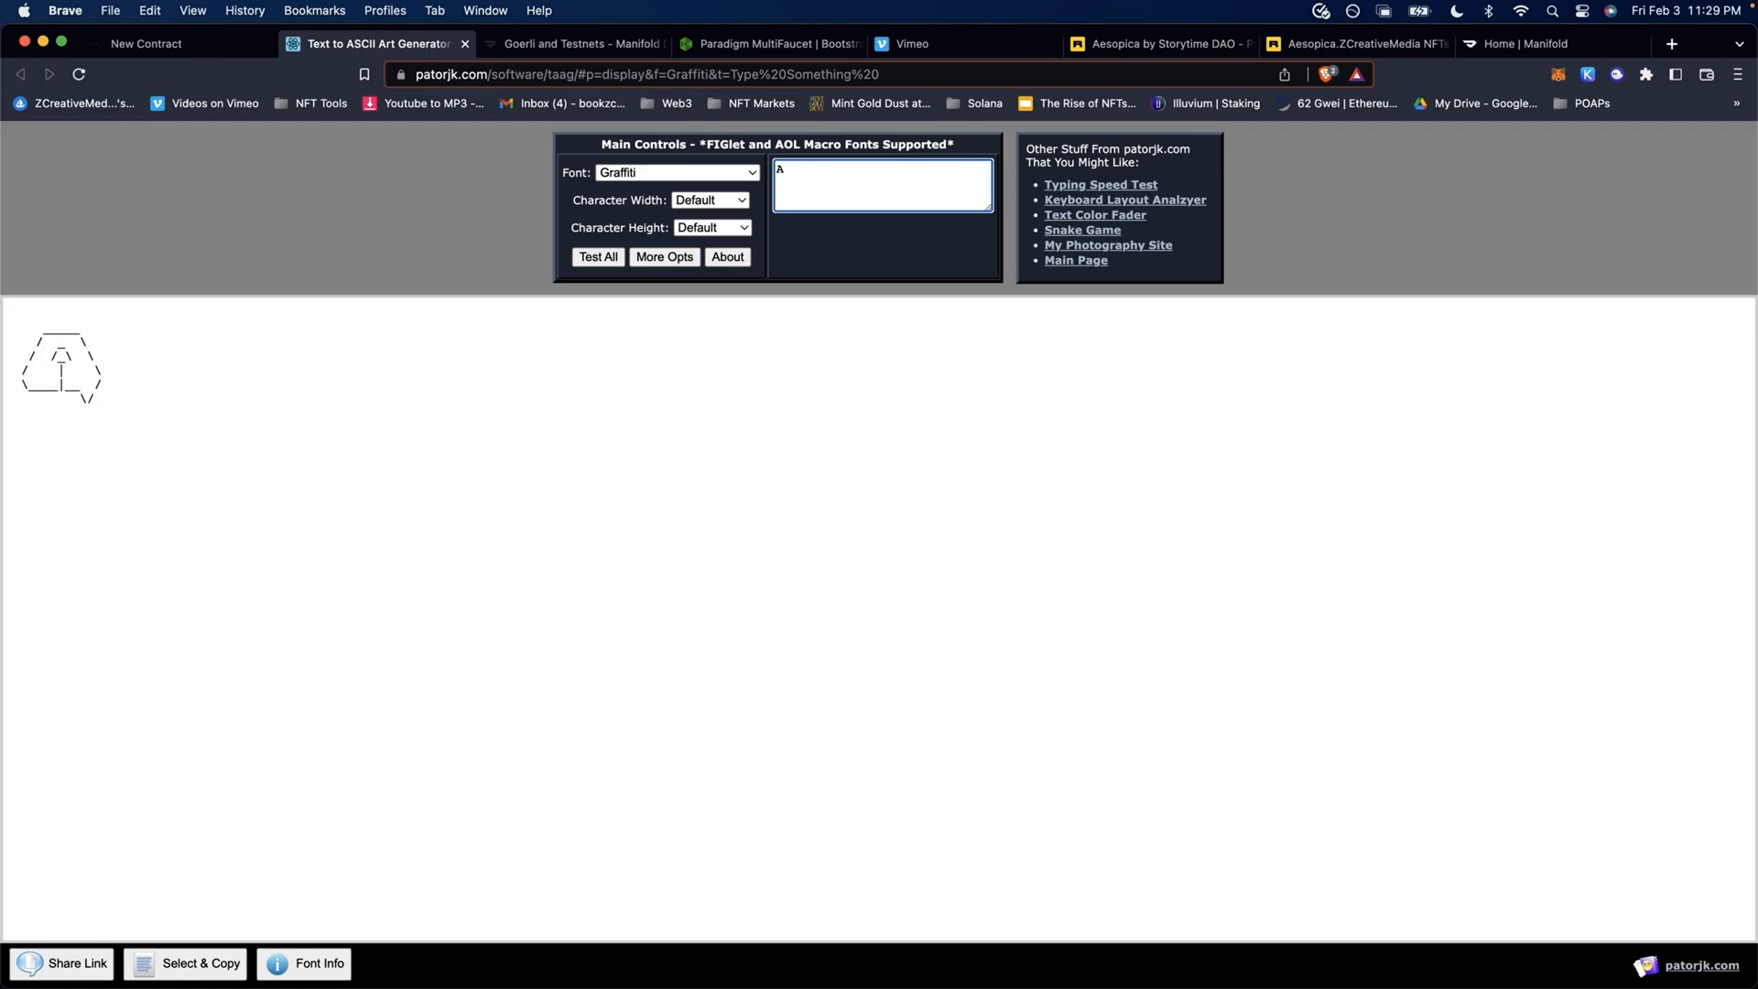
pyautogui.write('Aesopica.ZCreativeMedia')
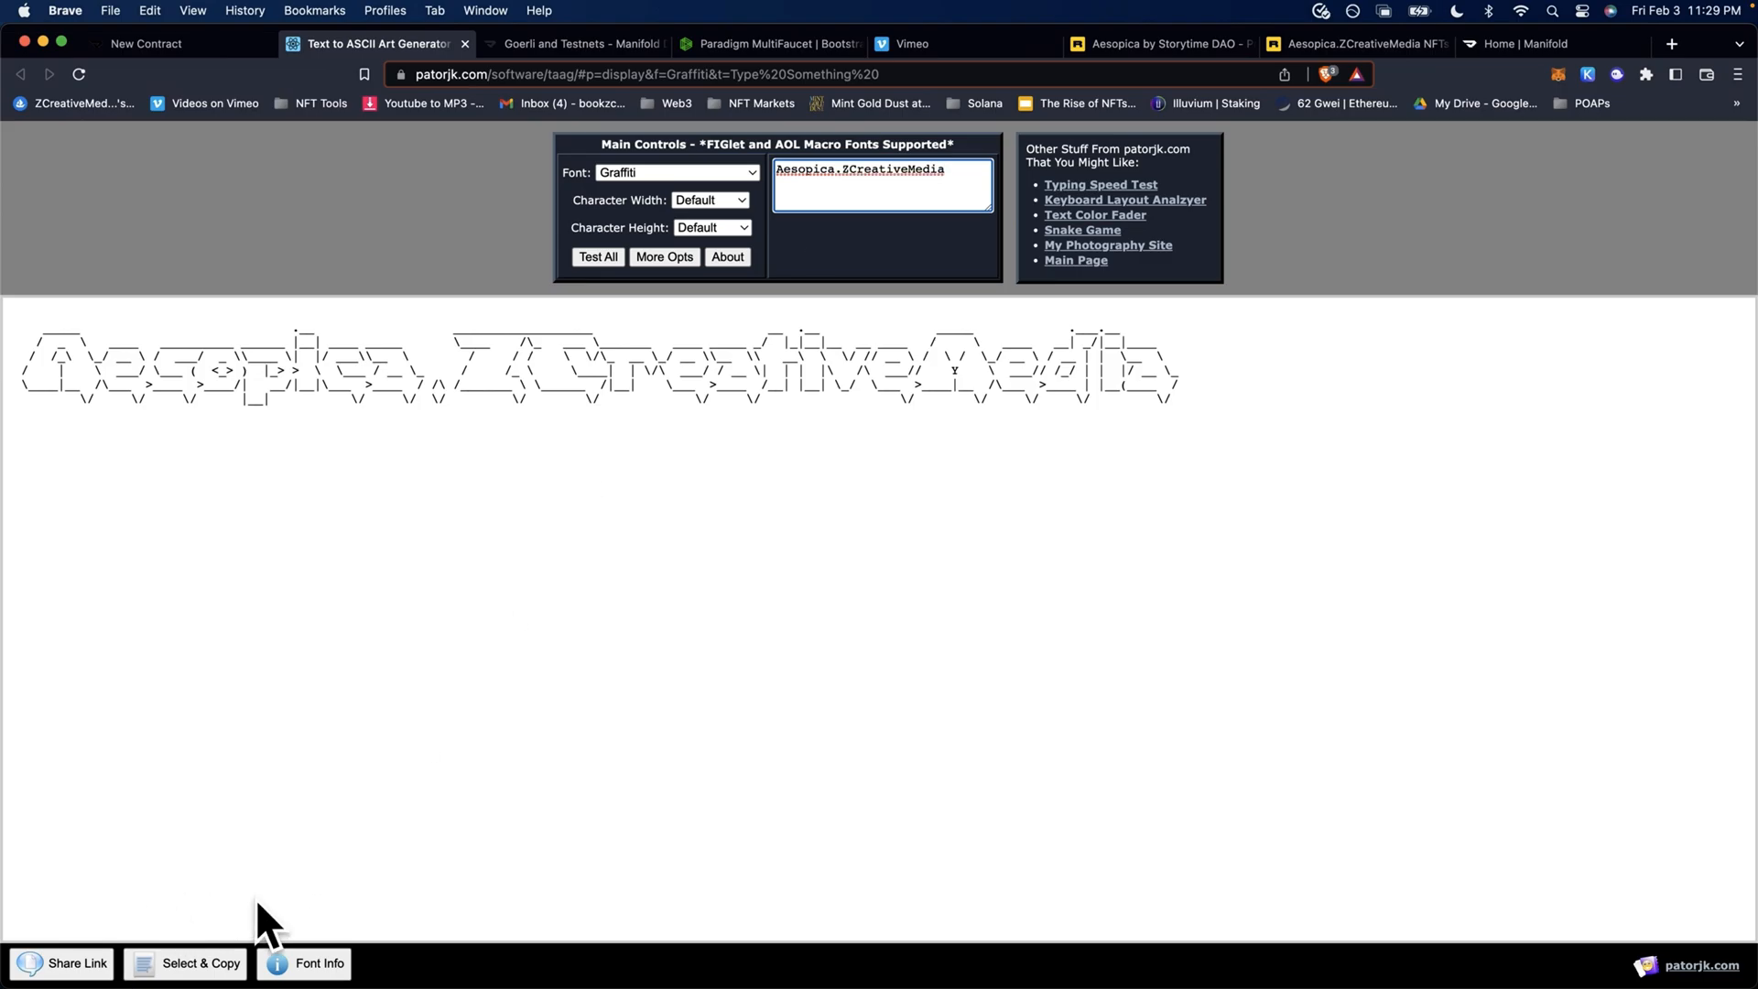
pyautogui.click(197, 963)
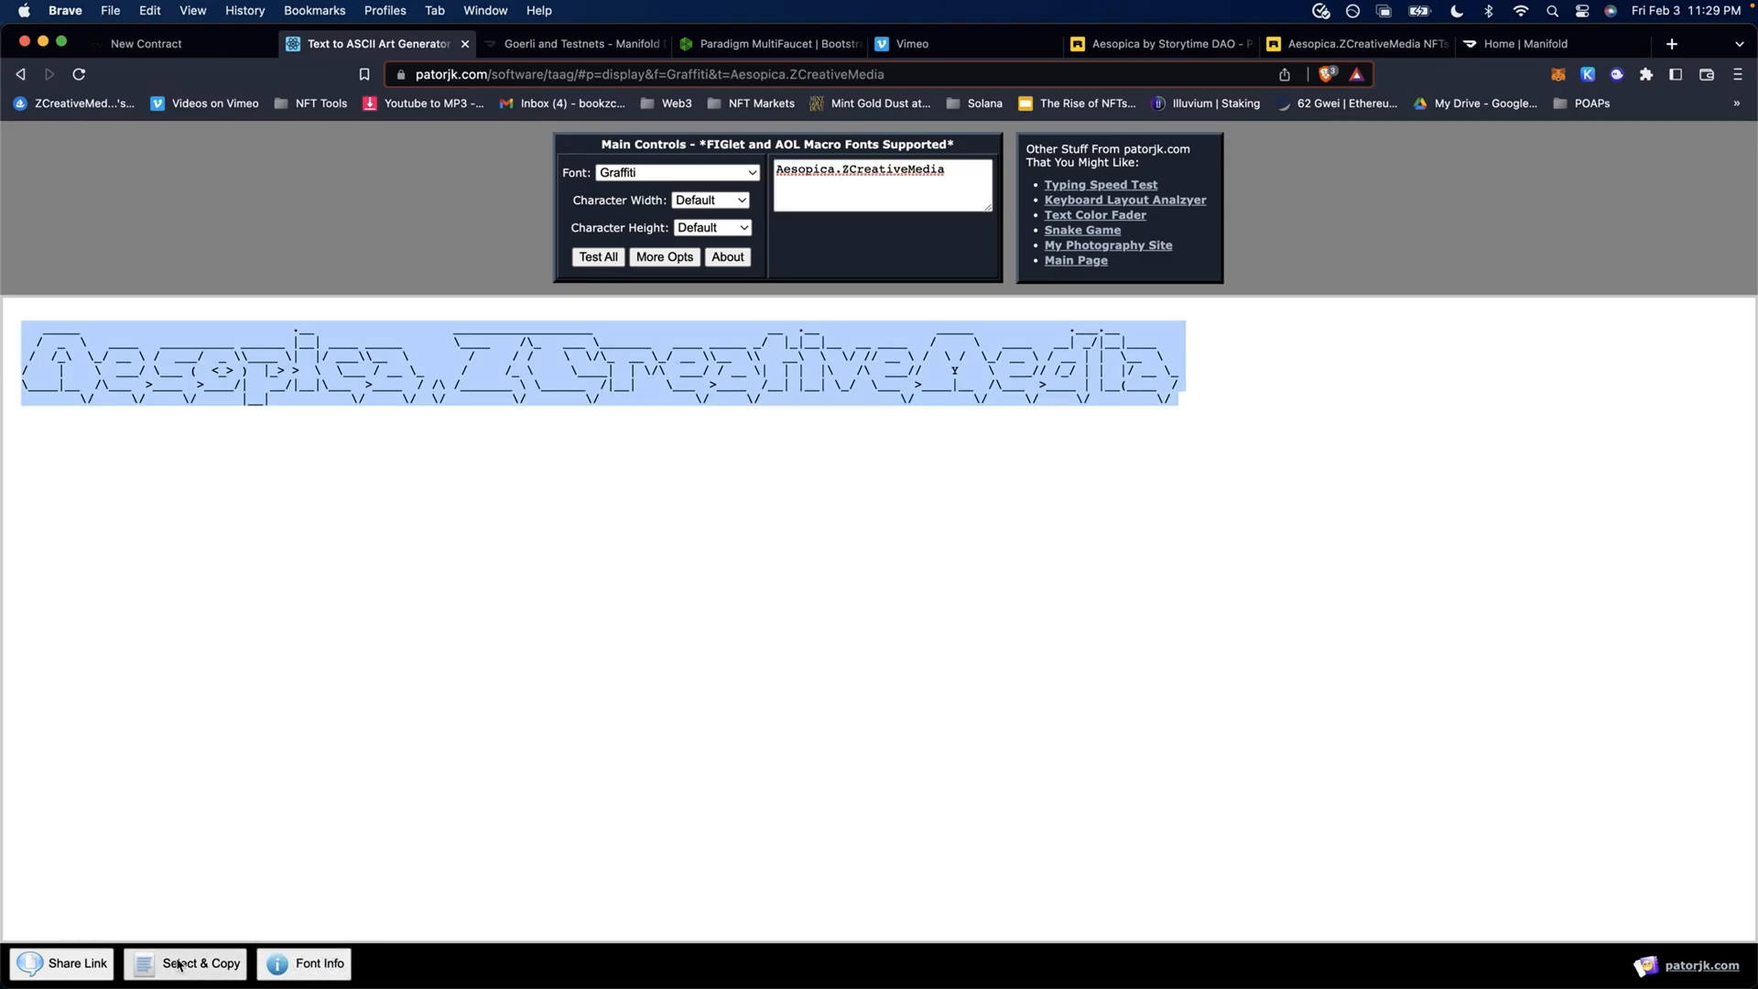
pyautogui.click(145, 44)
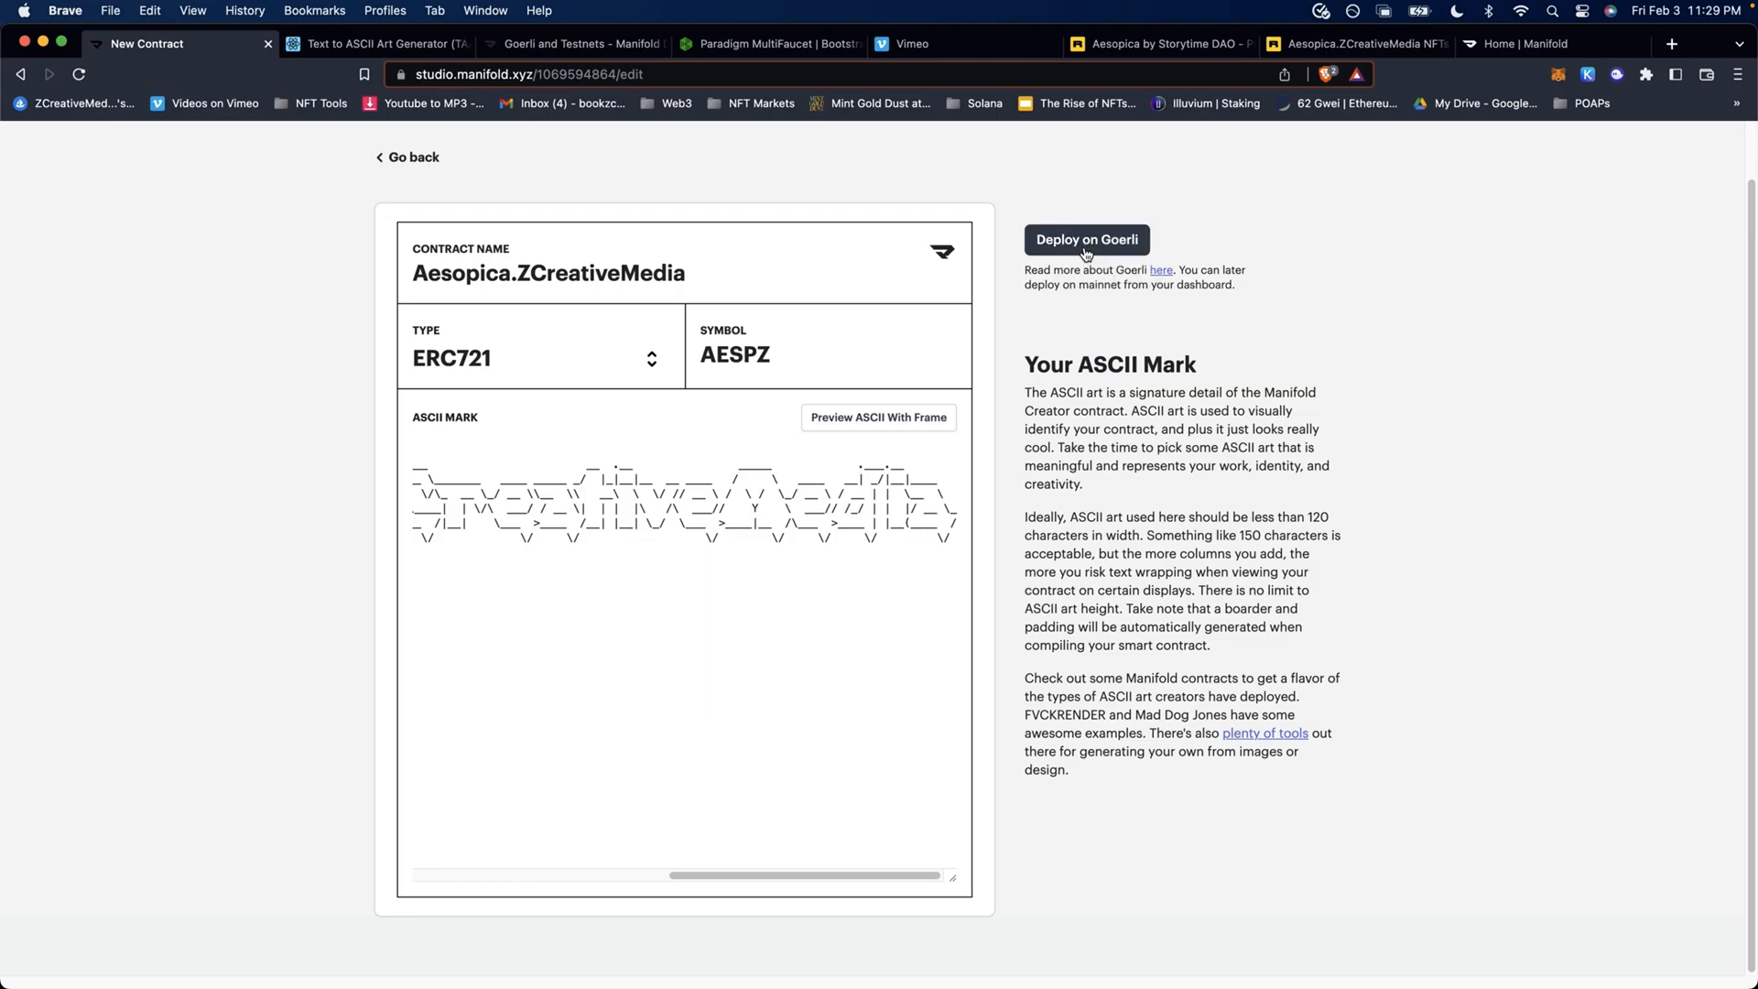
# - Deploy the Aesopica.ZCreativeMedia contract on Goerli and review the MetaMask signature request
pyautogui.click(1084, 240)
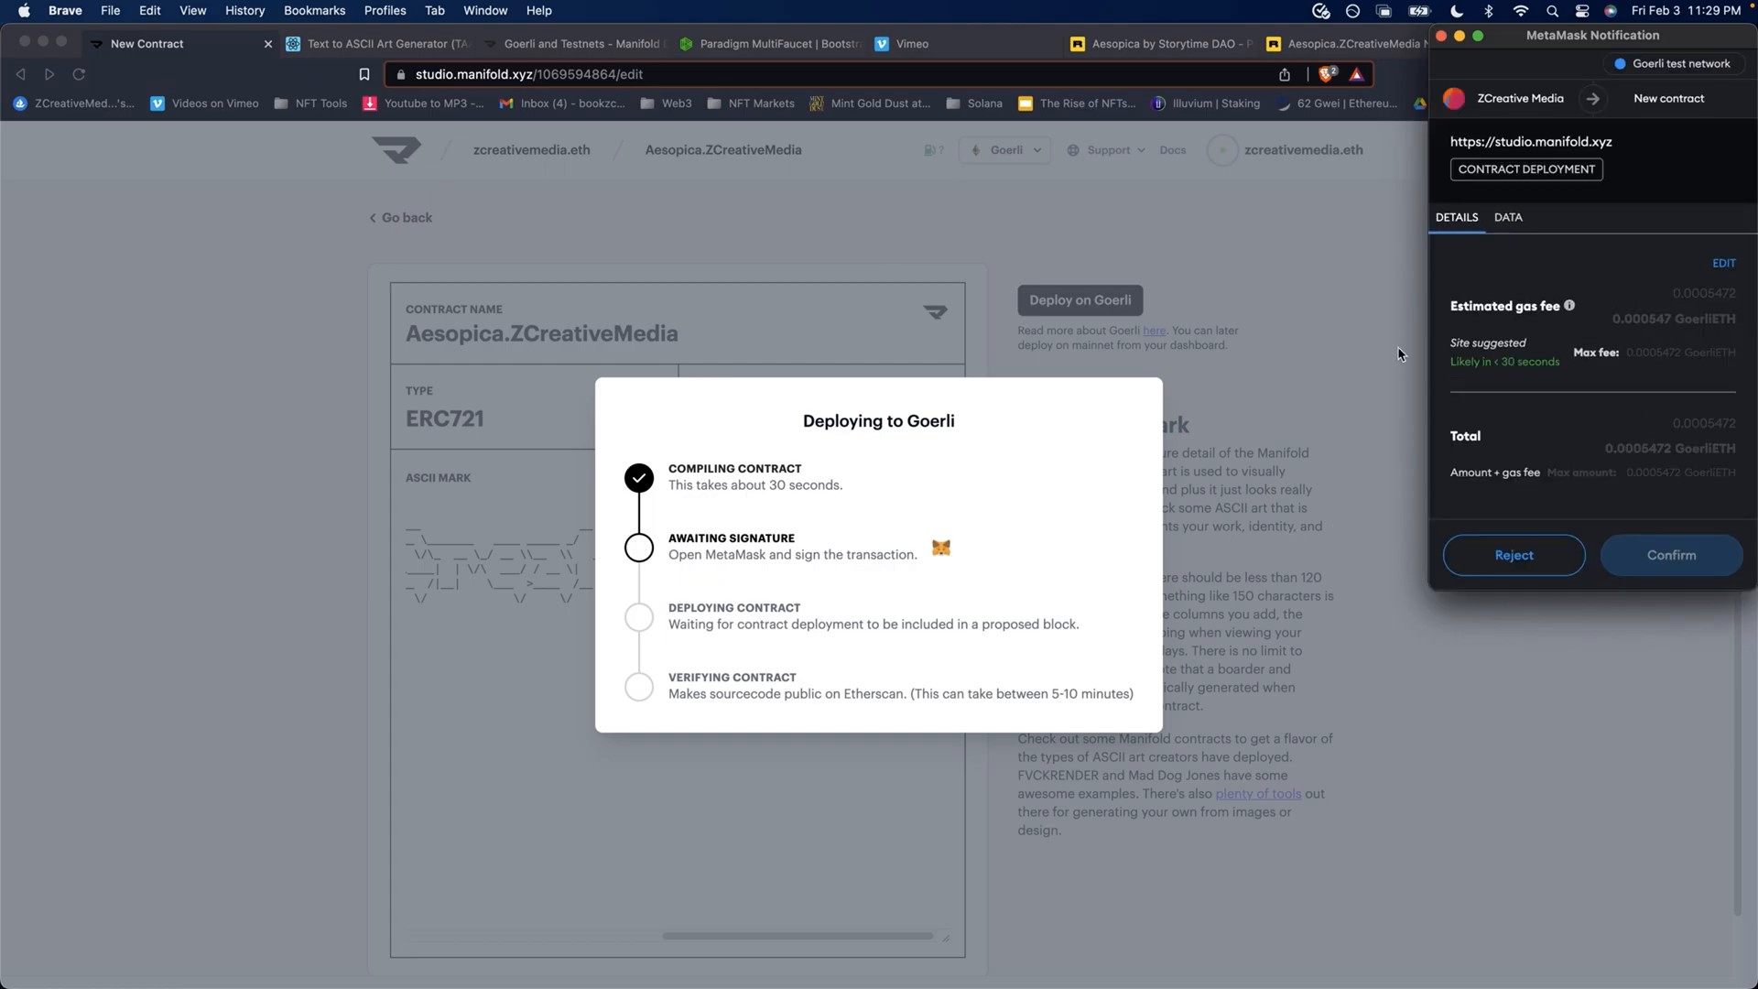
pyautogui.click(1669, 555)
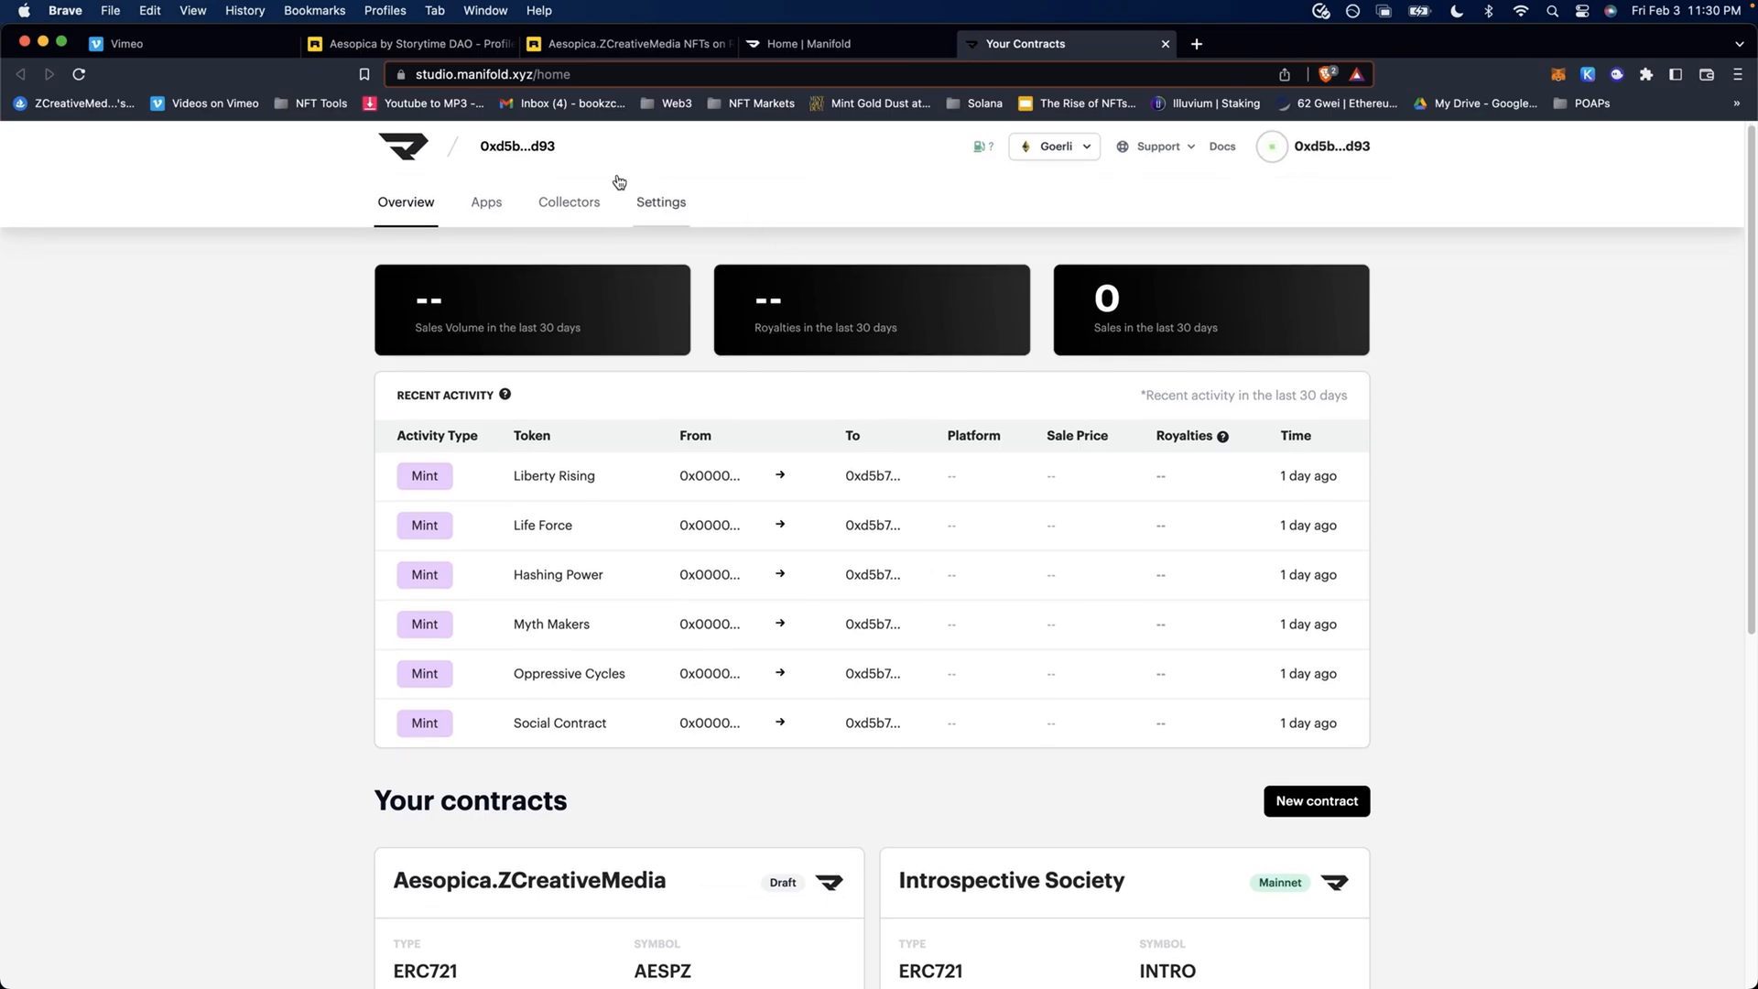
# - Open the Aesopica.ZCreativeMedia Draft card under Your contracts
pyautogui.scroll(-3)
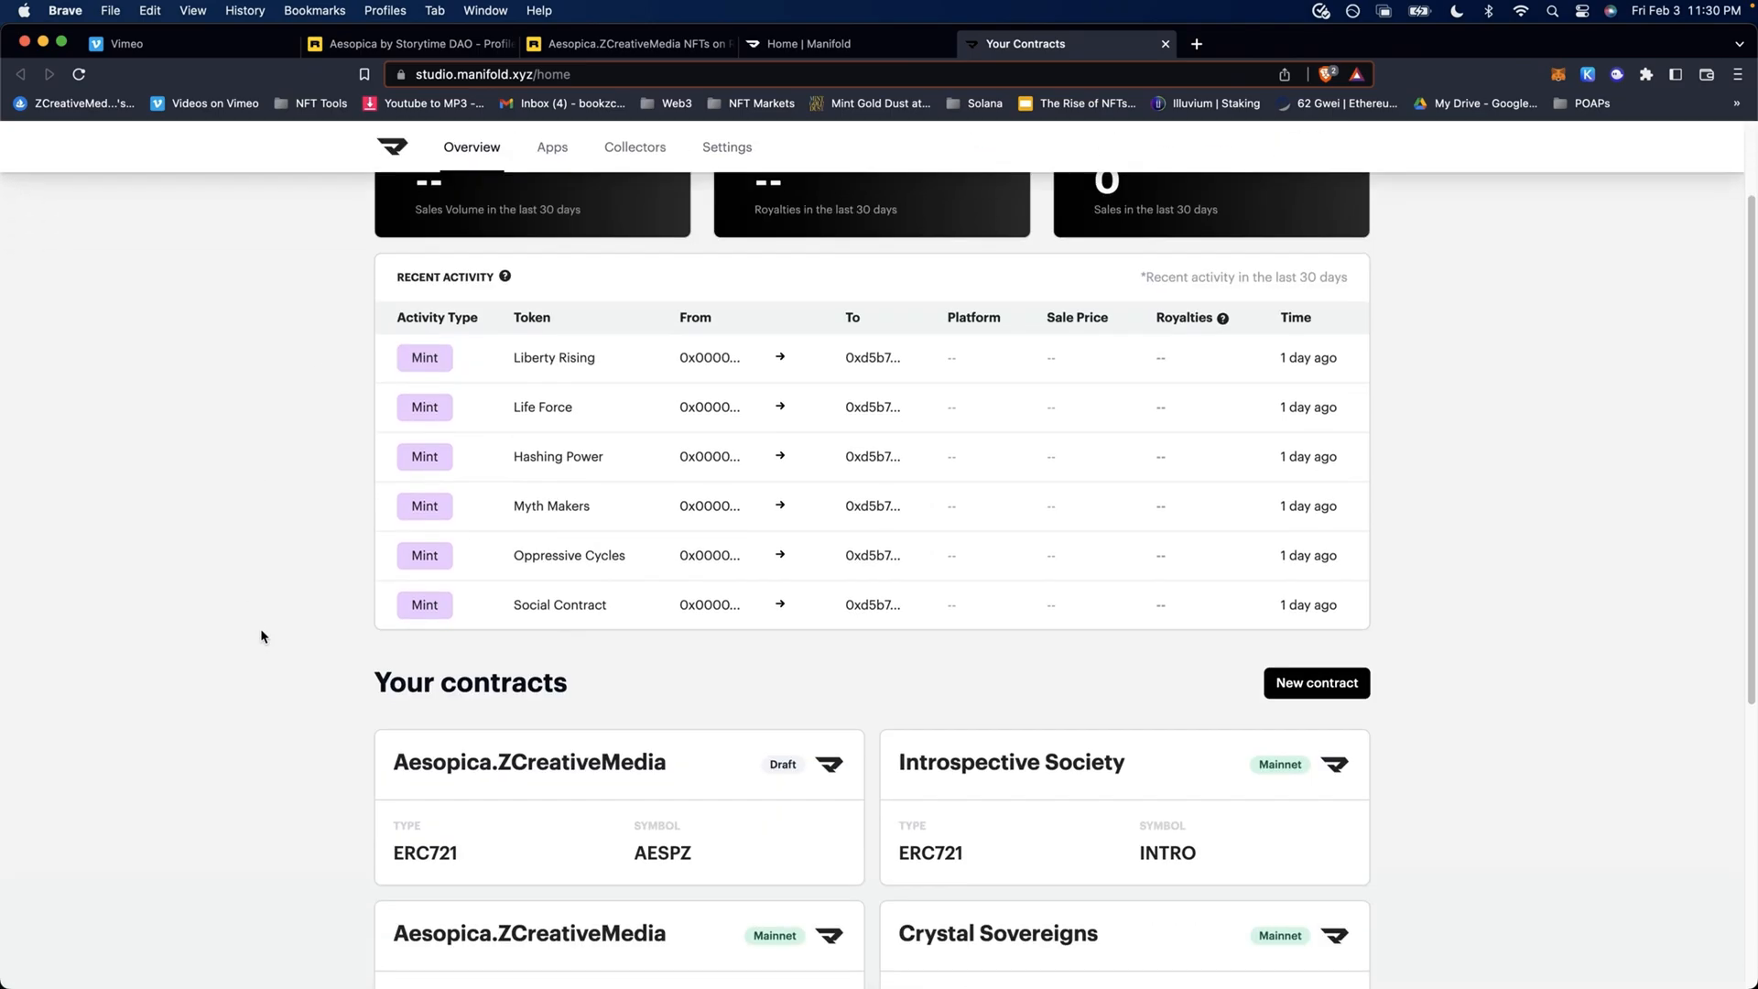
pyautogui.moveTo(491, 790)
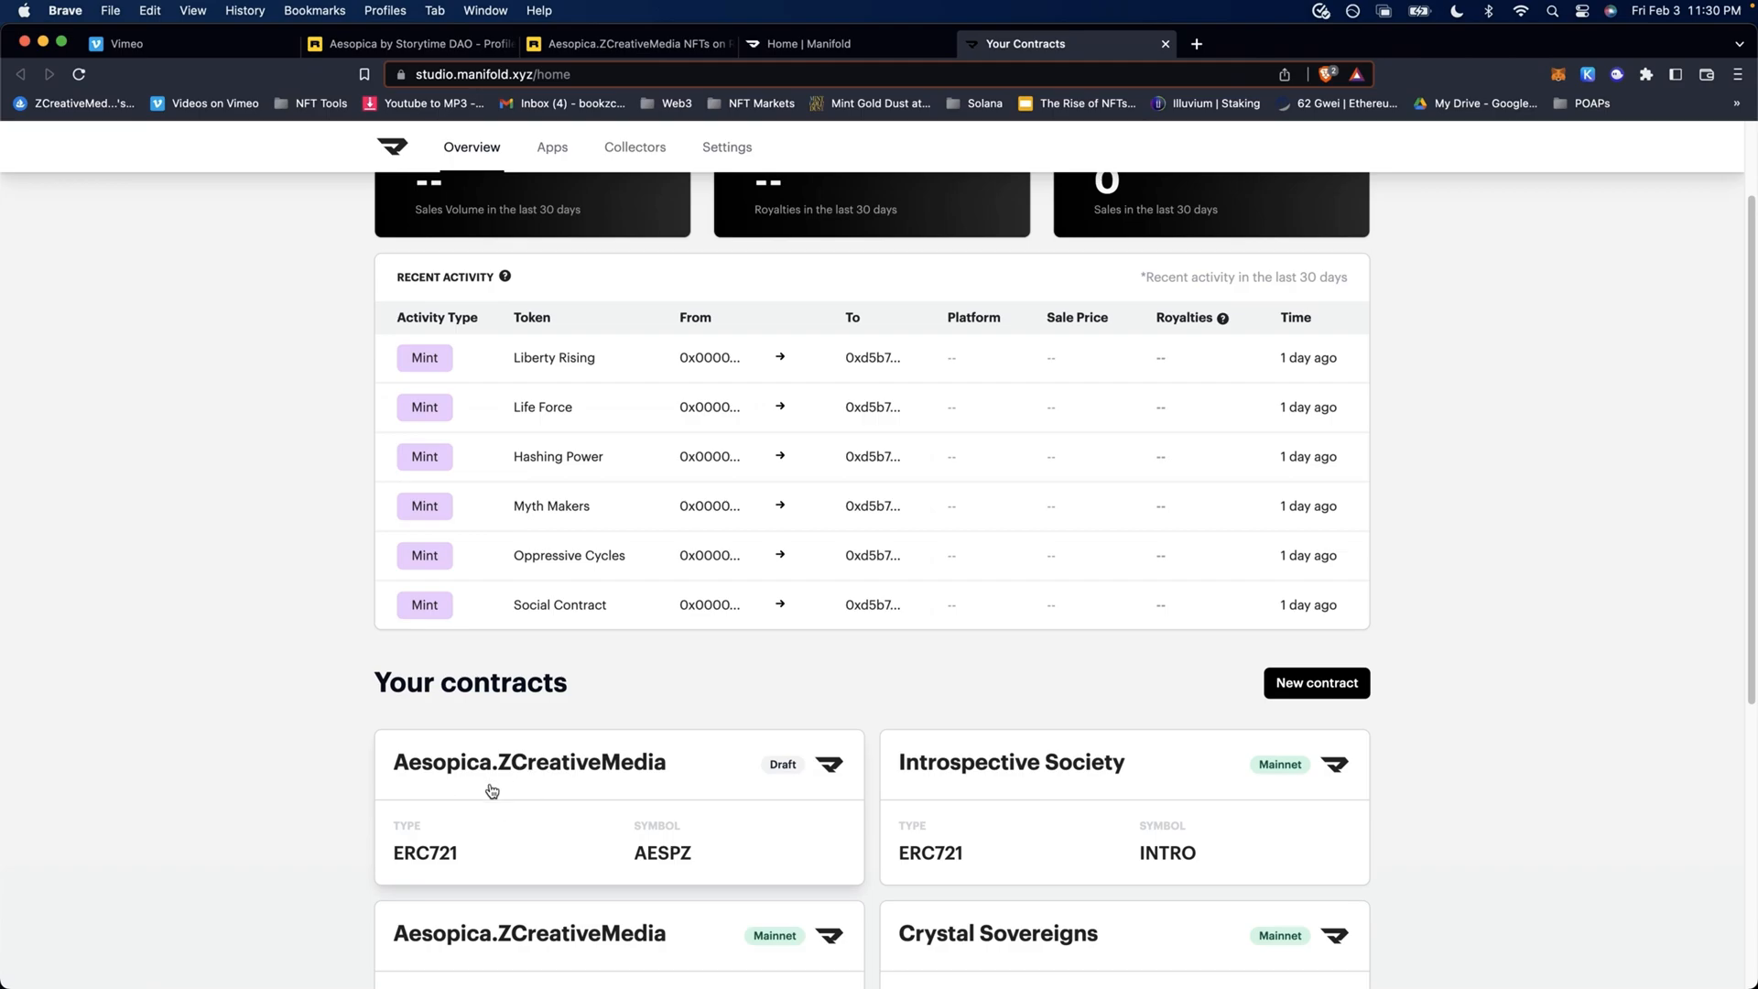
pyautogui.click(529, 763)
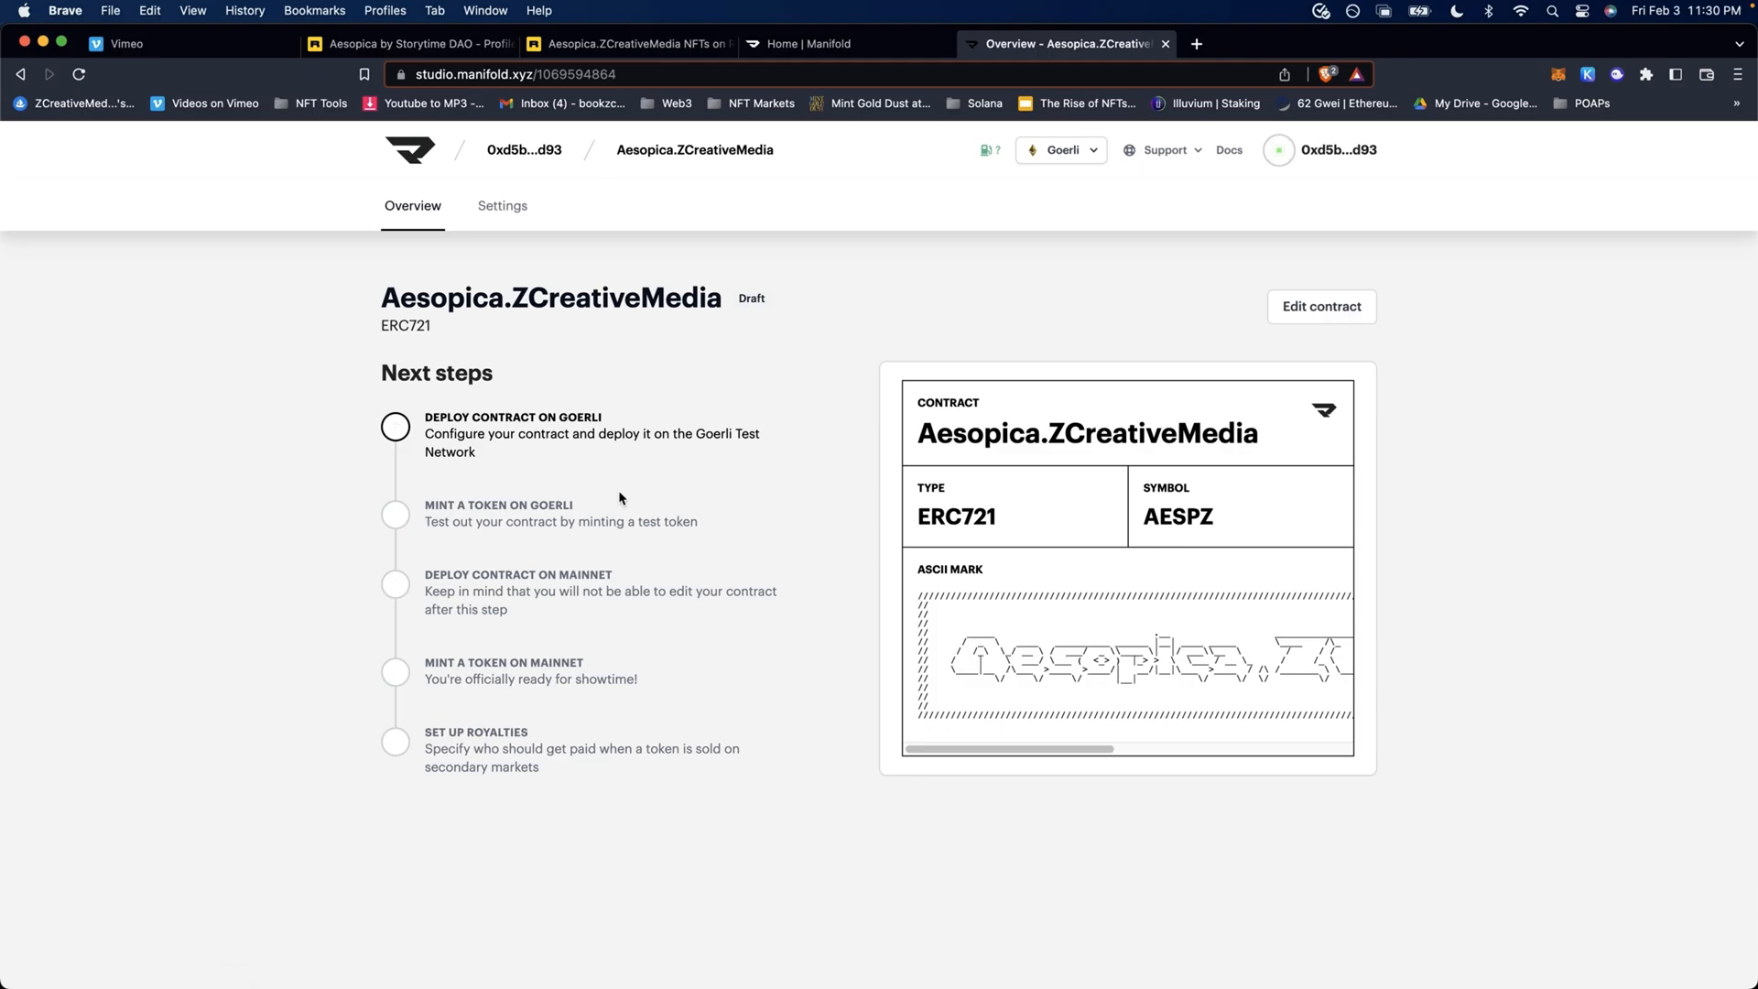
pyautogui.moveTo(718, 520)
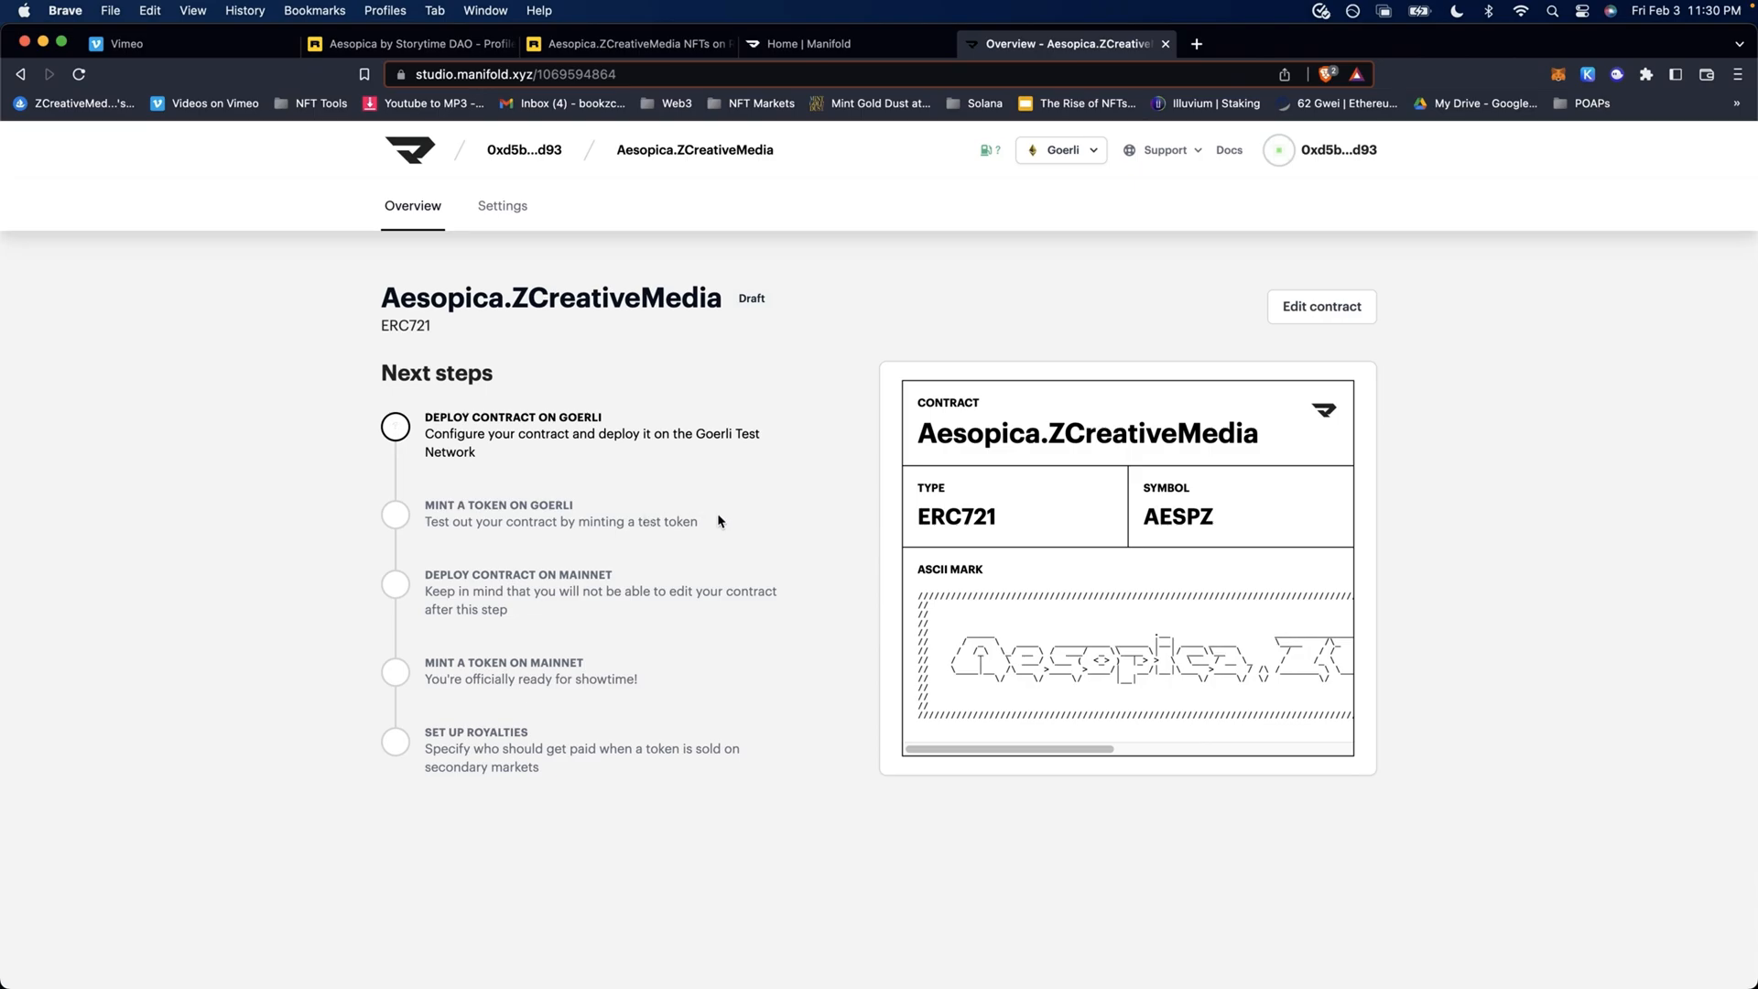
pyautogui.moveTo(615, 477)
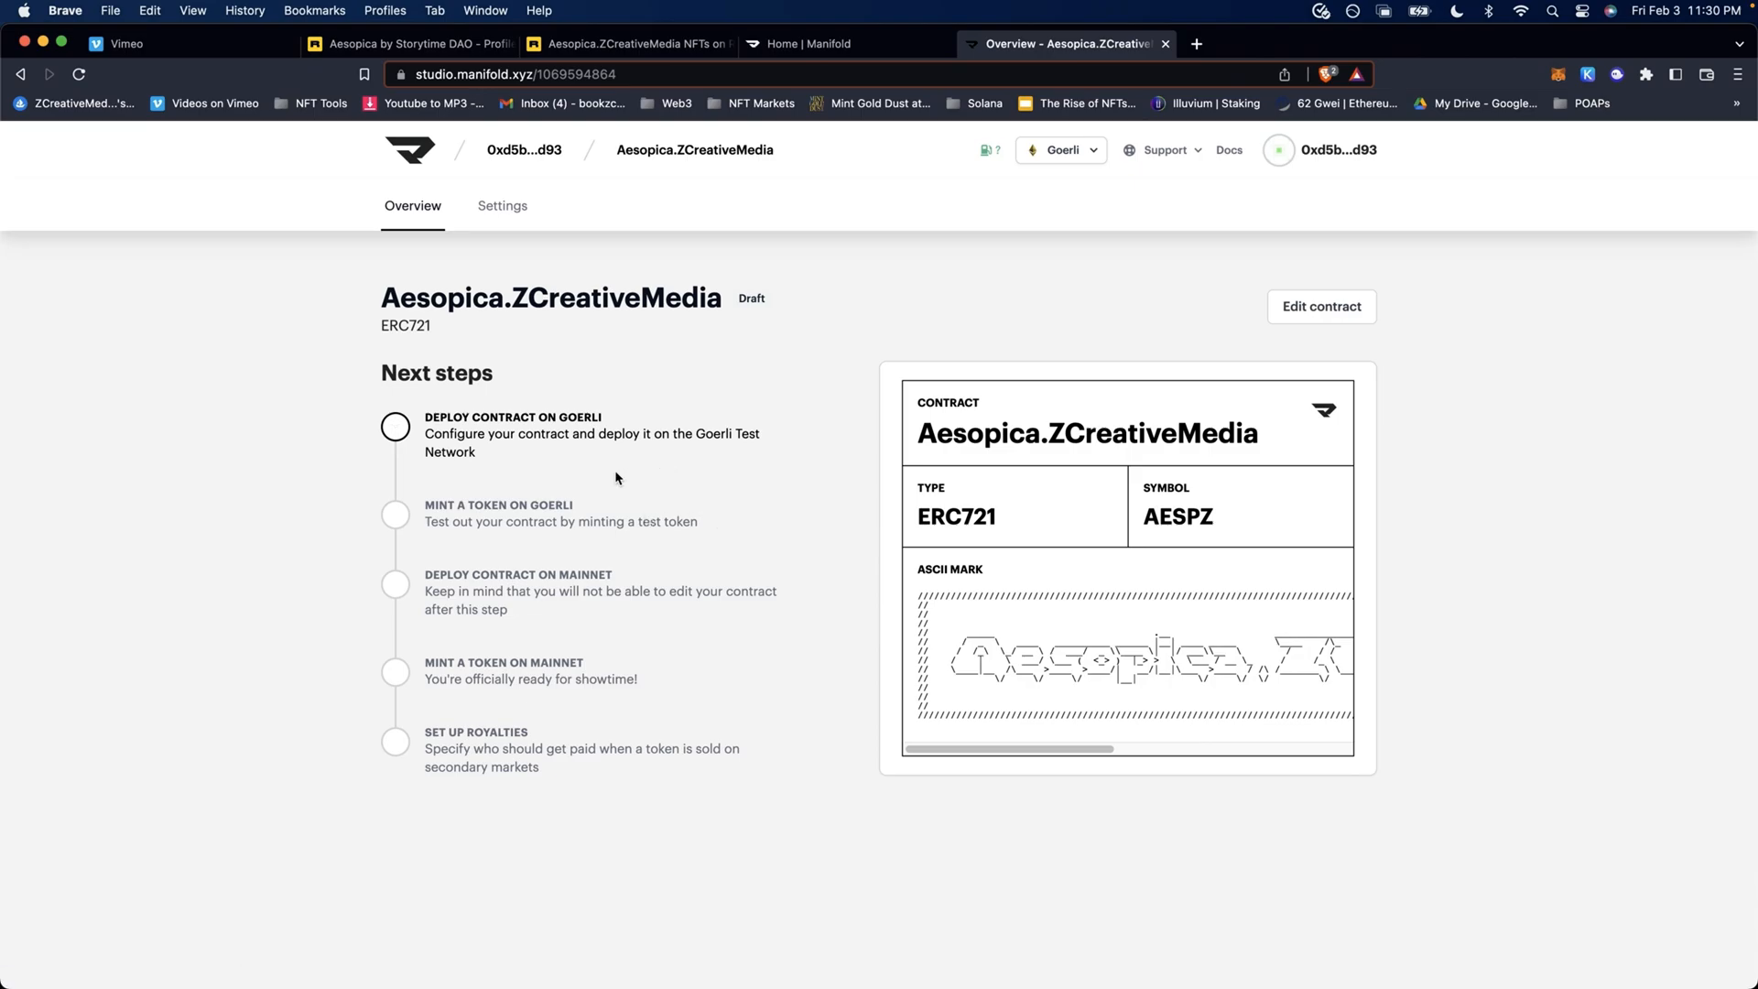
pyautogui.moveTo(818, 606)
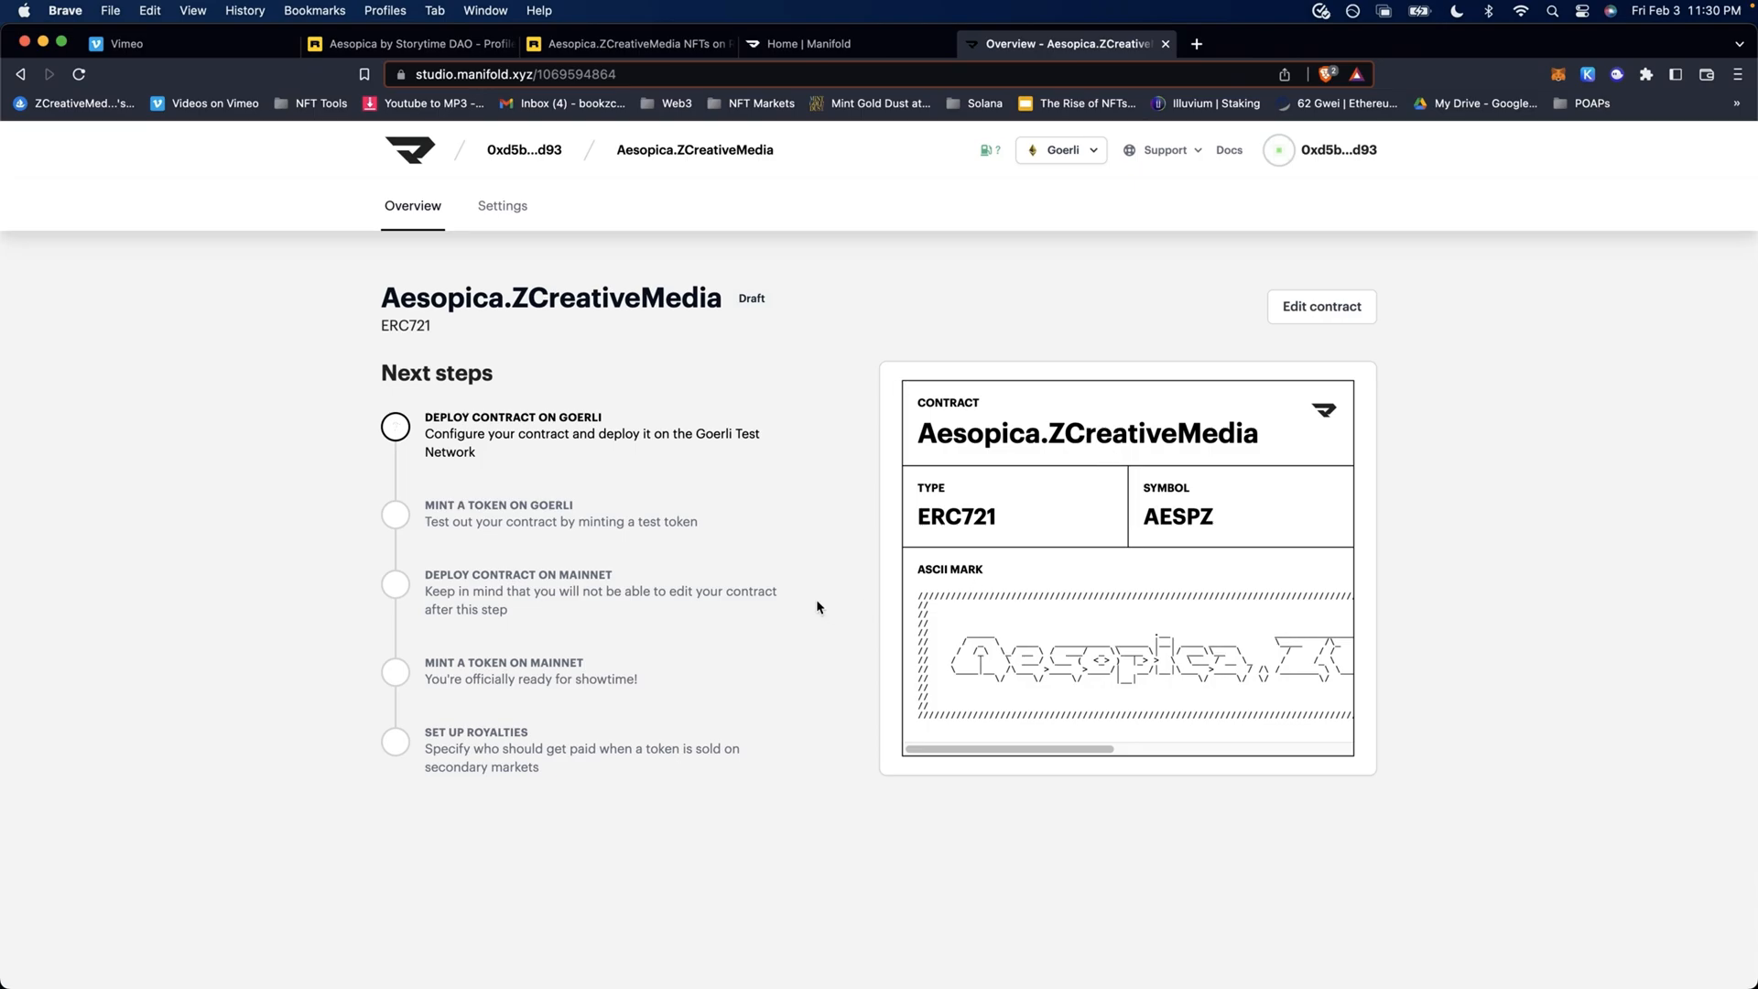
pyautogui.moveTo(723, 538)
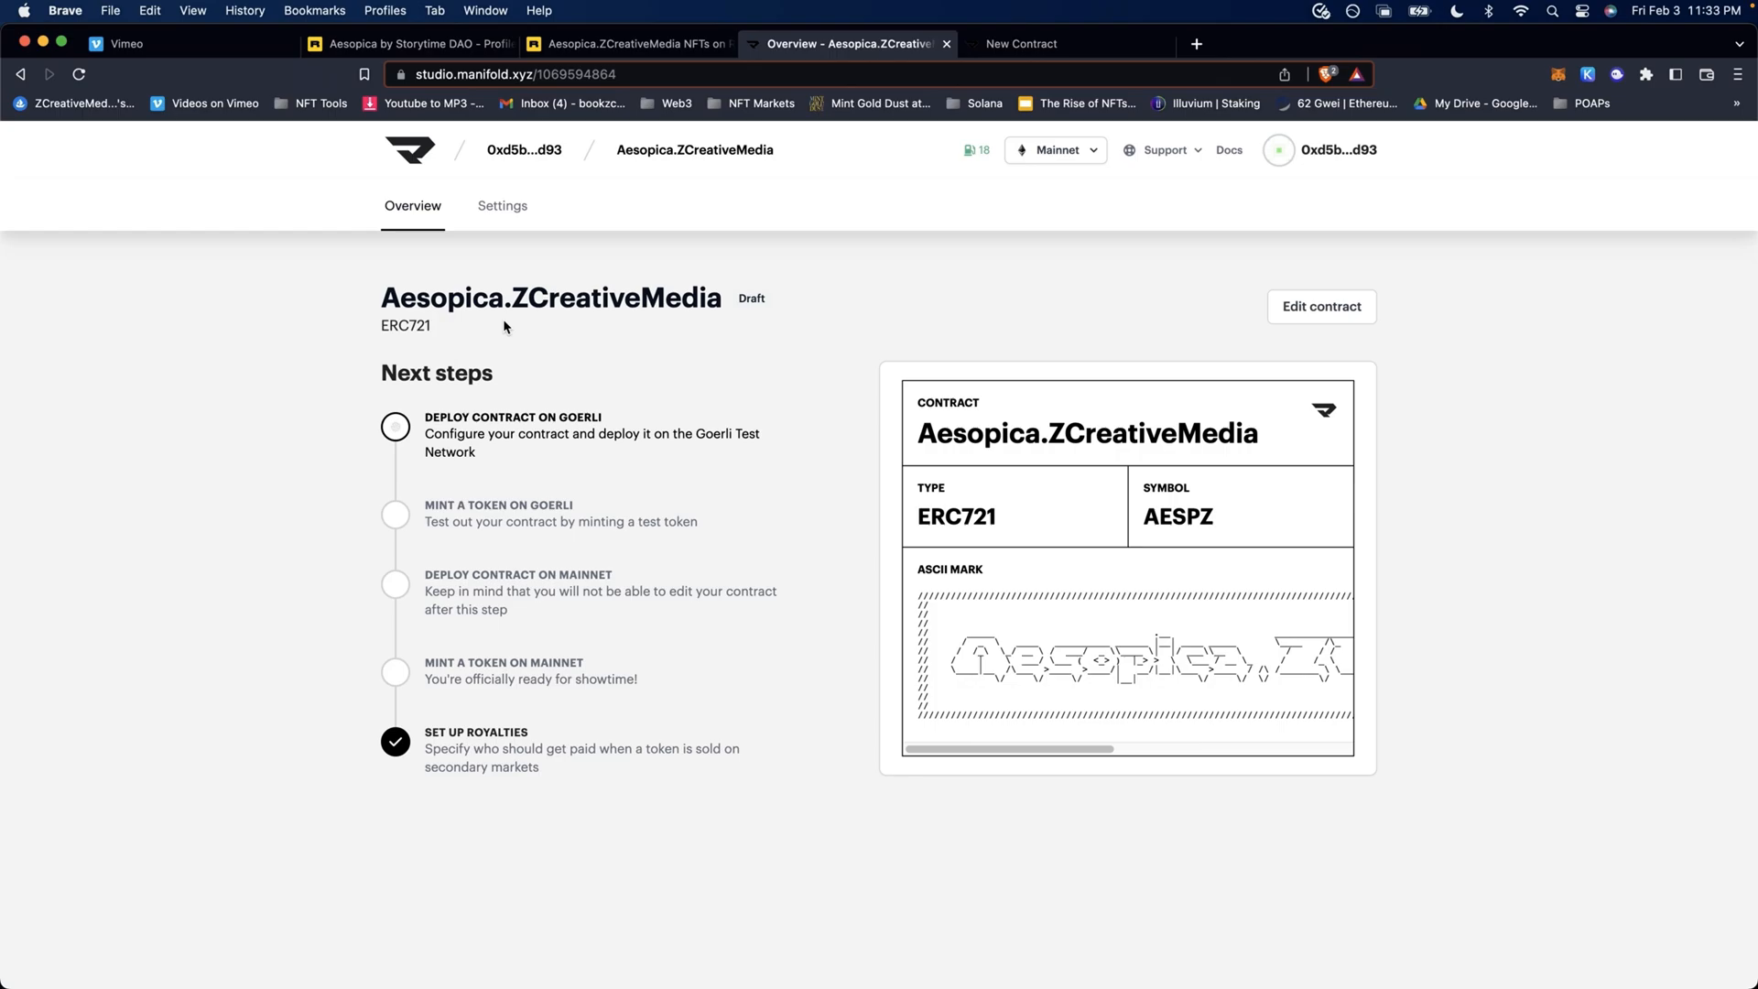
pyautogui.moveTo(400, 538)
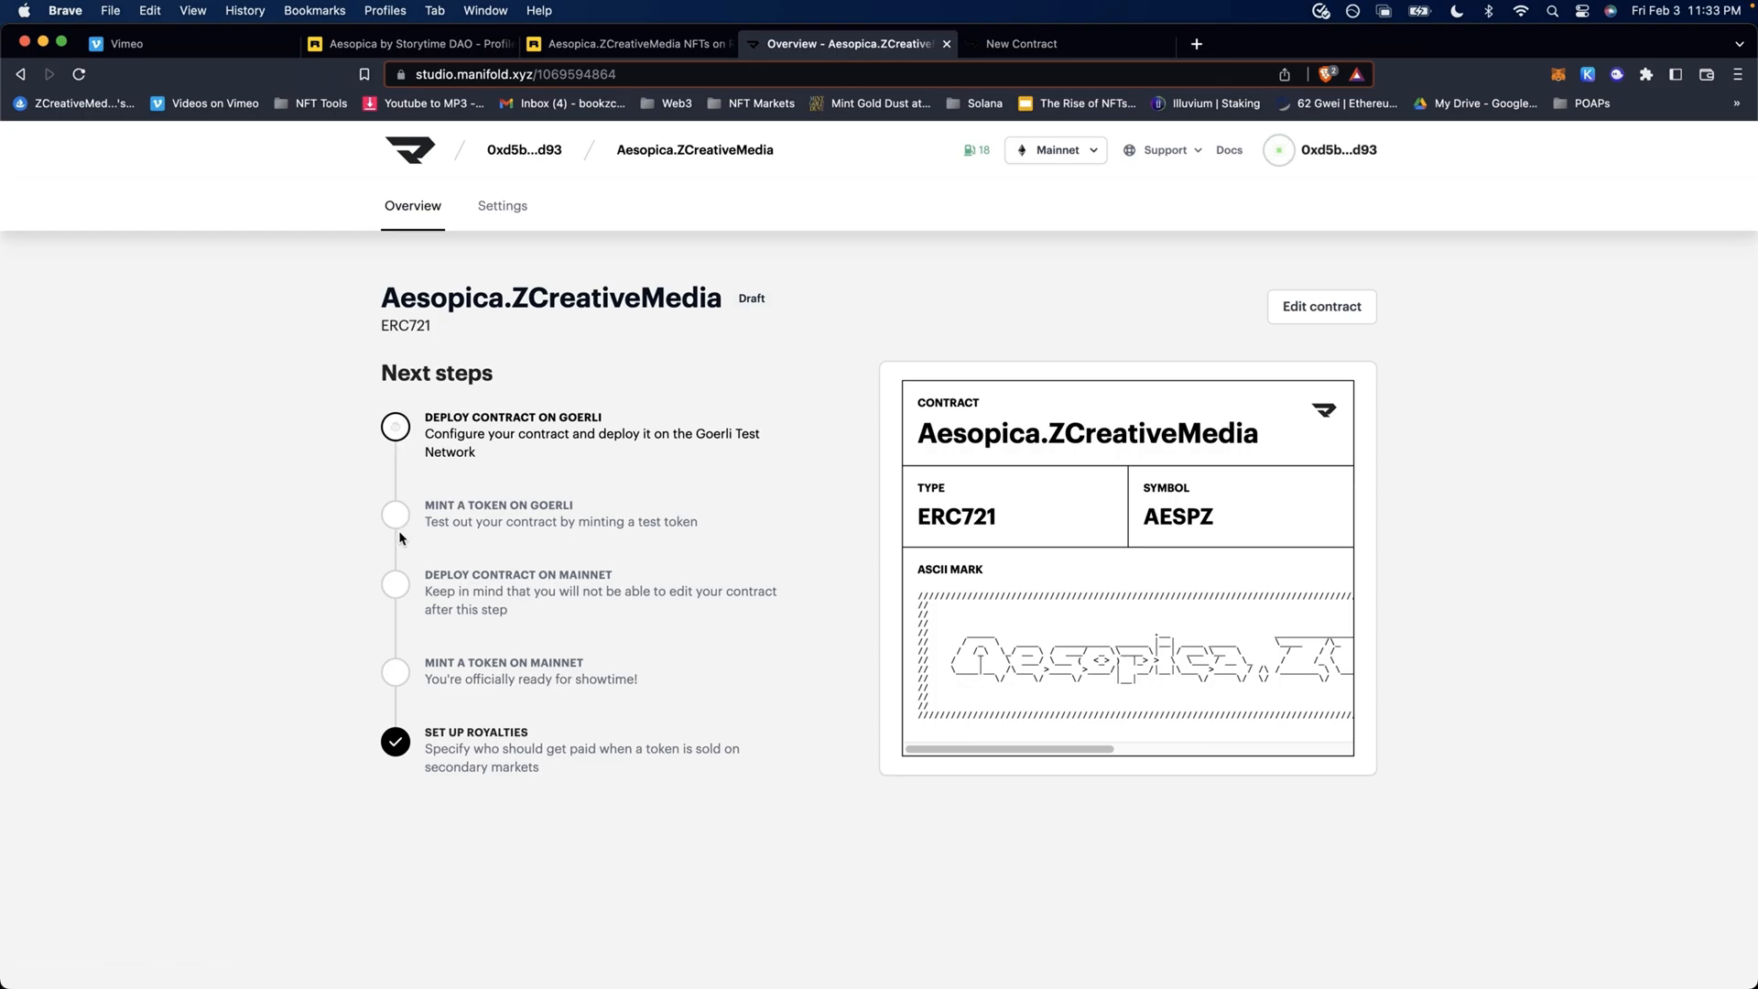
pyautogui.moveTo(391, 560)
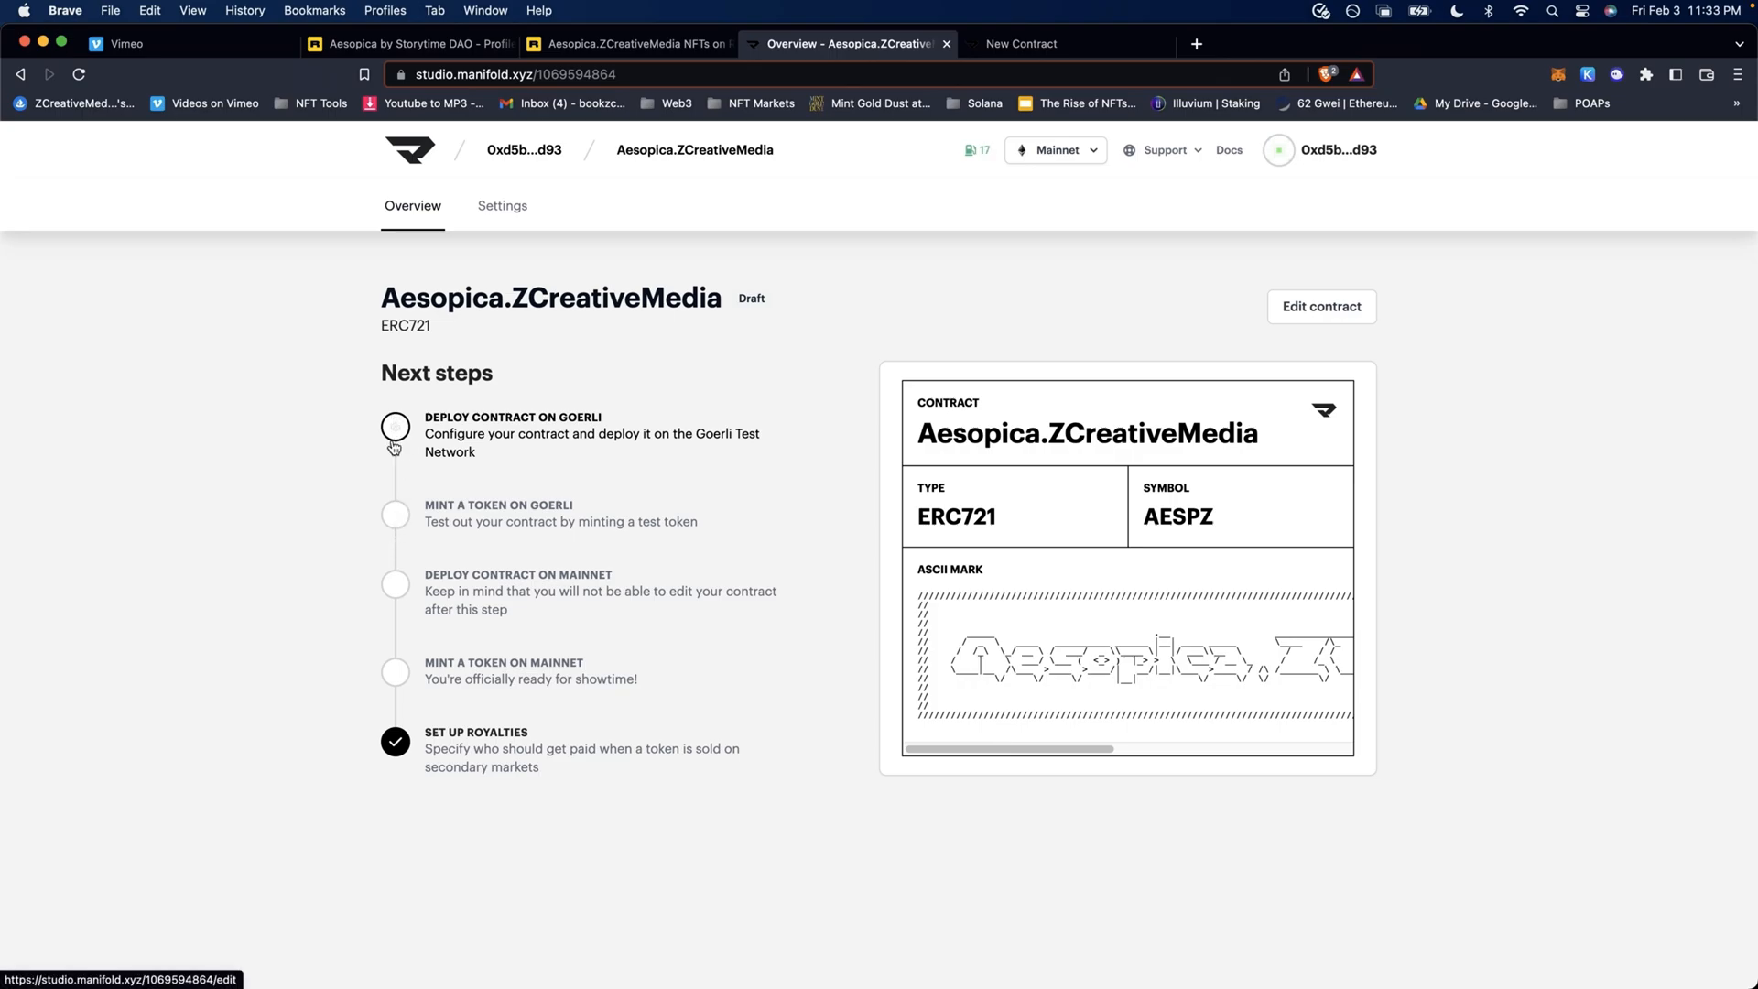
pyautogui.moveTo(411, 593)
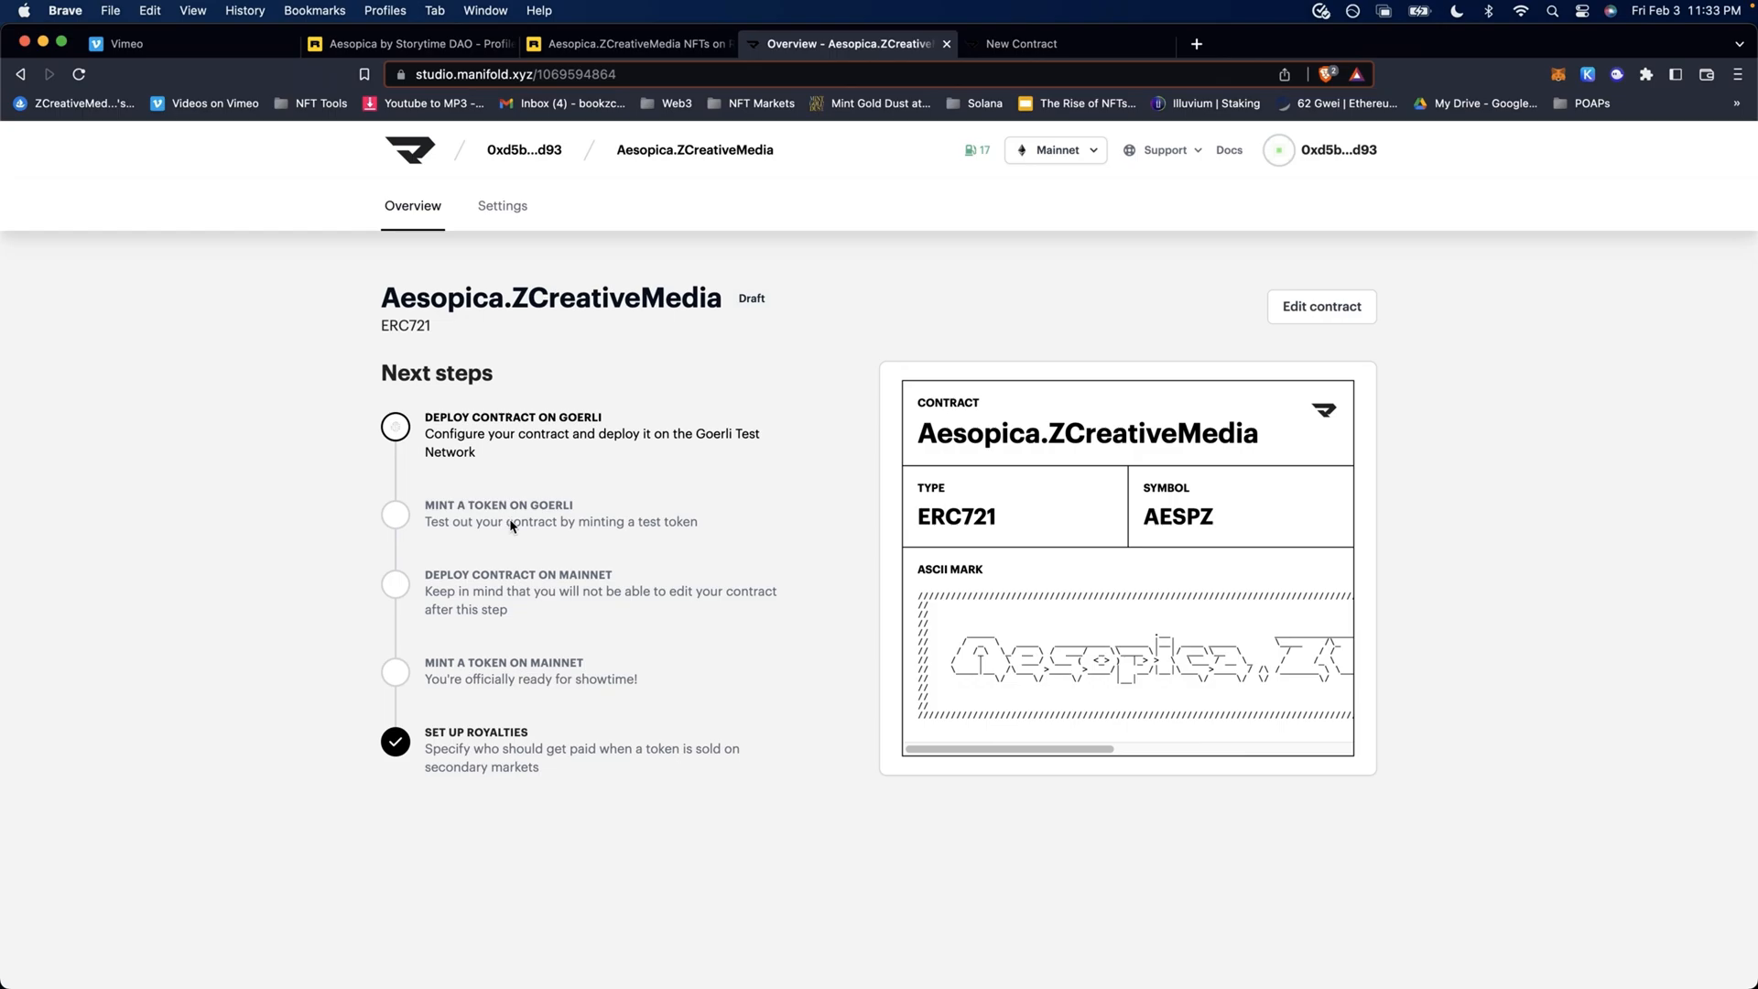
pyautogui.moveTo(505, 594)
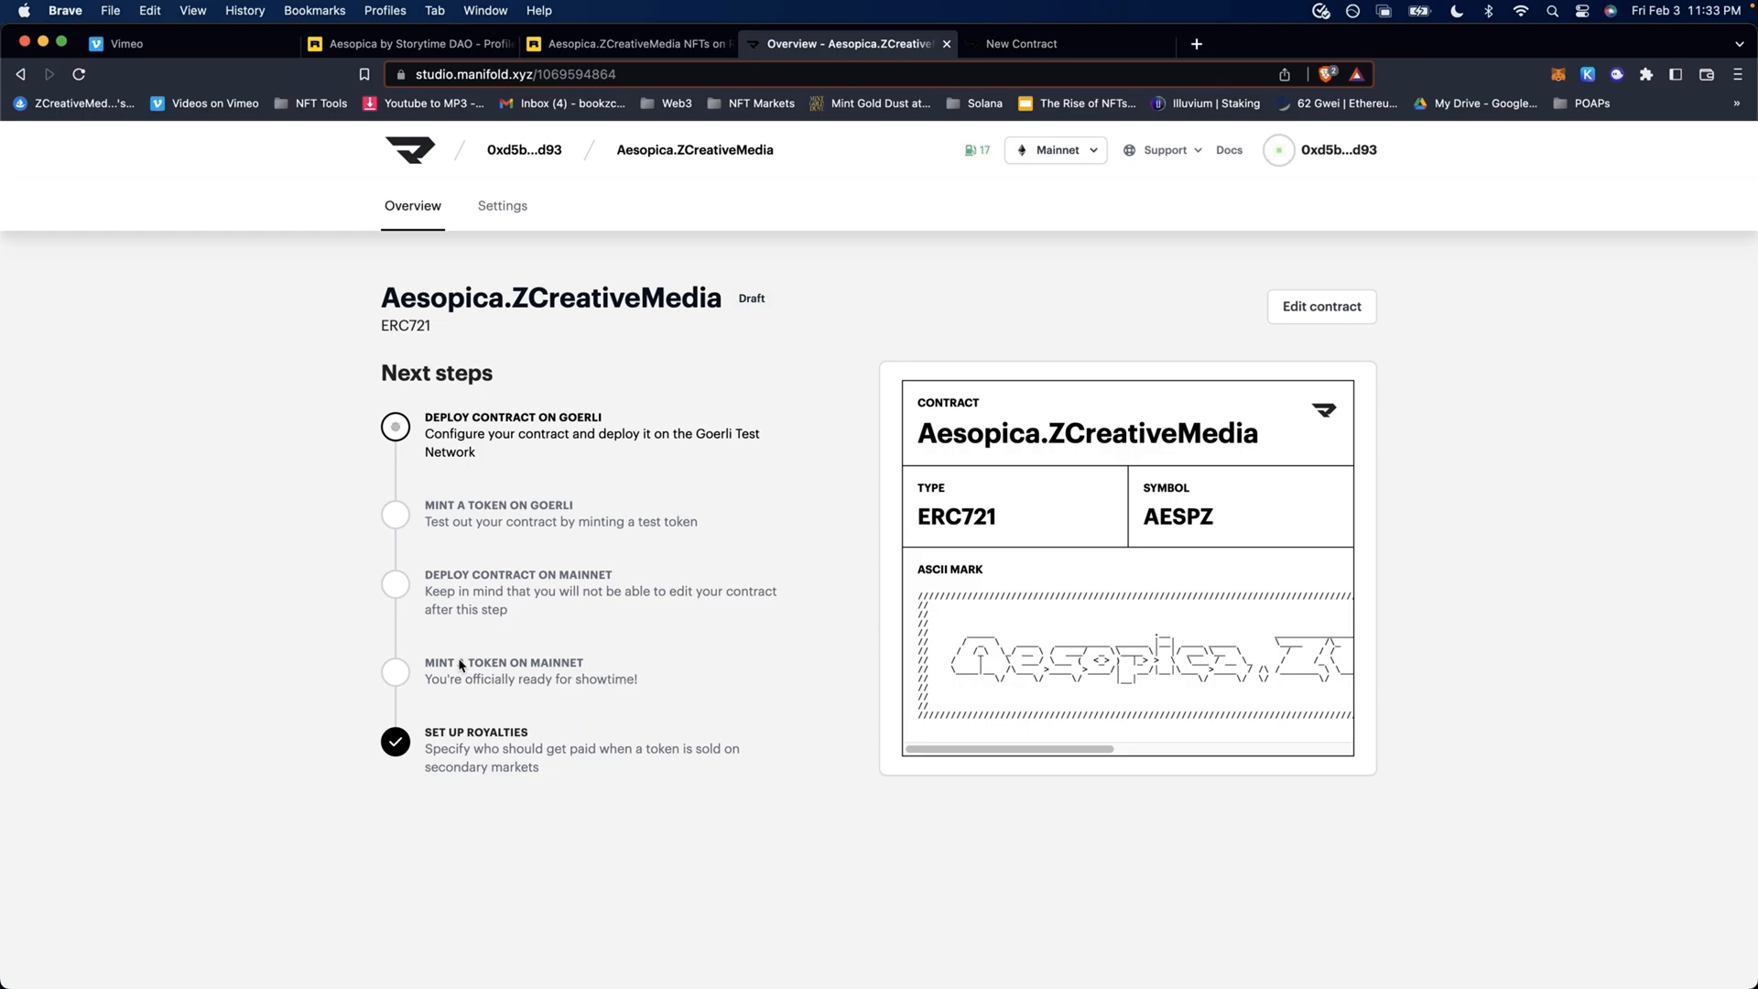
pyautogui.moveTo(629, 771)
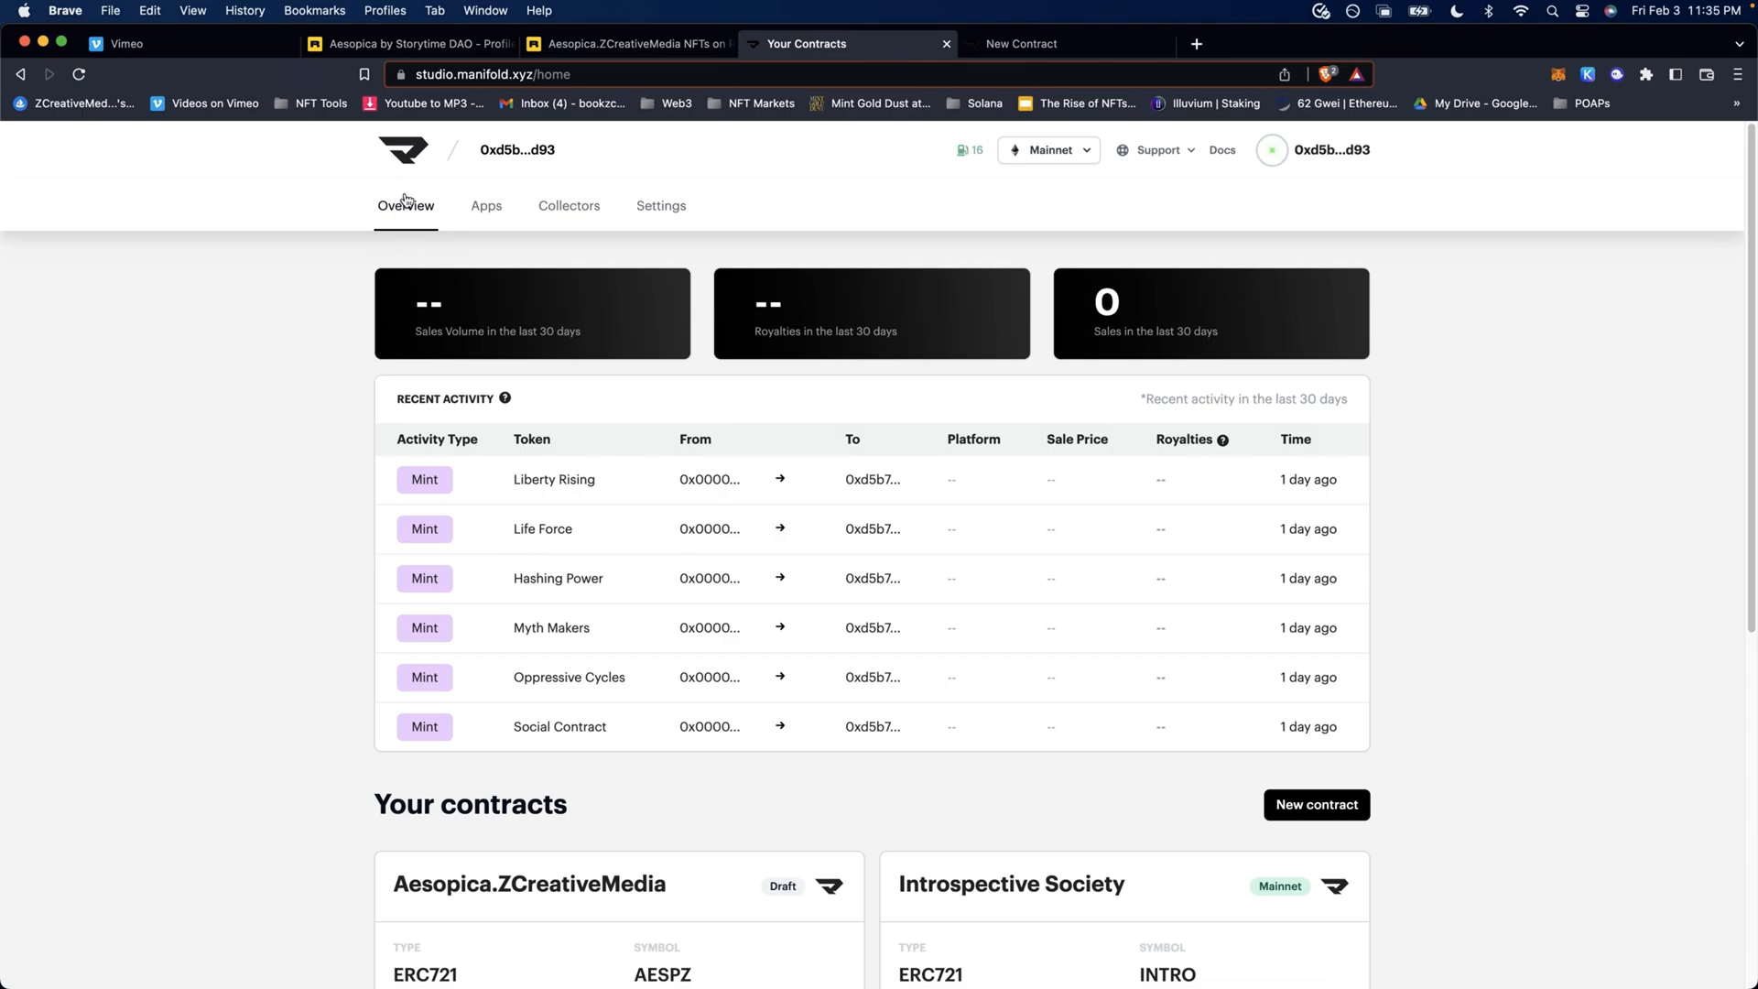
pyautogui.moveTo(414, 249)
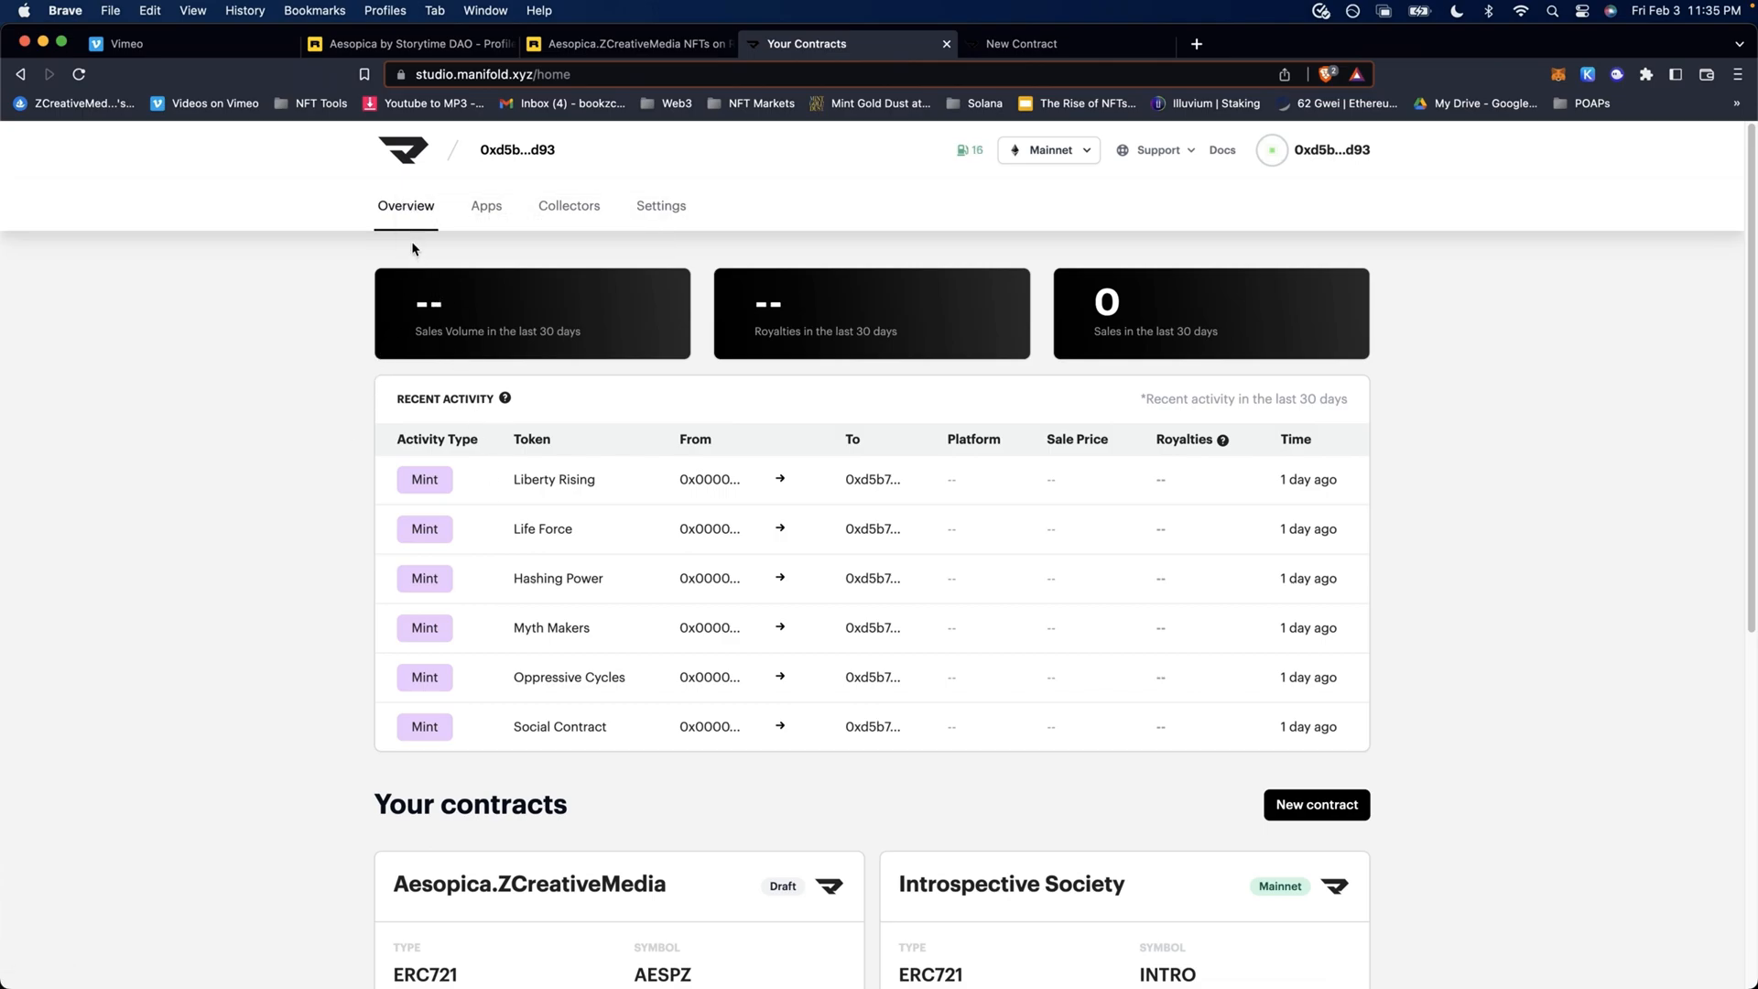
# - Open the Mainnet Aesopica.ZCreativeMedia contract card (symbol ASOPZ) under Your contracts
pyautogui.scroll(-3)
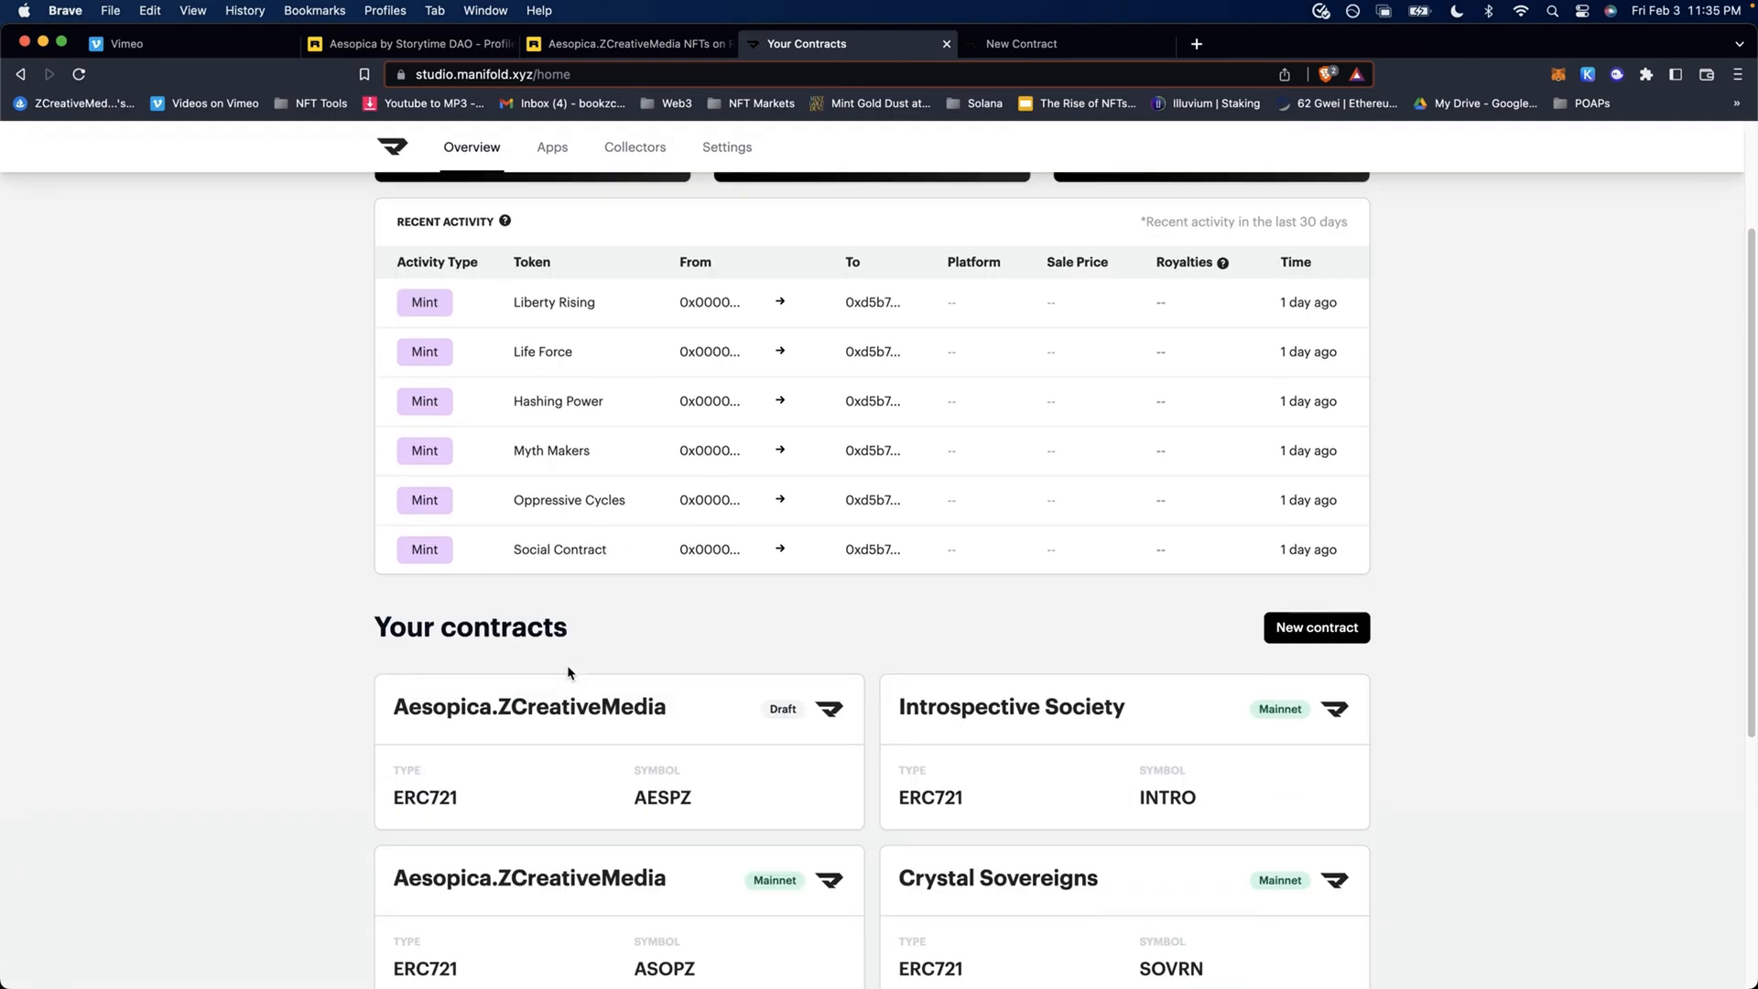
pyautogui.scroll(-3)
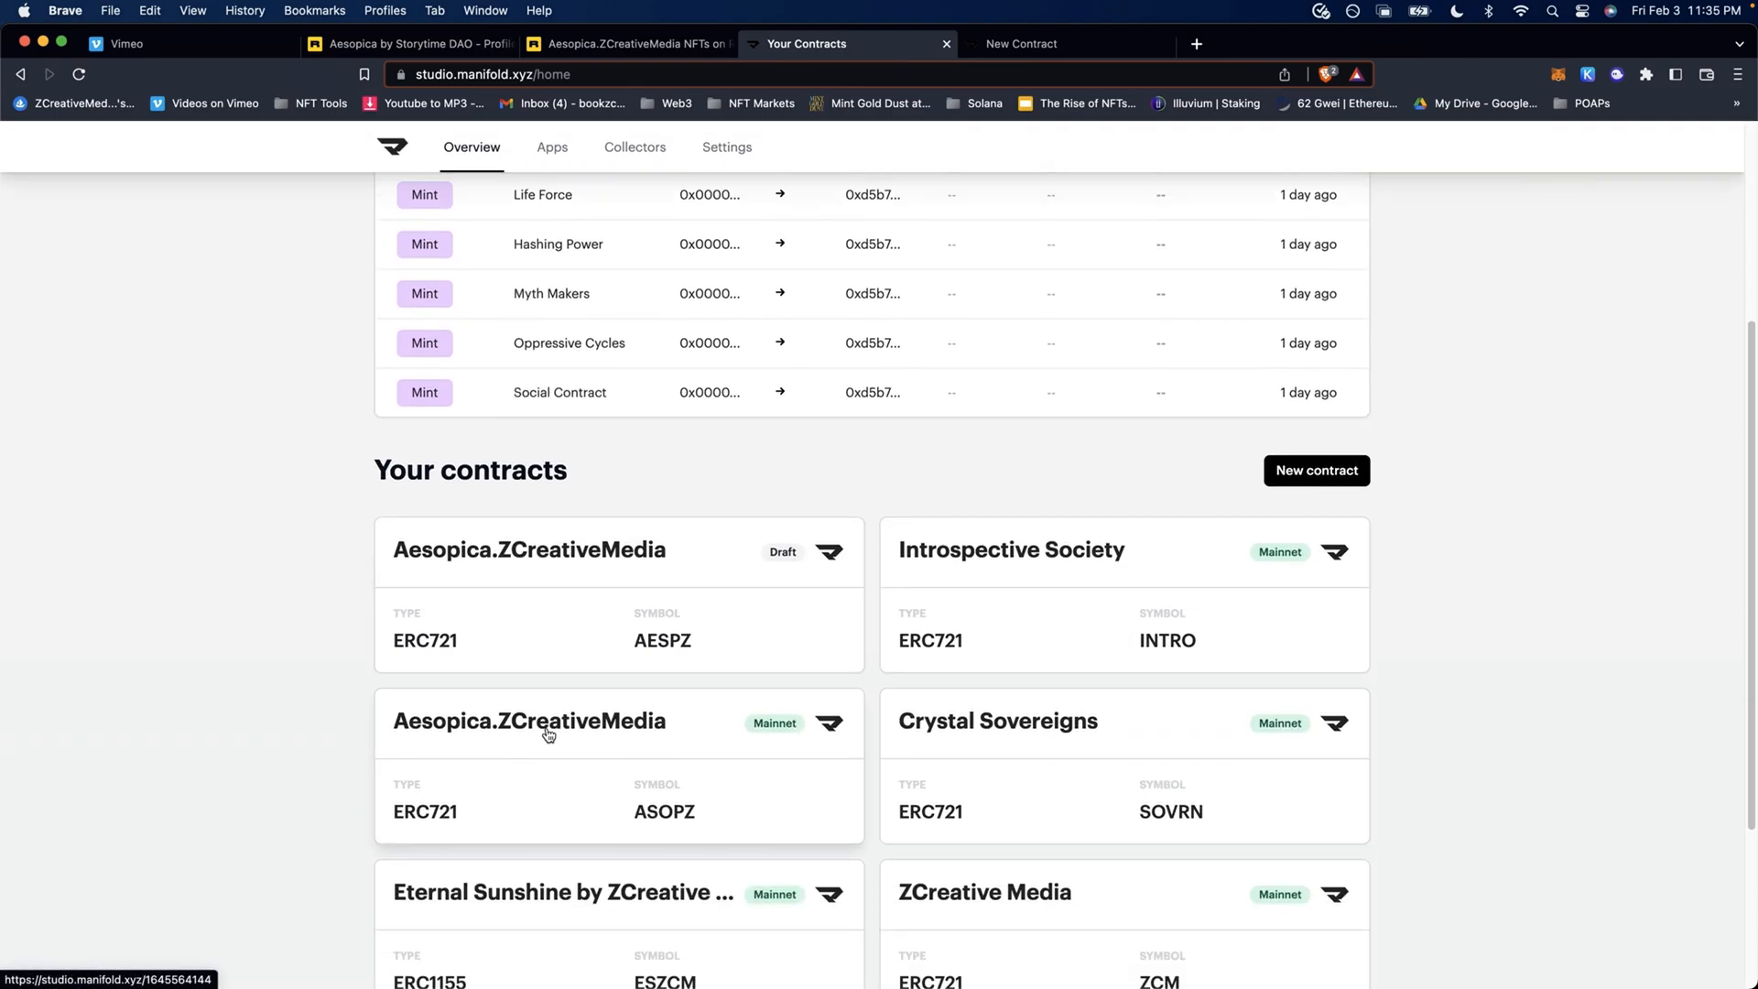
pyautogui.click(528, 721)
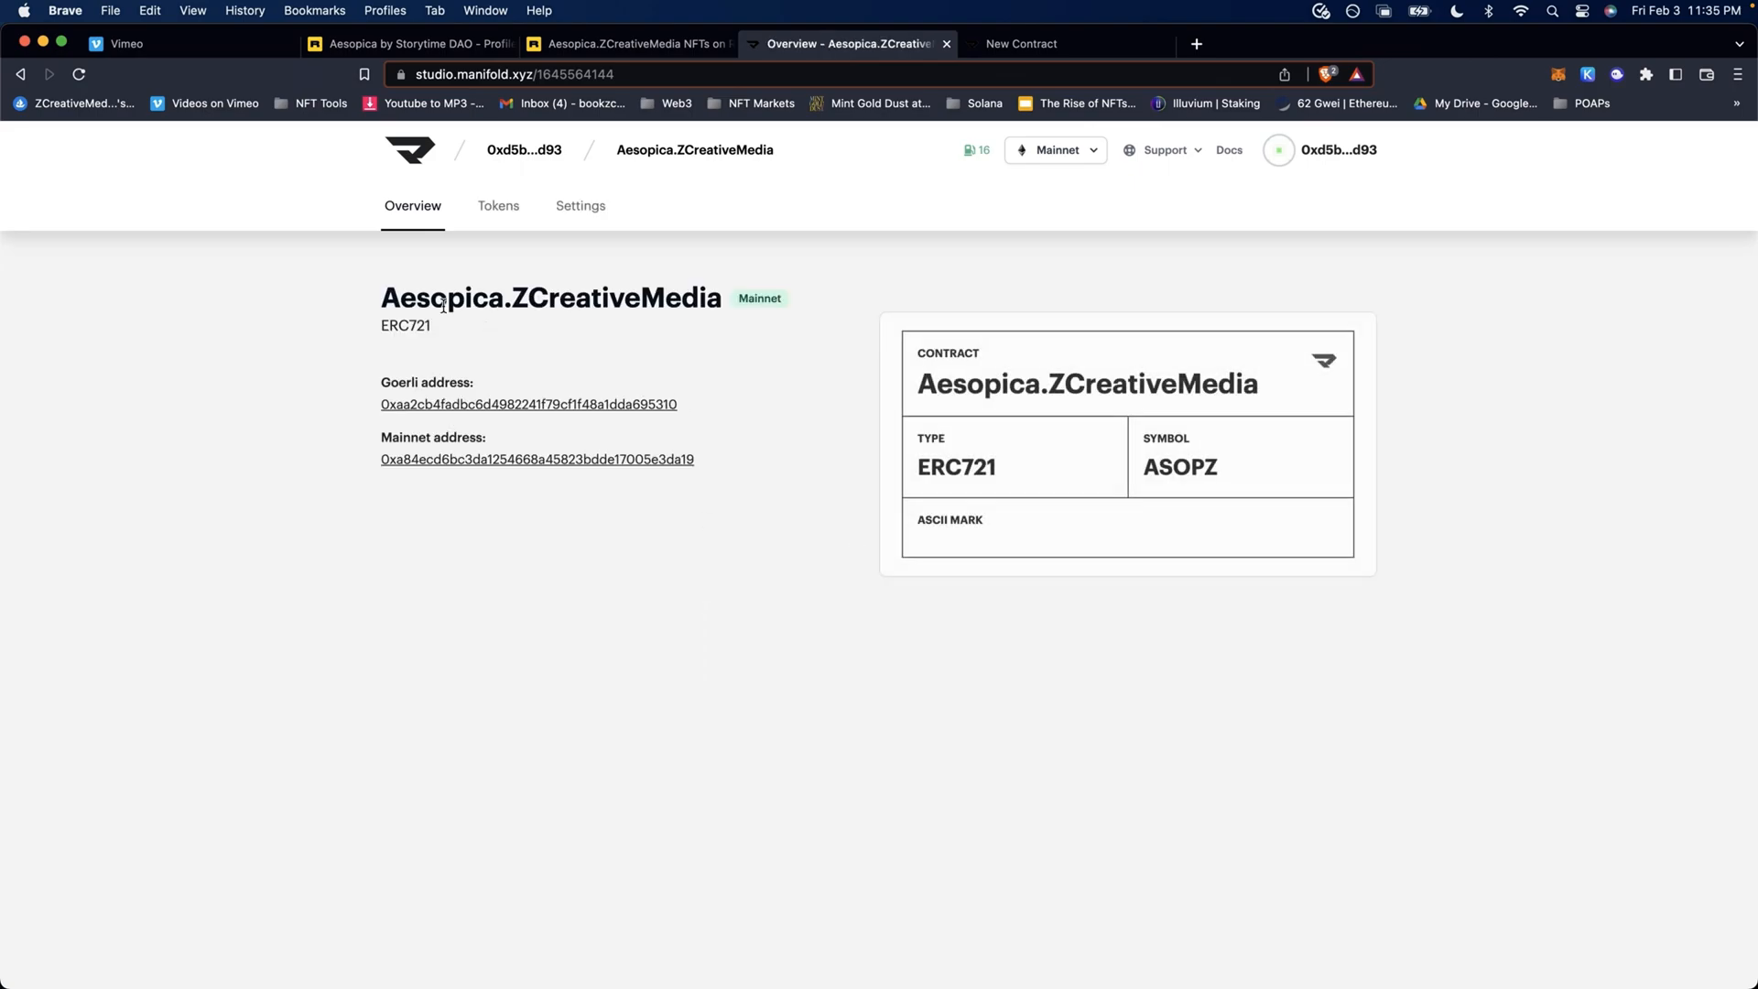
# - From the Aesopica.ZCreativeMedia contract's Tokens list, start a new Single Token
pyautogui.click(498, 206)
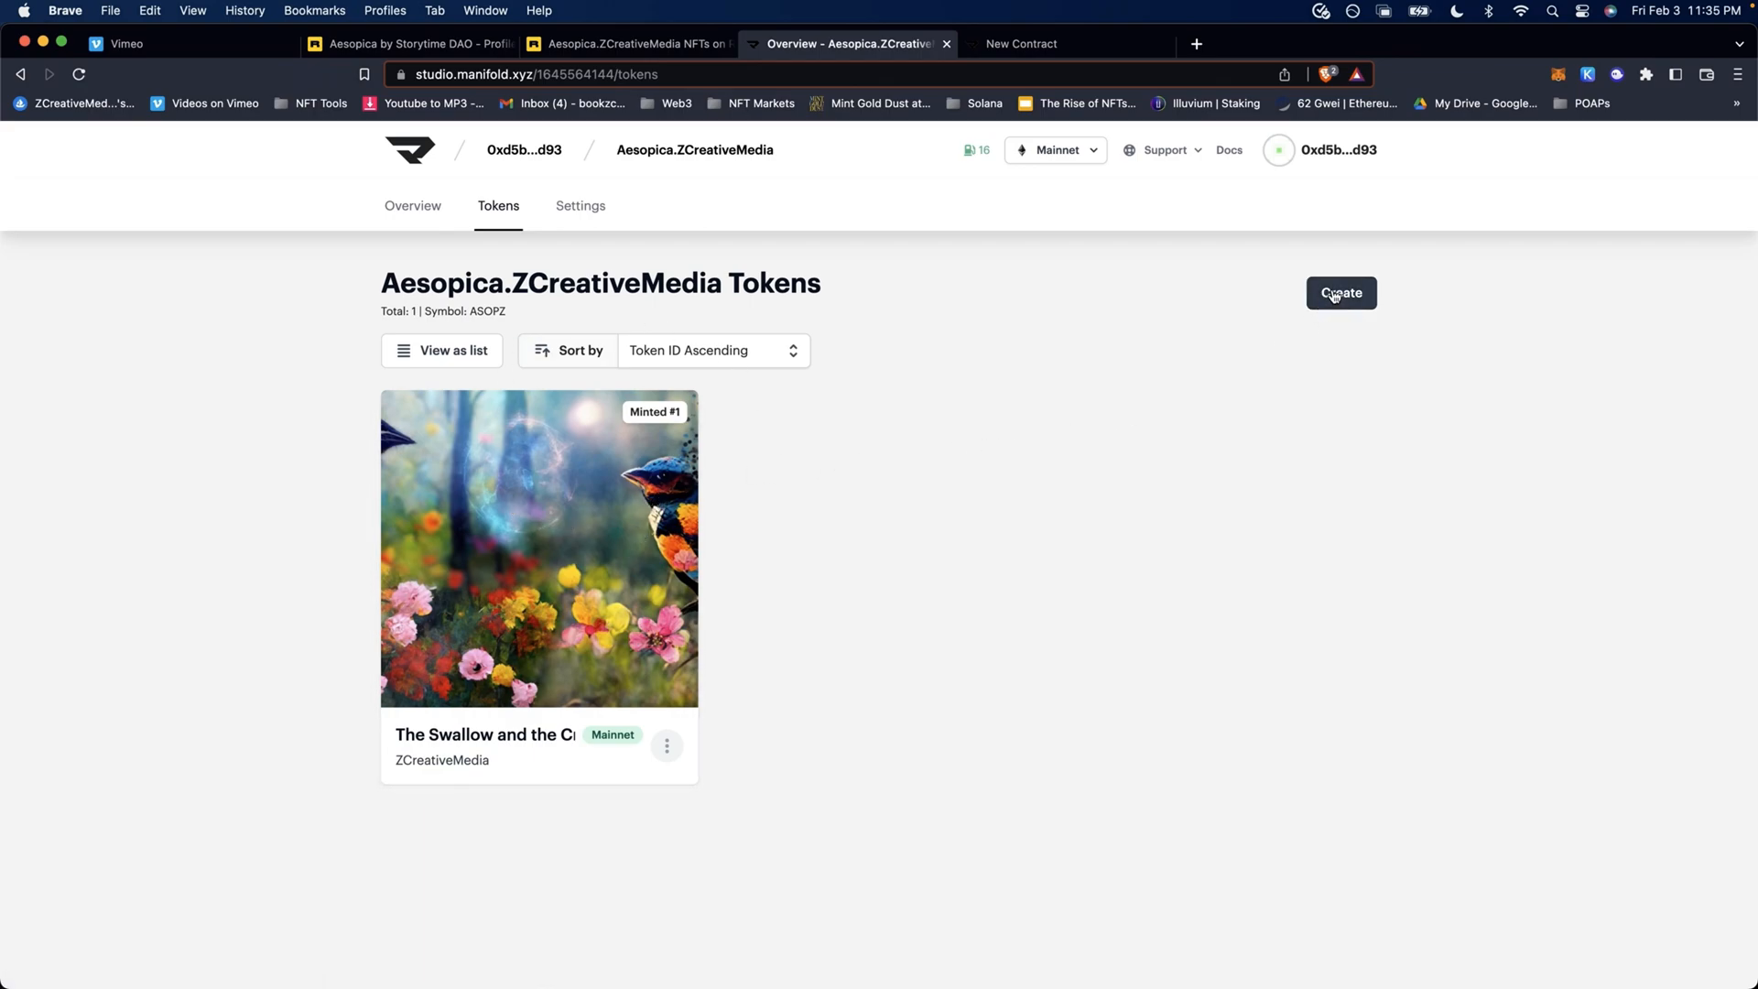
pyautogui.moveTo(1375, 289)
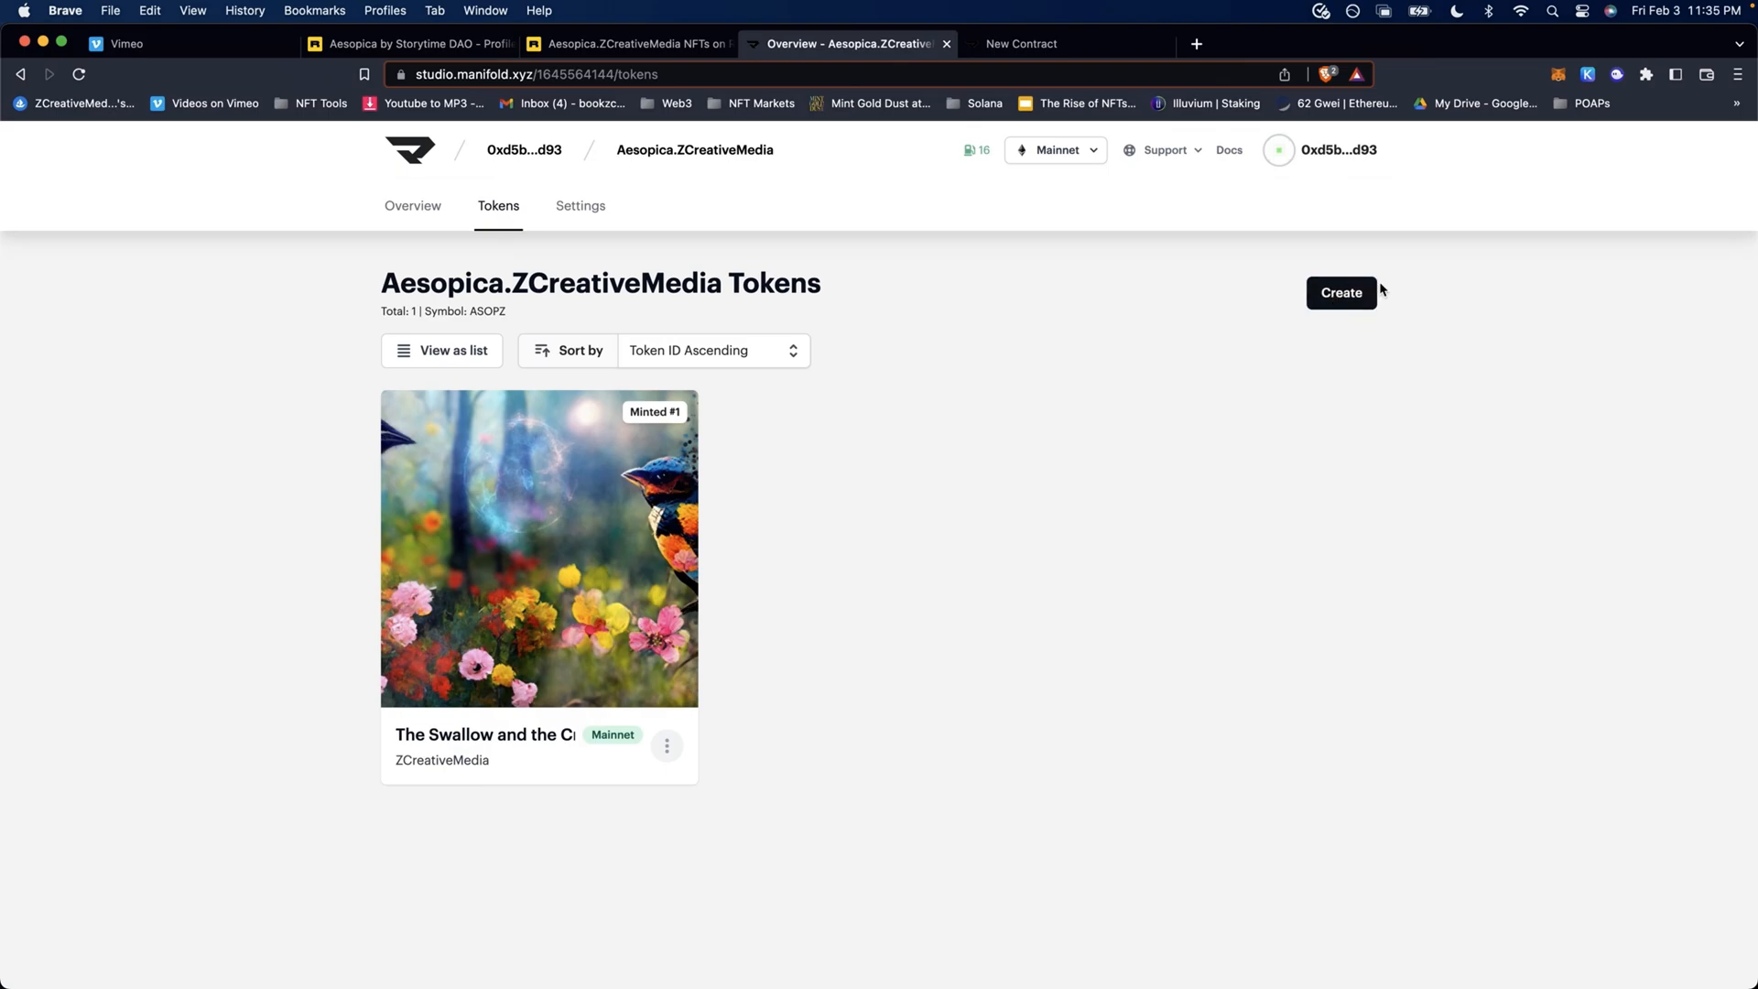
pyautogui.click(1340, 293)
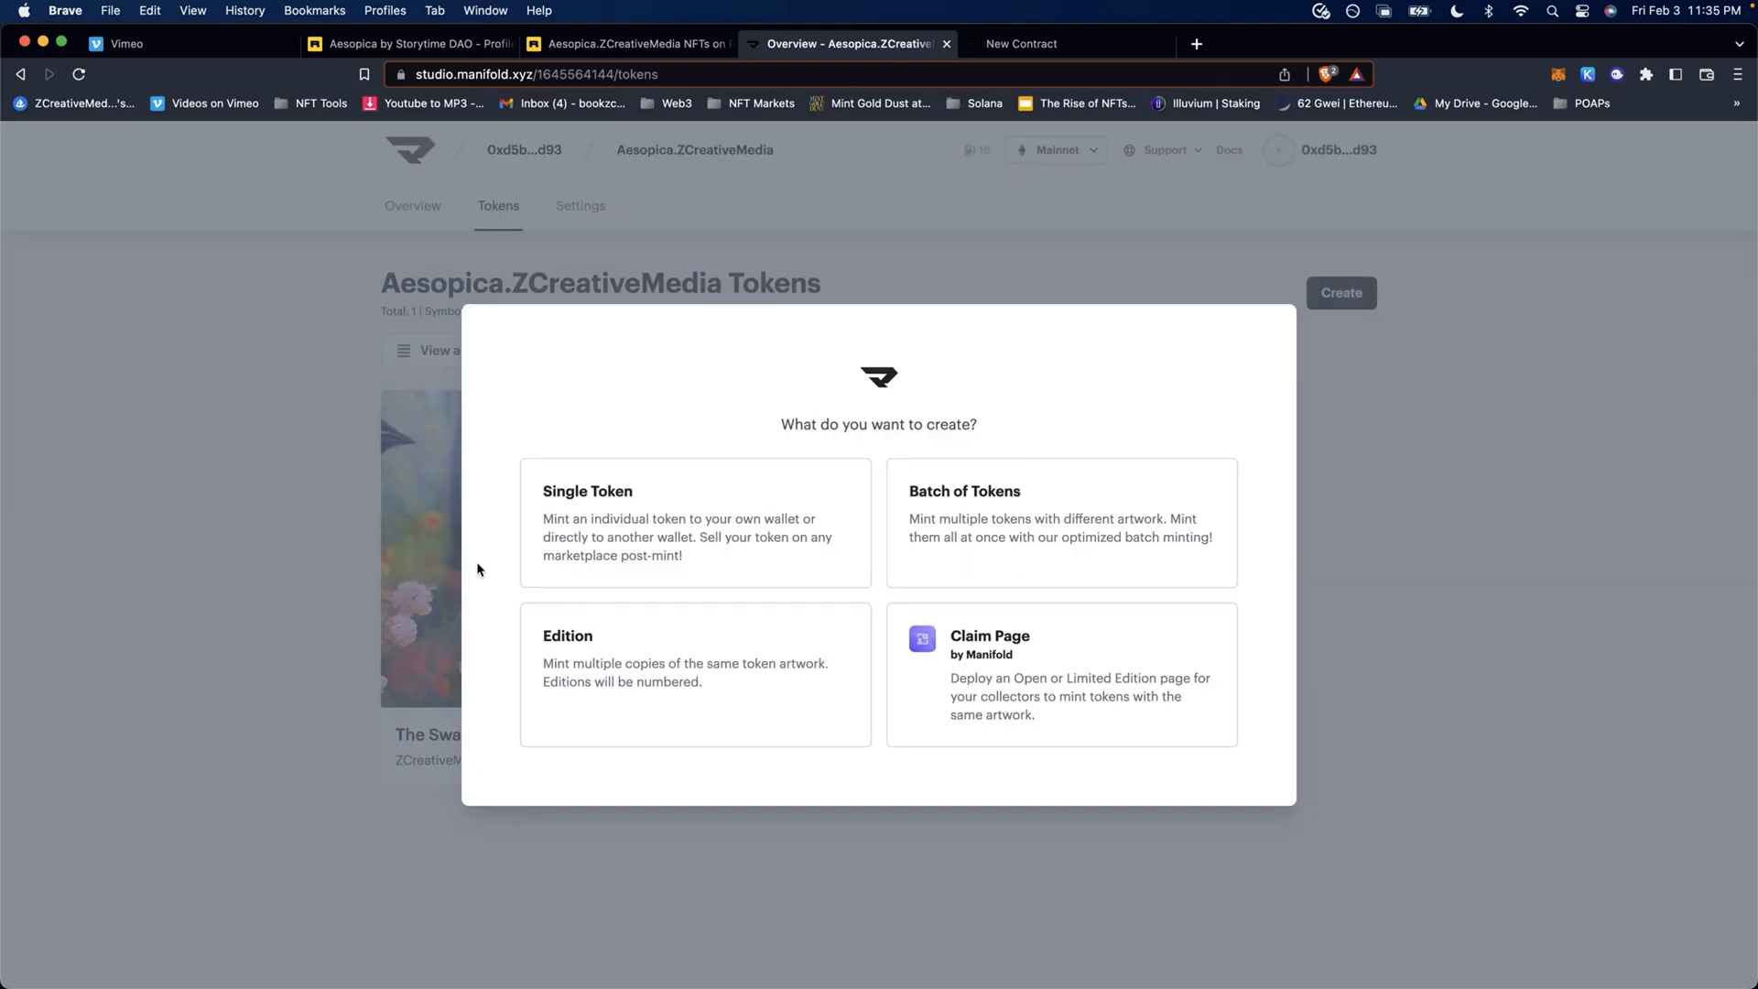
pyautogui.moveTo(616, 527)
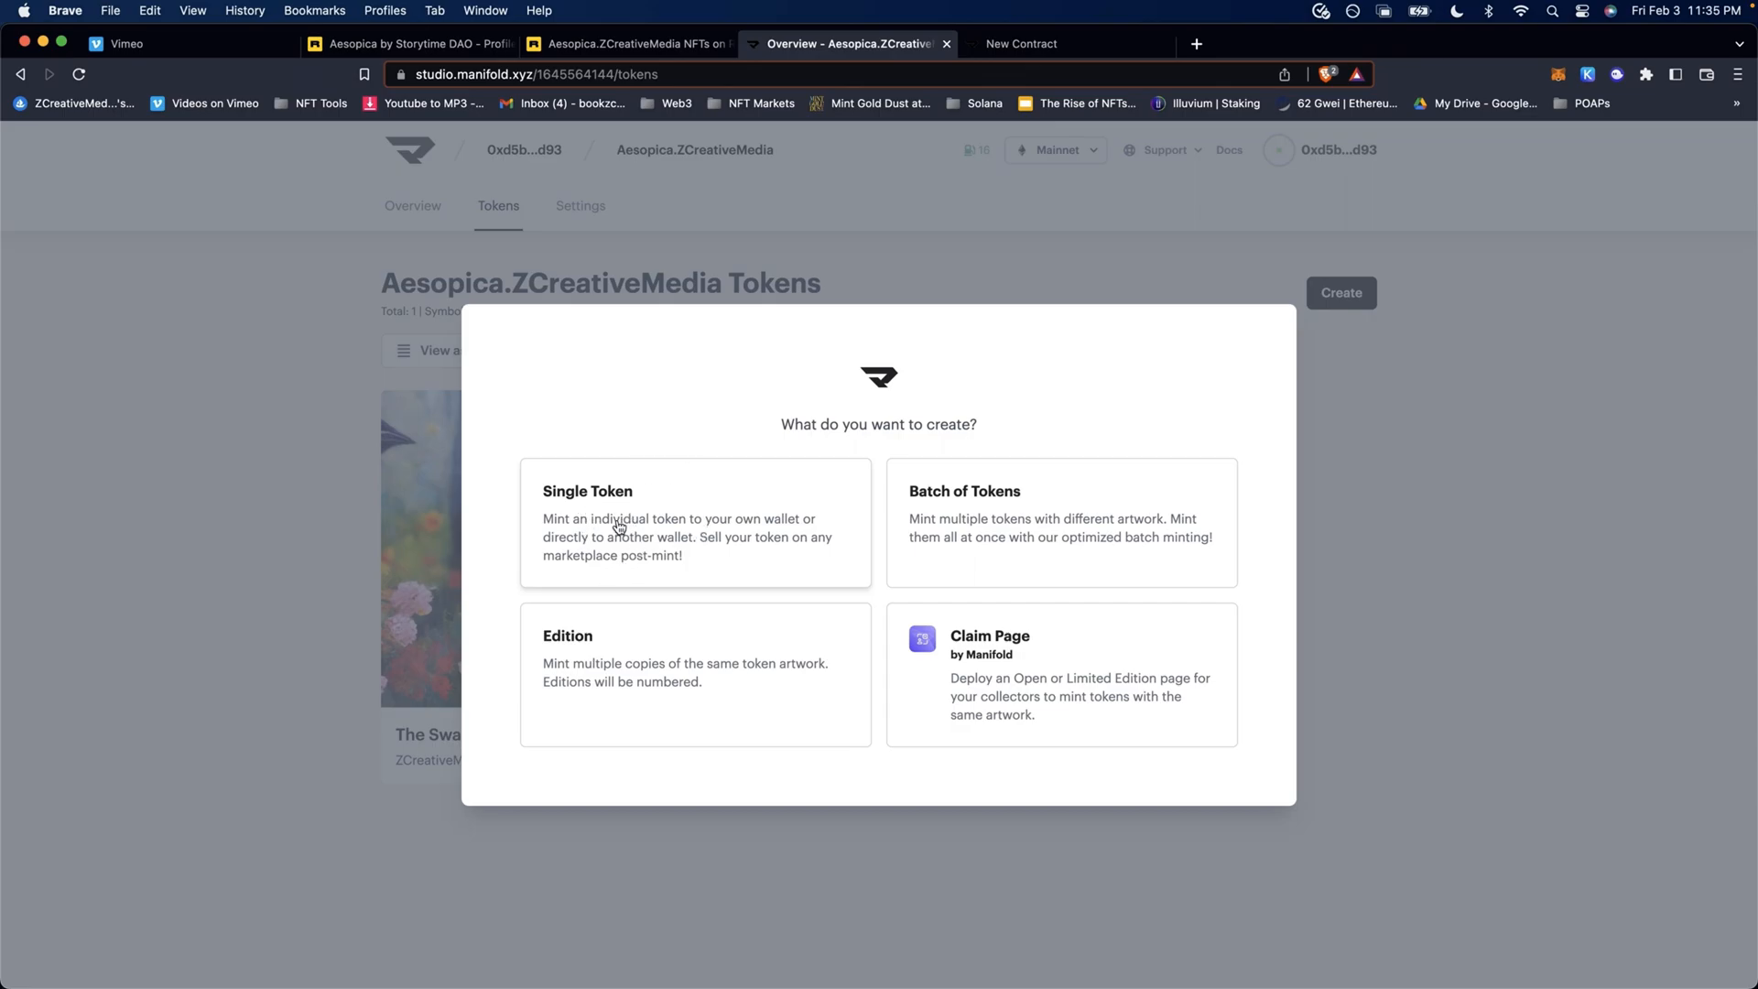
pyautogui.click(586, 490)
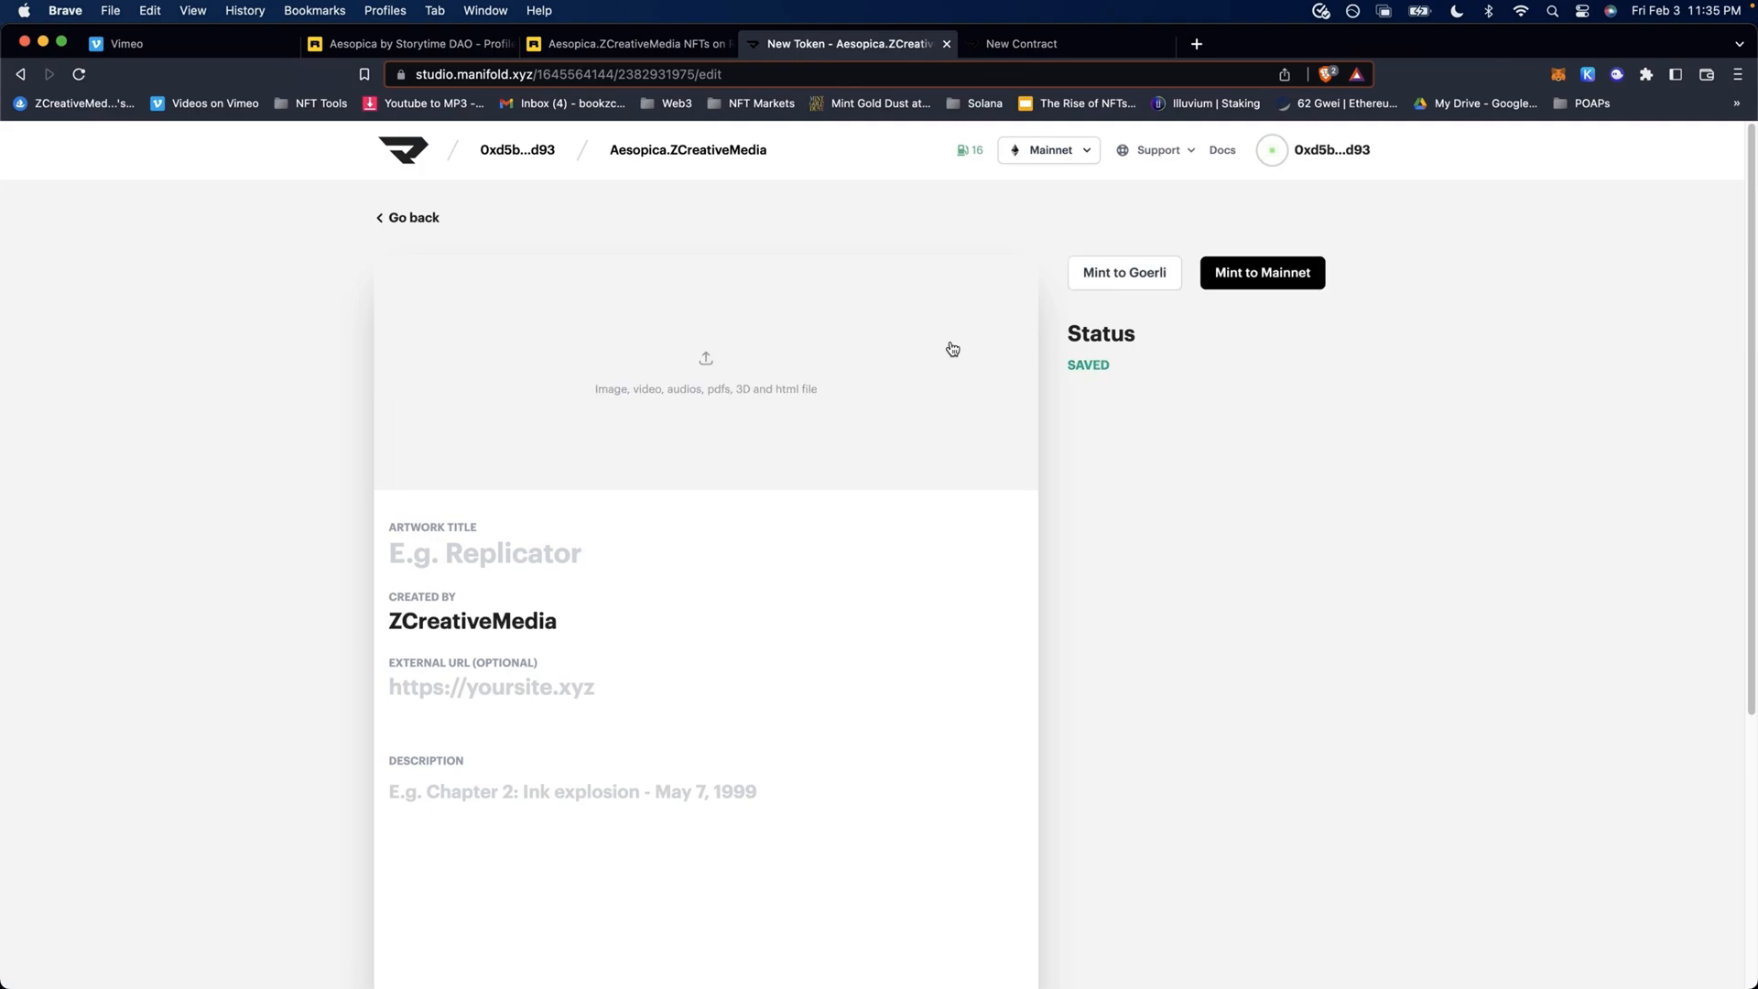
pyautogui.moveTo(643, 420)
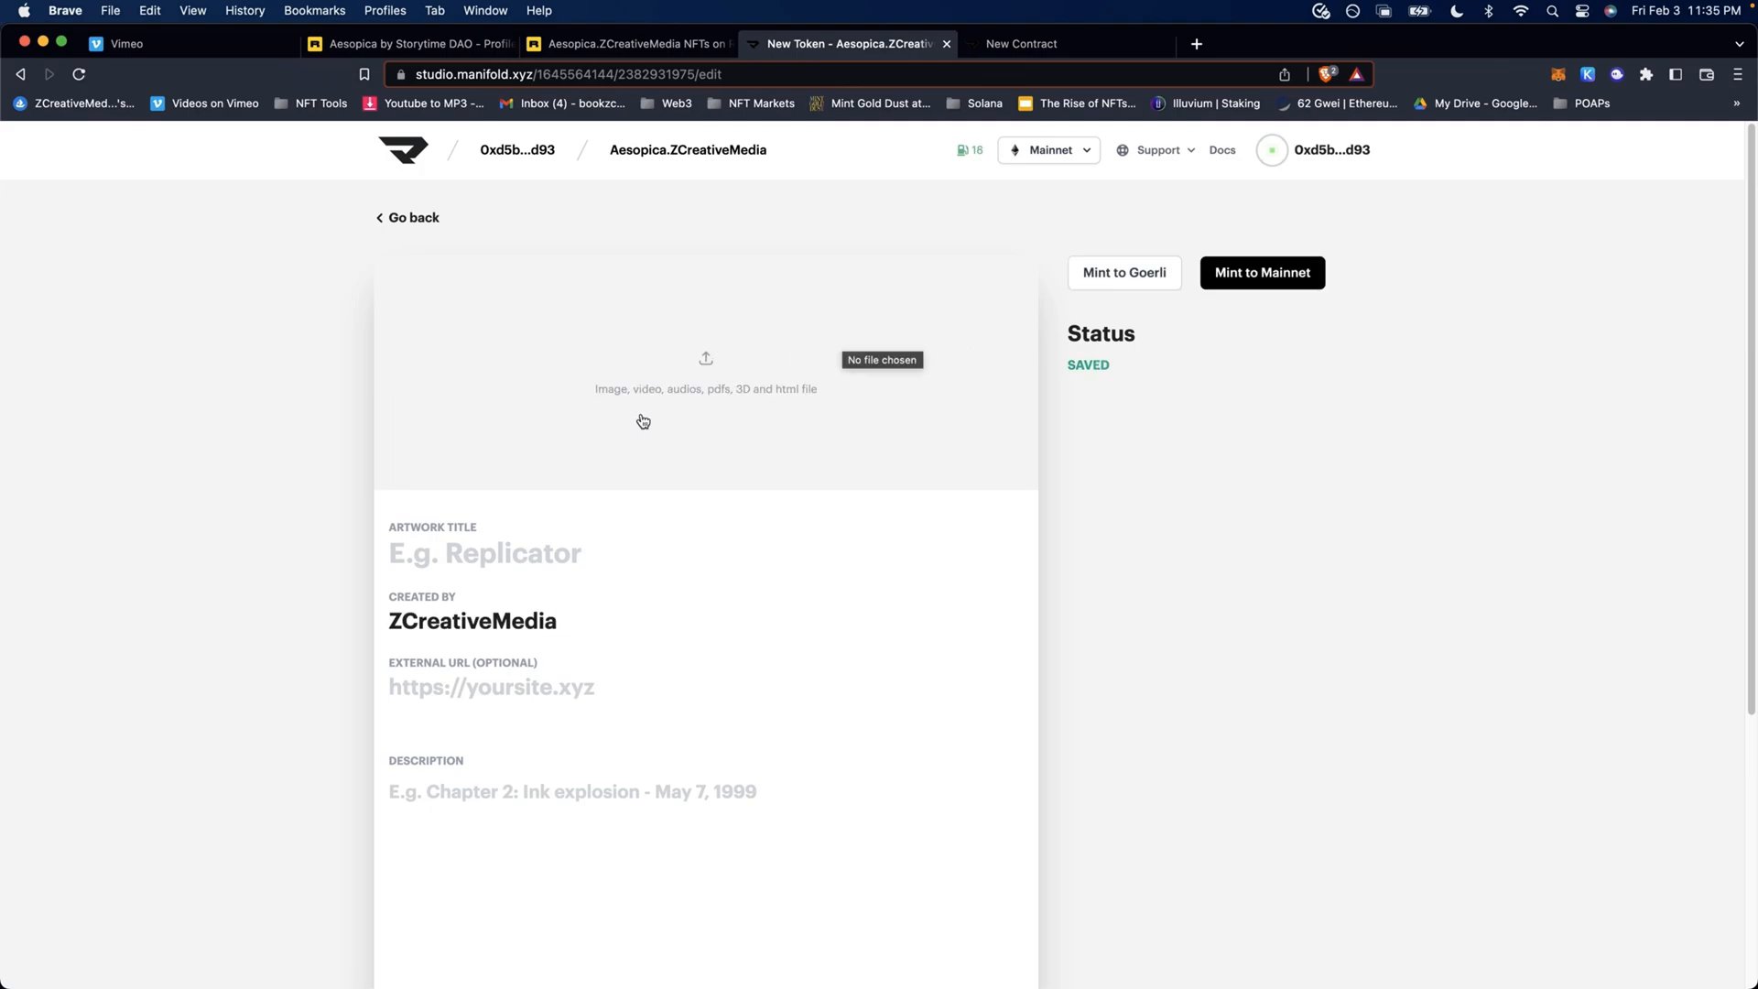
pyautogui.moveTo(870, 276)
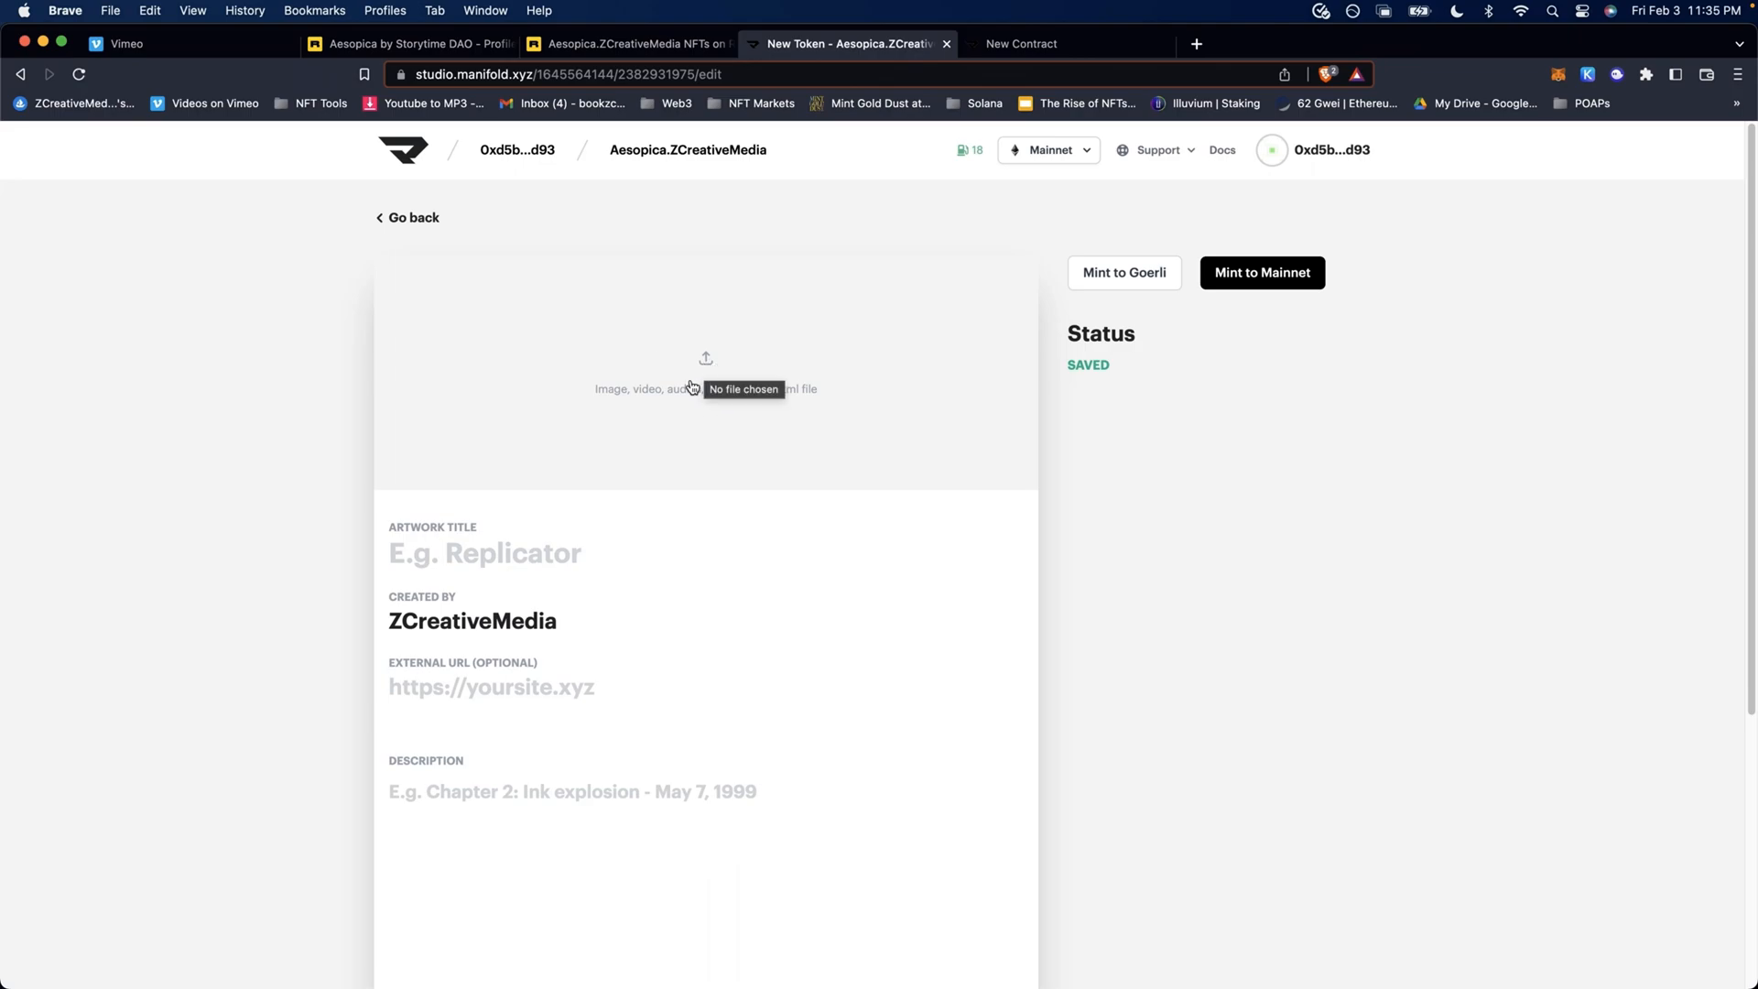
pyautogui.moveTo(700, 393)
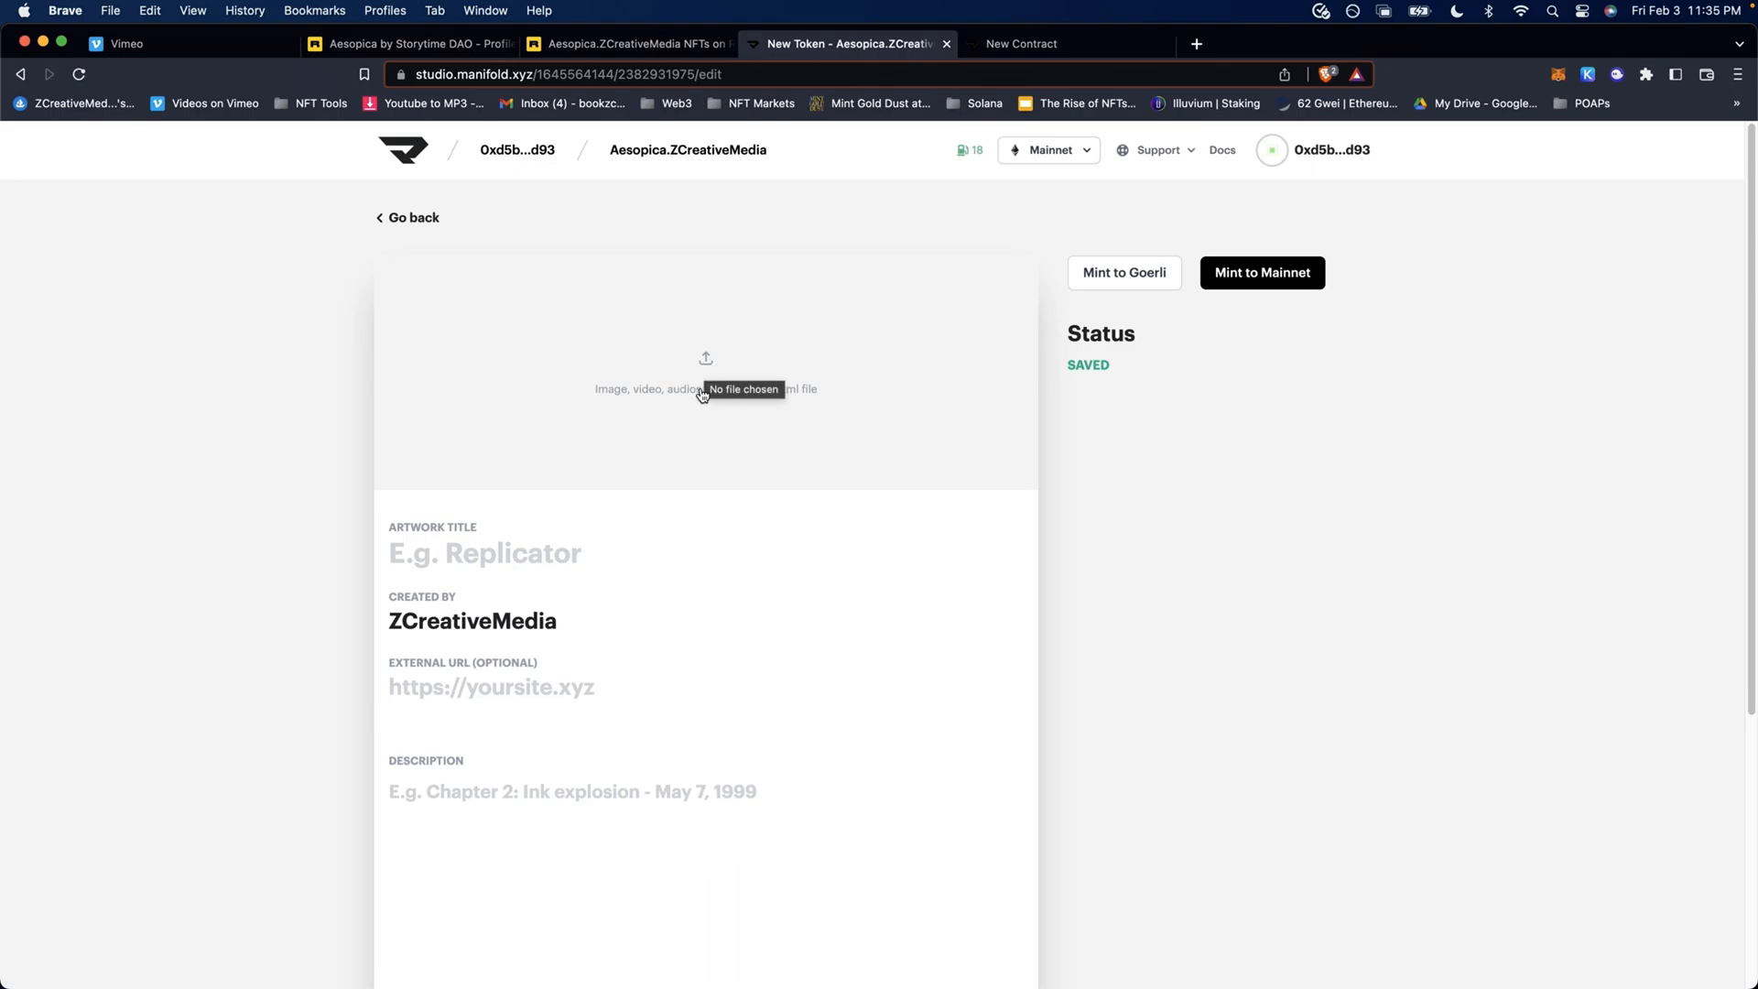
# - Pick The Miser artwork file for upload into the new token form
pyautogui.click(705, 381)
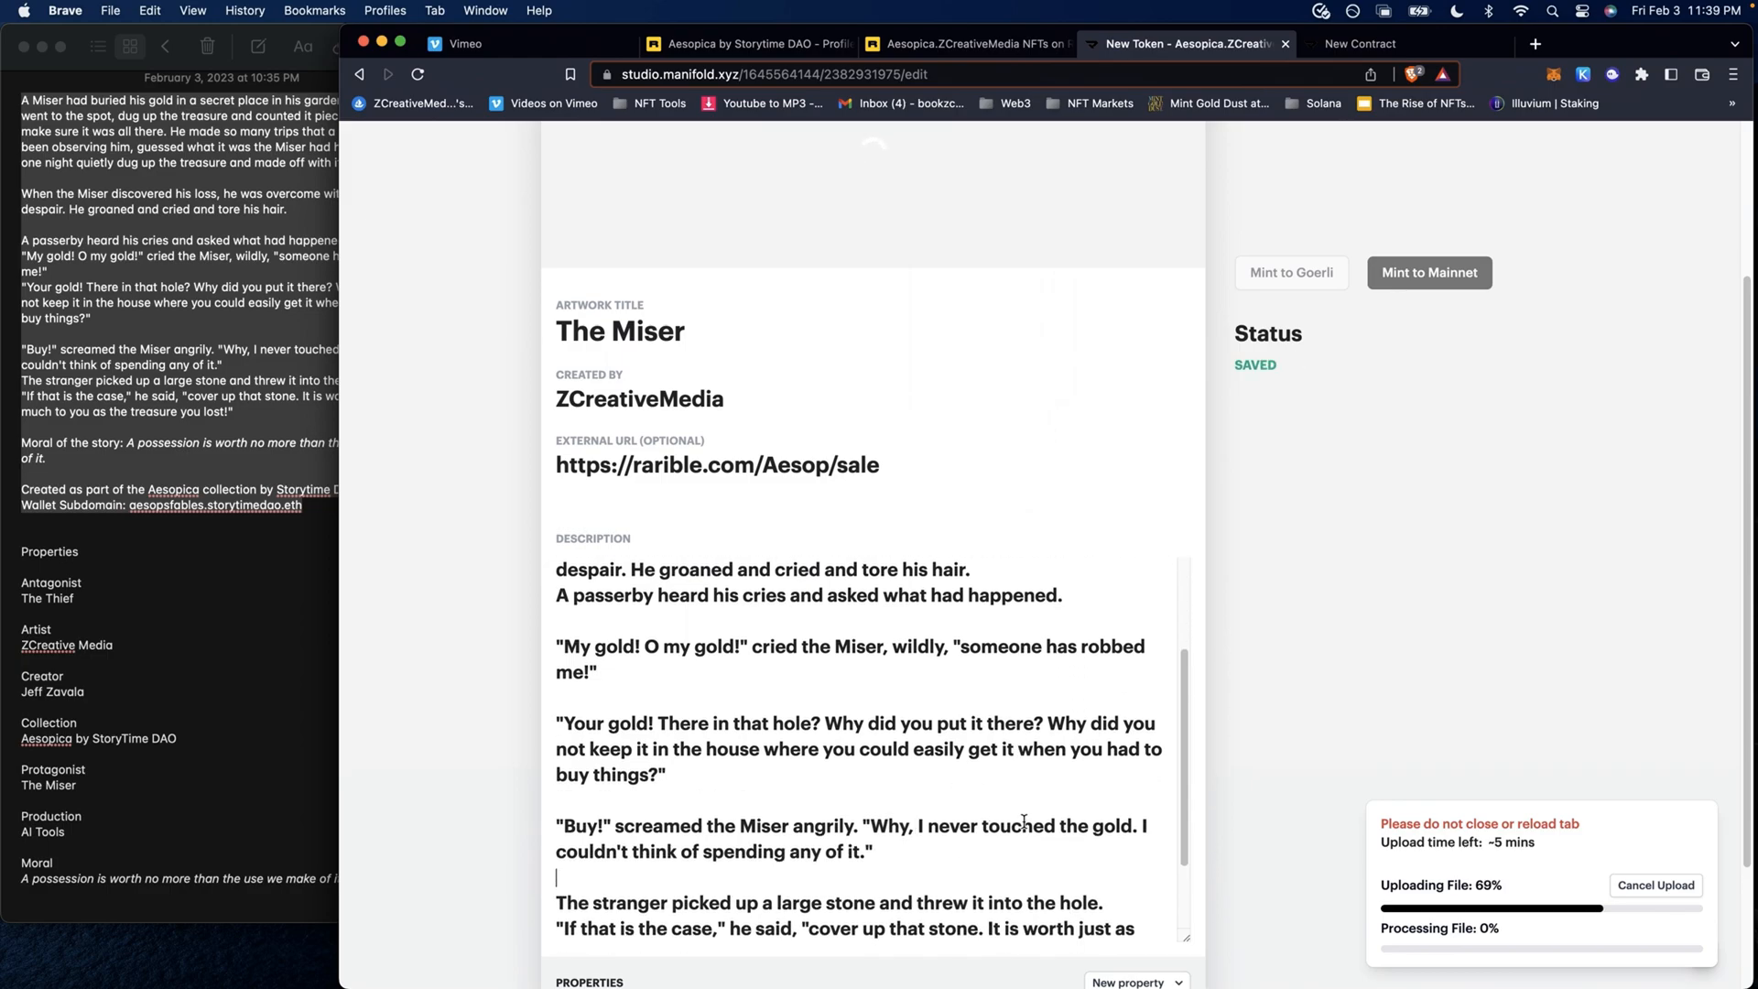
# - Add a text property named Protagonist and begin entering its value 'The'
pyautogui.scroll(-3)
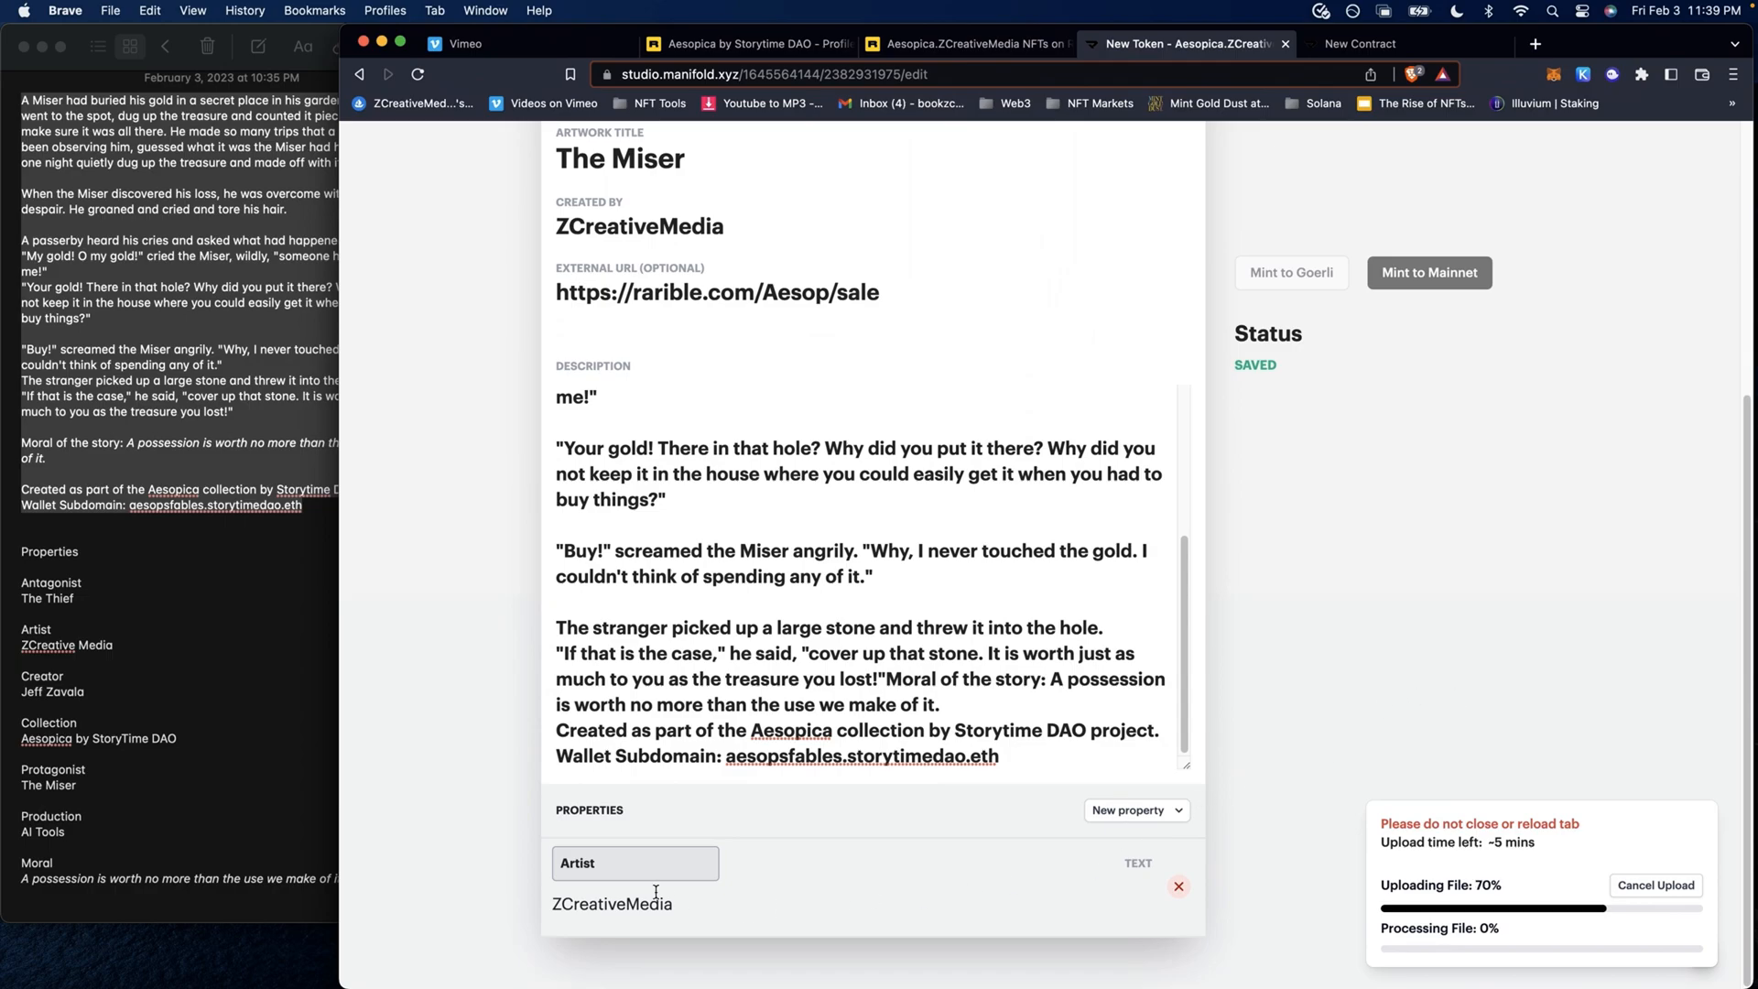
pyautogui.click(1135, 809)
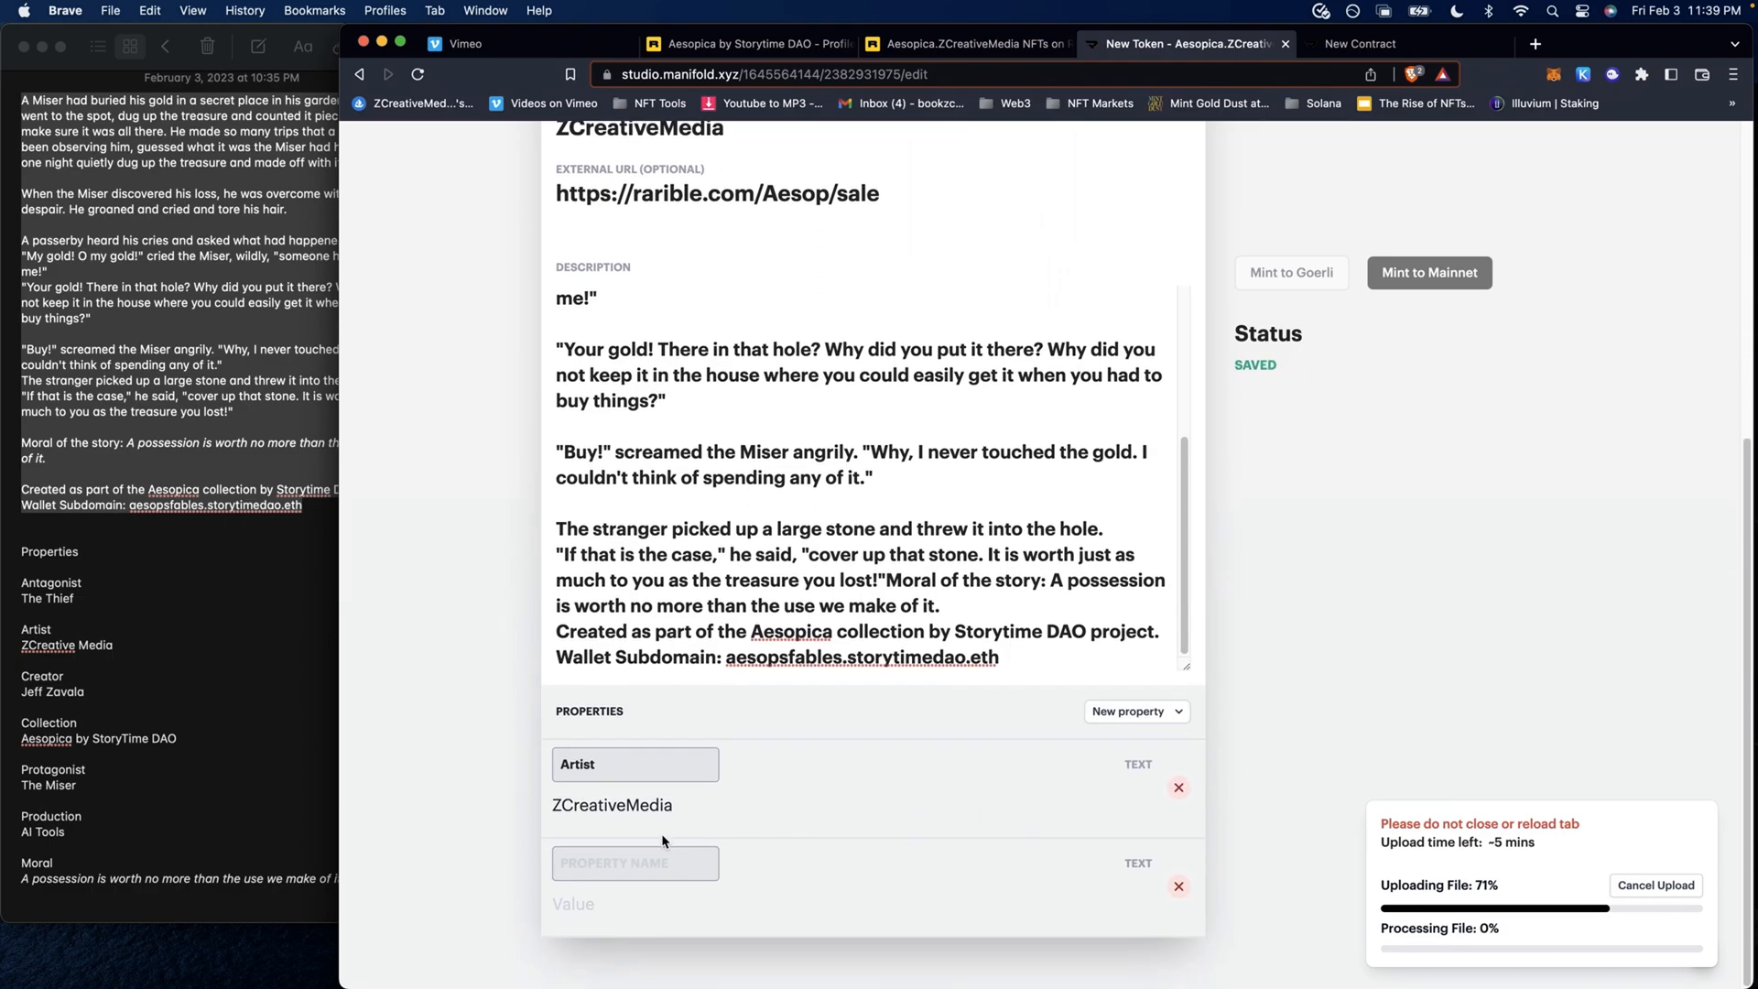
pyautogui.click(634, 862)
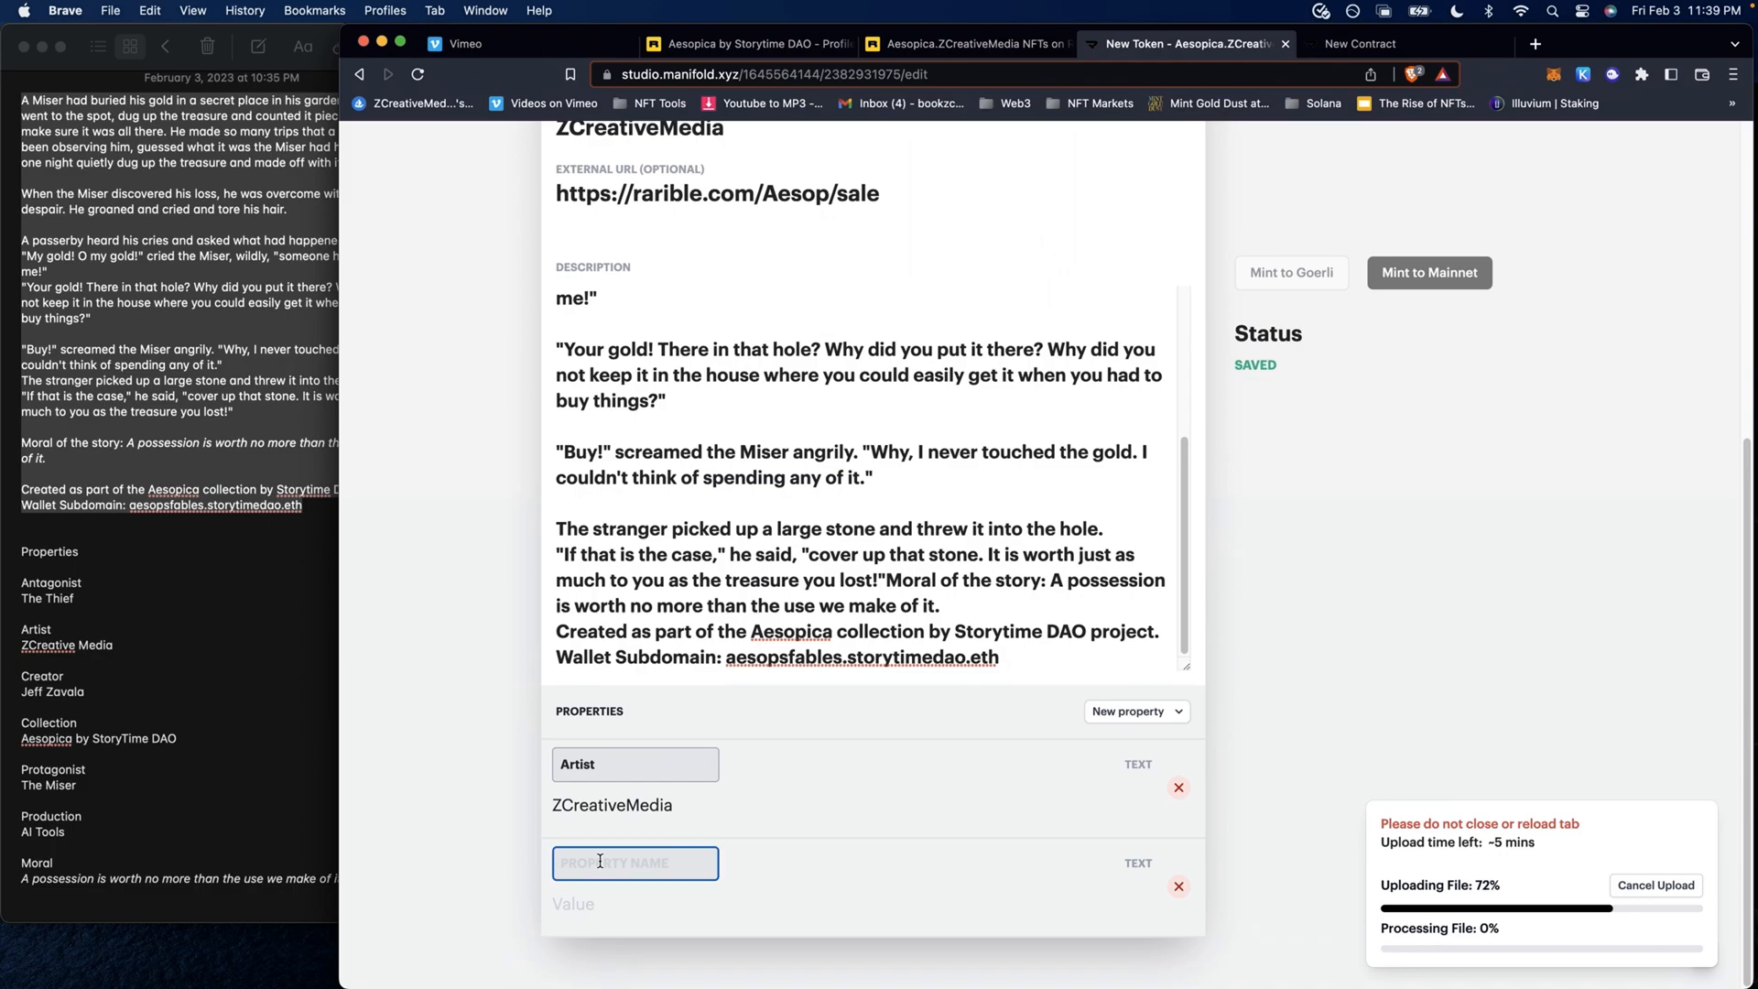
pyautogui.write('P')
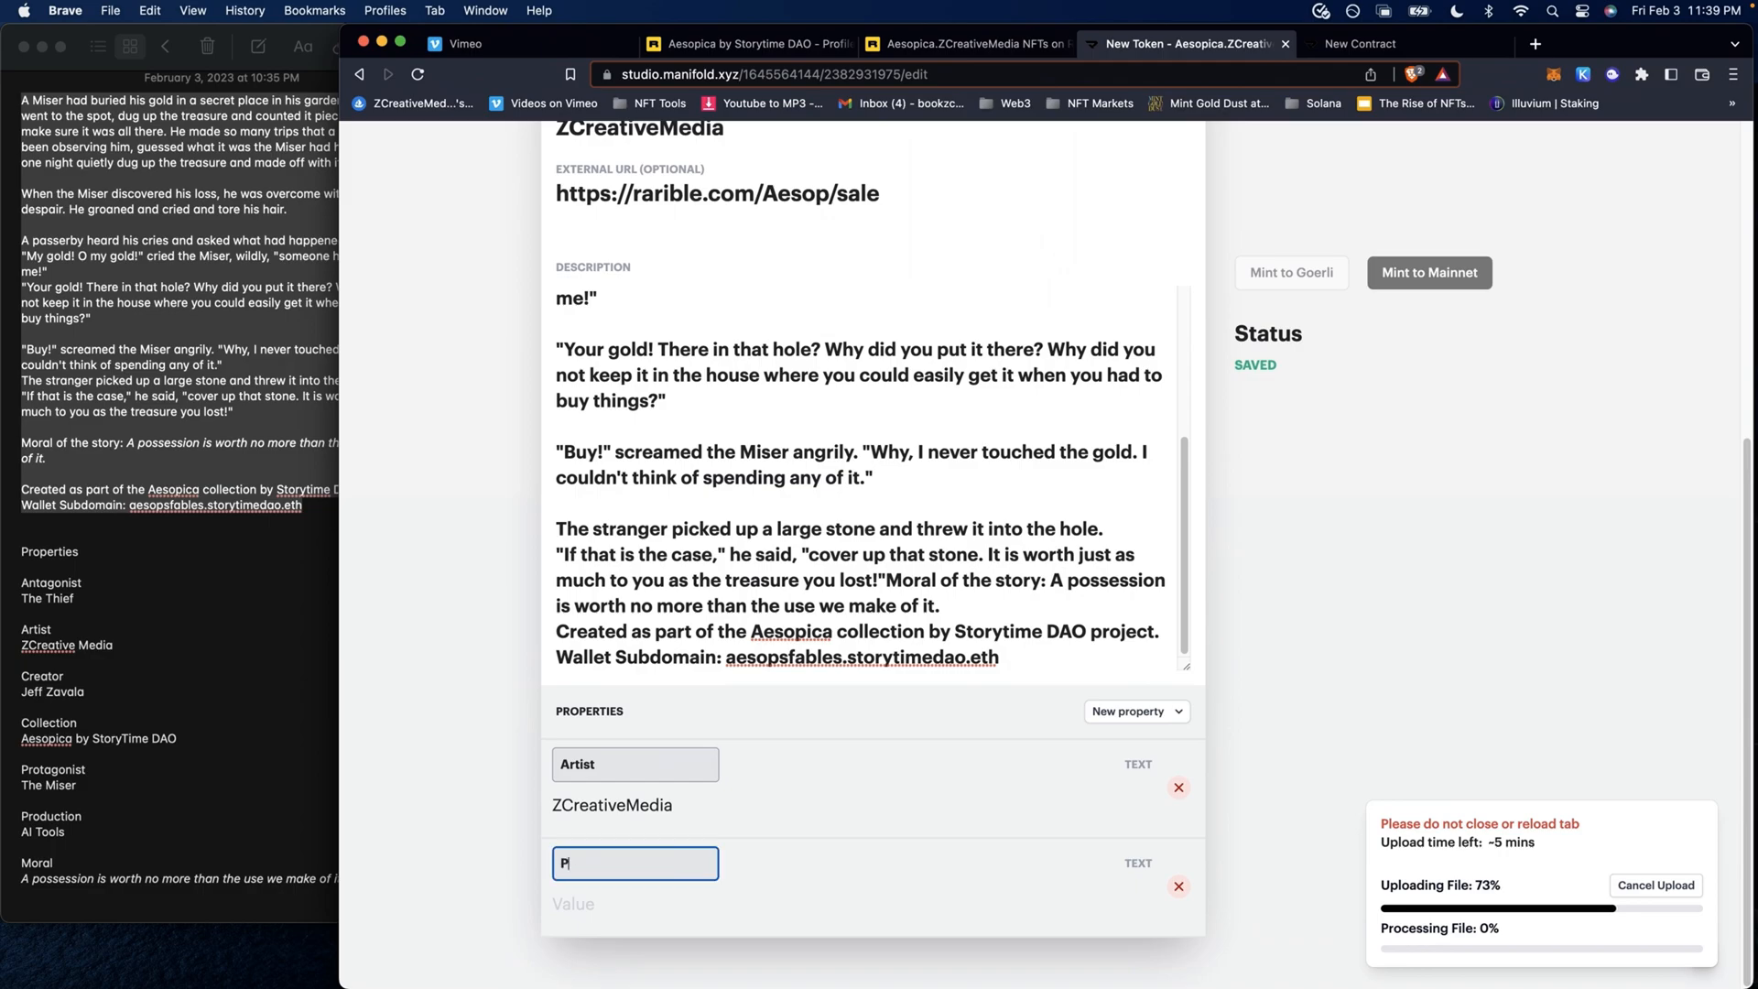
pyautogui.write('rotagonist')
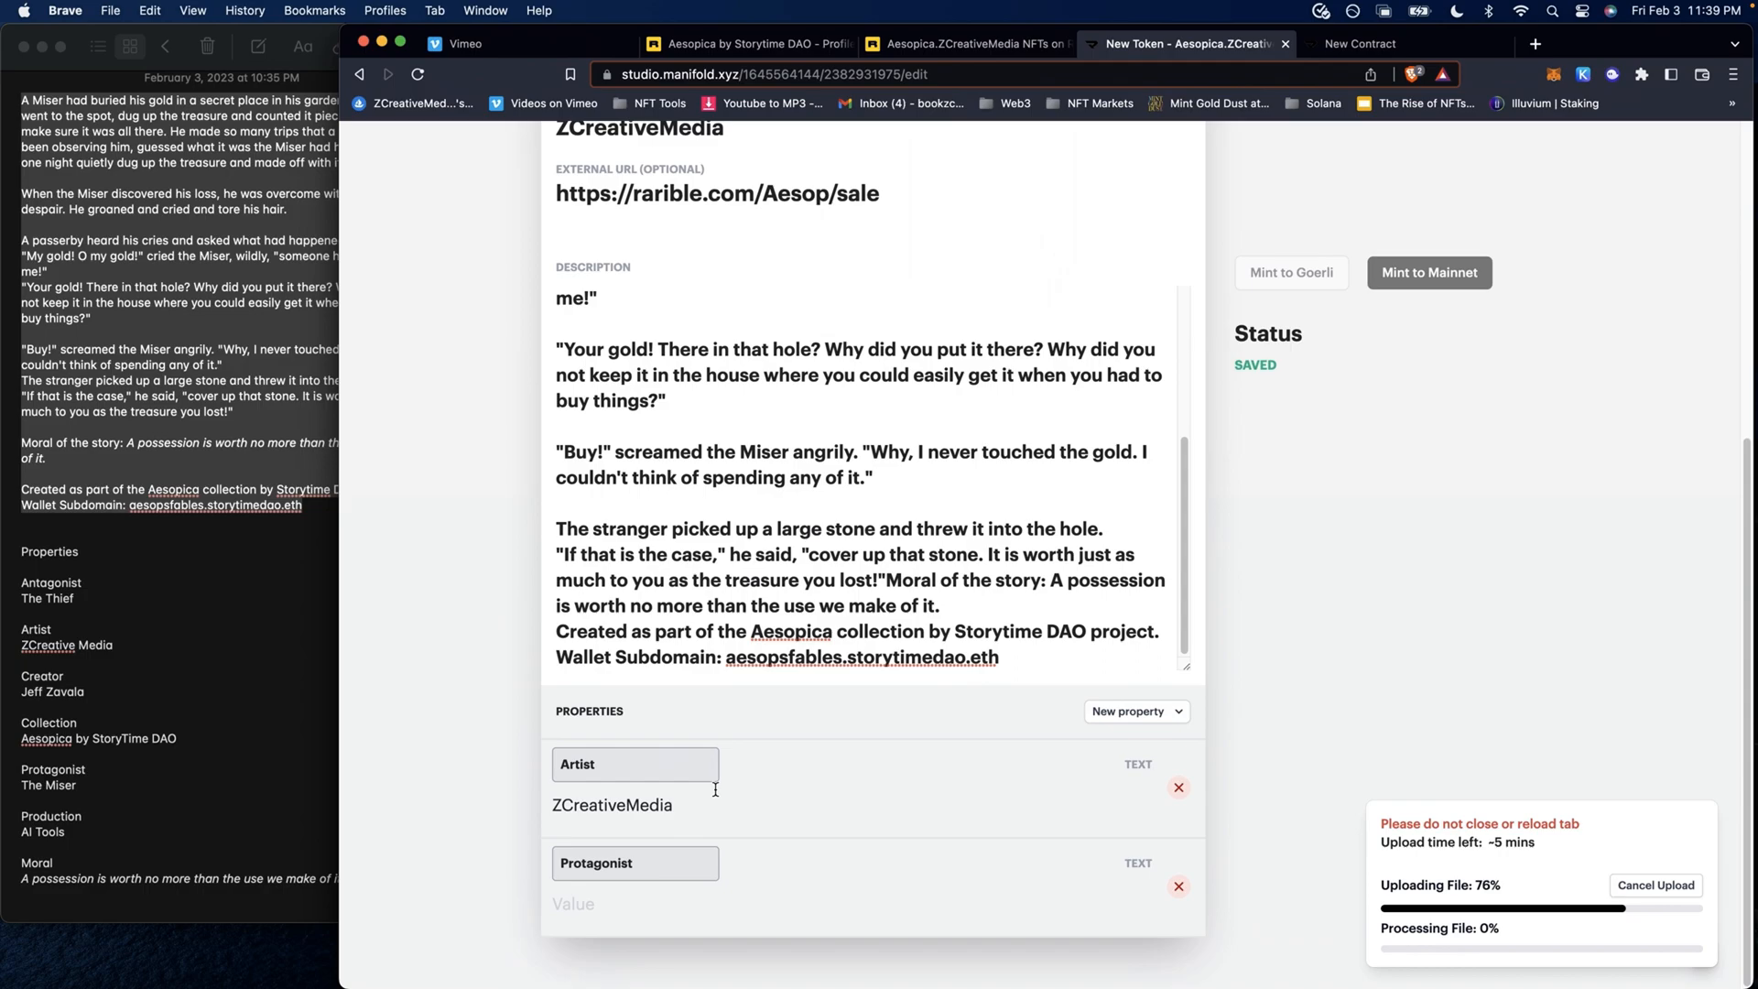
pyautogui.write('The')
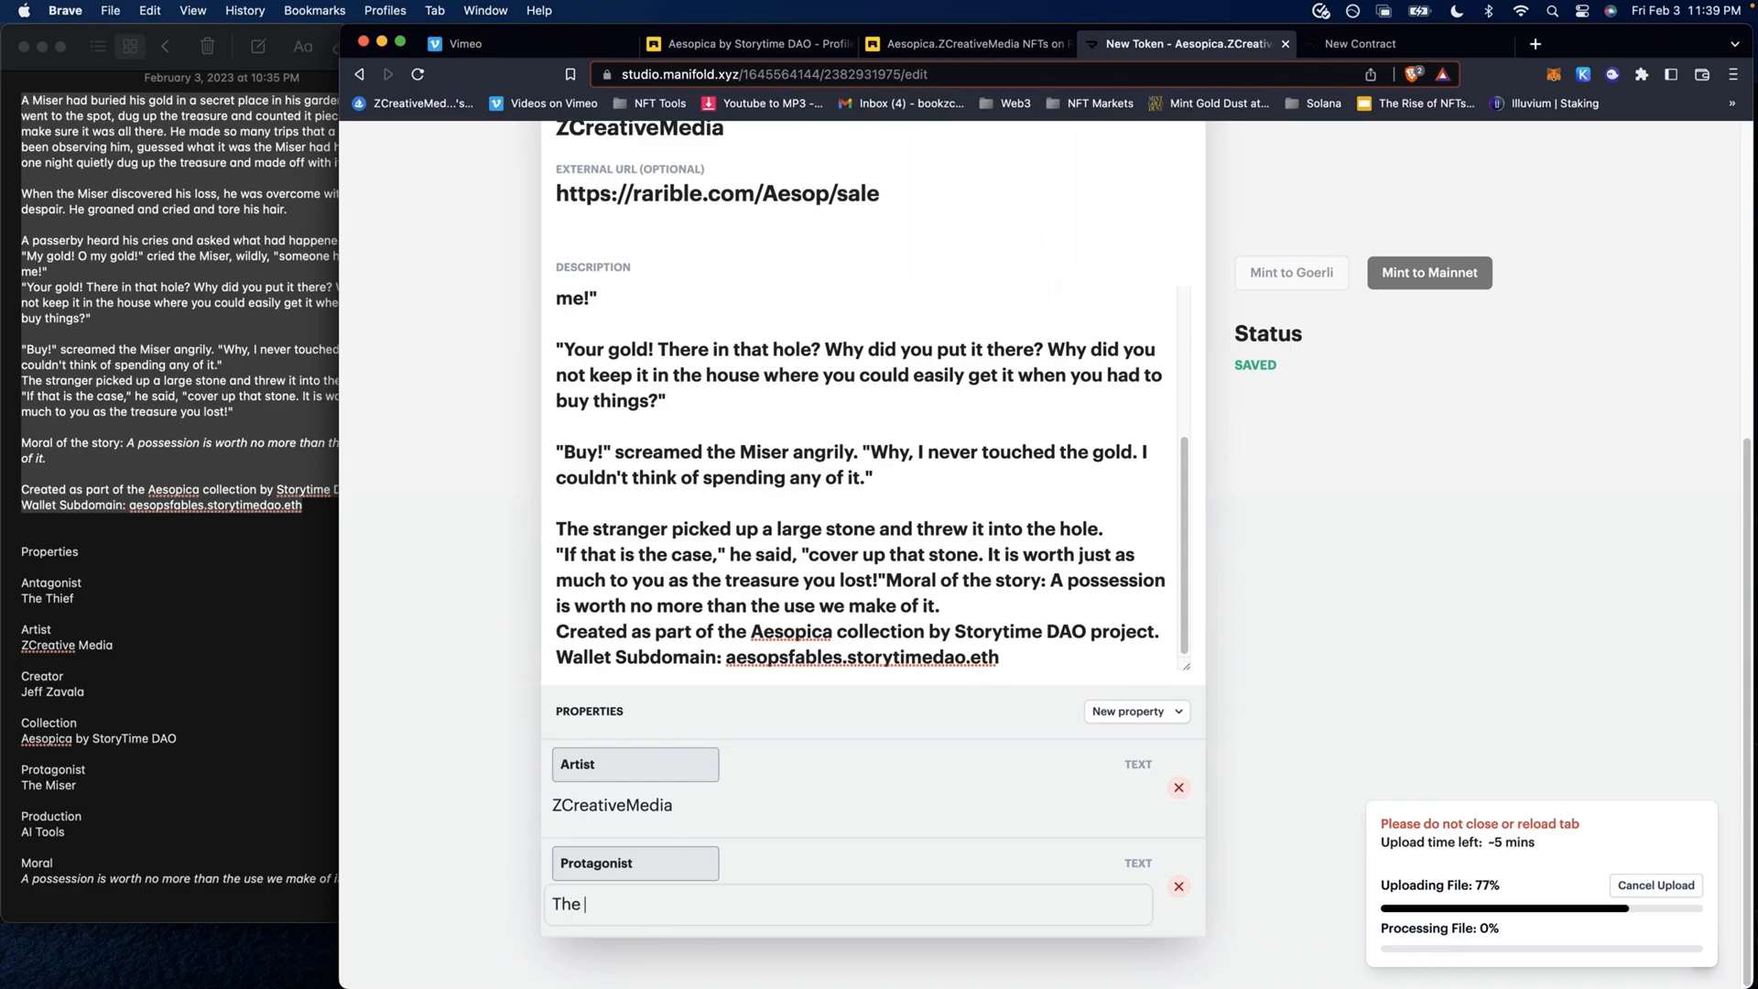
pyautogui.click(967, 44)
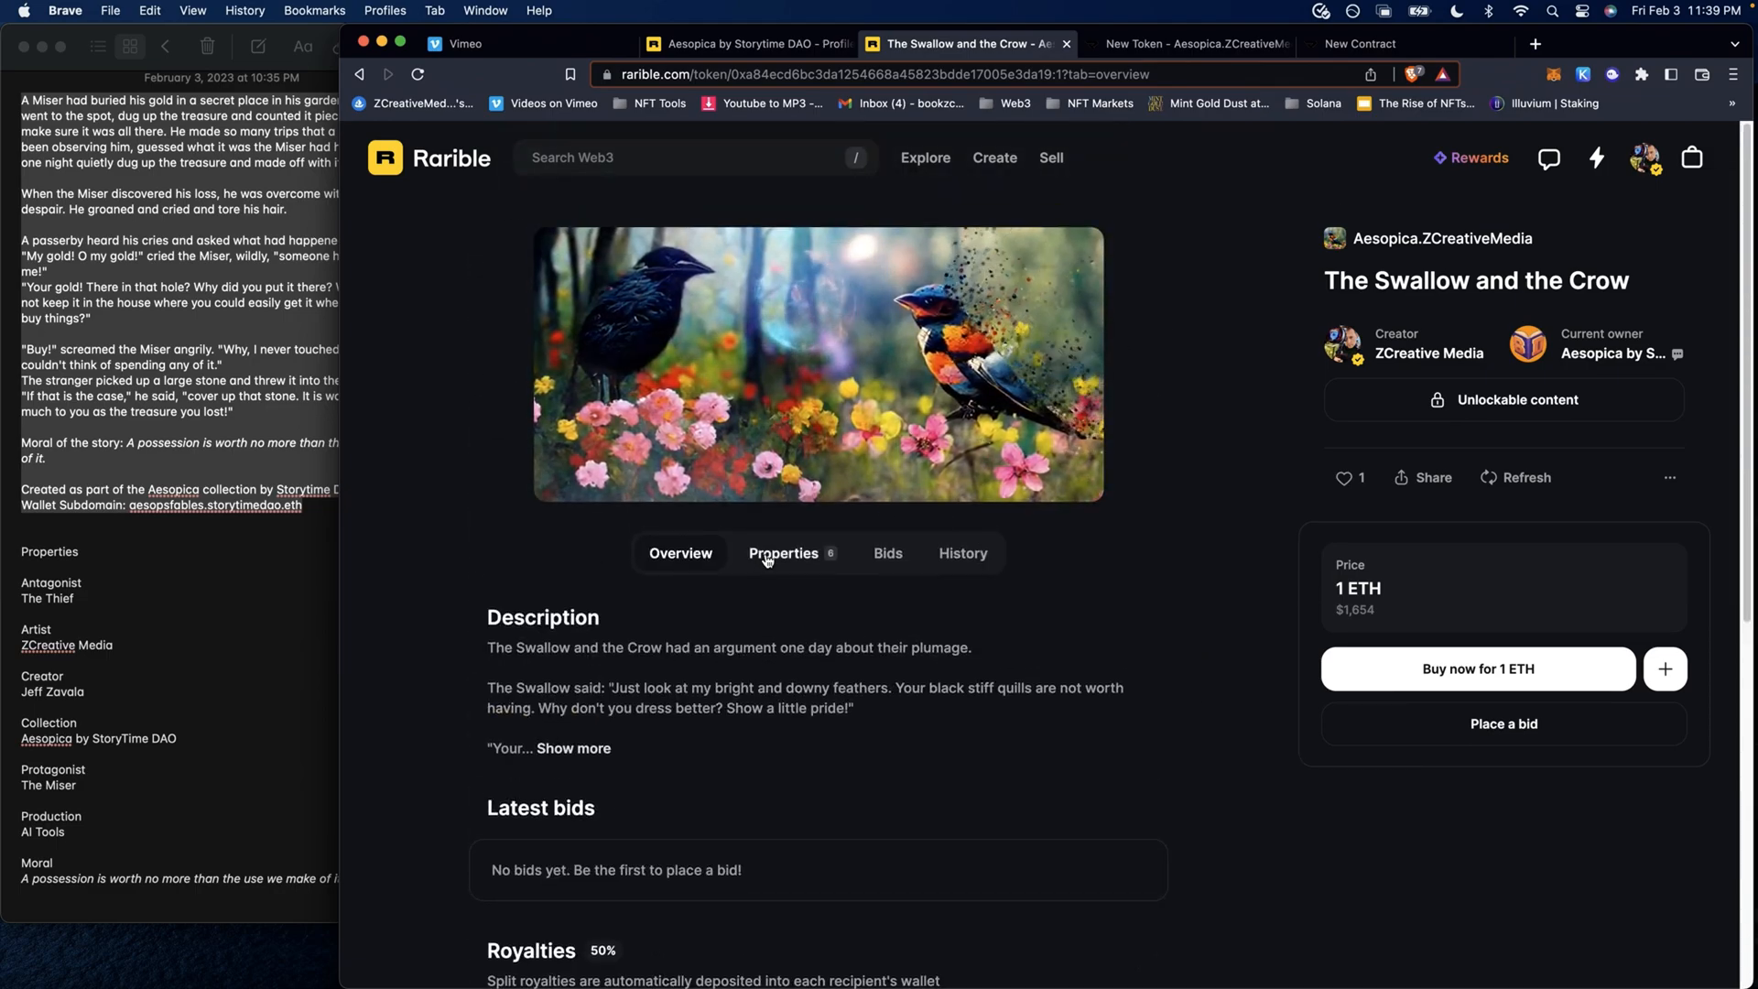
# - On Rarible, view The Swallow and the Crow's properties list
pyautogui.click(784, 553)
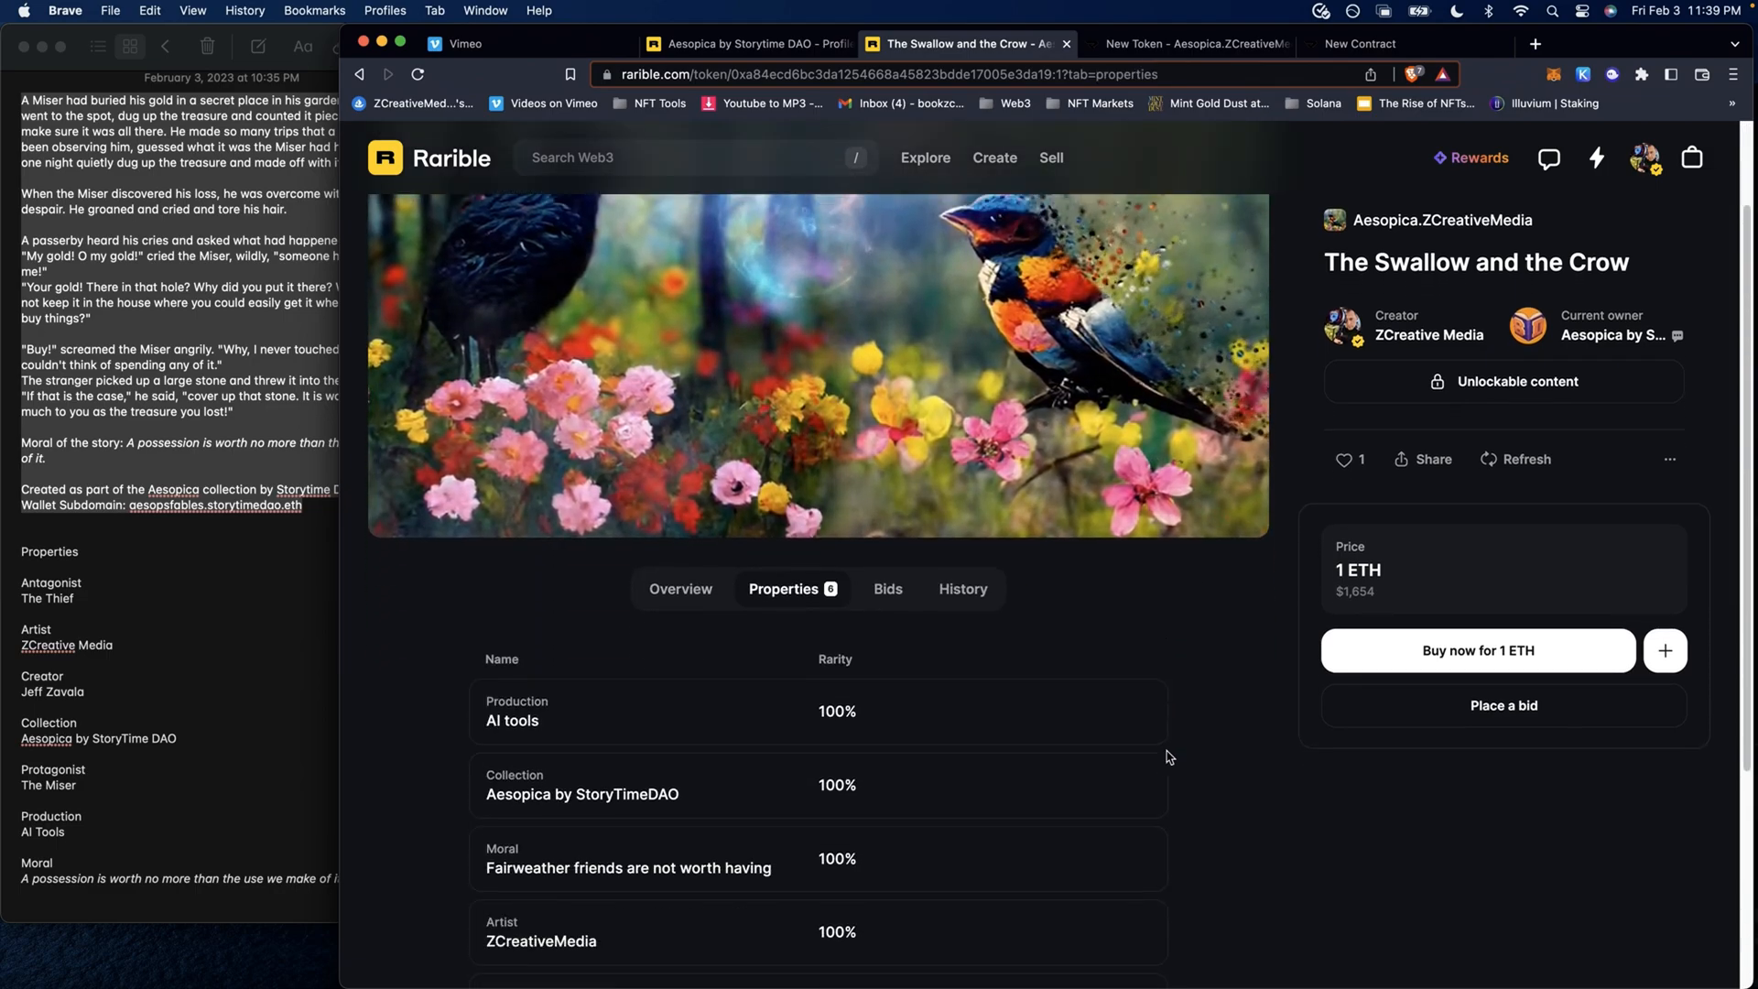
pyautogui.scroll(-3)
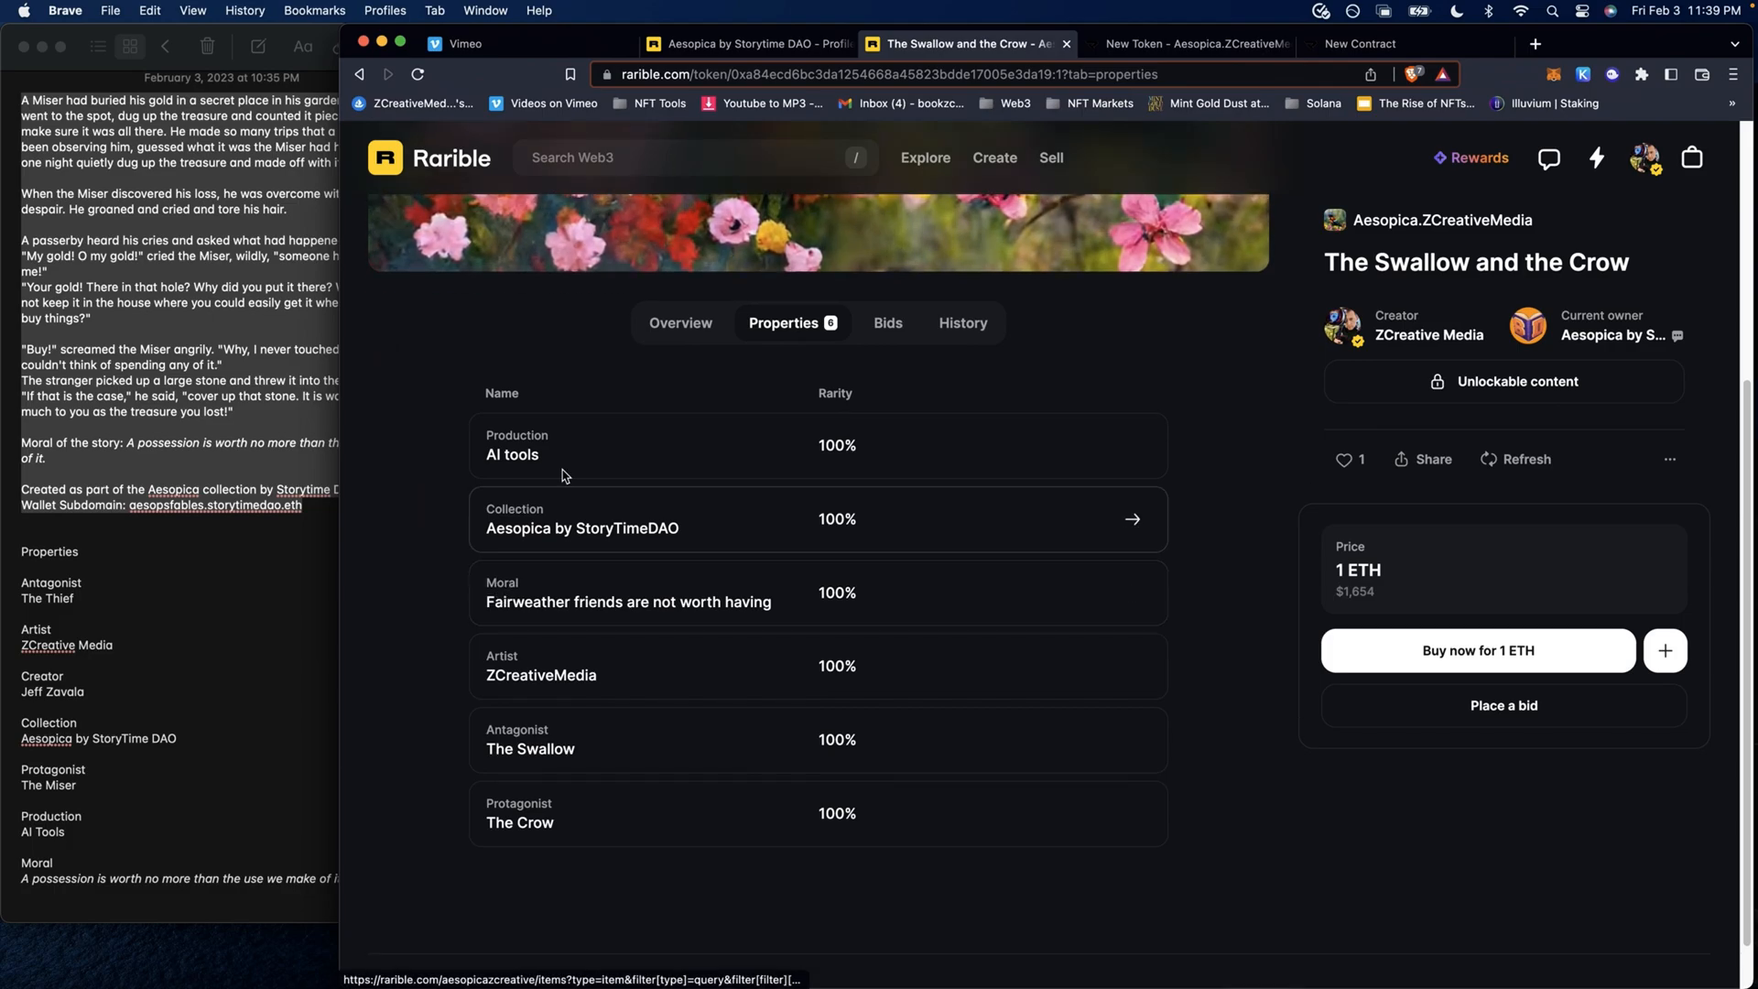
pyautogui.moveTo(760, 454)
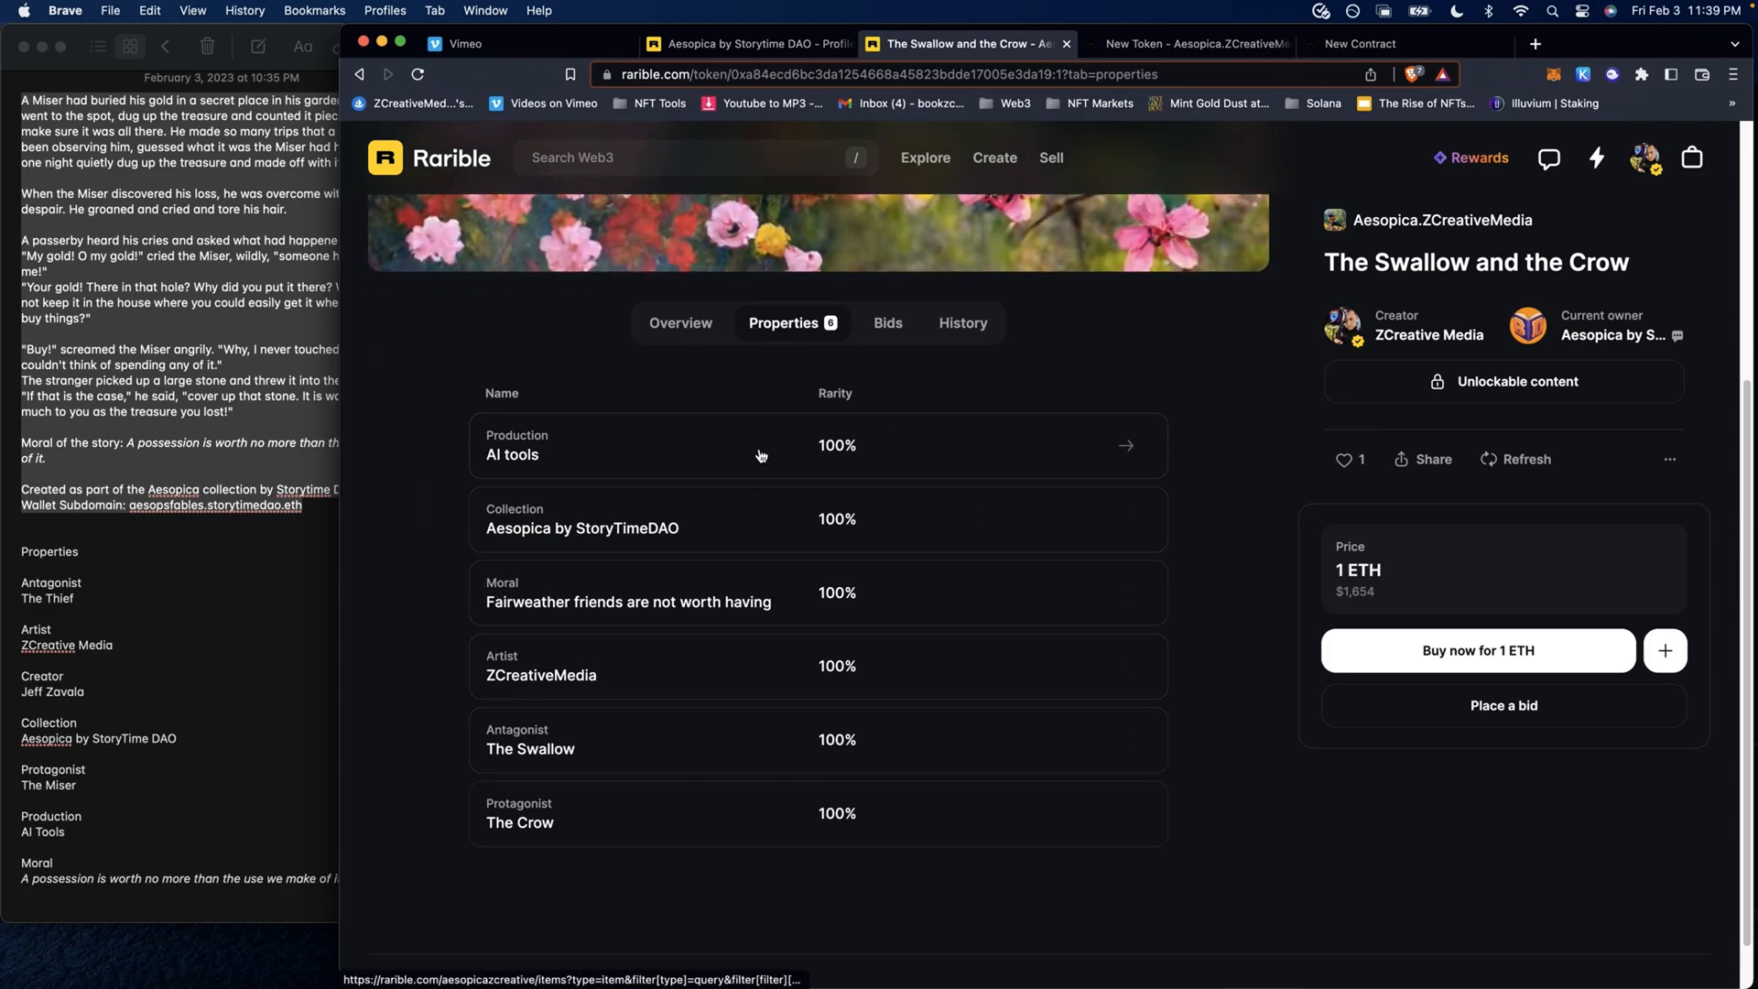
pyautogui.click(817, 233)
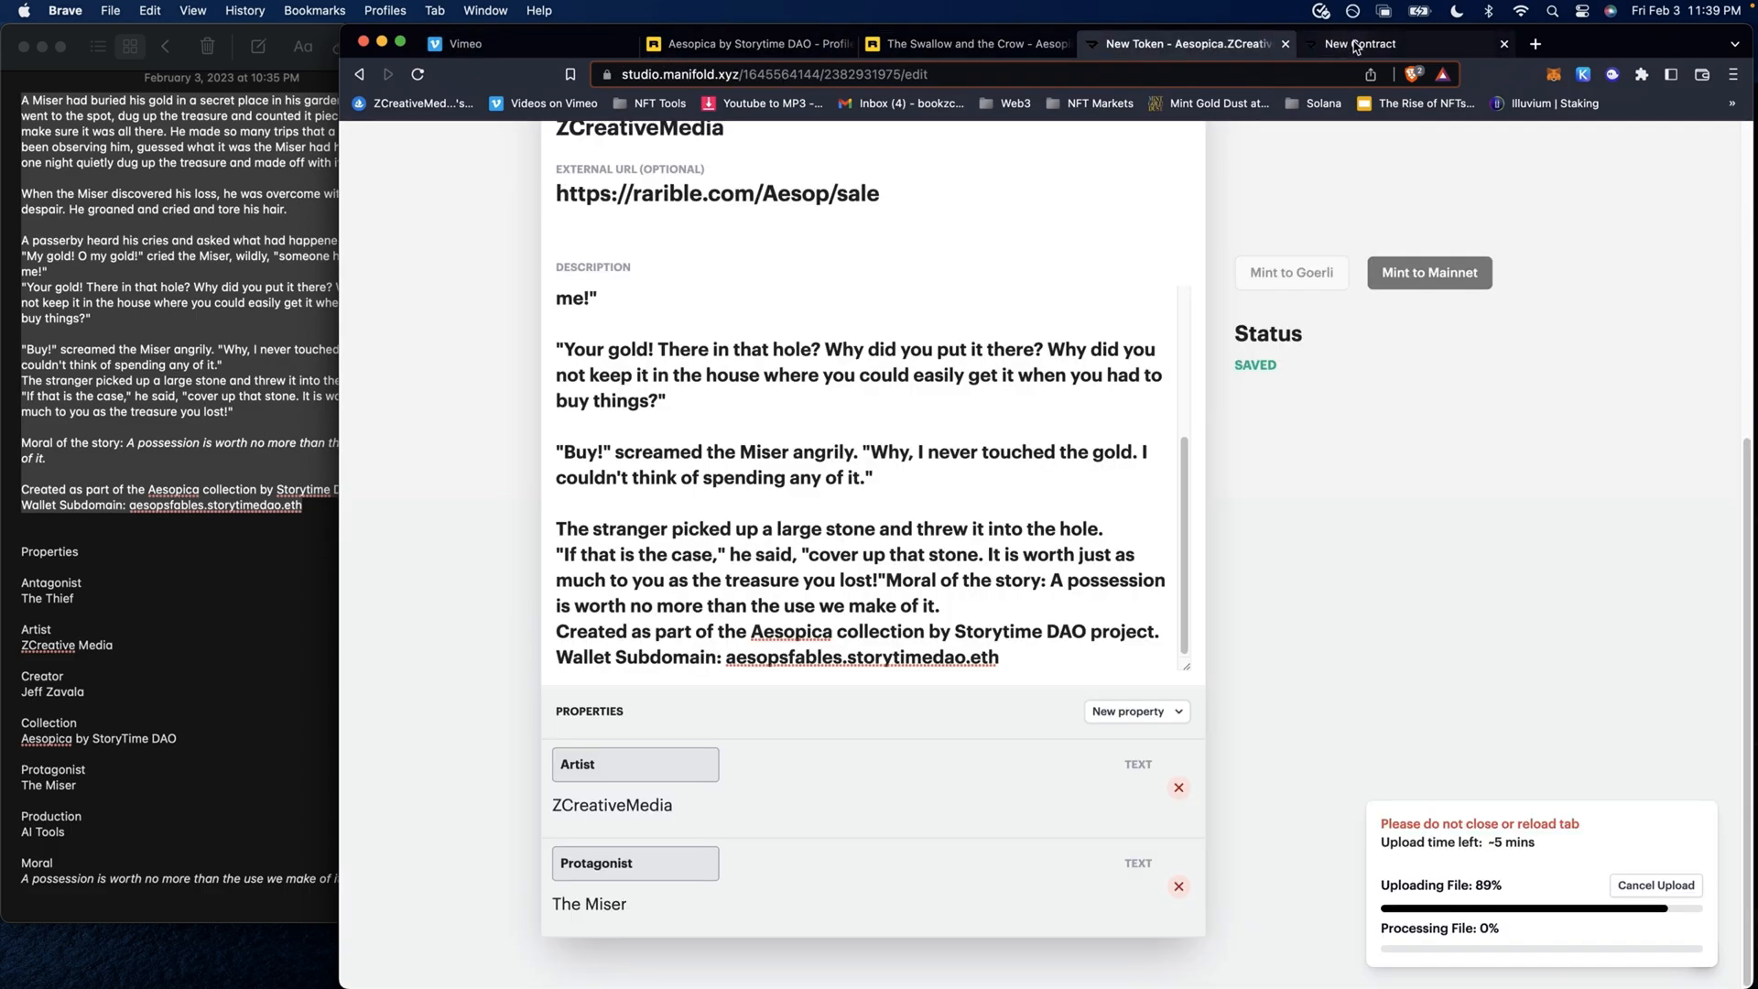
# - Add a third text property to The Miser and begin naming it 'P'
pyautogui.click(1134, 711)
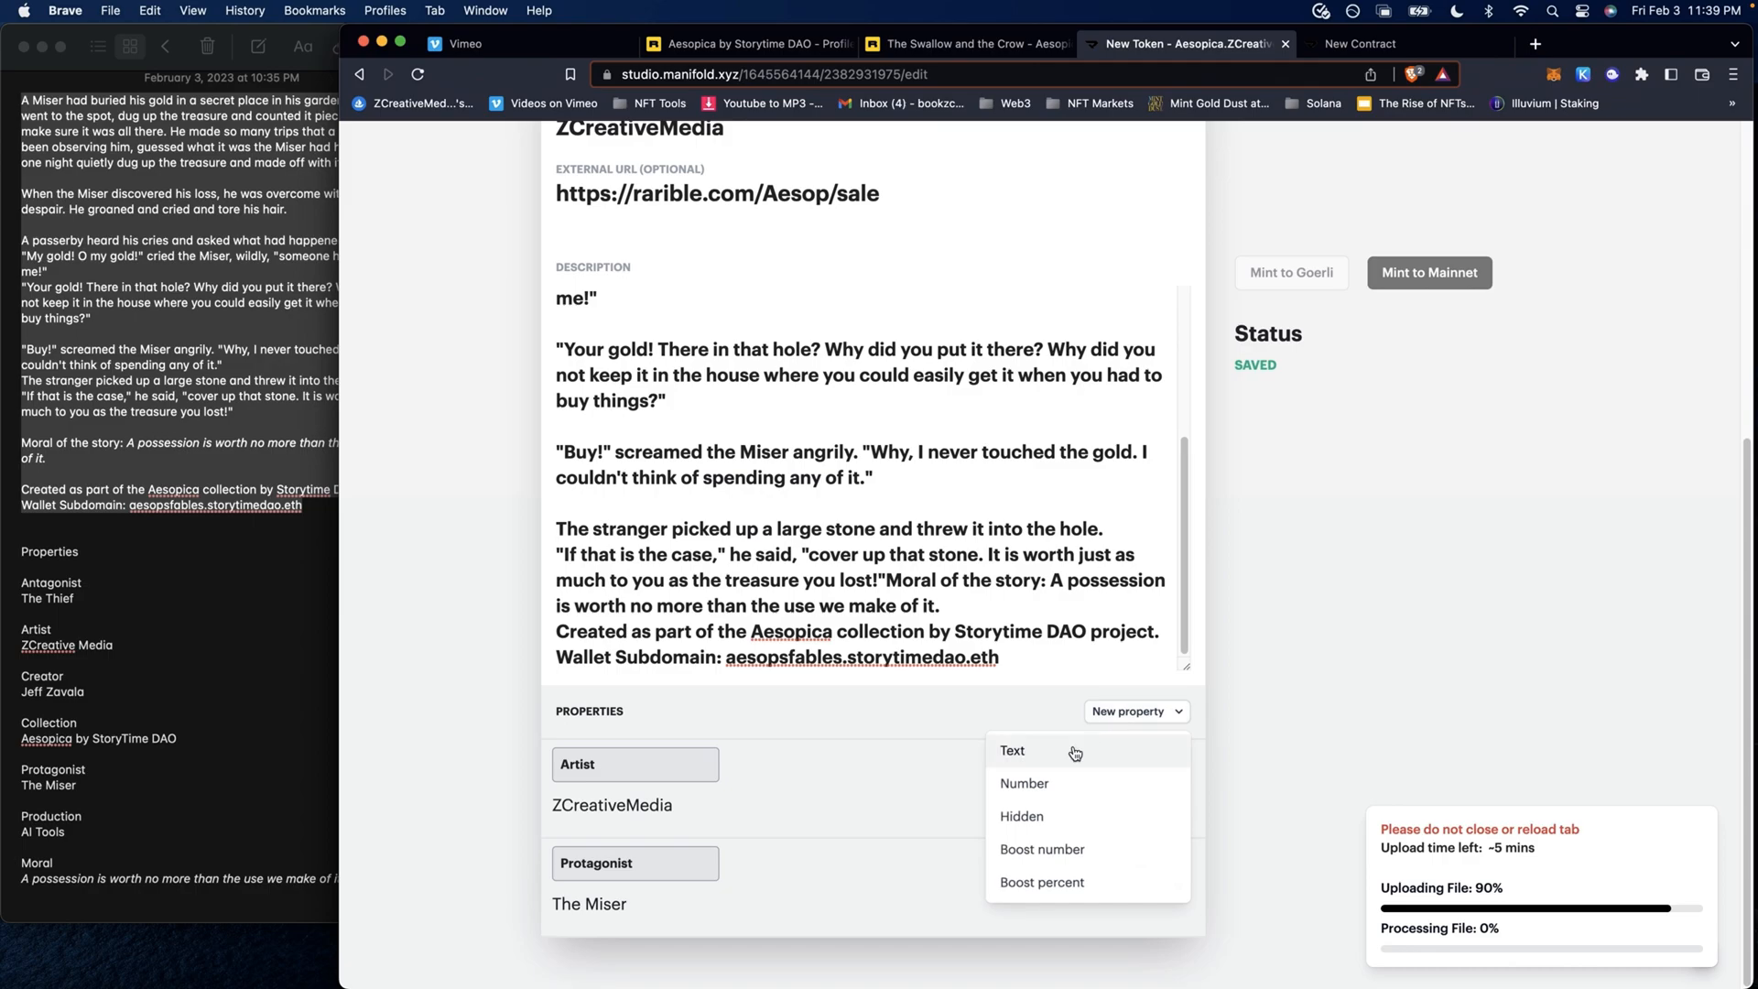
pyautogui.click(1013, 750)
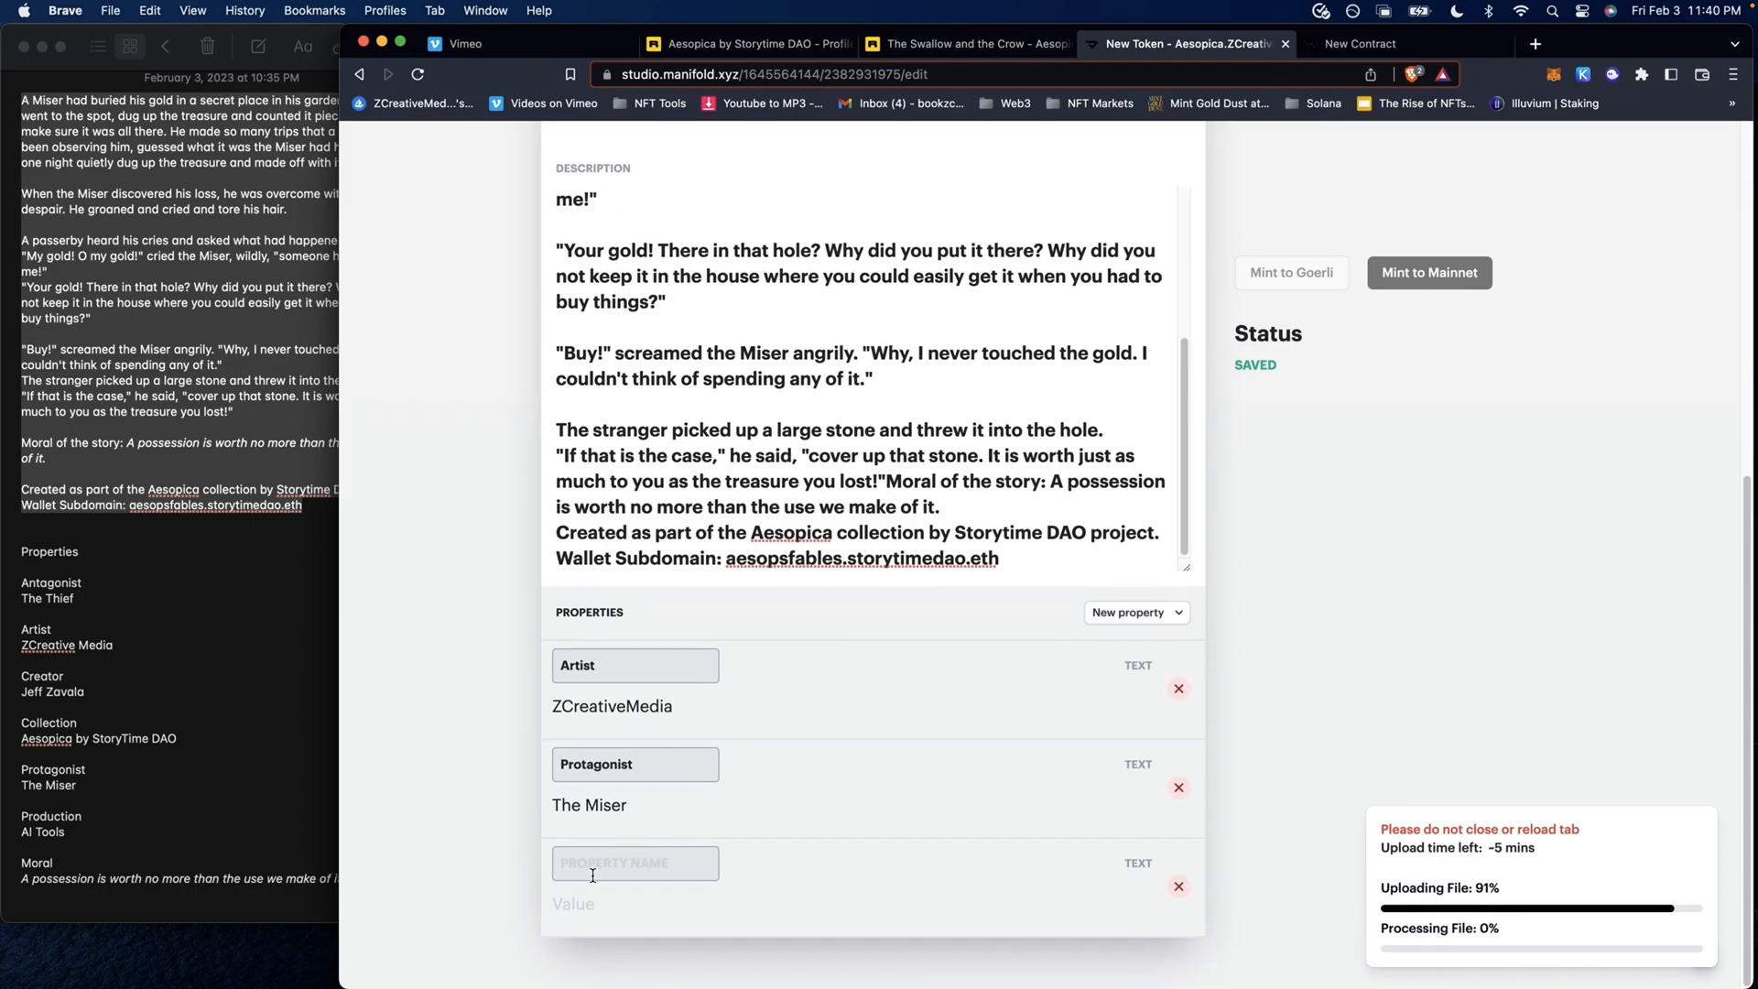
pyautogui.click(634, 863)
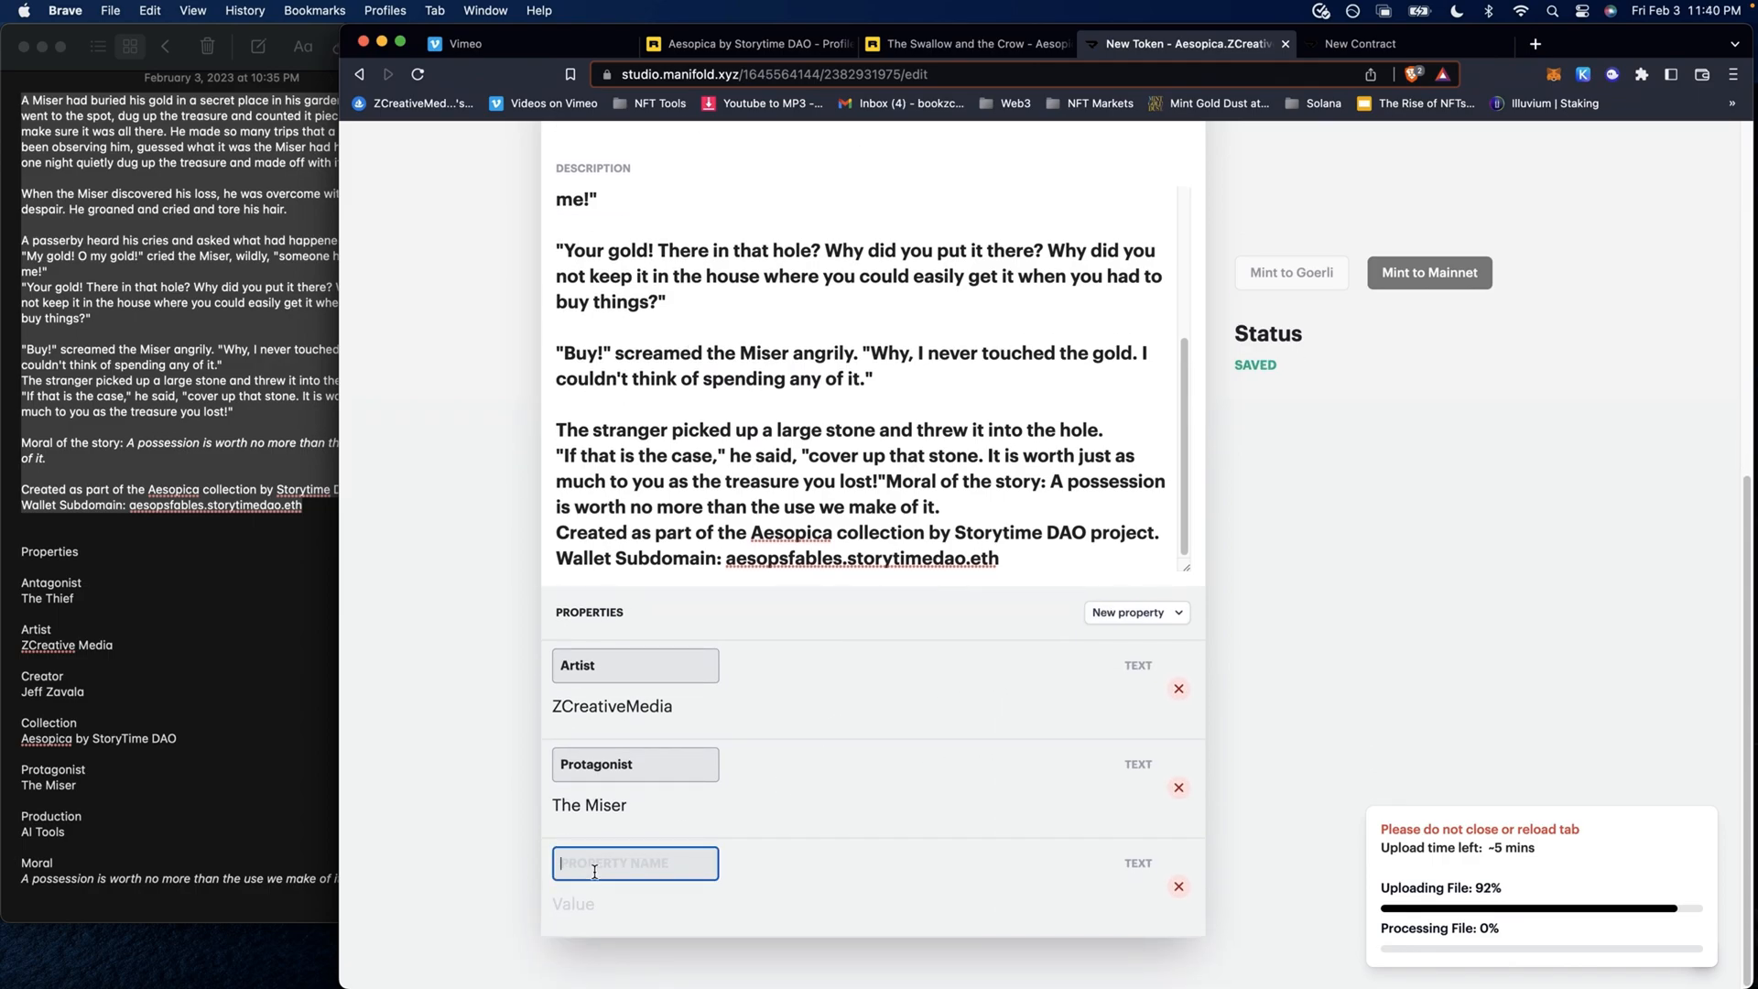
pyautogui.write('P')
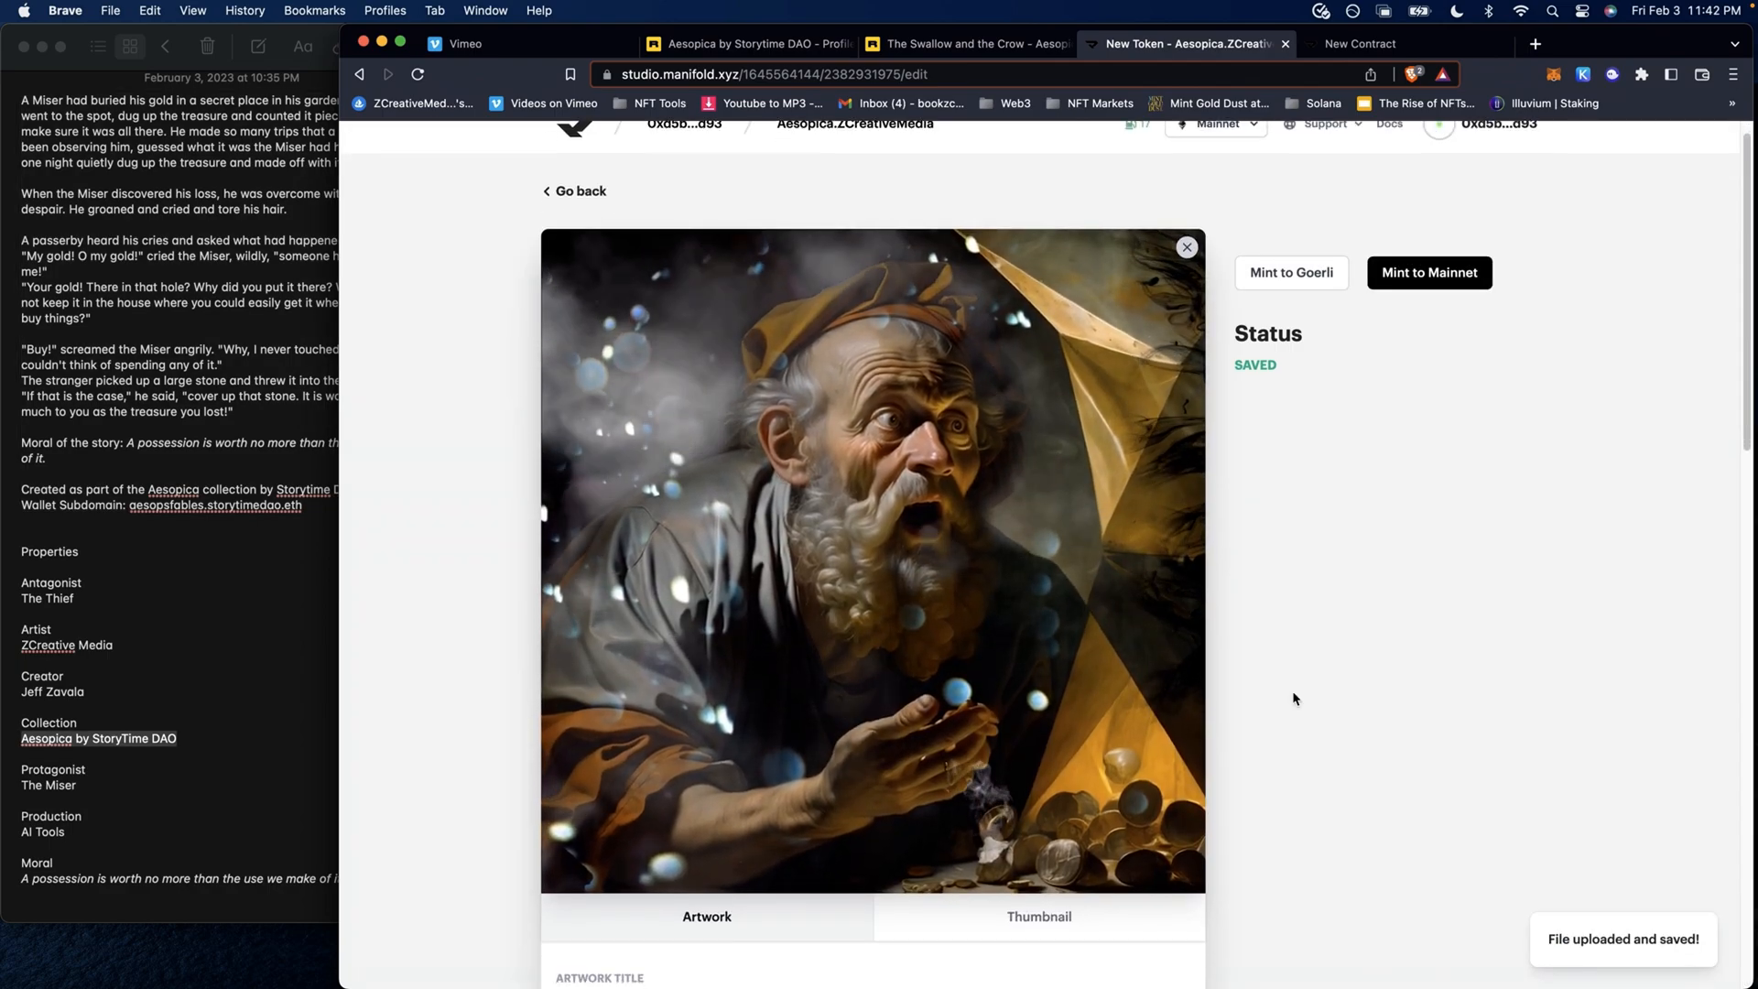
pyautogui.click(1039, 916)
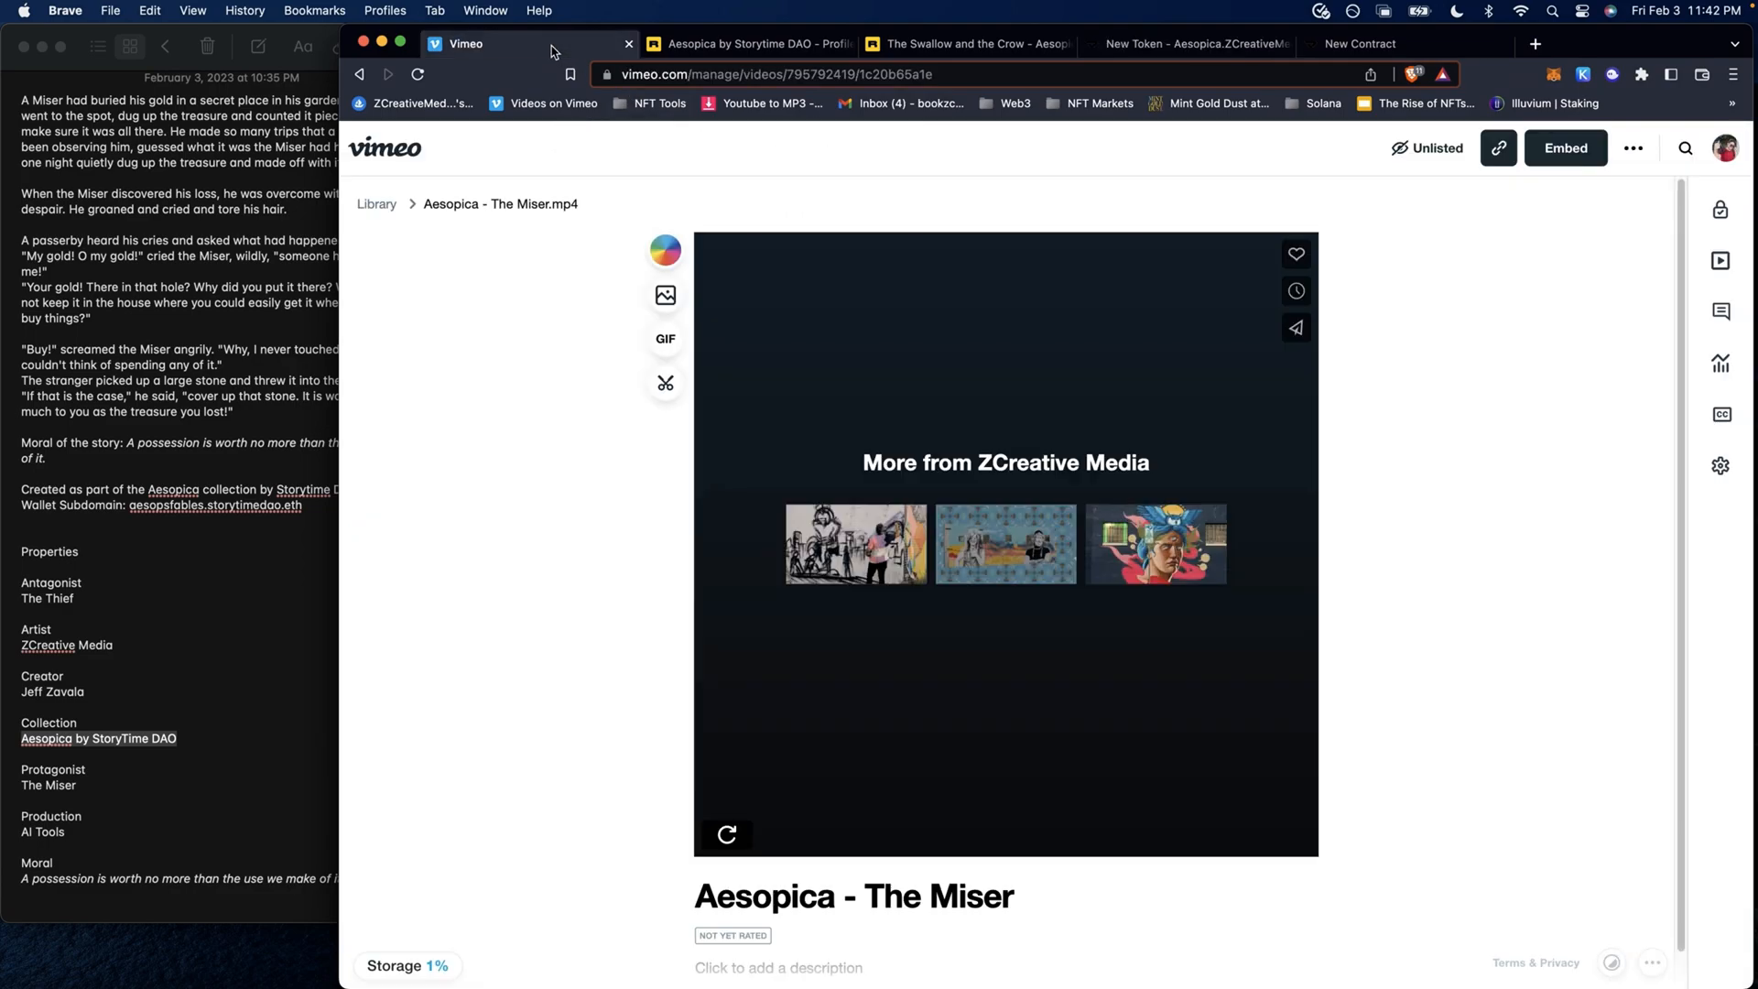
# - Open Vimeo's GIF creator for Aesopica - The Miser via Advanced settings
pyautogui.click(1719, 465)
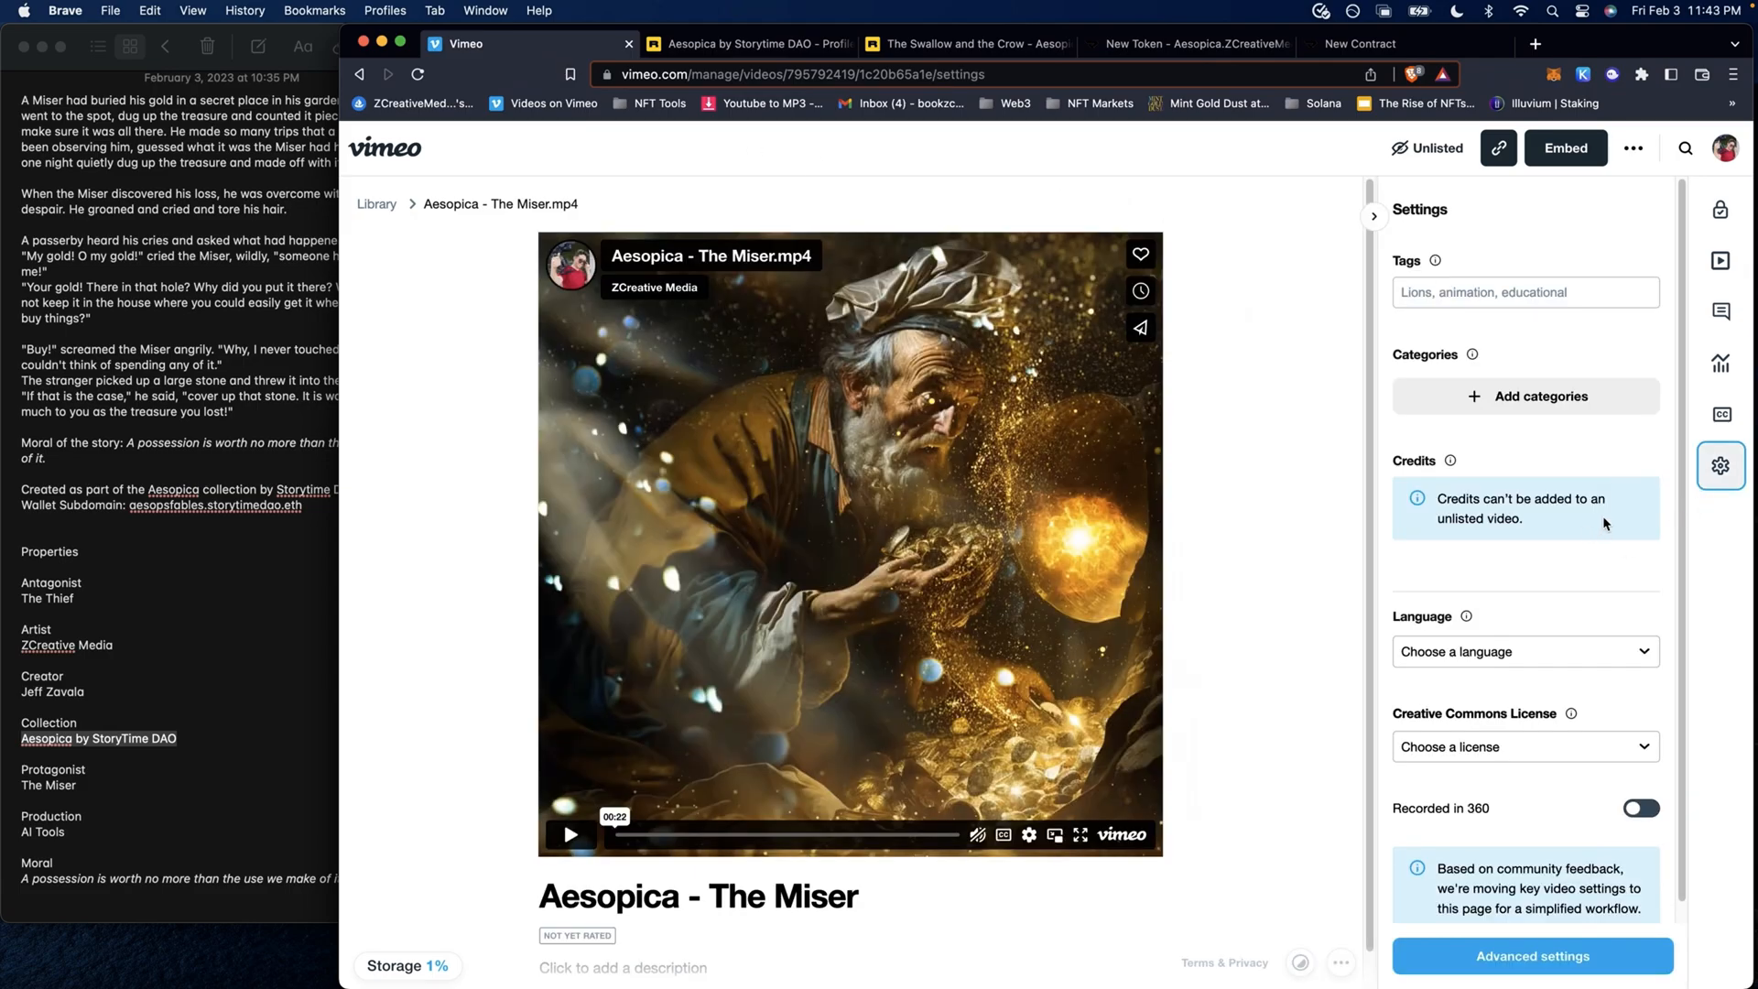
pyautogui.moveTo(1719, 465)
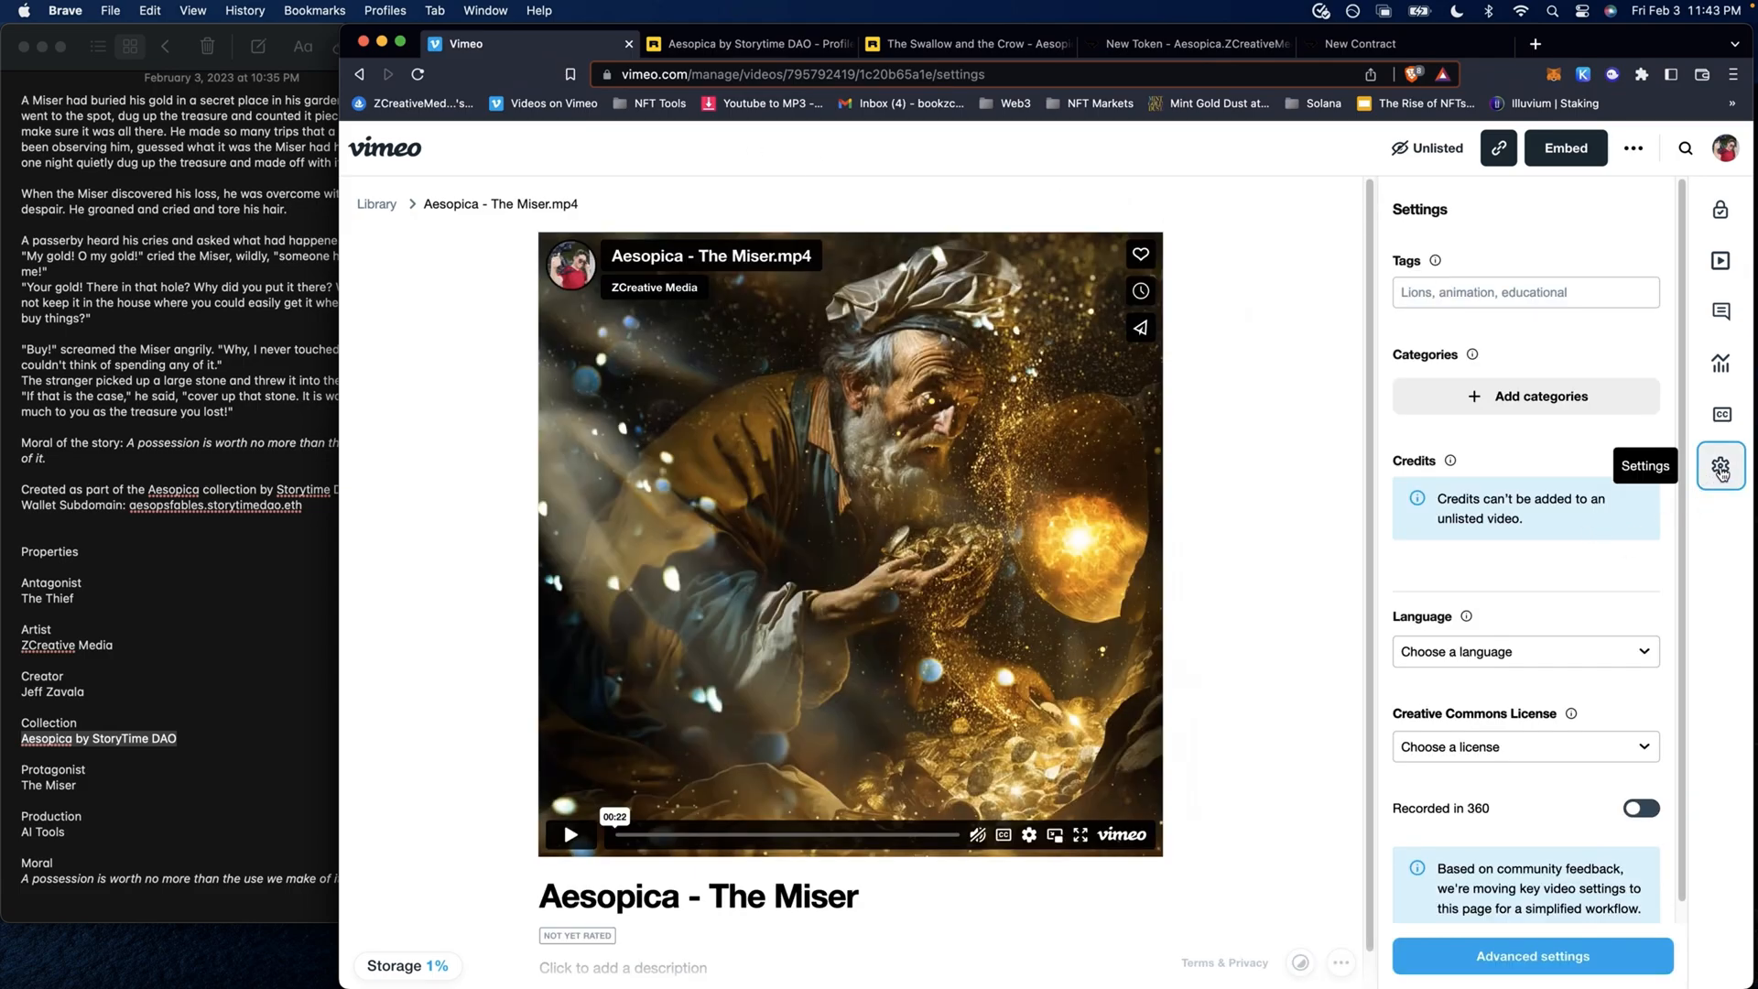
pyautogui.moveTo(1514, 977)
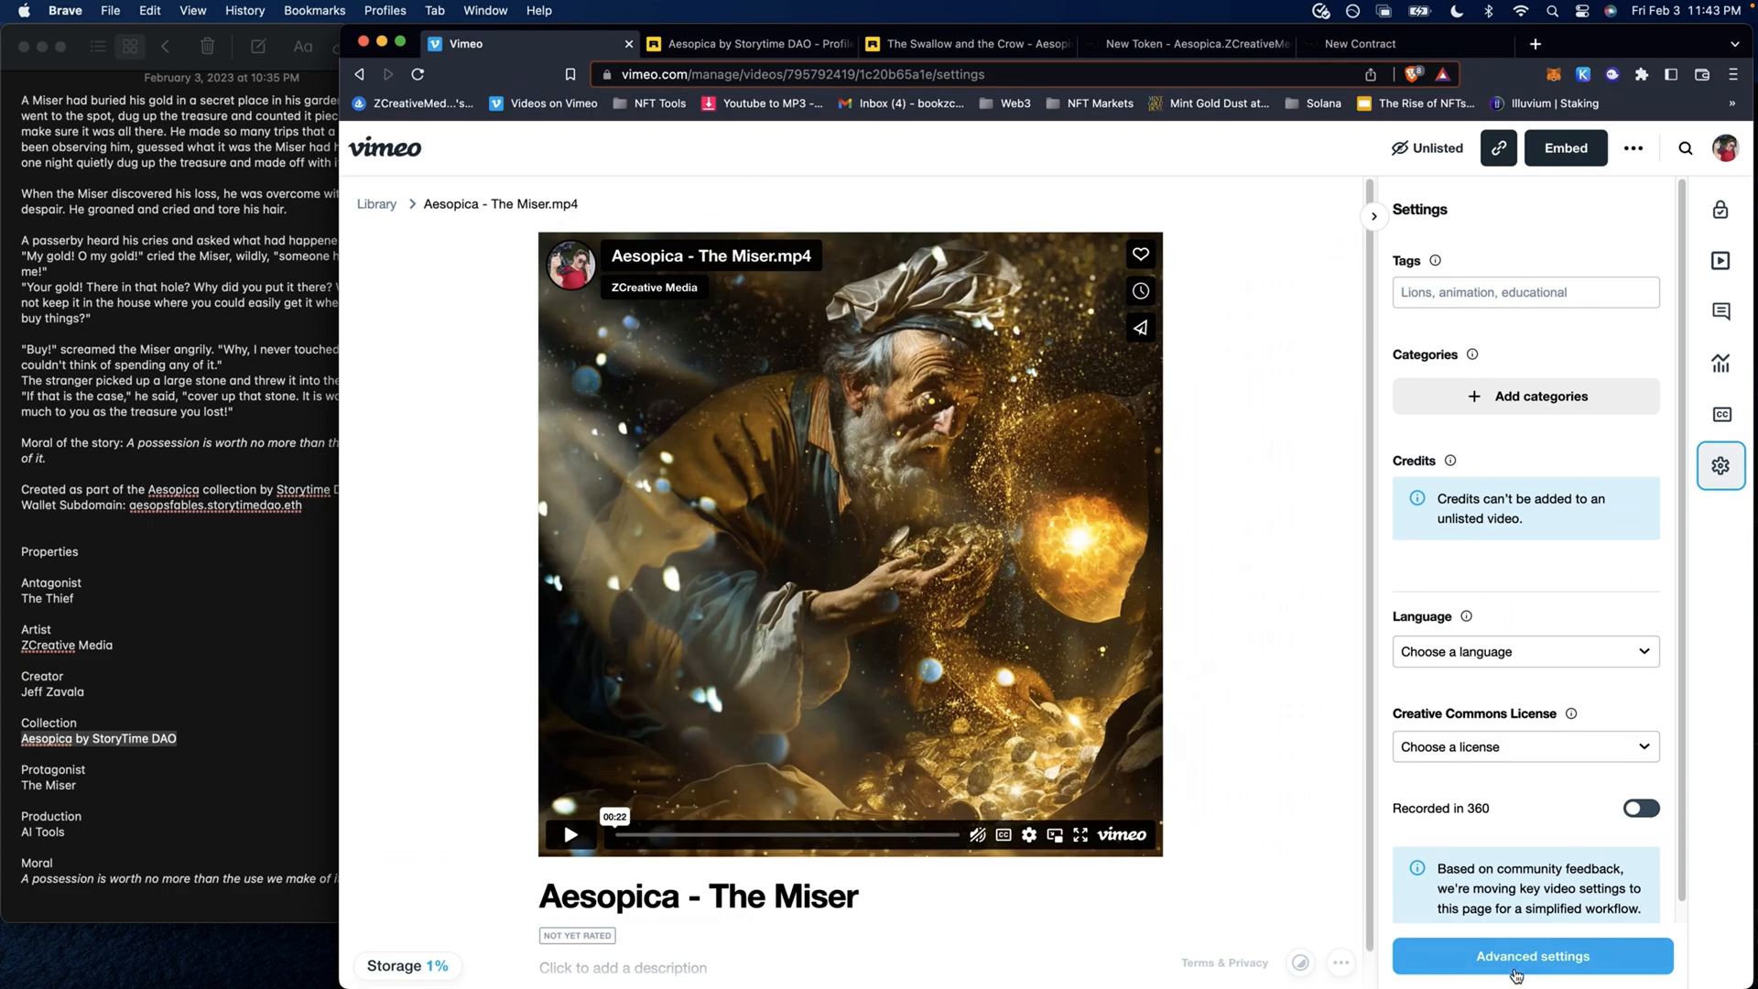
pyautogui.click(1531, 955)
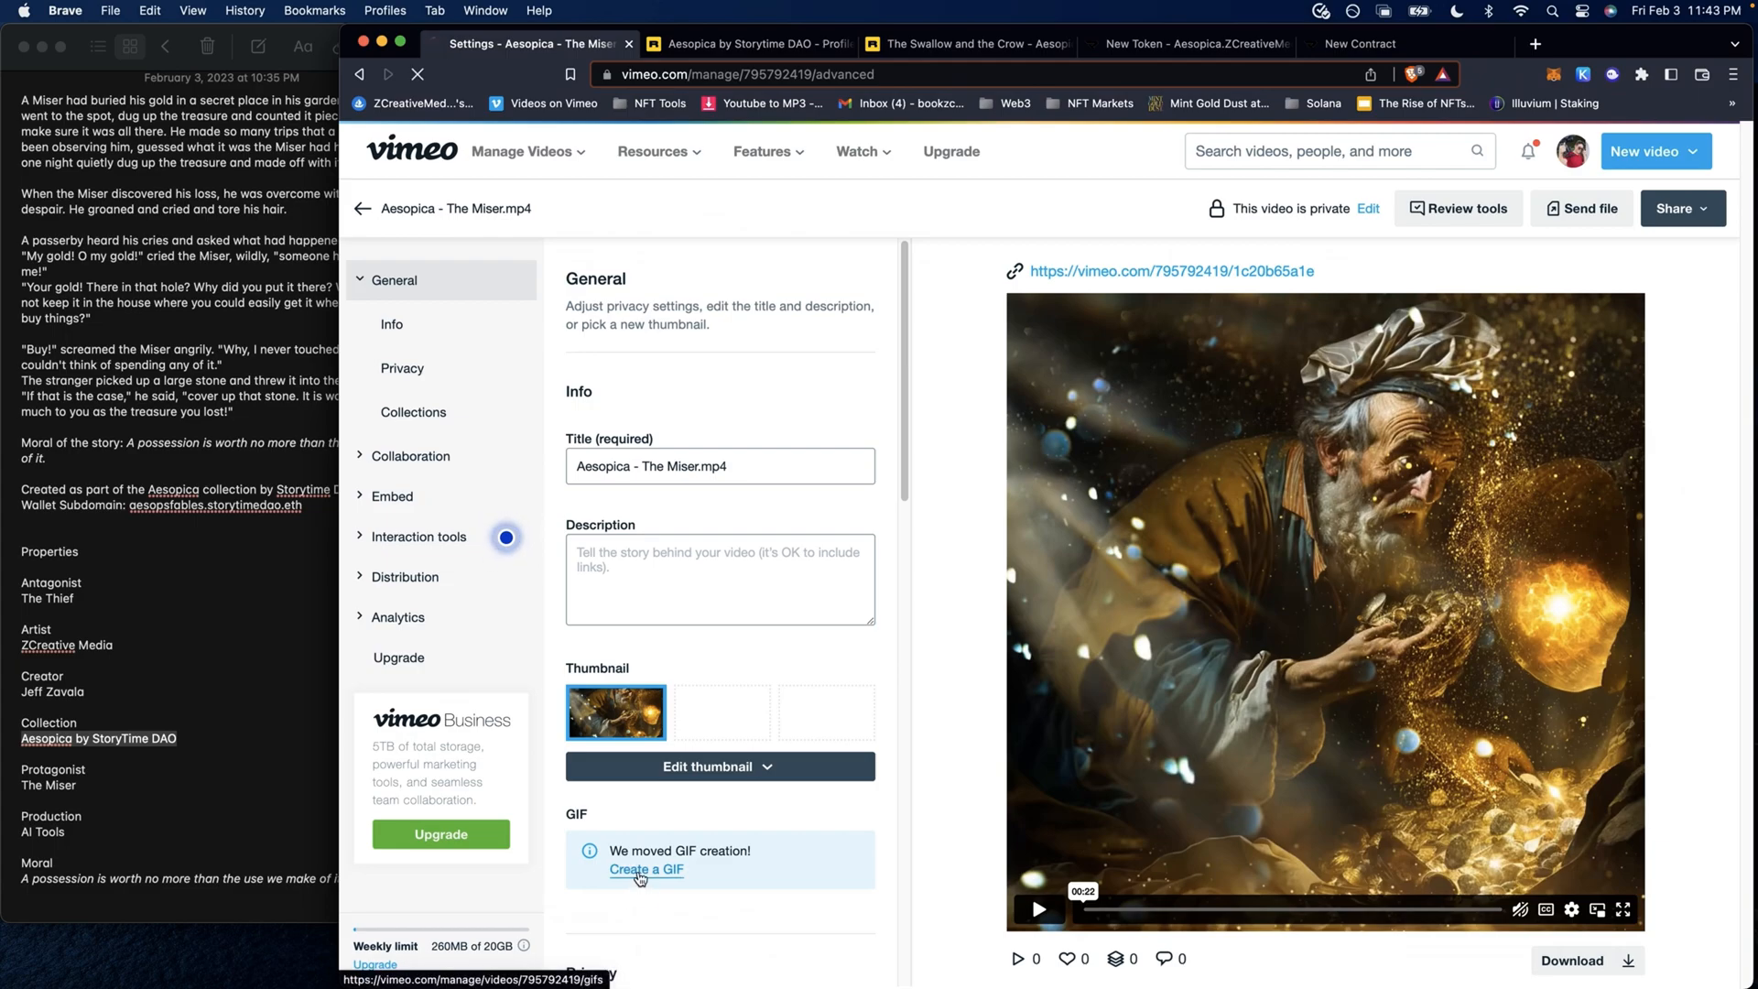
pyautogui.click(645, 869)
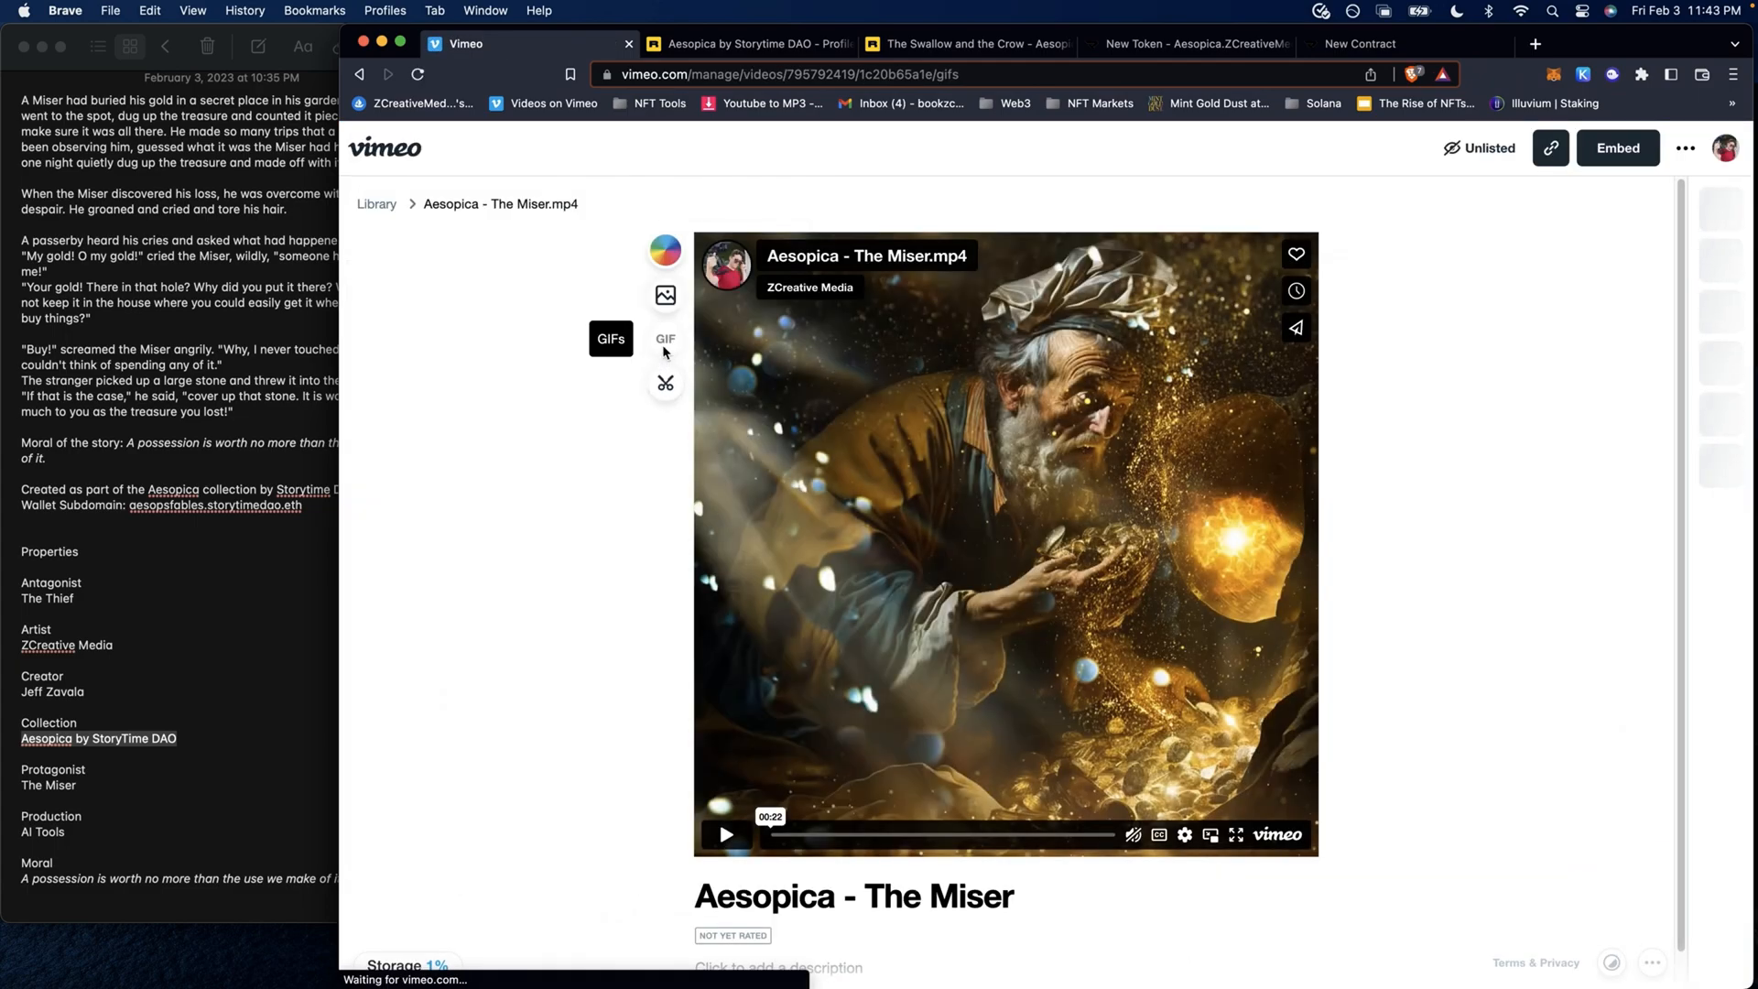
pyautogui.click(665, 339)
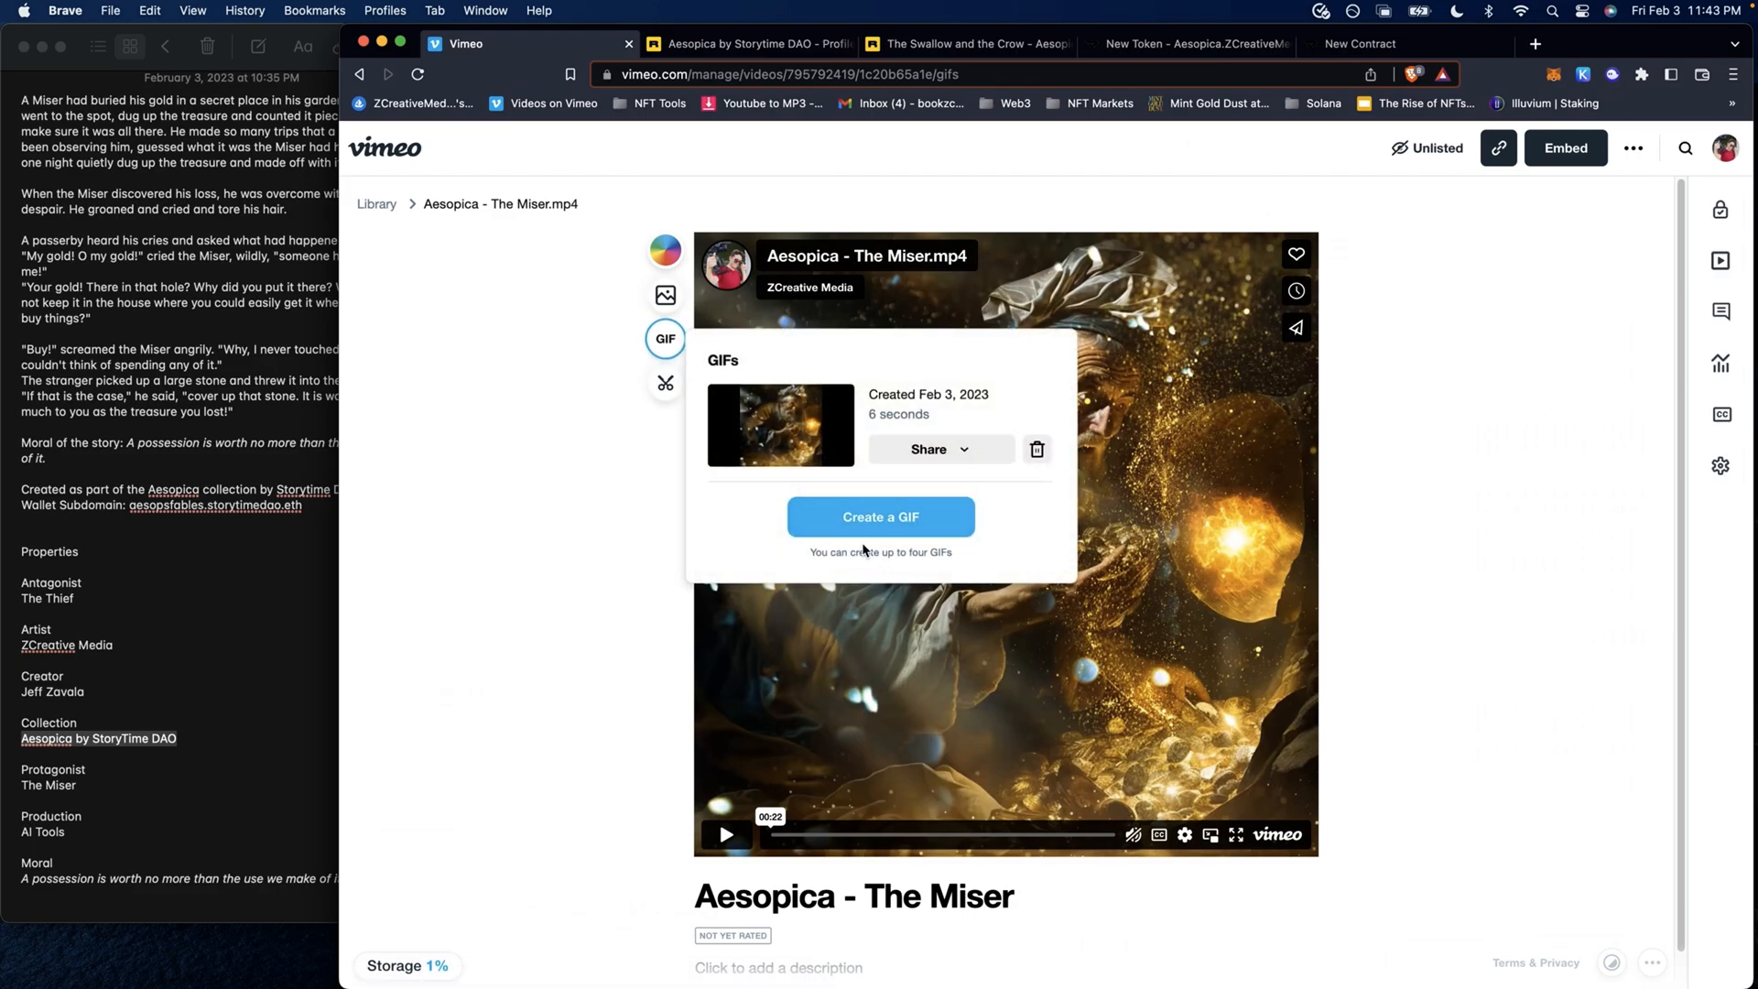
pyautogui.click(880, 516)
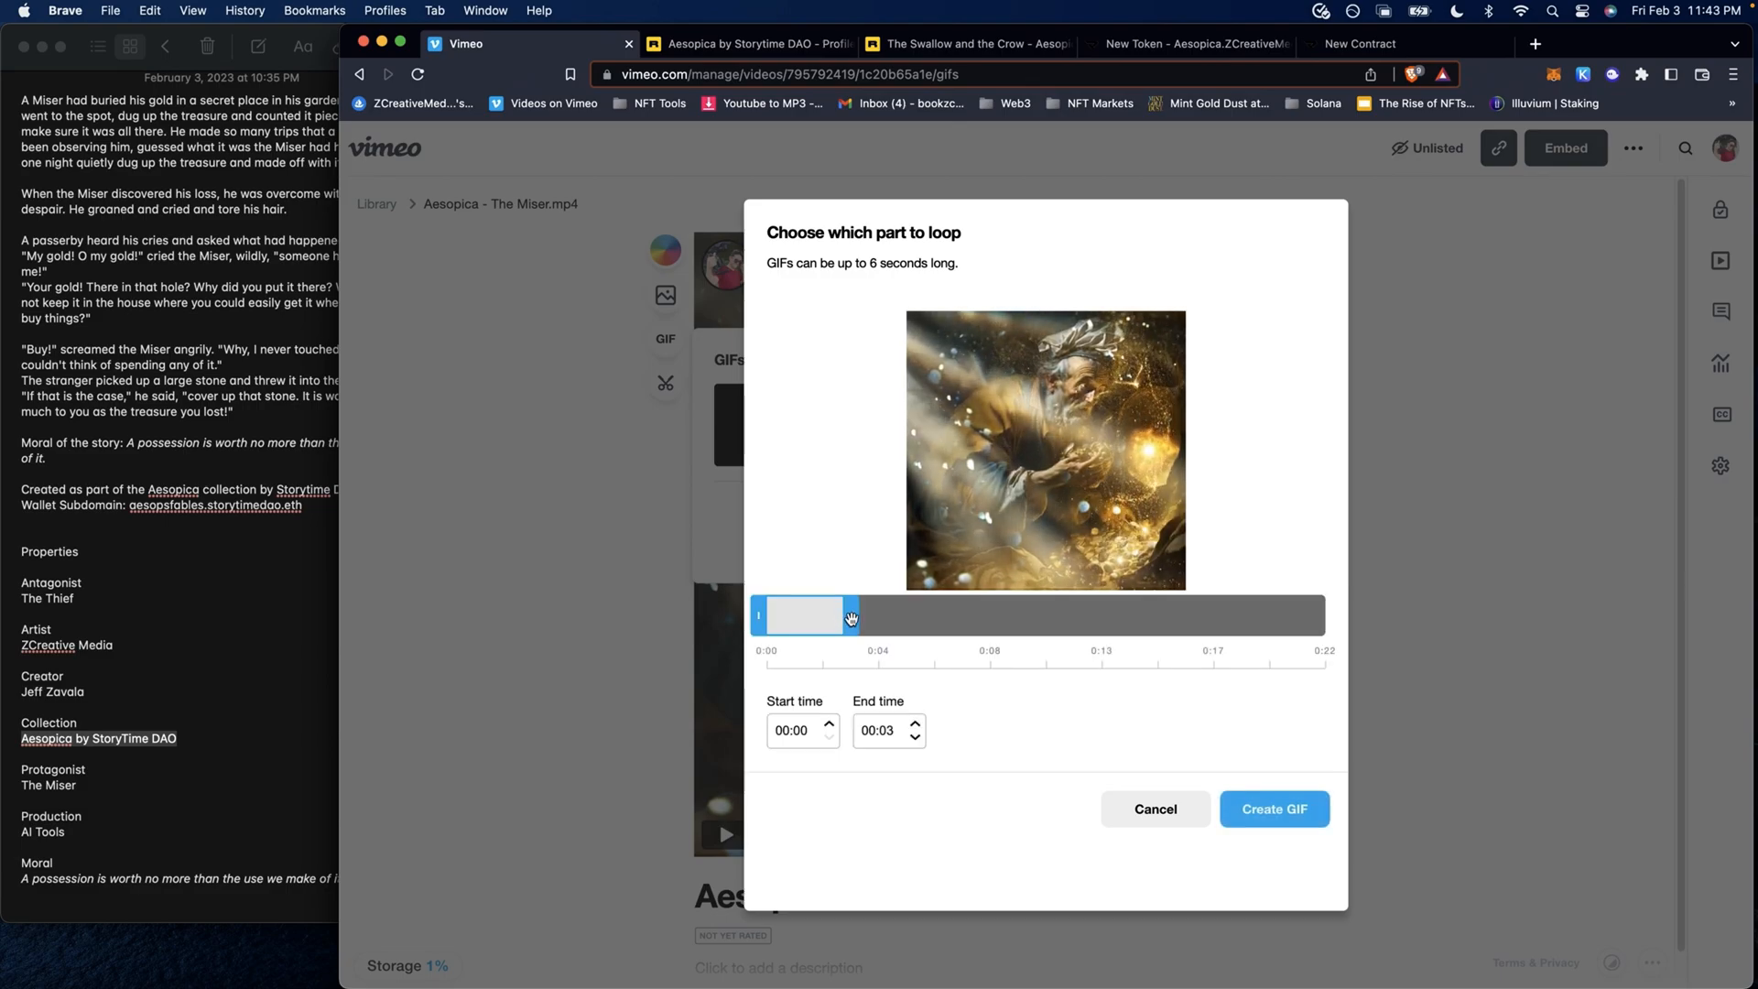
# - Drag the loop selection so the GIF covers 0:12 through 0:18
pyautogui.moveTo(804, 615); pyautogui.dragTo(995, 614)
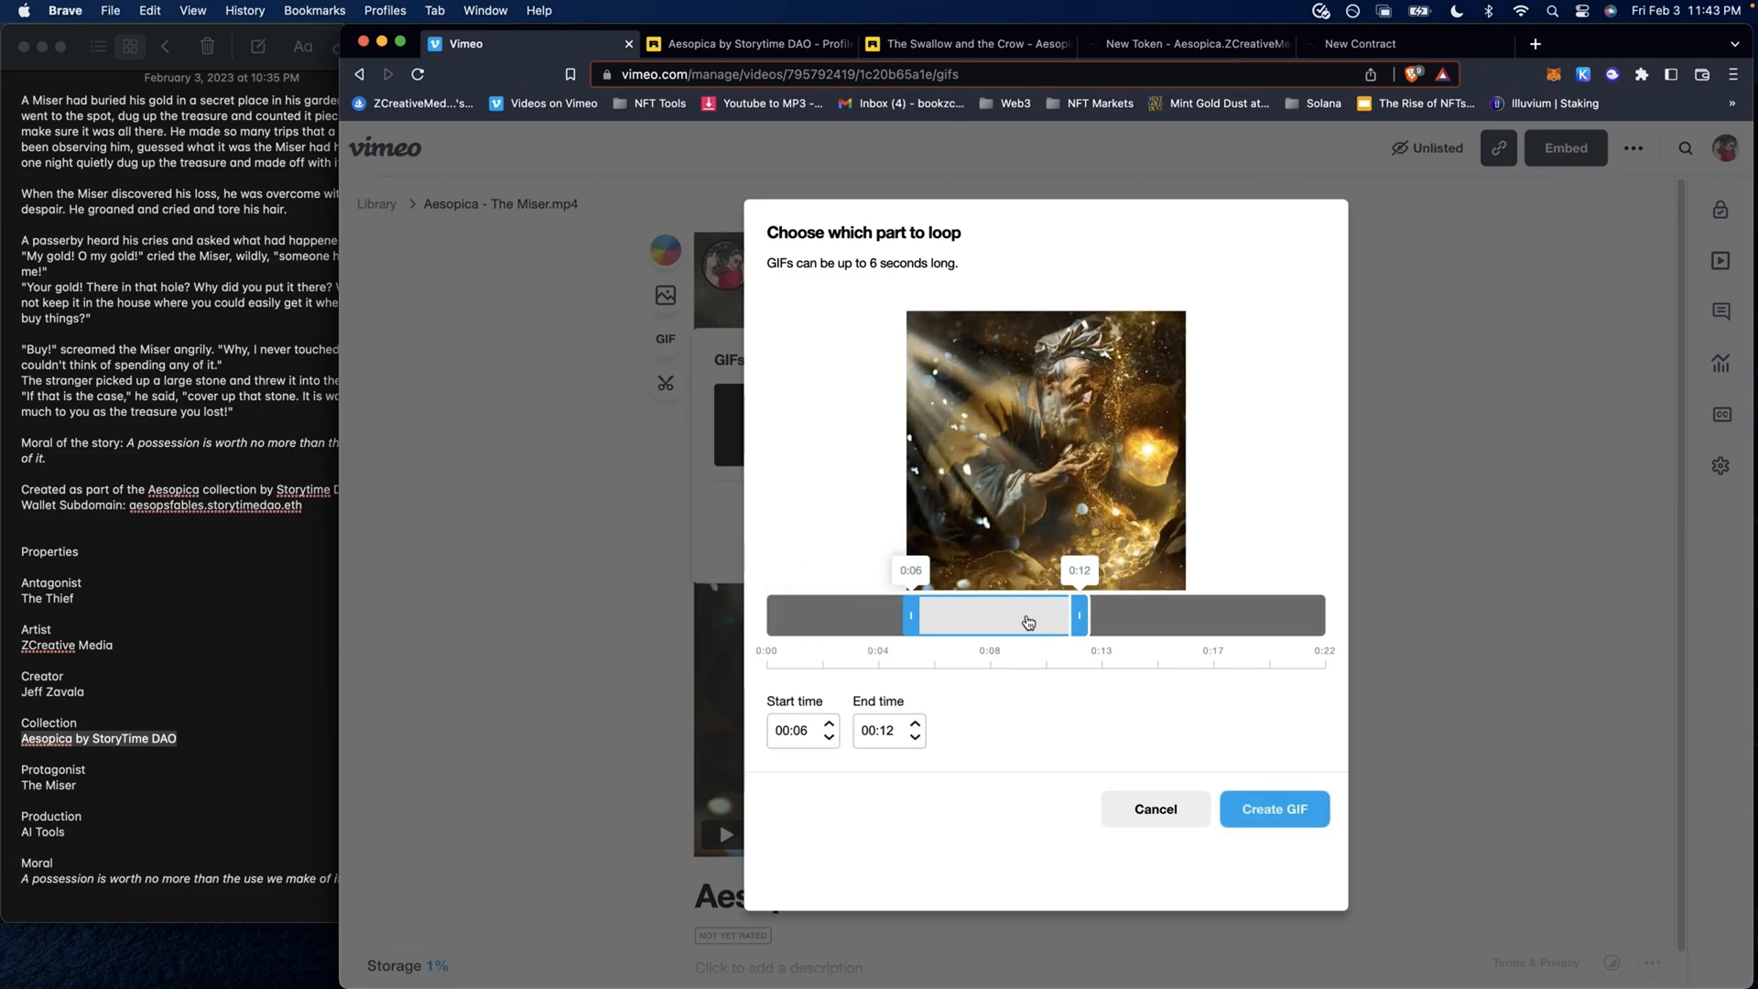
pyautogui.moveTo(994, 614); pyautogui.dragTo(1048, 615)
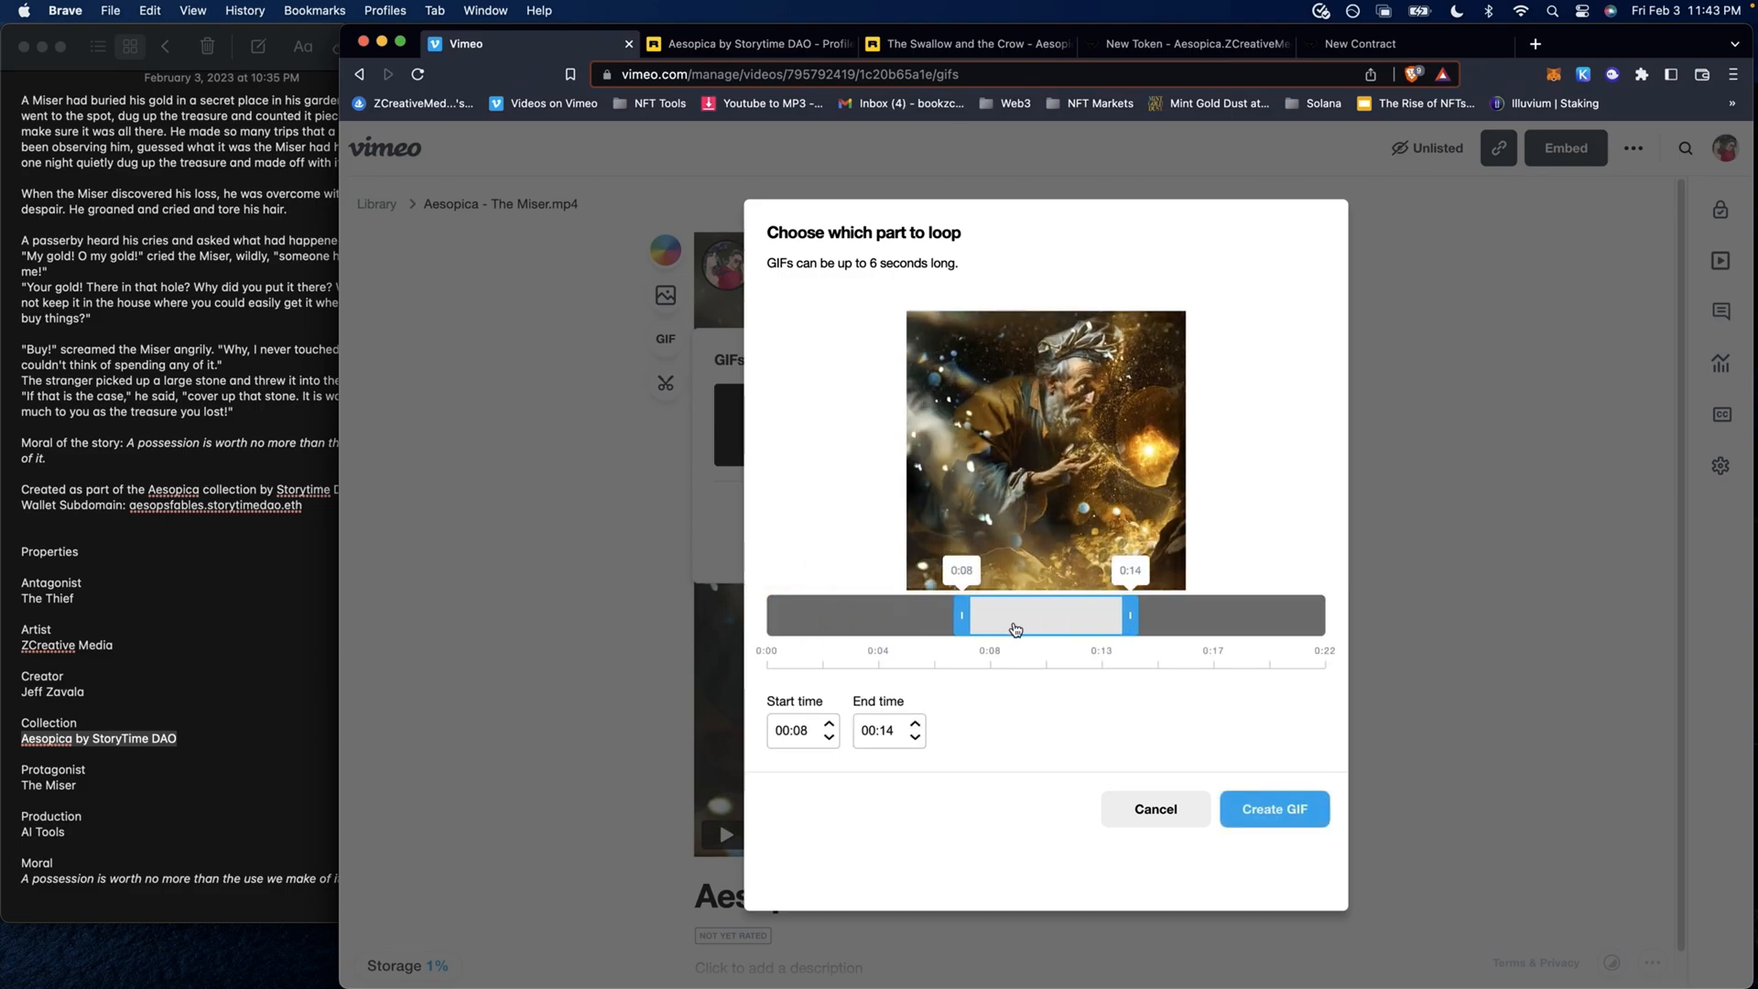
pyautogui.moveTo(1044, 614); pyautogui.dragTo(1145, 615)
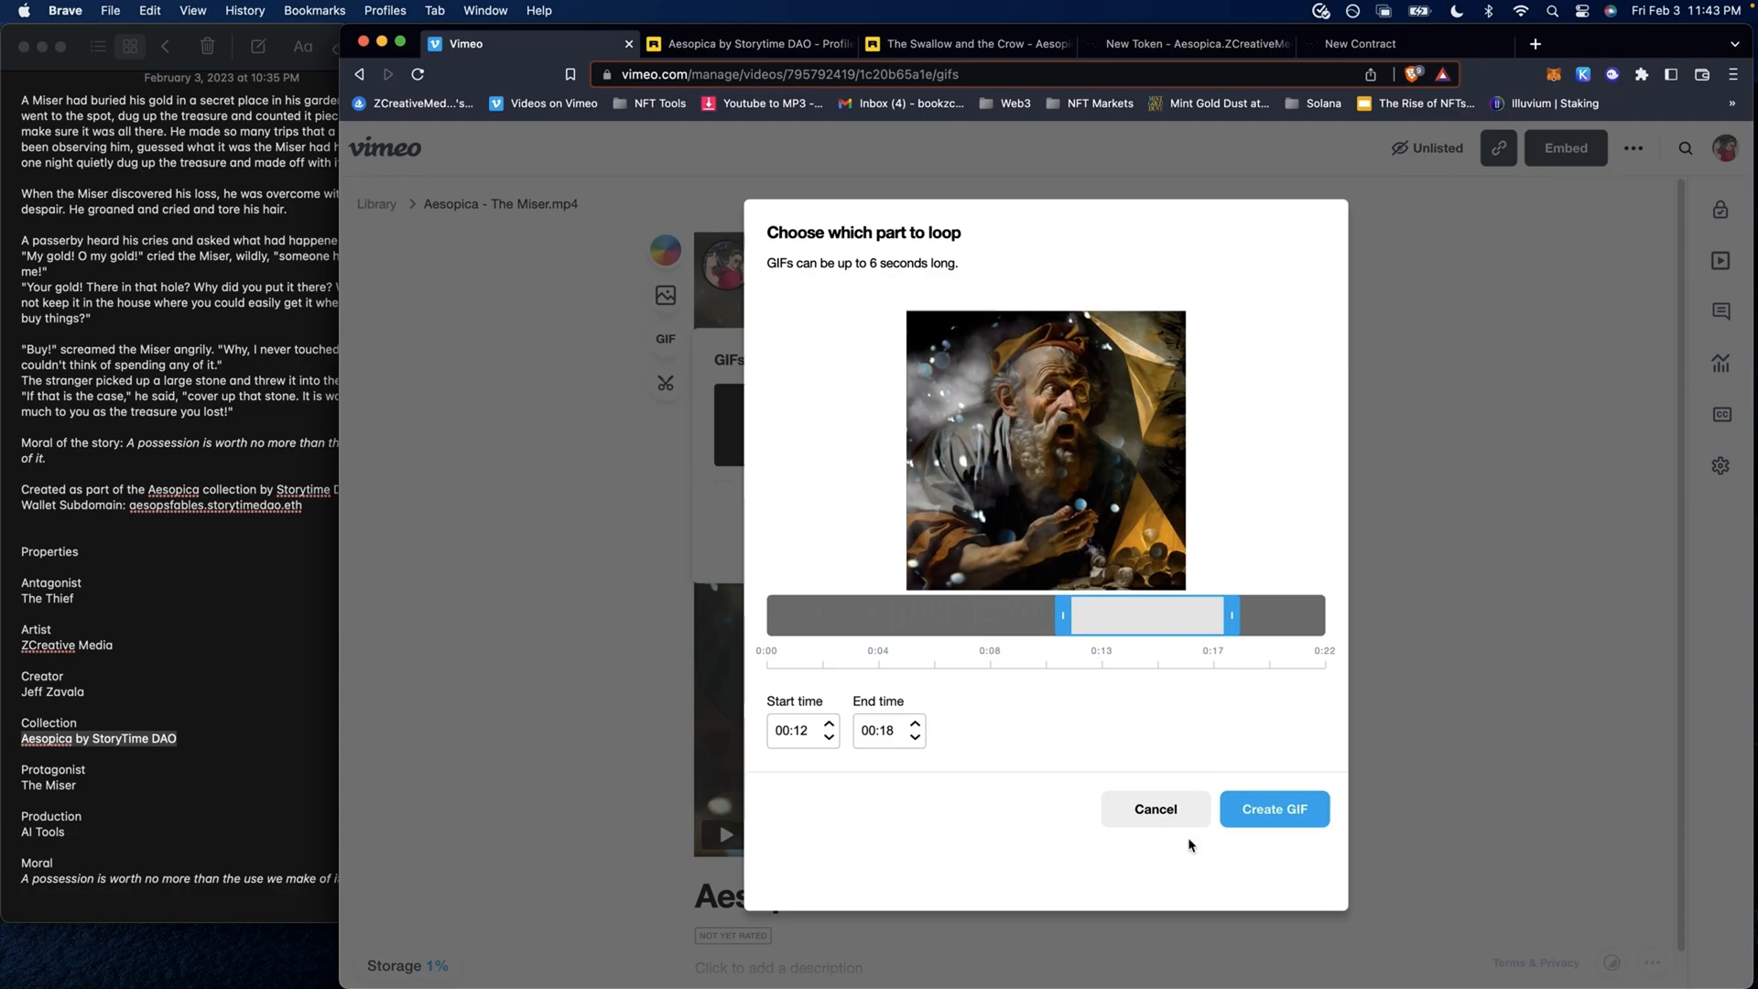
# - Create the 6-second GIF and view its small and large download sizes
pyautogui.click(1274, 808)
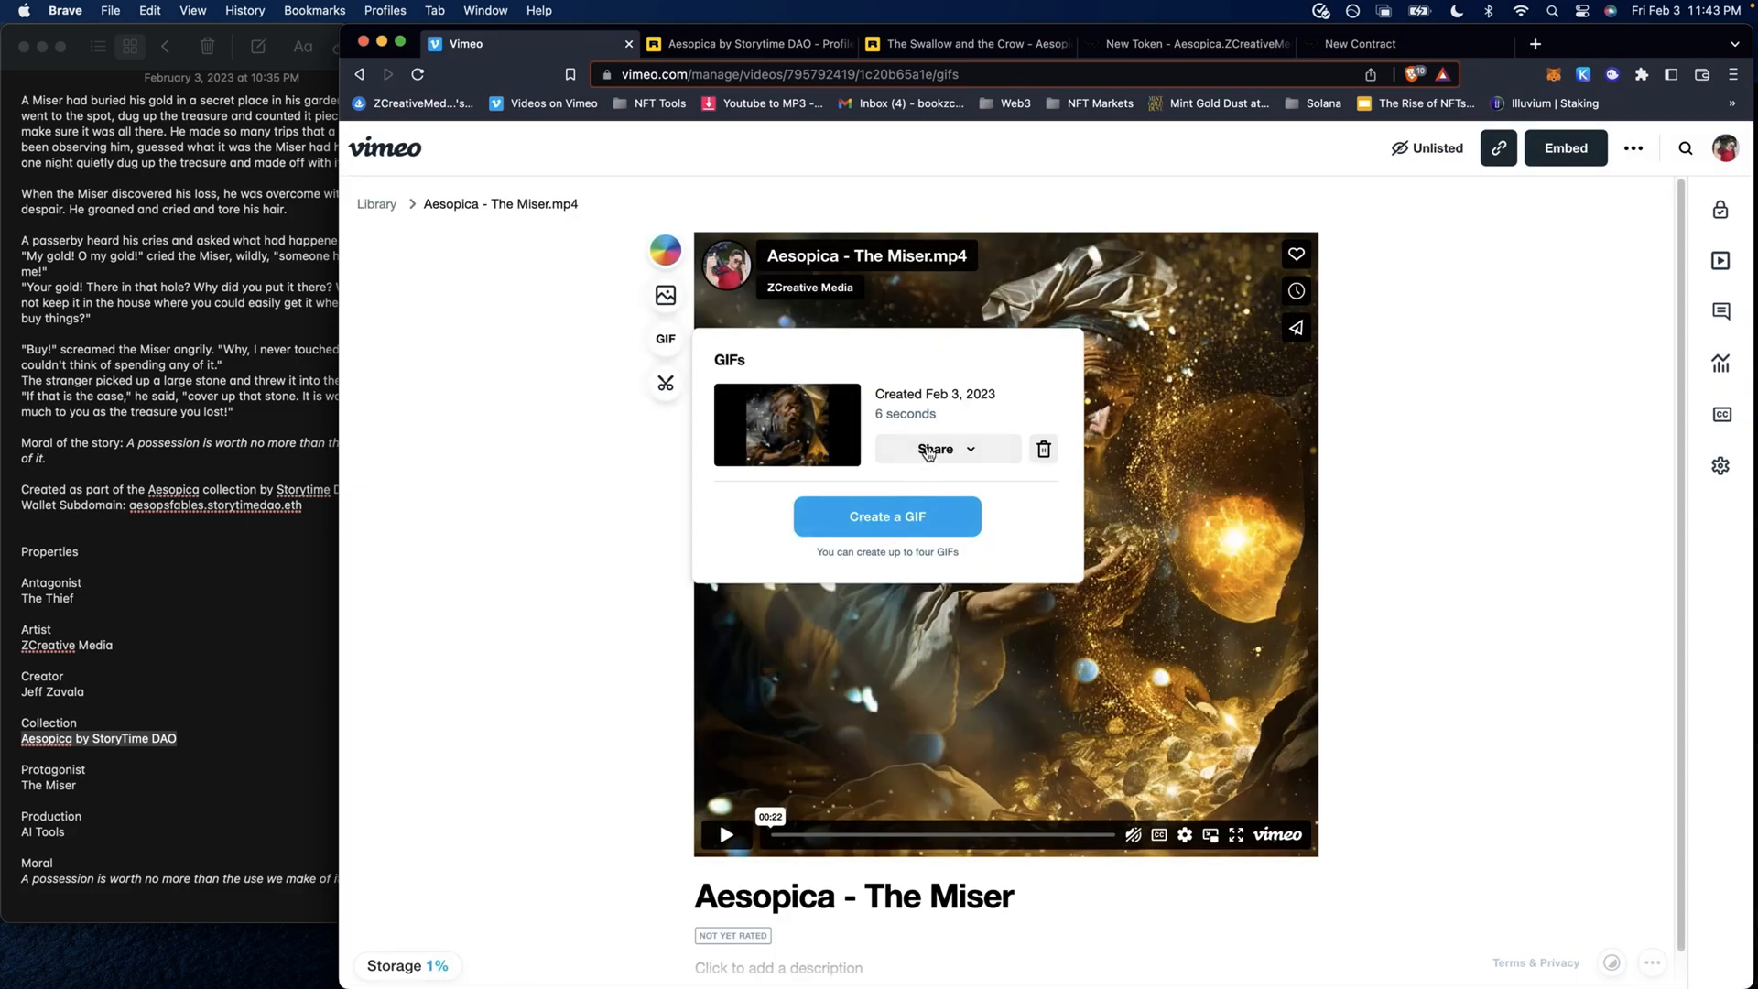
pyautogui.click(948, 449)
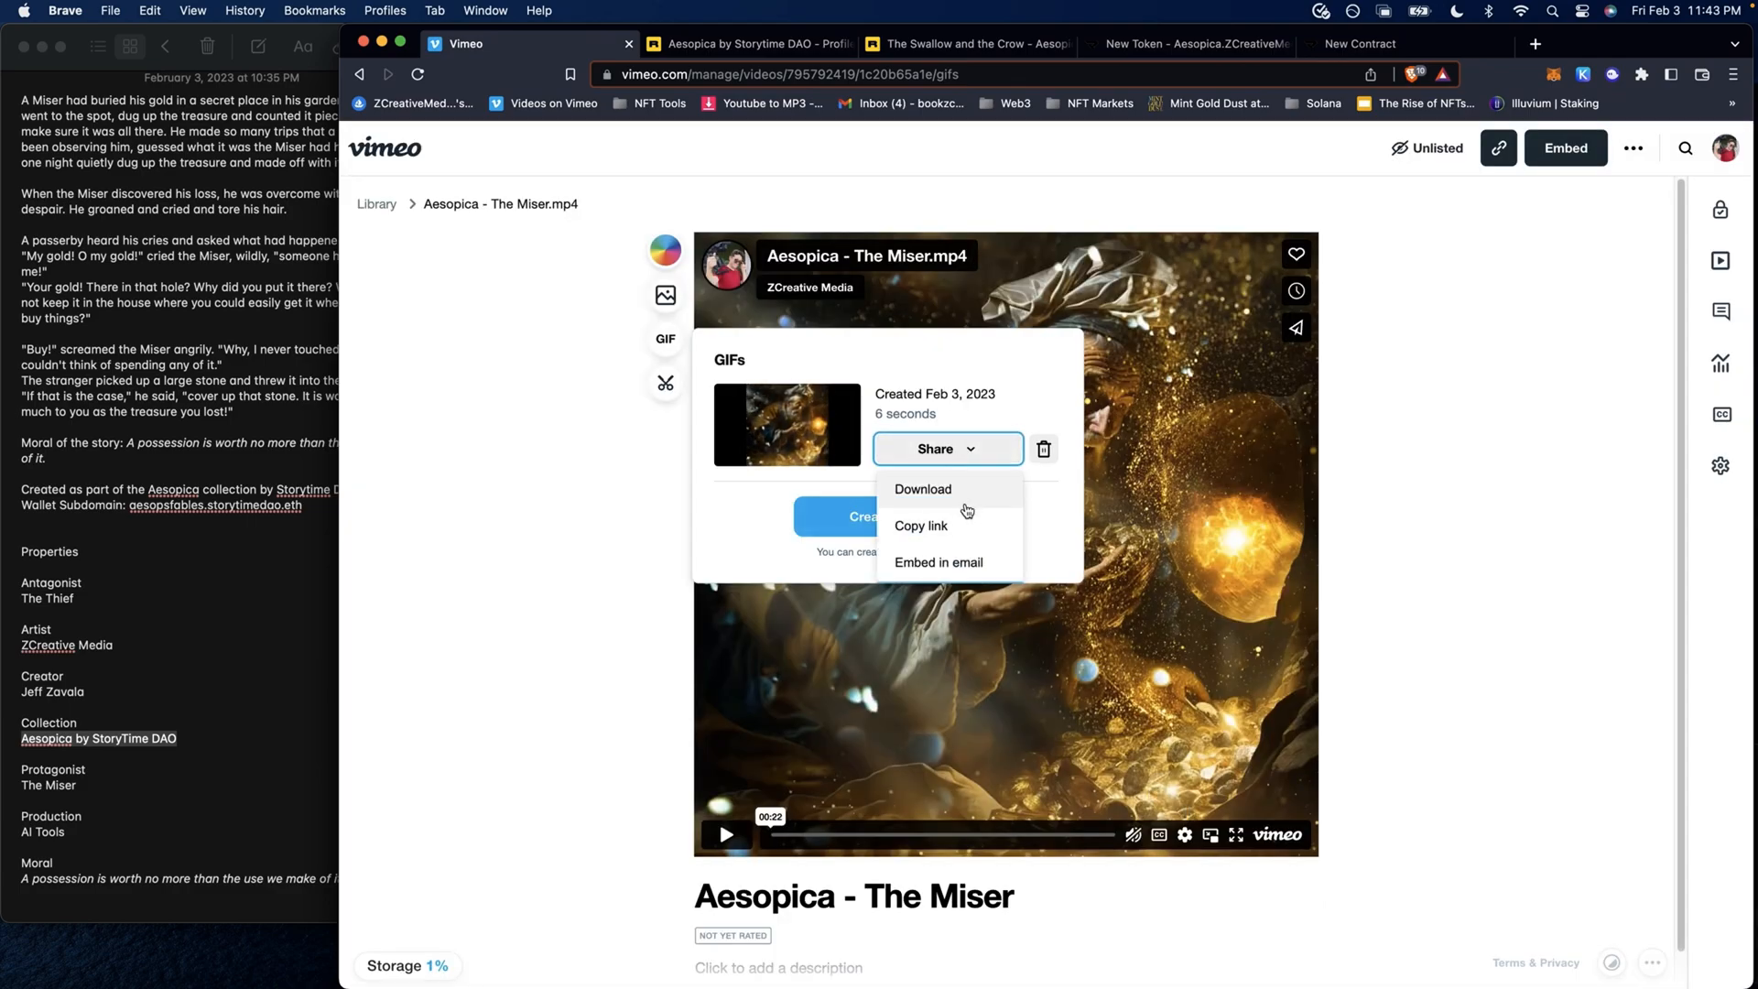
pyautogui.click(923, 489)
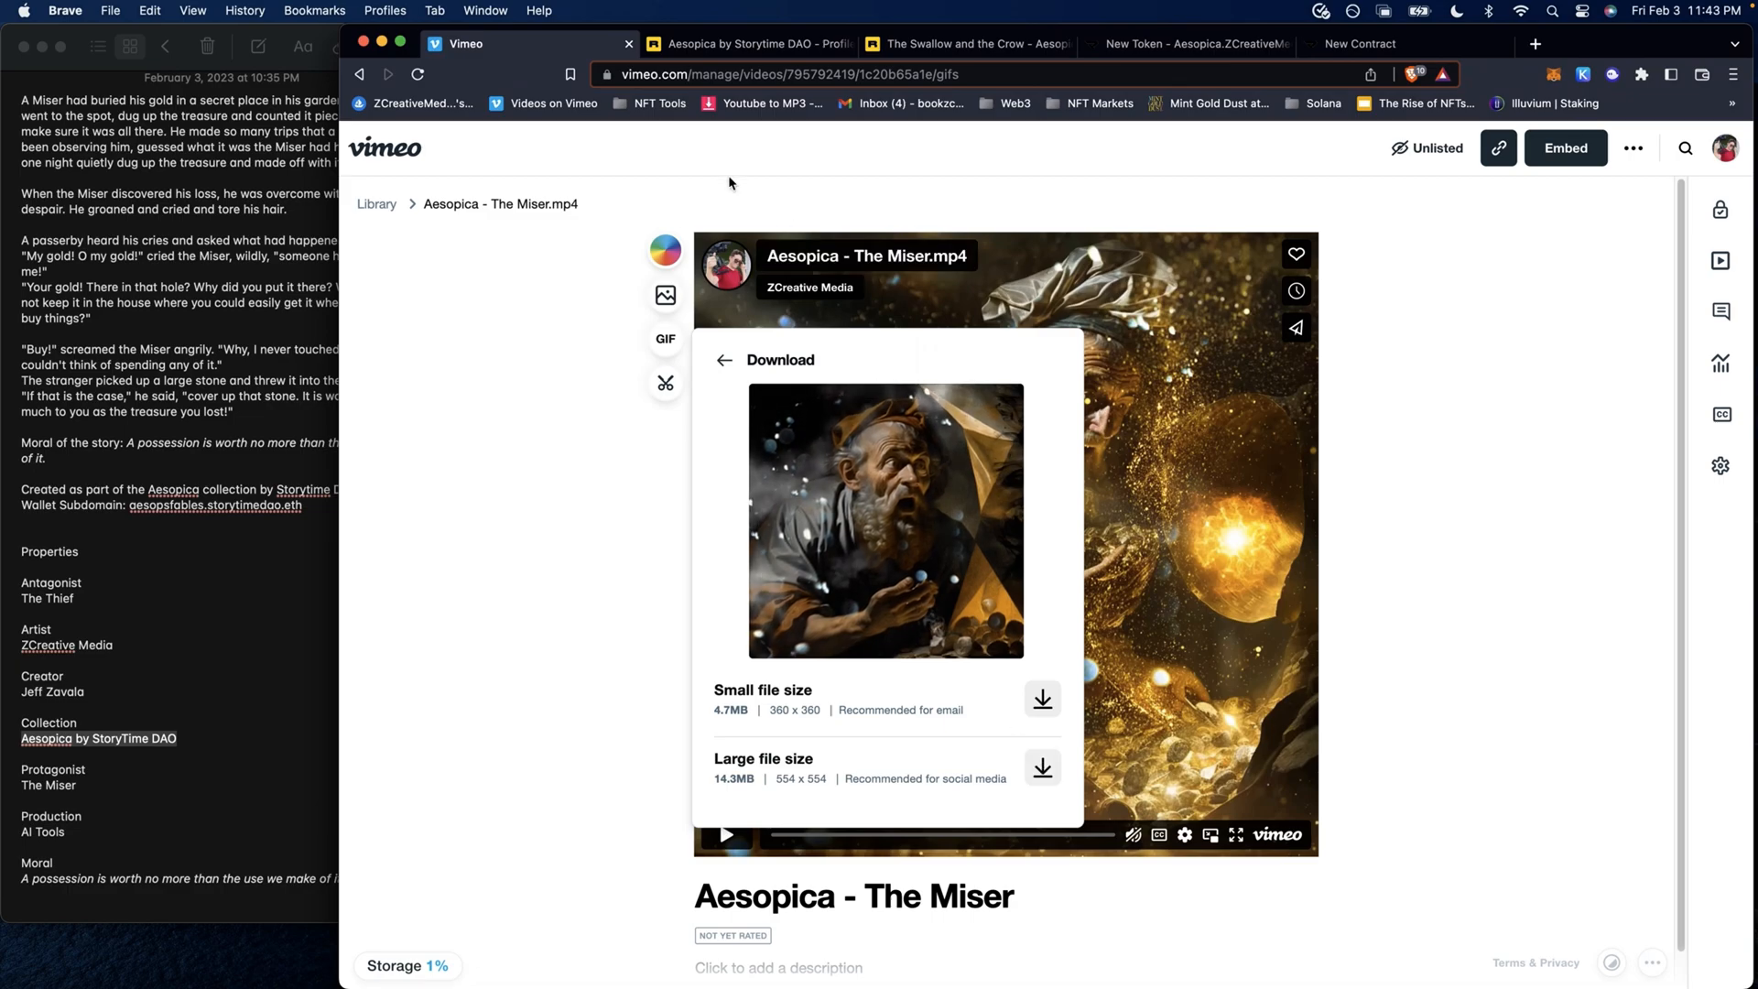
pyautogui.click(1363, 44)
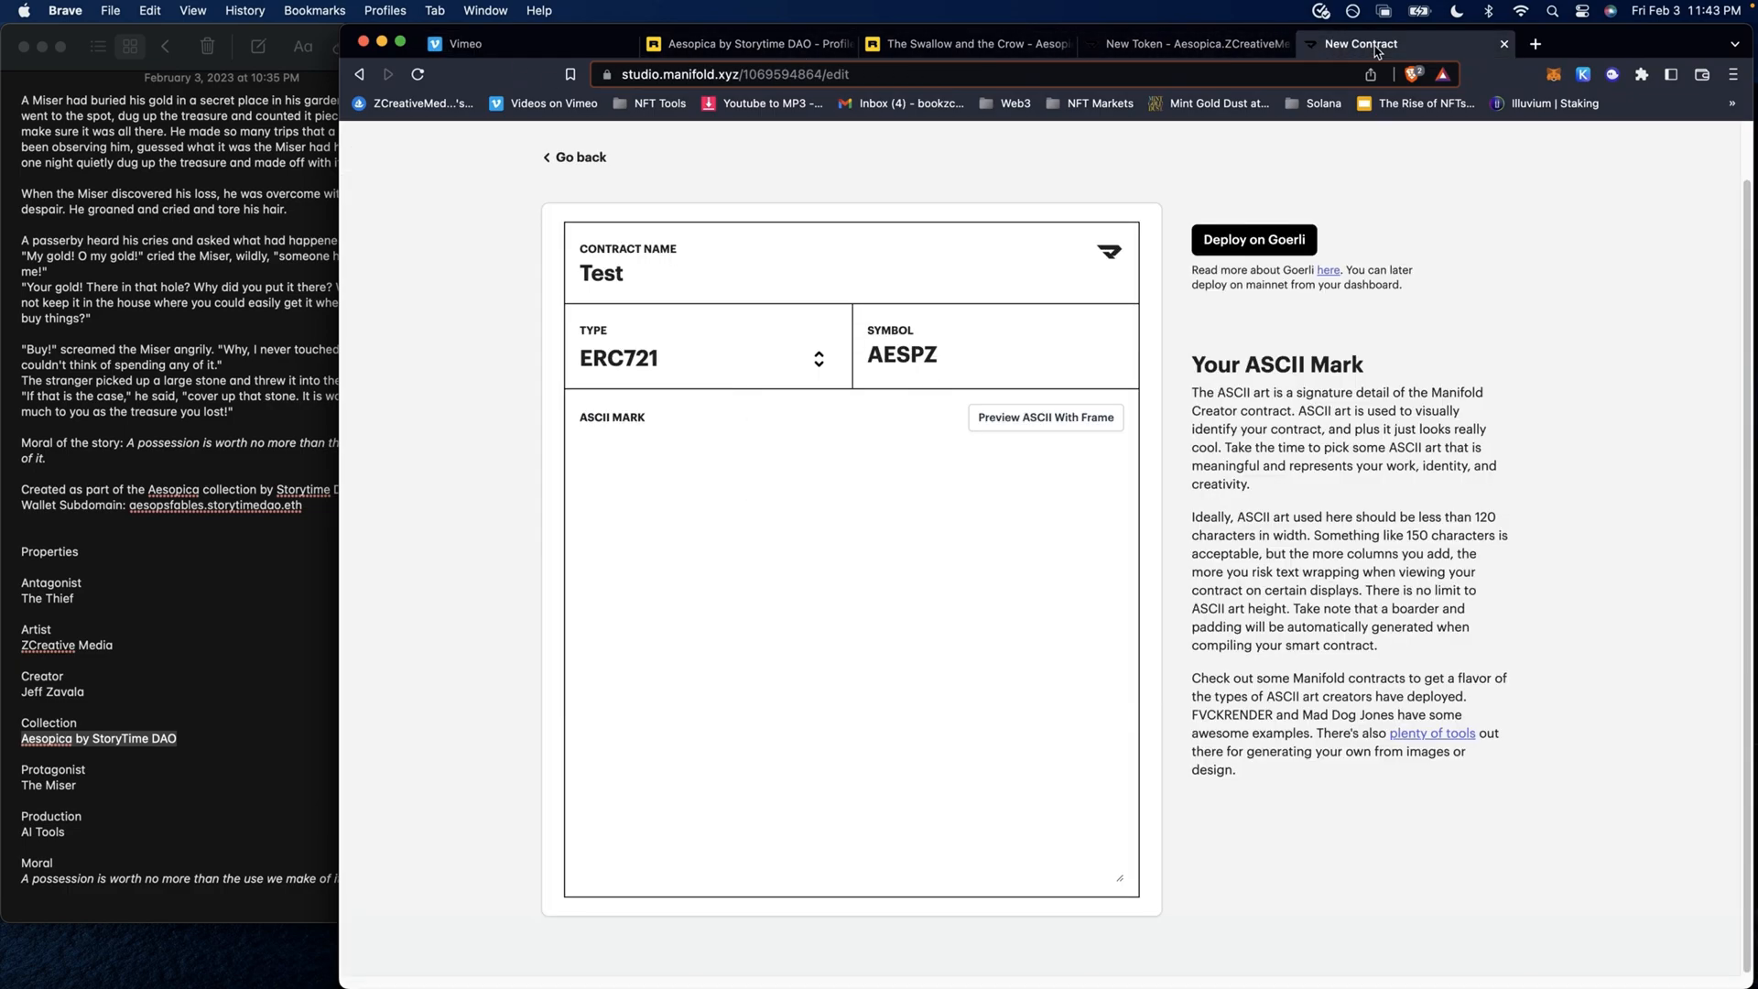
# - Return to The Miser token draft and scroll its fable description during upload
pyautogui.click(1186, 44)
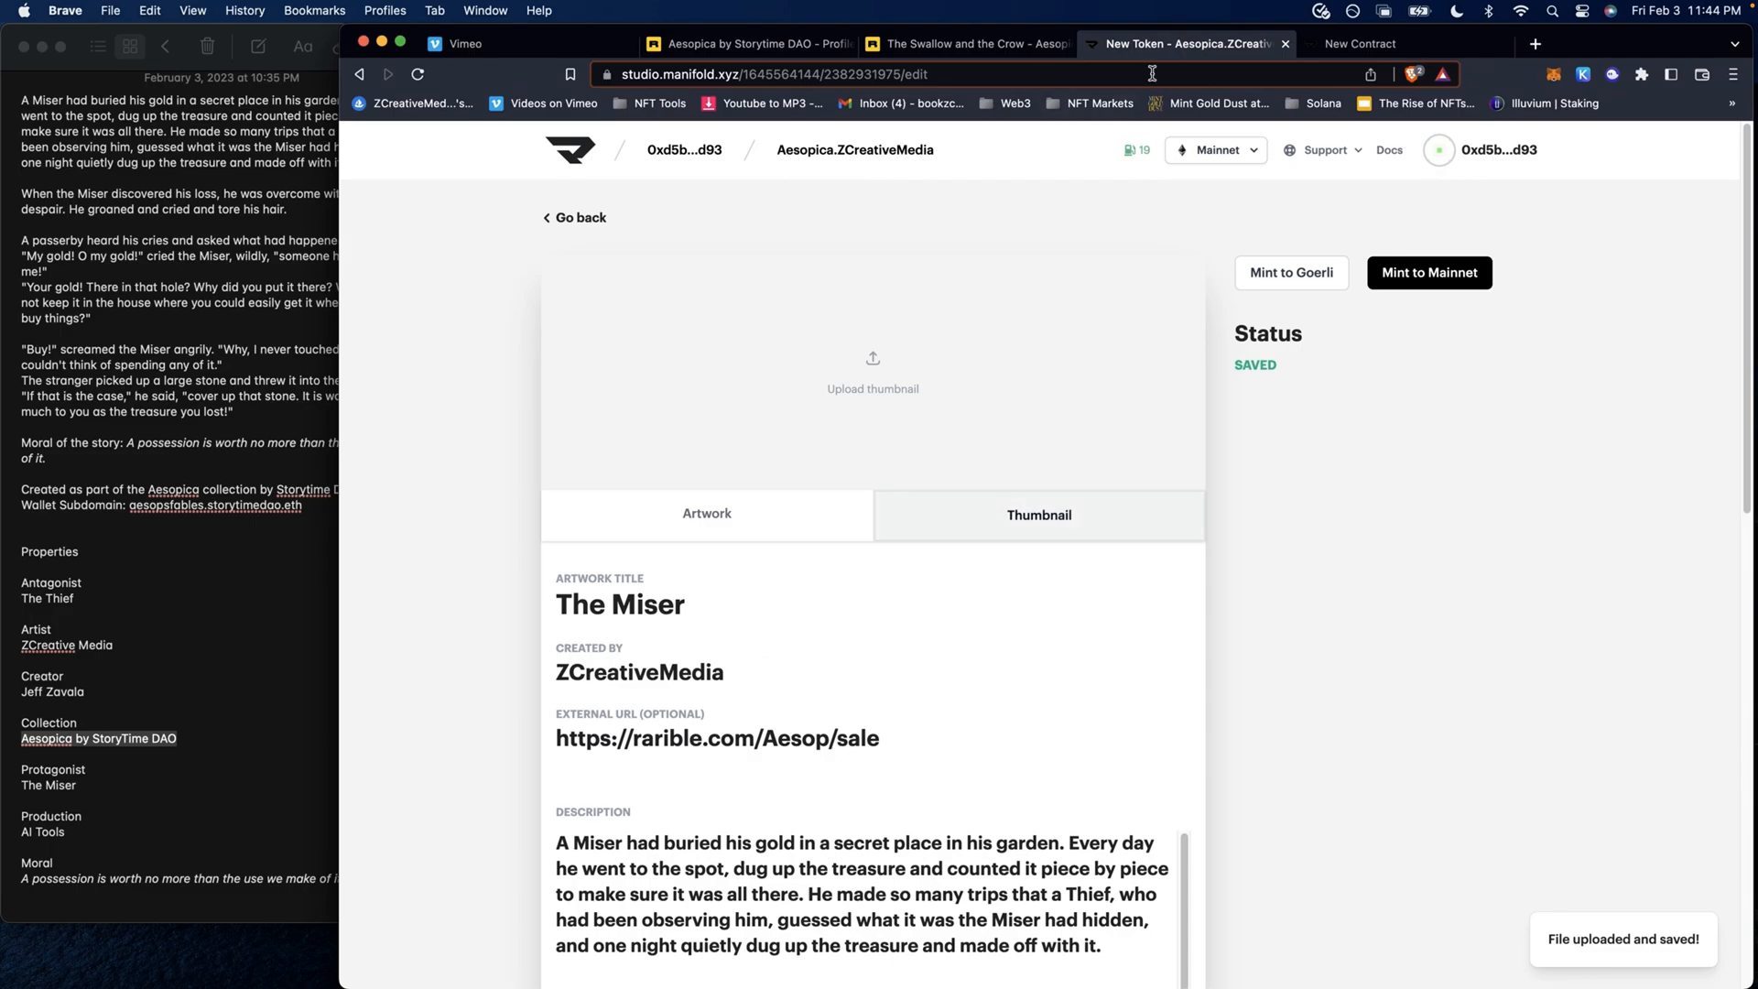
pyautogui.moveTo(431, 231)
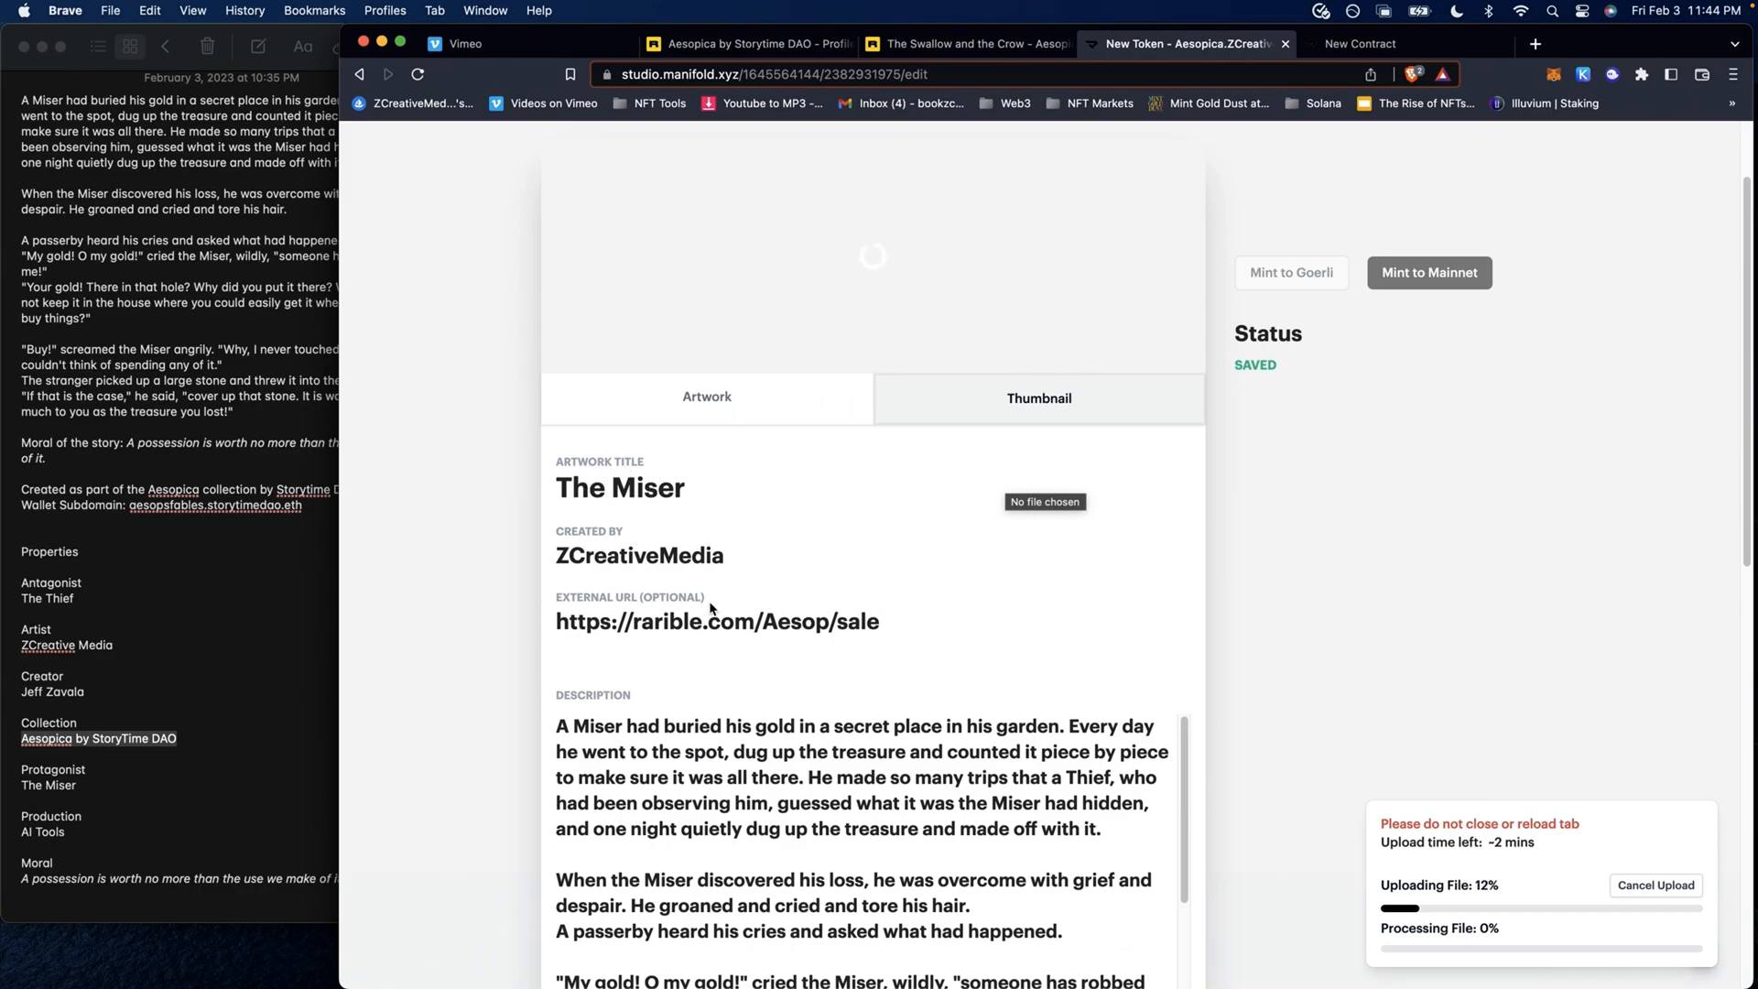
pyautogui.scroll(-3)
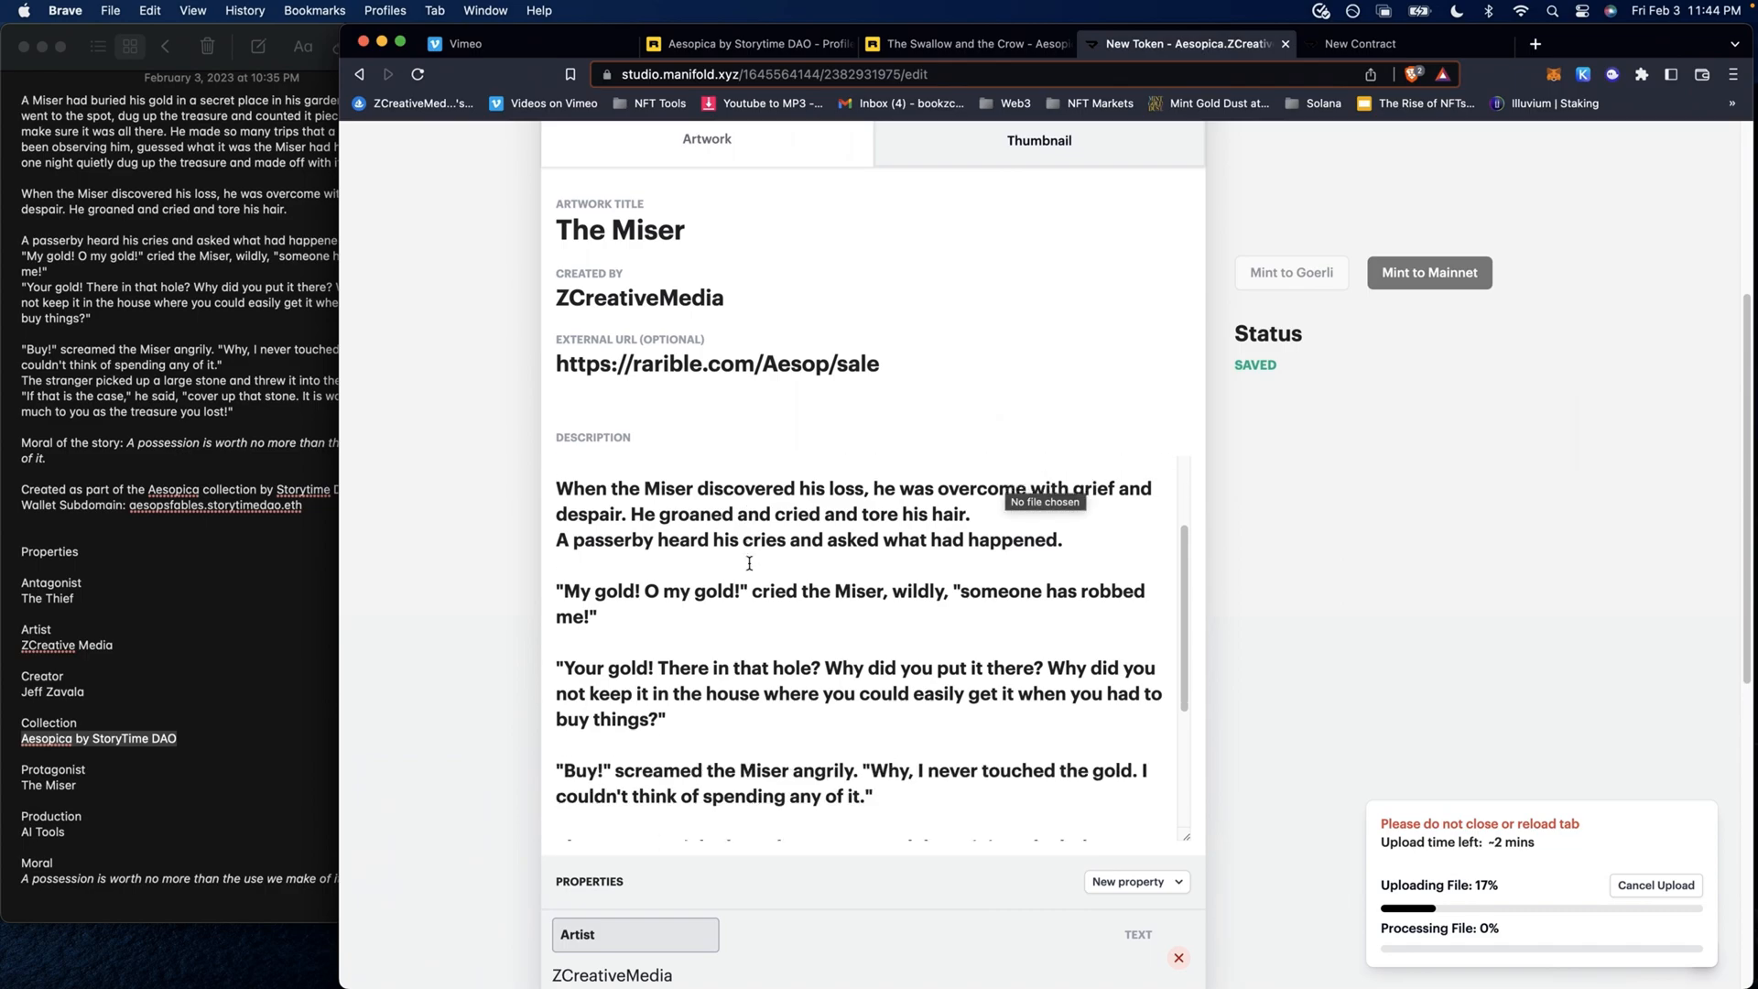
pyautogui.scroll(-3)
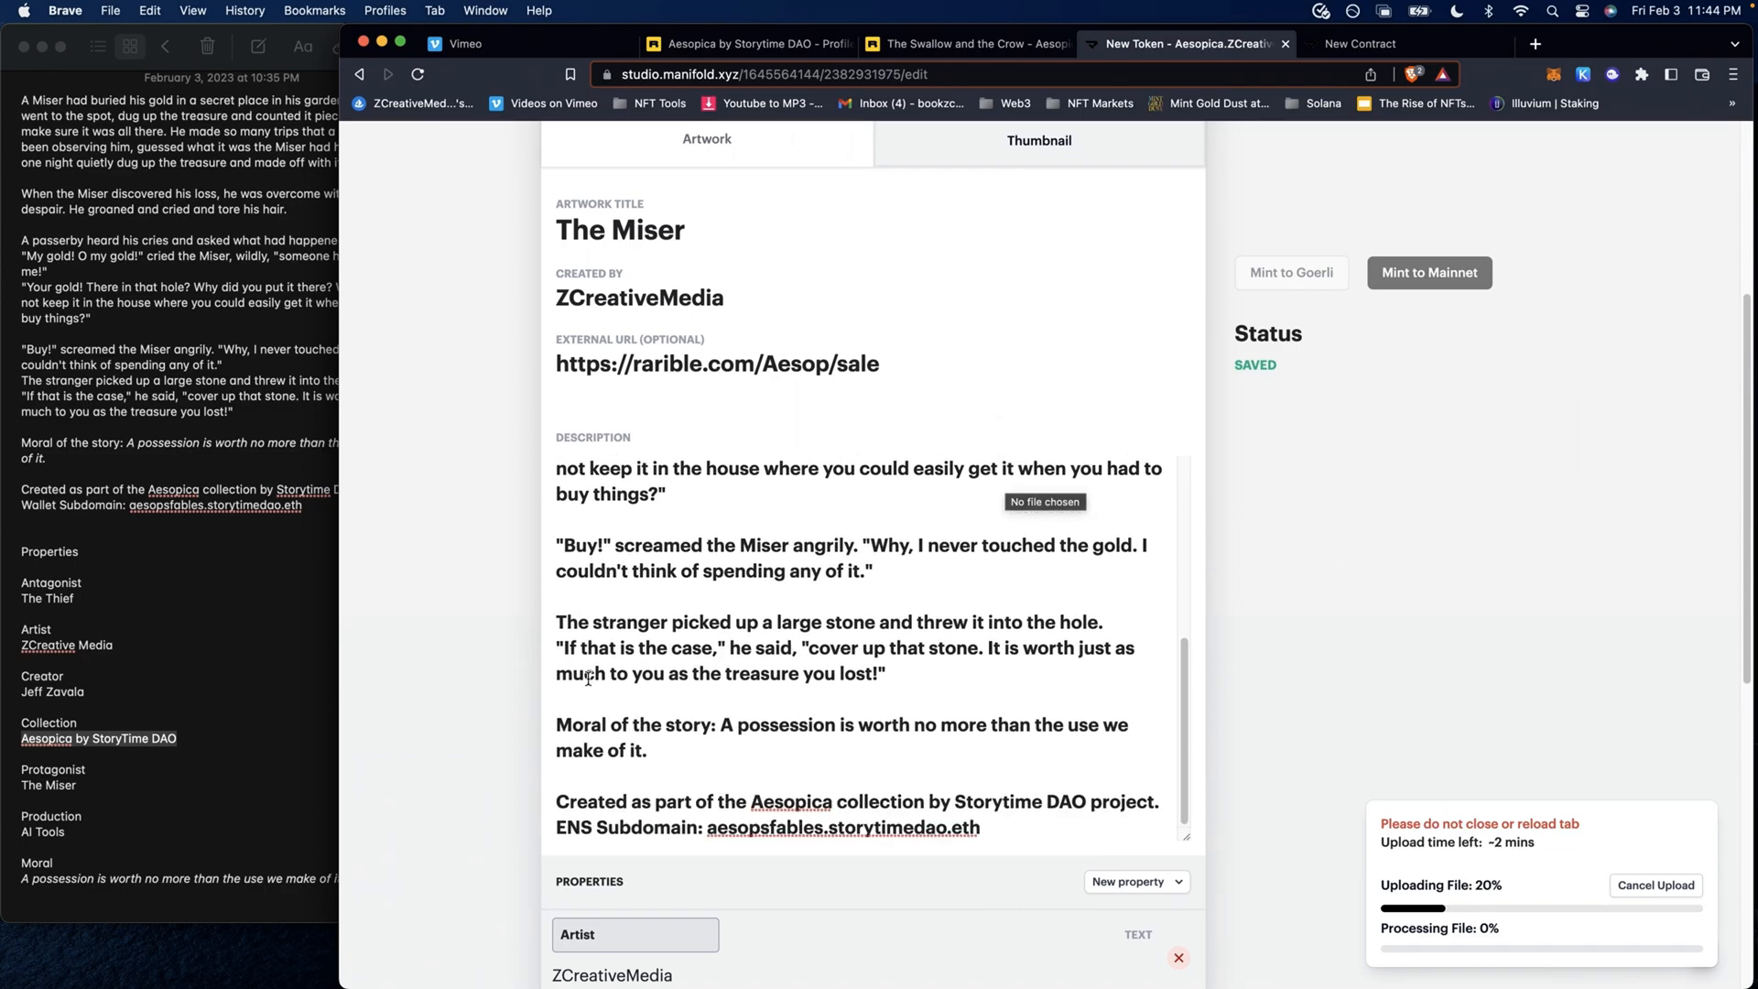
pyautogui.scroll(-3)
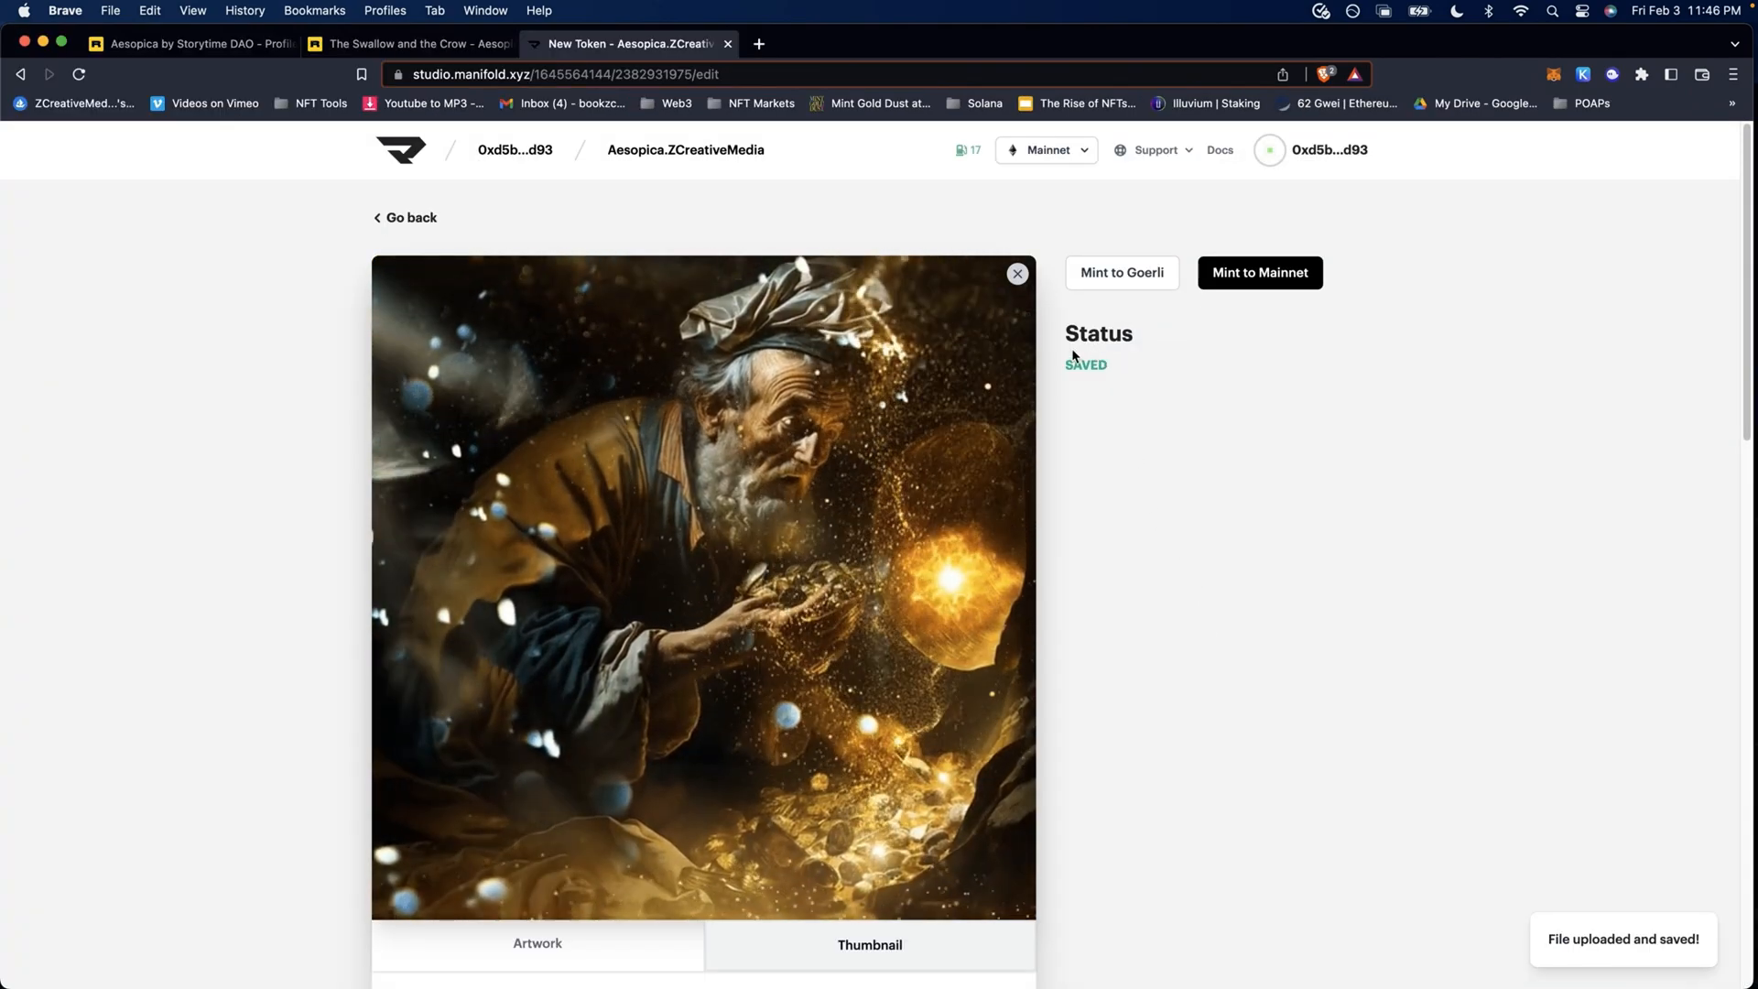
# - After The Miser video finishes uploading, begin minting the token on Mainnet
pyautogui.scroll(-3)
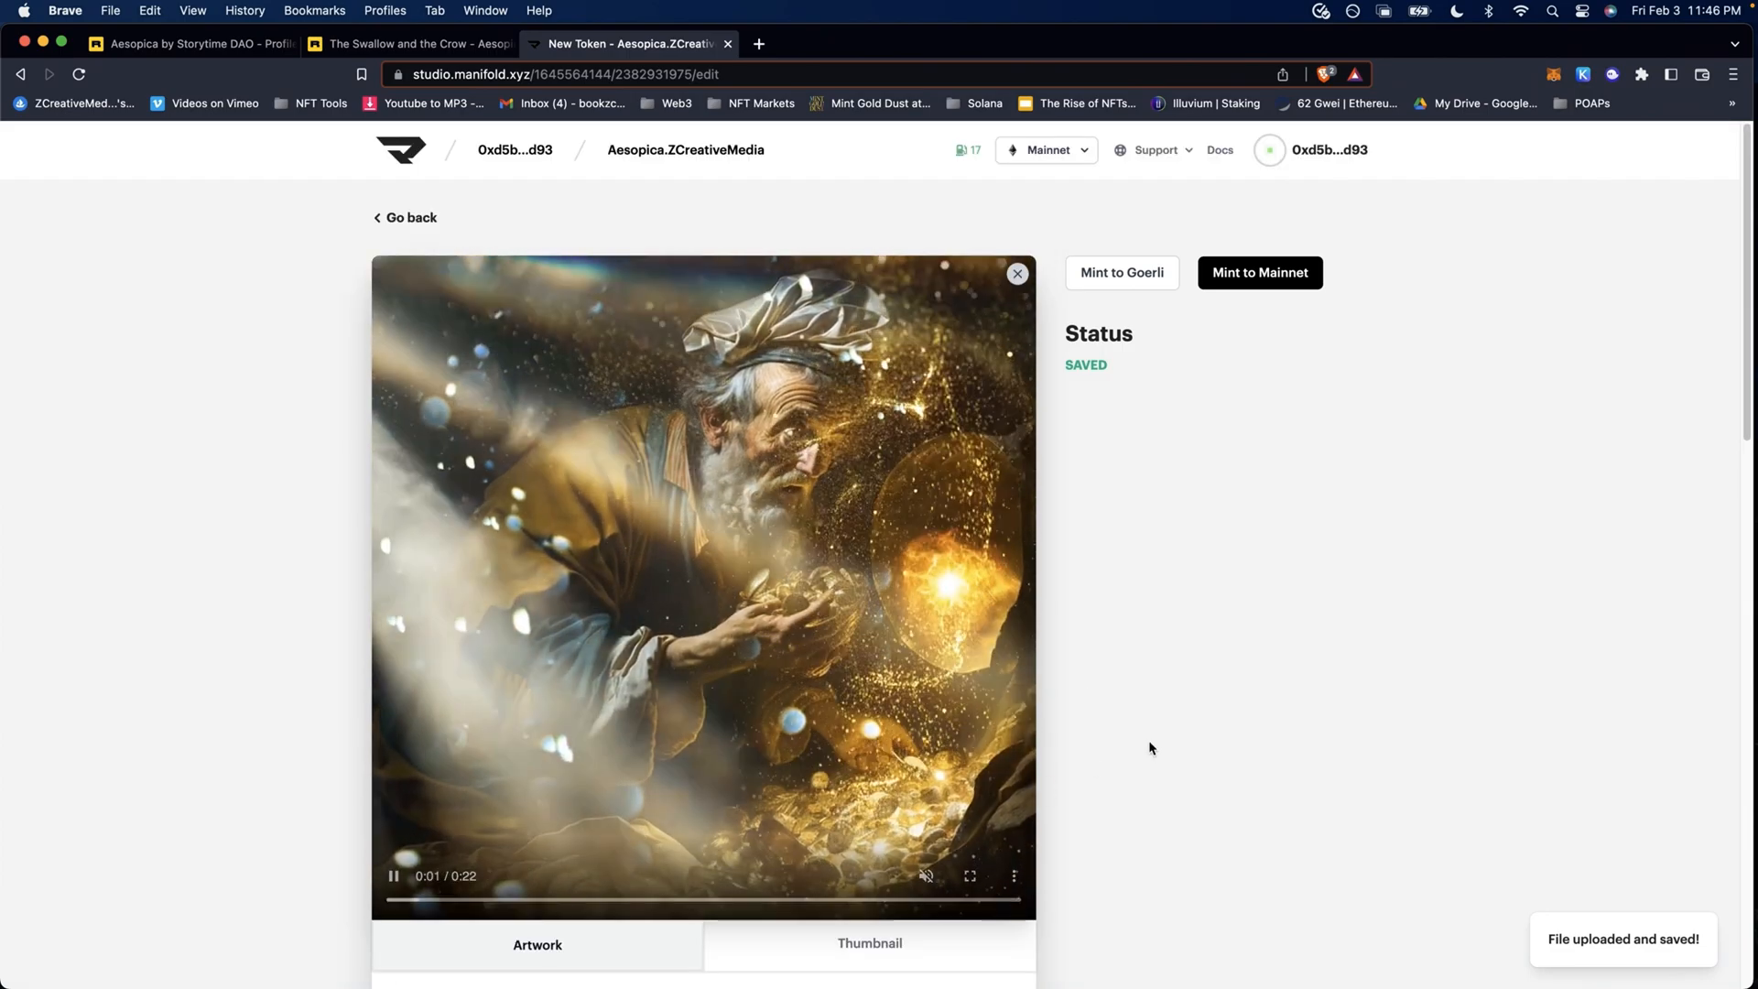
pyautogui.scroll(-3)
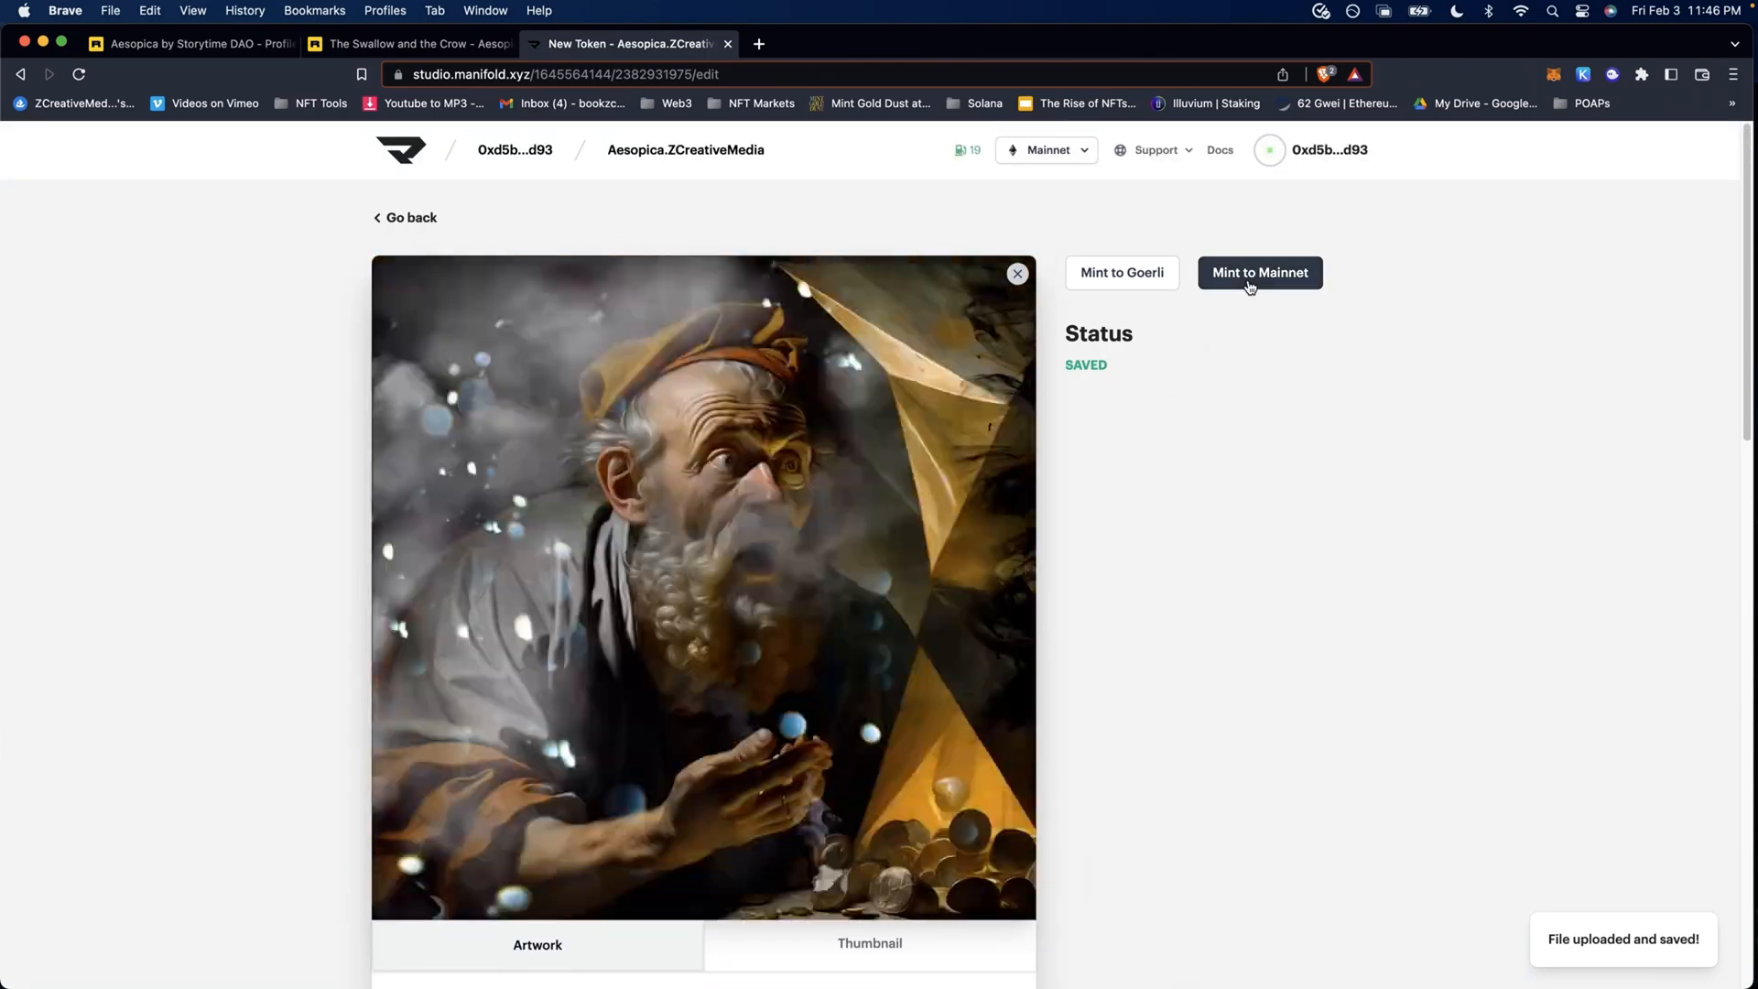
pyautogui.click(1259, 273)
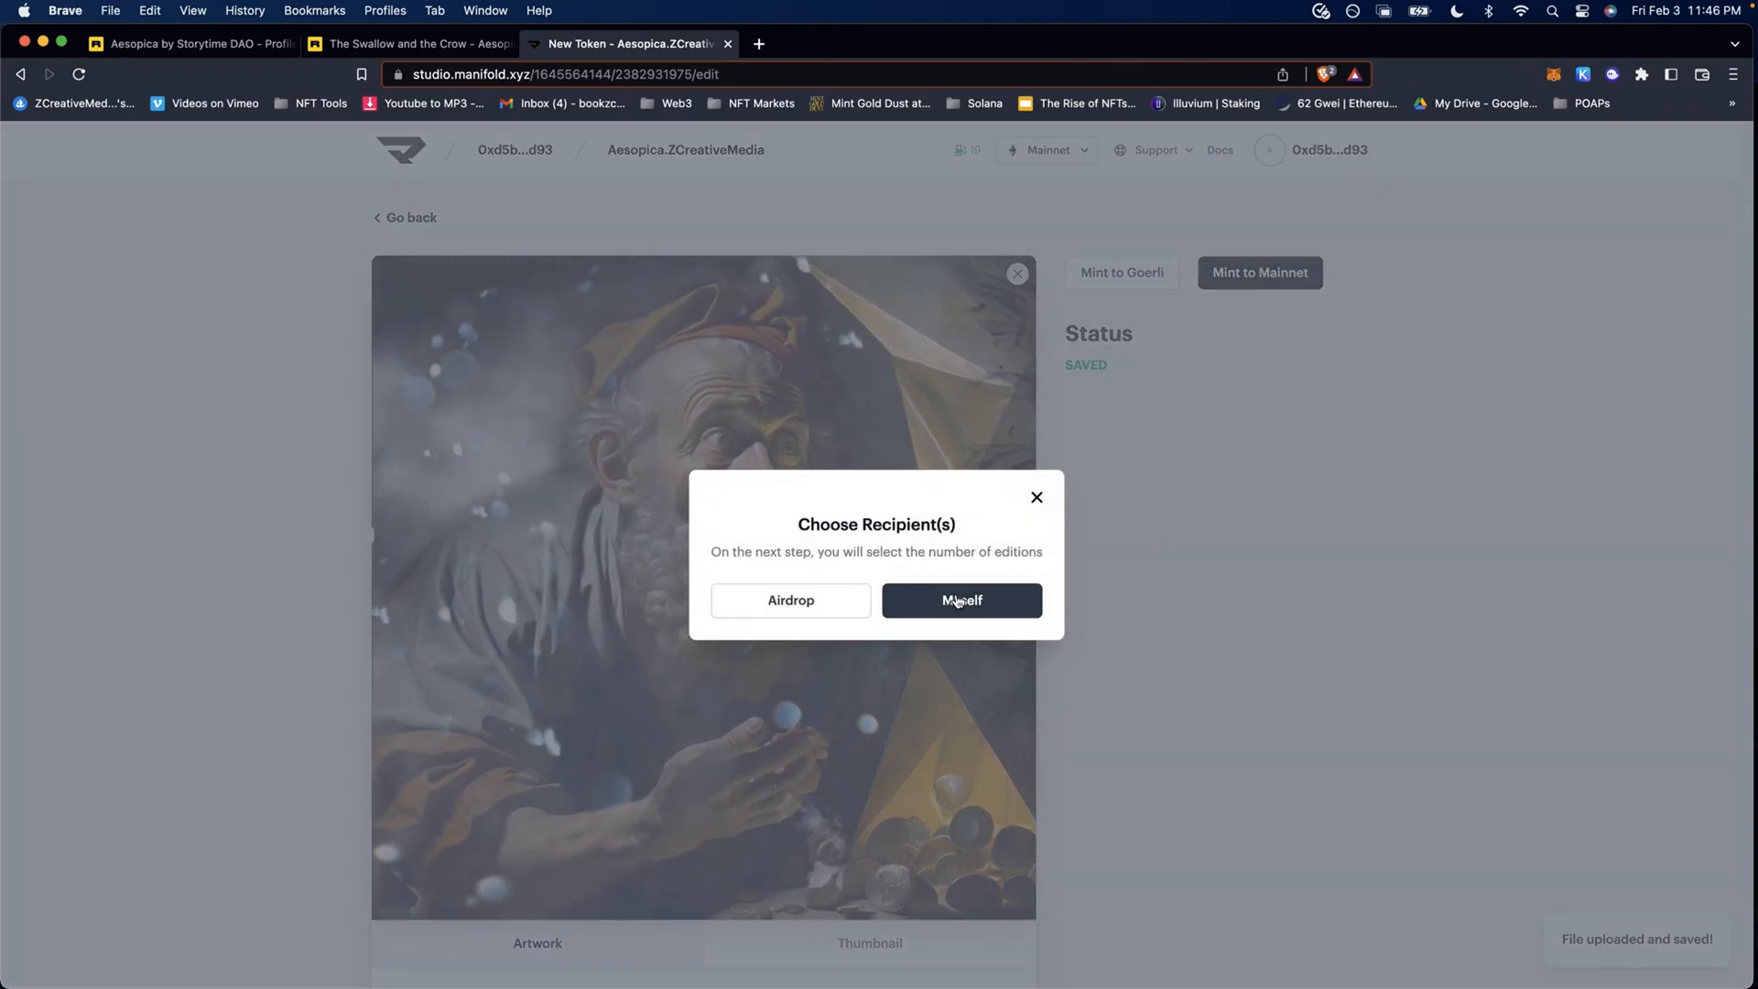
# - Mint one The Miser token to your own wallet on Mainnet
pyautogui.click(961, 600)
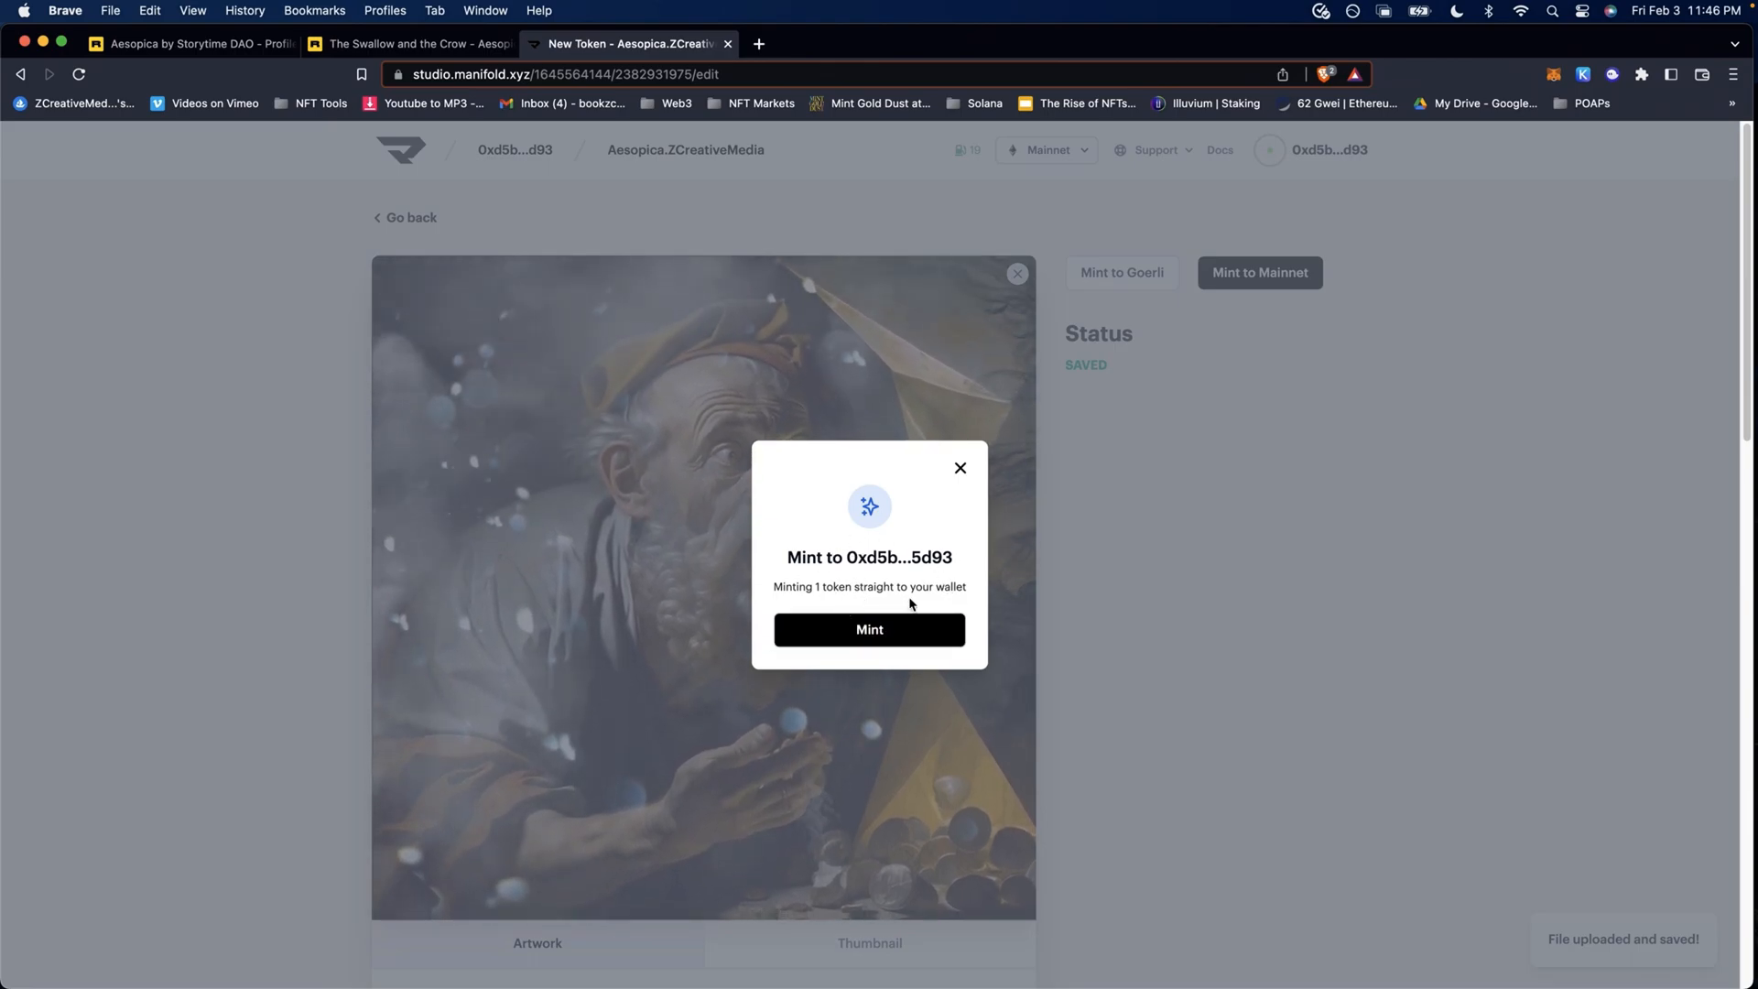
pyautogui.click(869, 629)
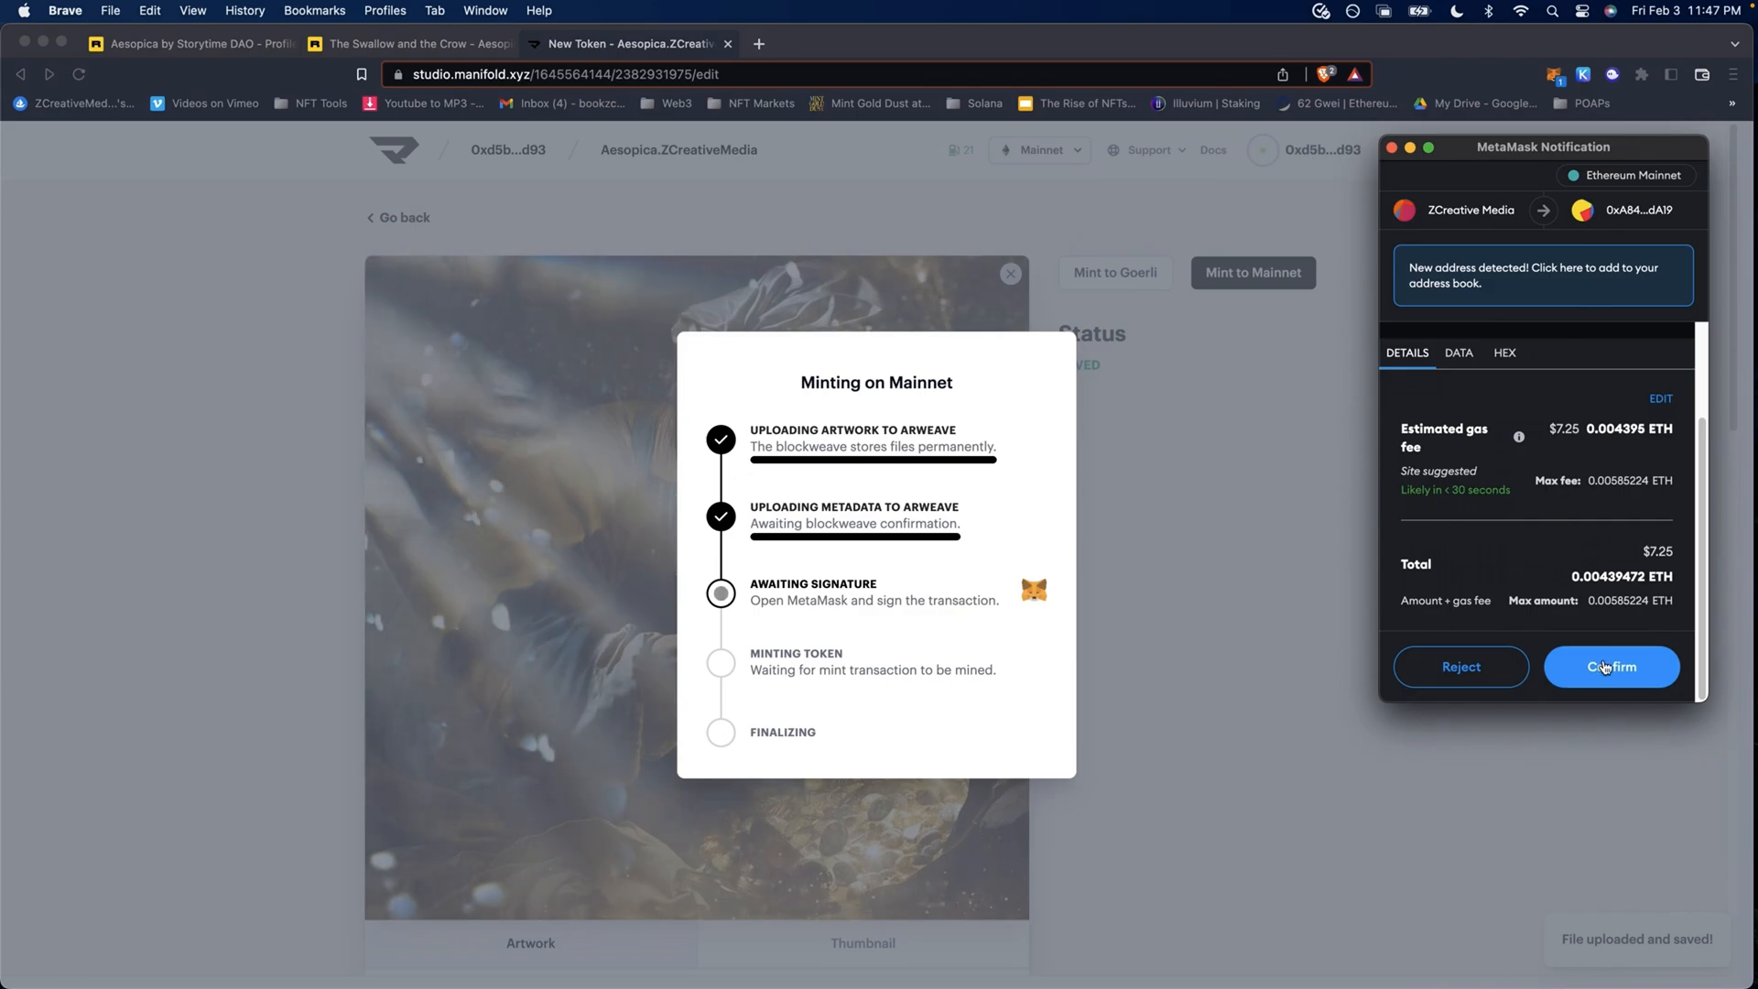
# - Approve The Miser's Mainnet mint transaction and gas fee in MetaMask
pyautogui.click(1612, 666)
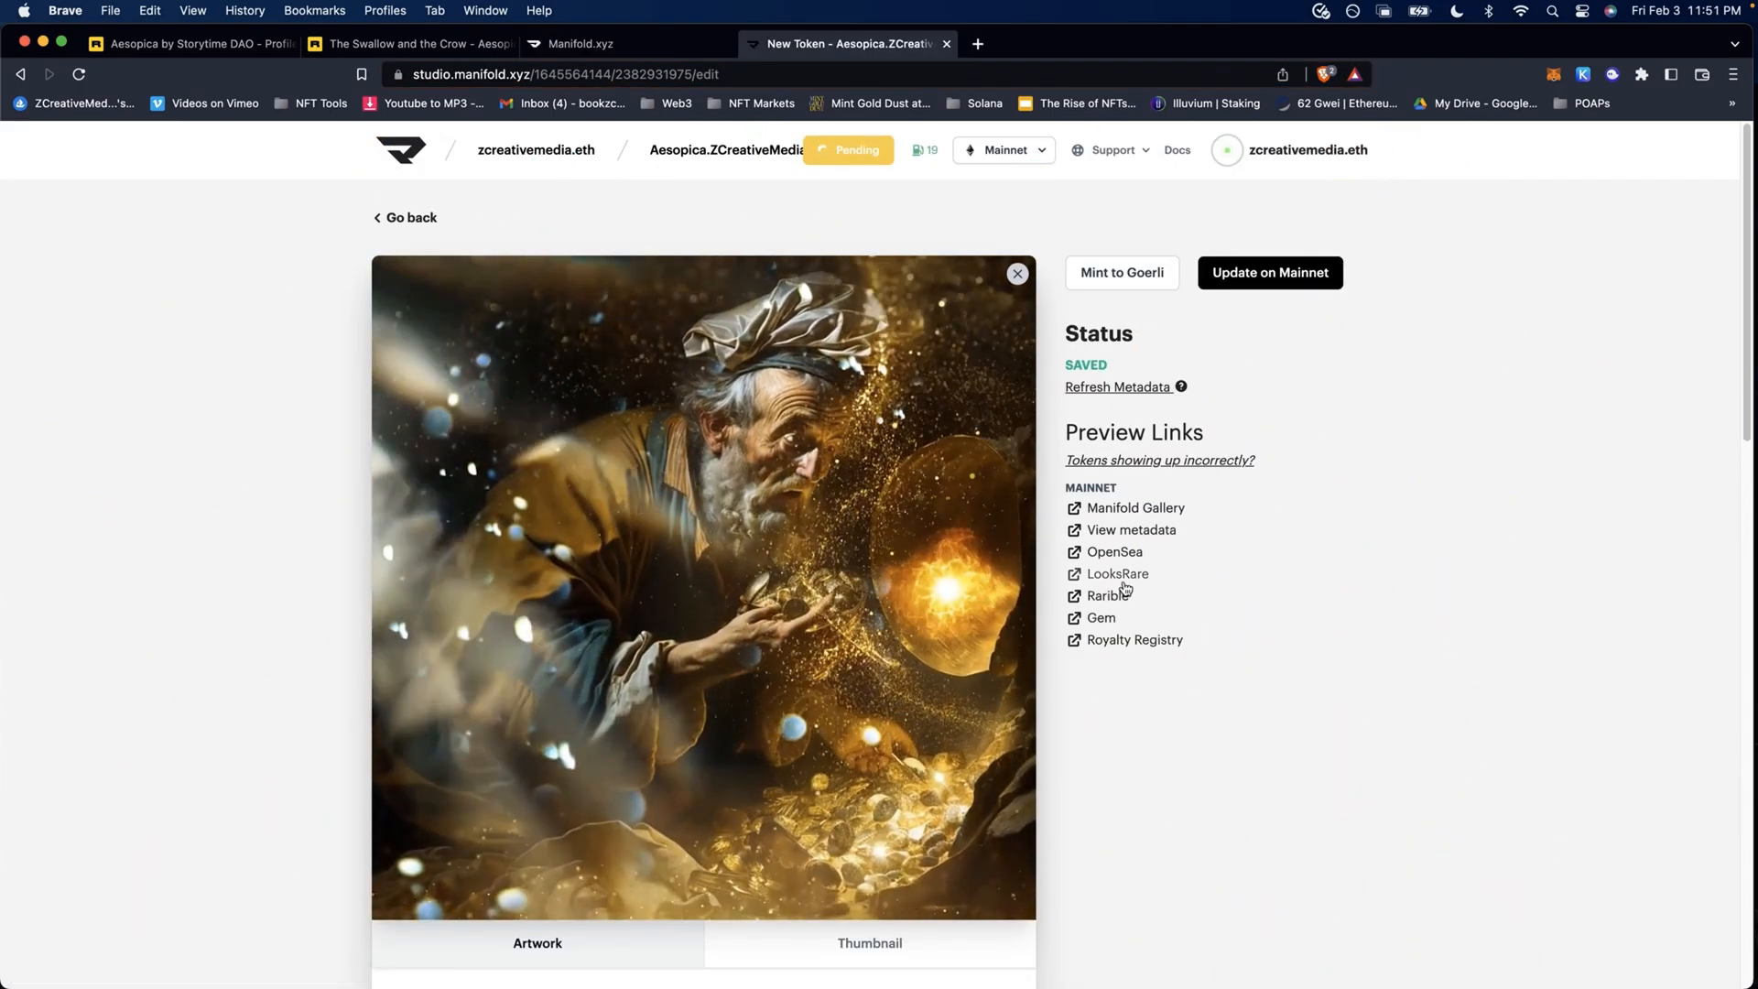
# - Preview The Miser on Rarible, then open the Mainnet Aesopica.ZCreativeMedia contract in Manifold
pyautogui.click(1118, 573)
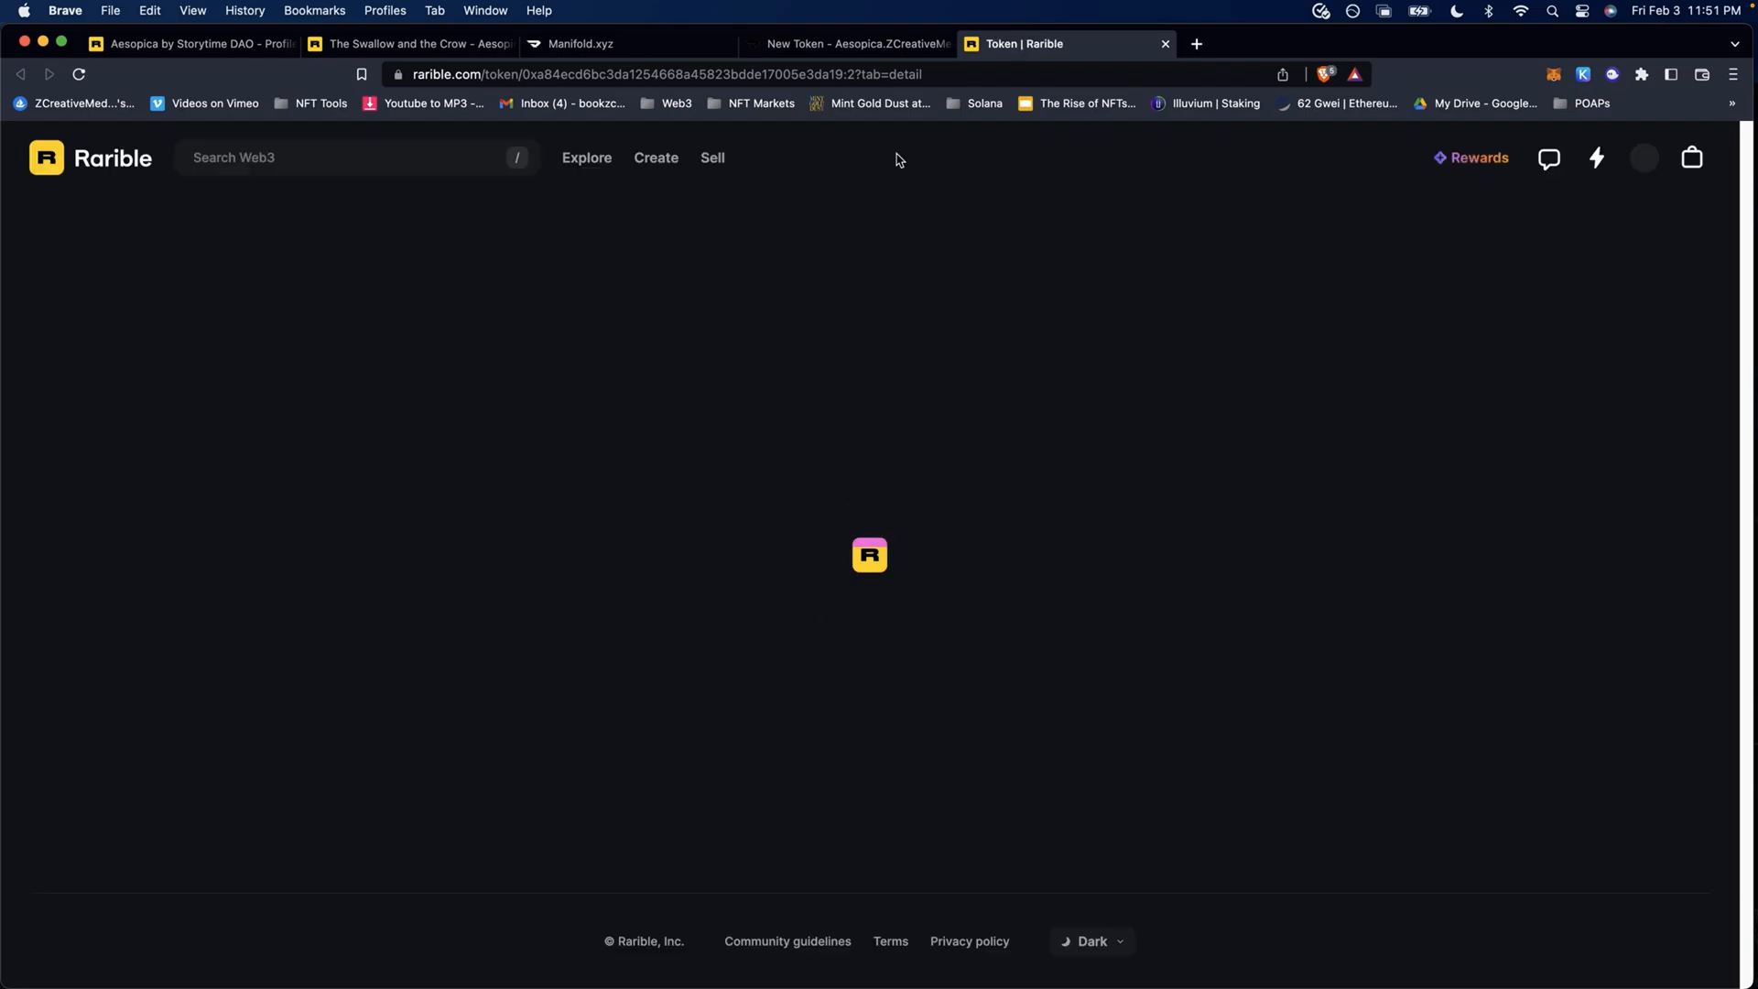
pyautogui.click(852, 44)
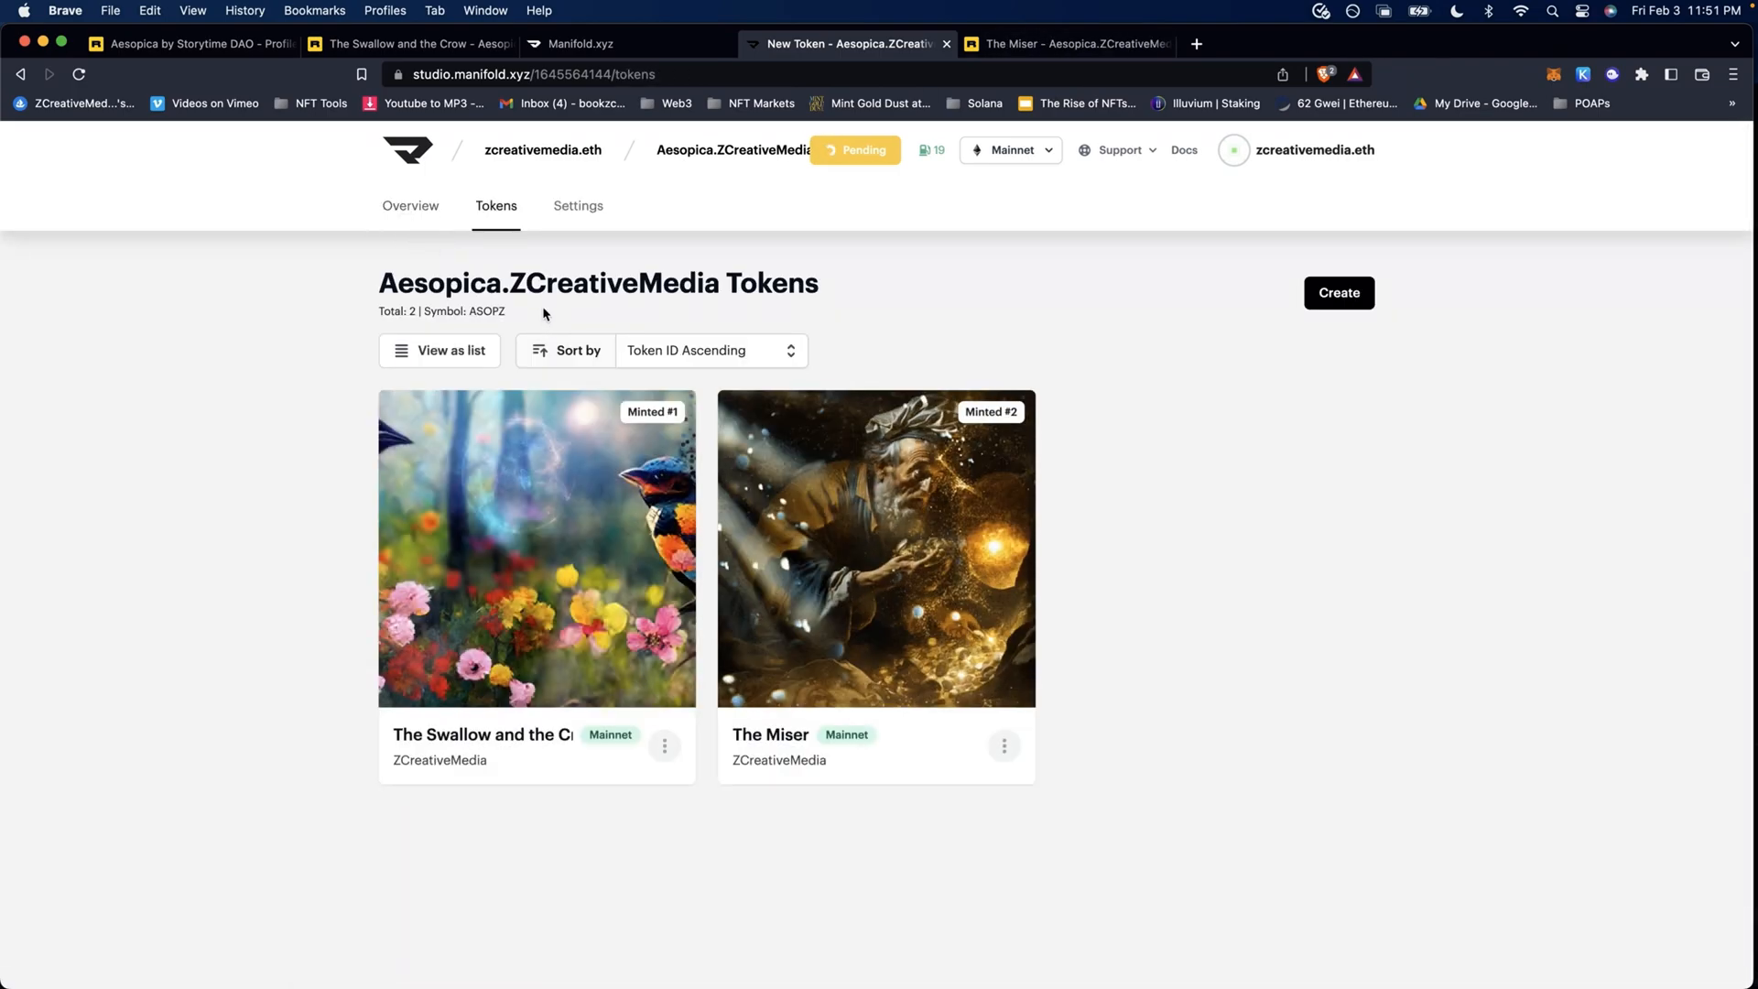
pyautogui.moveTo(449, 205)
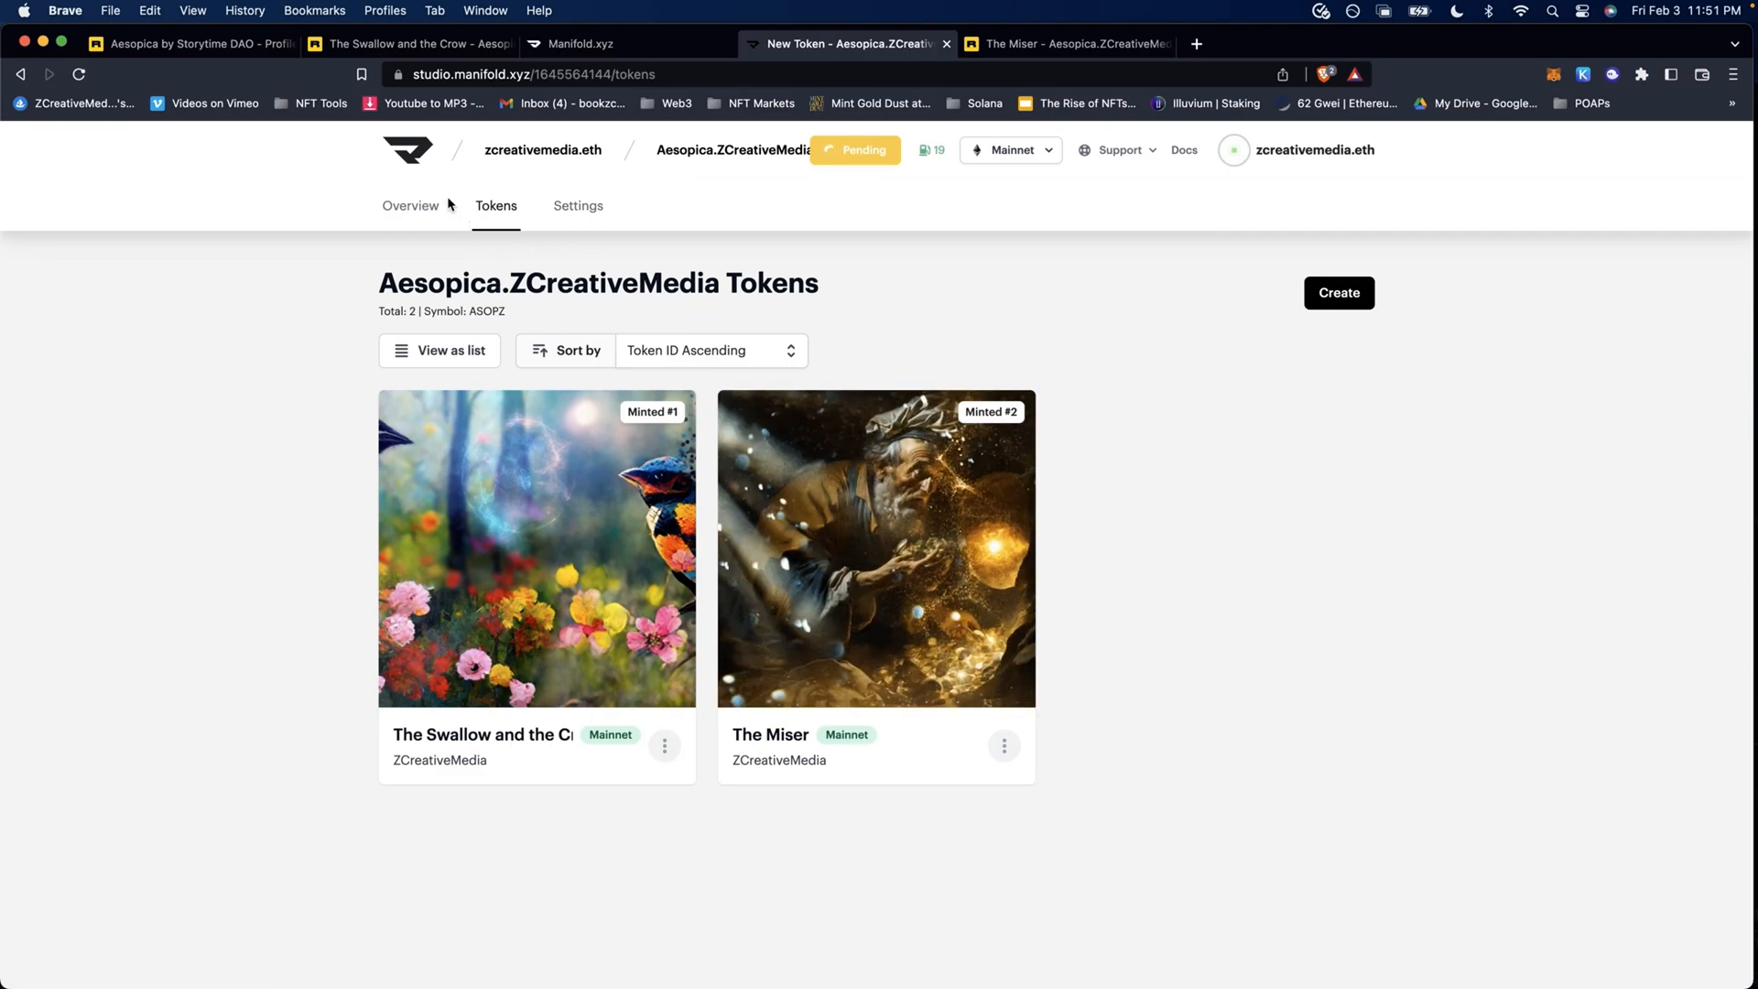
pyautogui.moveTo(644, 339)
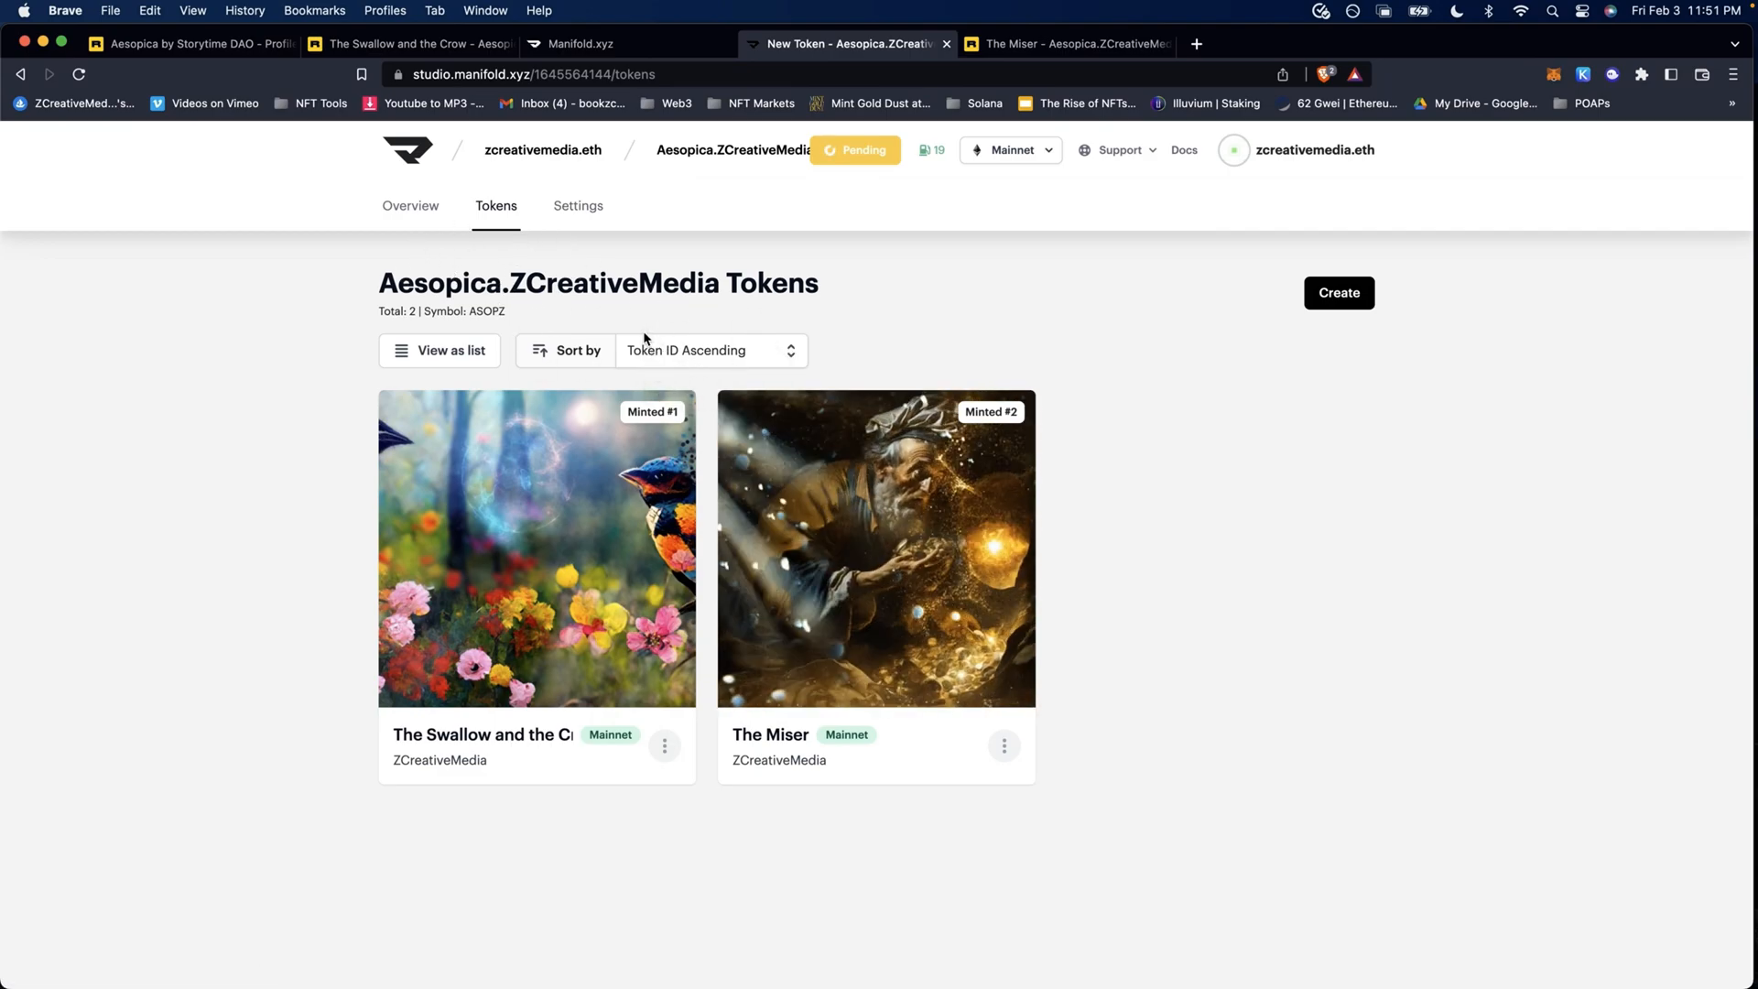
pyautogui.click(410, 205)
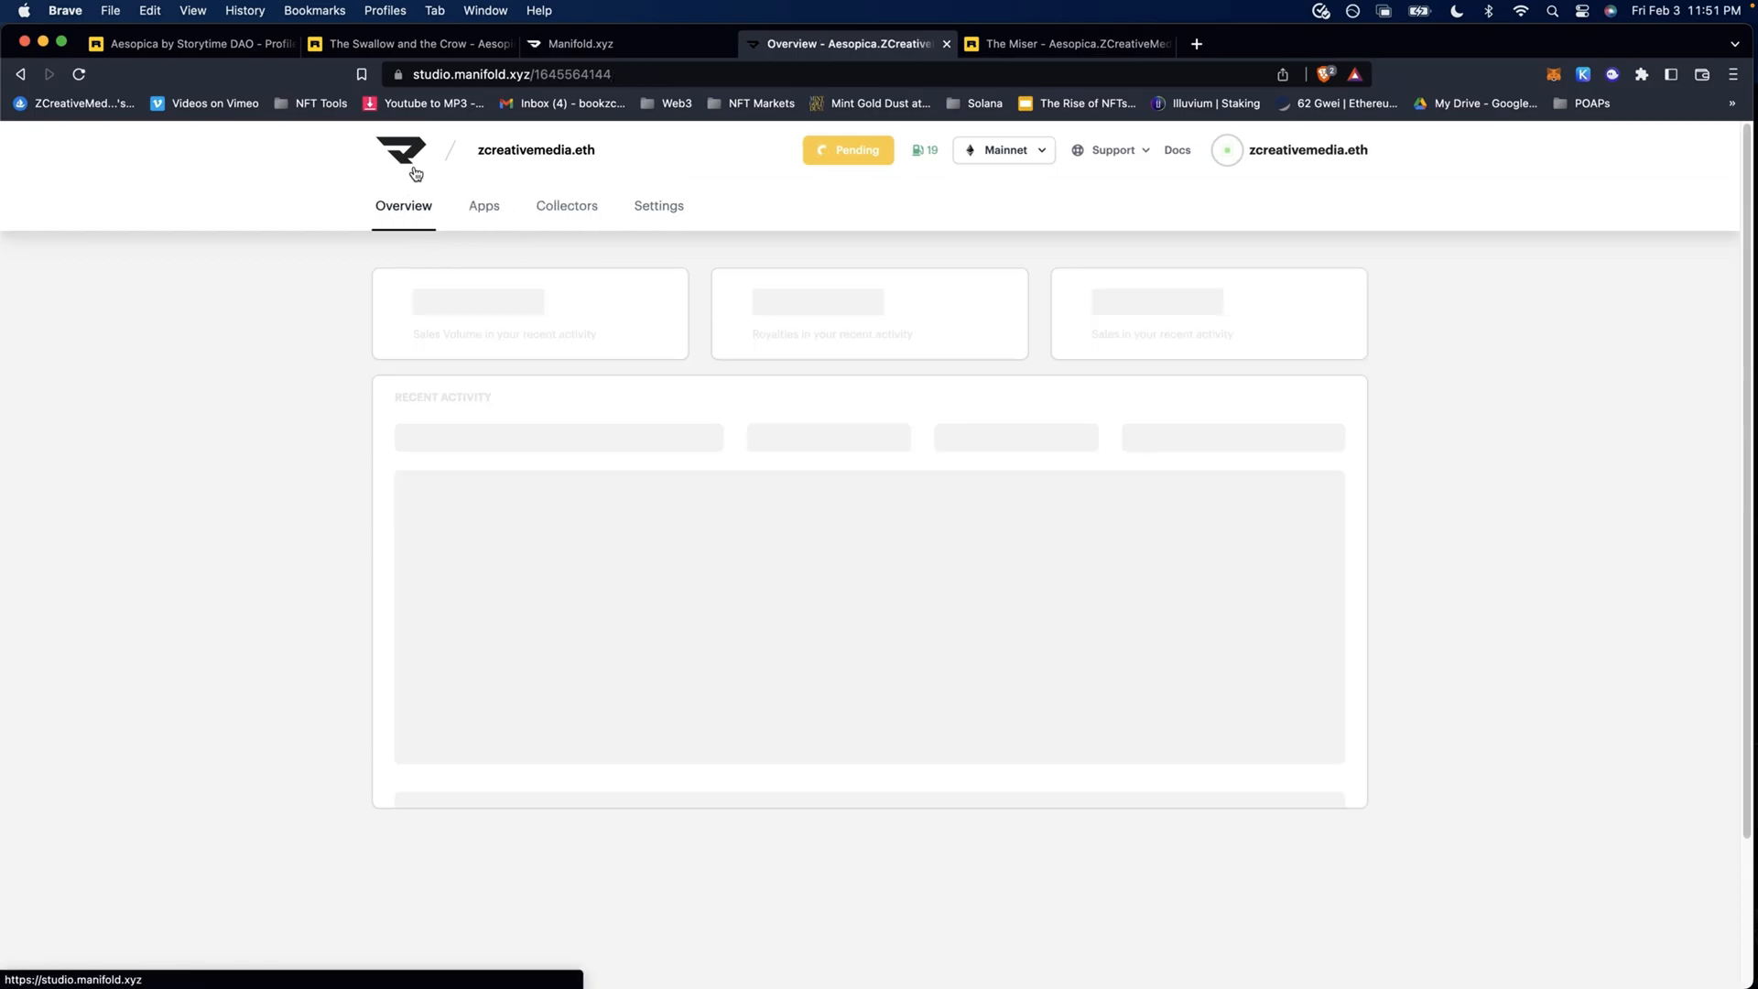
pyautogui.click(400, 150)
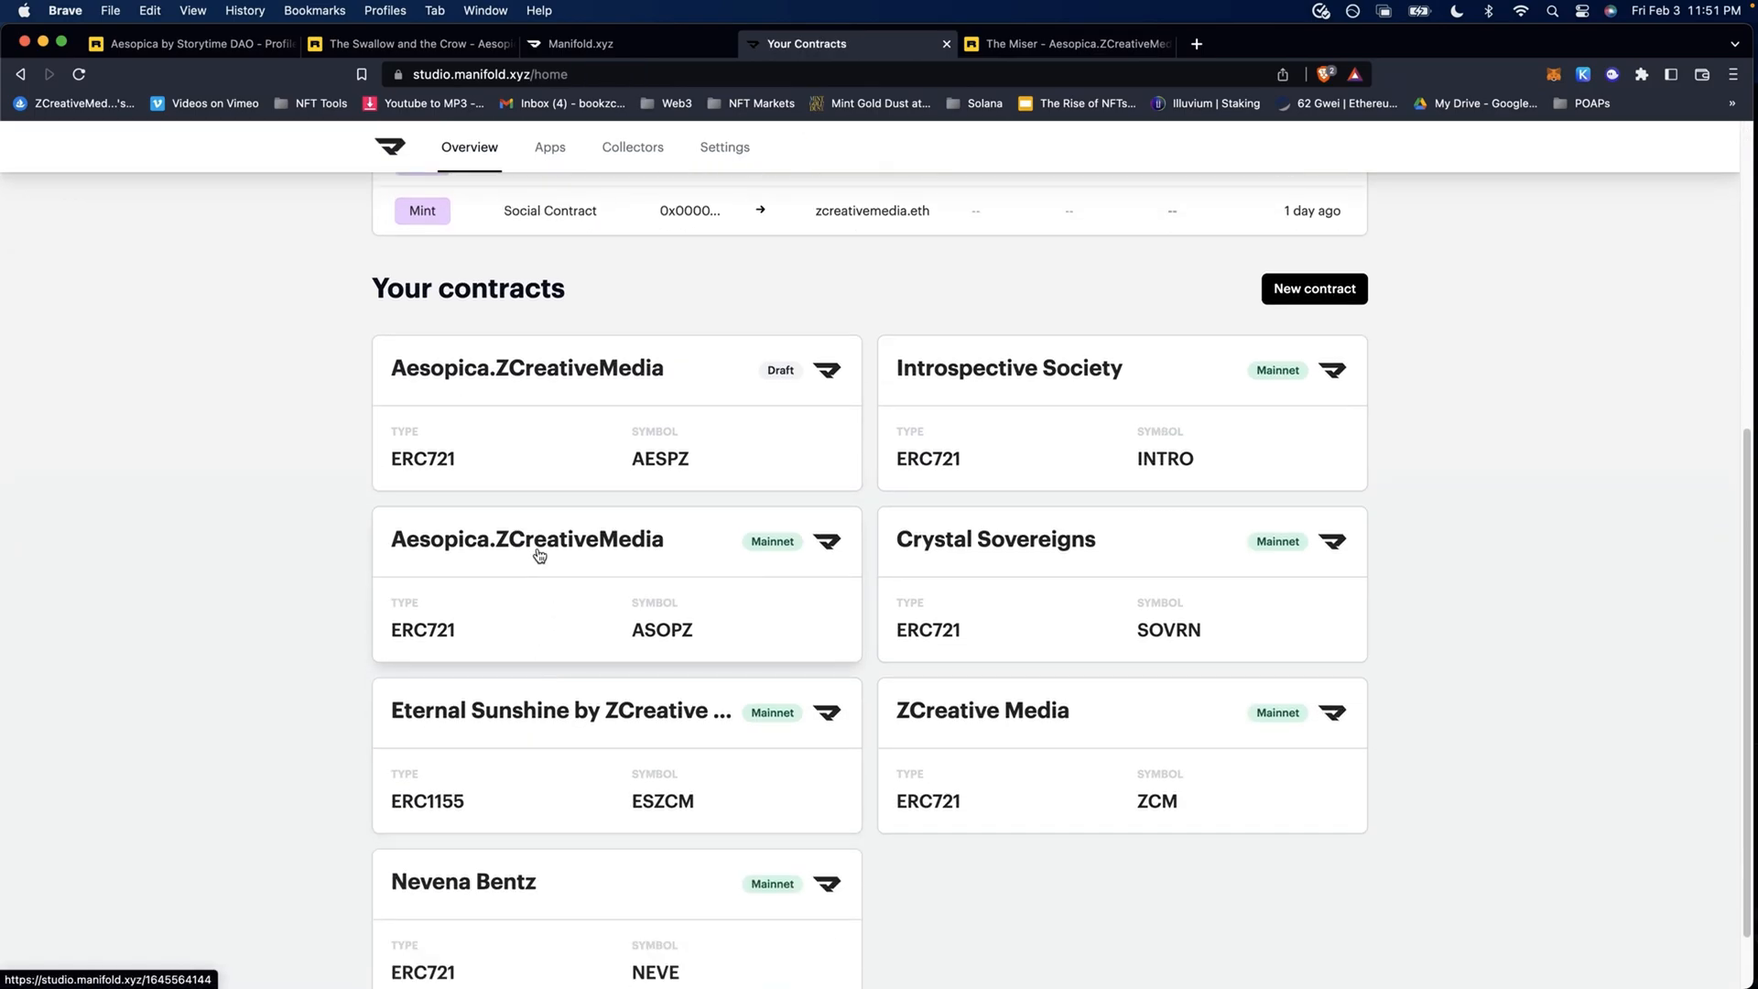
pyautogui.click(527, 539)
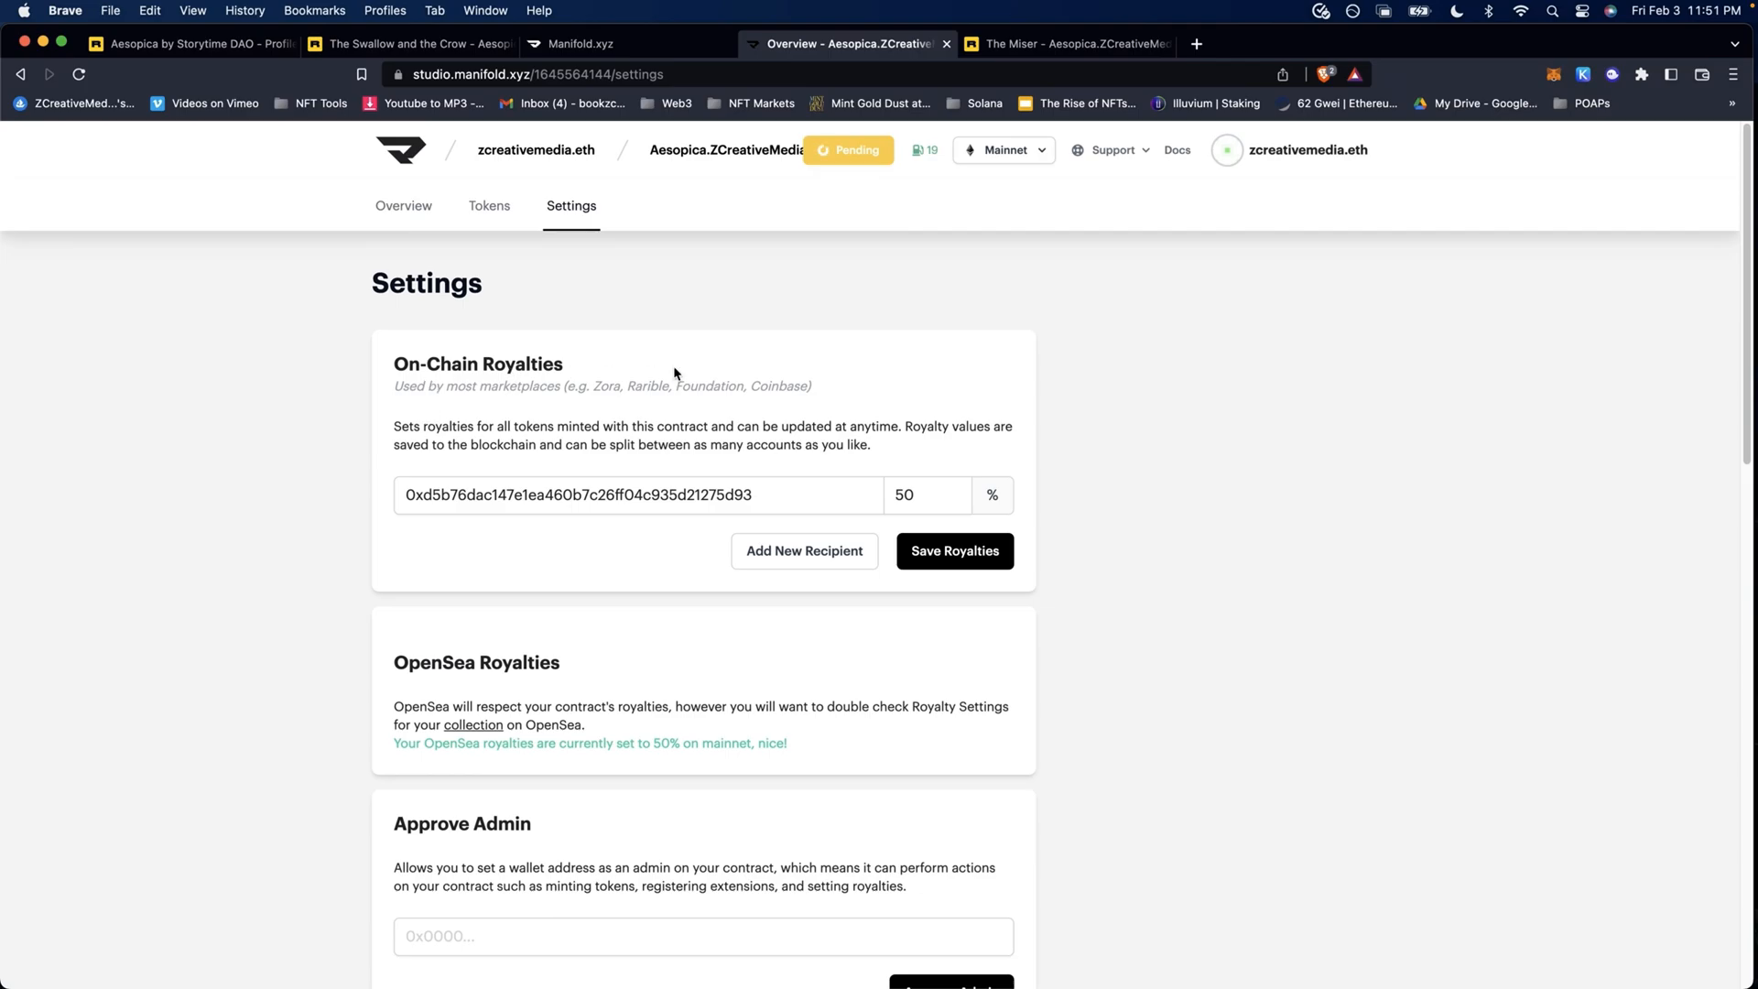
# - Save 50% on-chain royalties for the recipient wallet, reject the wallet request, and return to Rarible
pyautogui.doubleClick(578, 494)
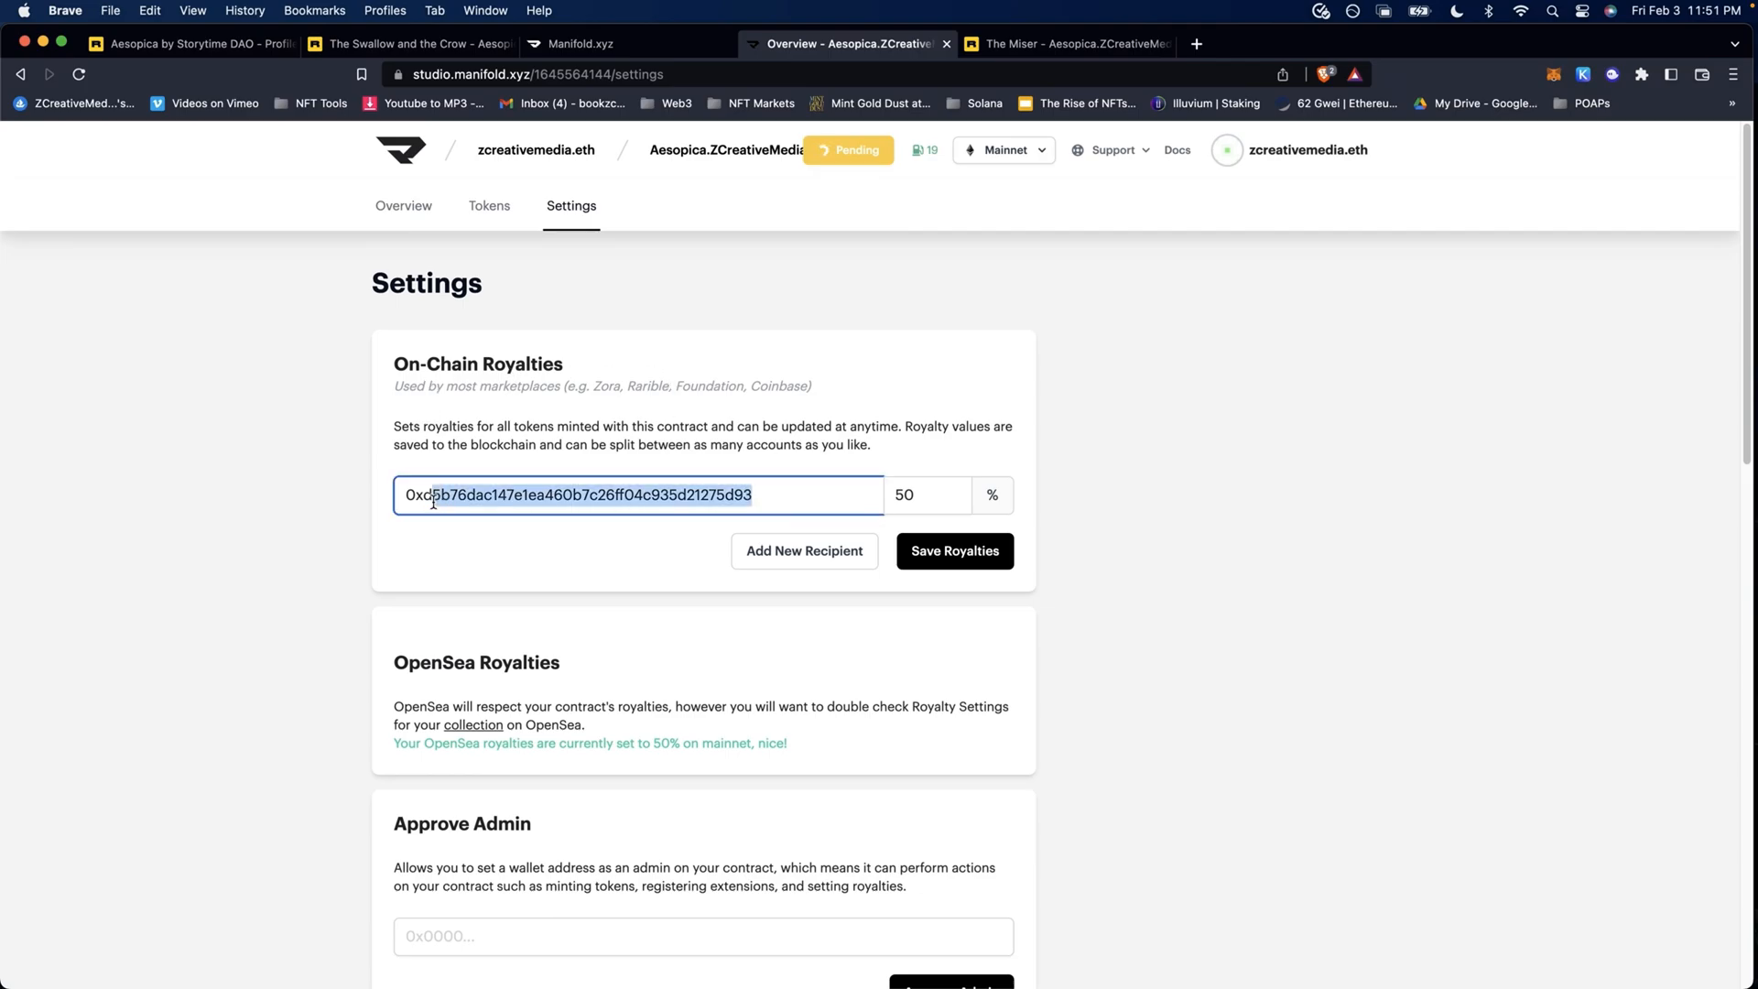
pyautogui.click(770, 495)
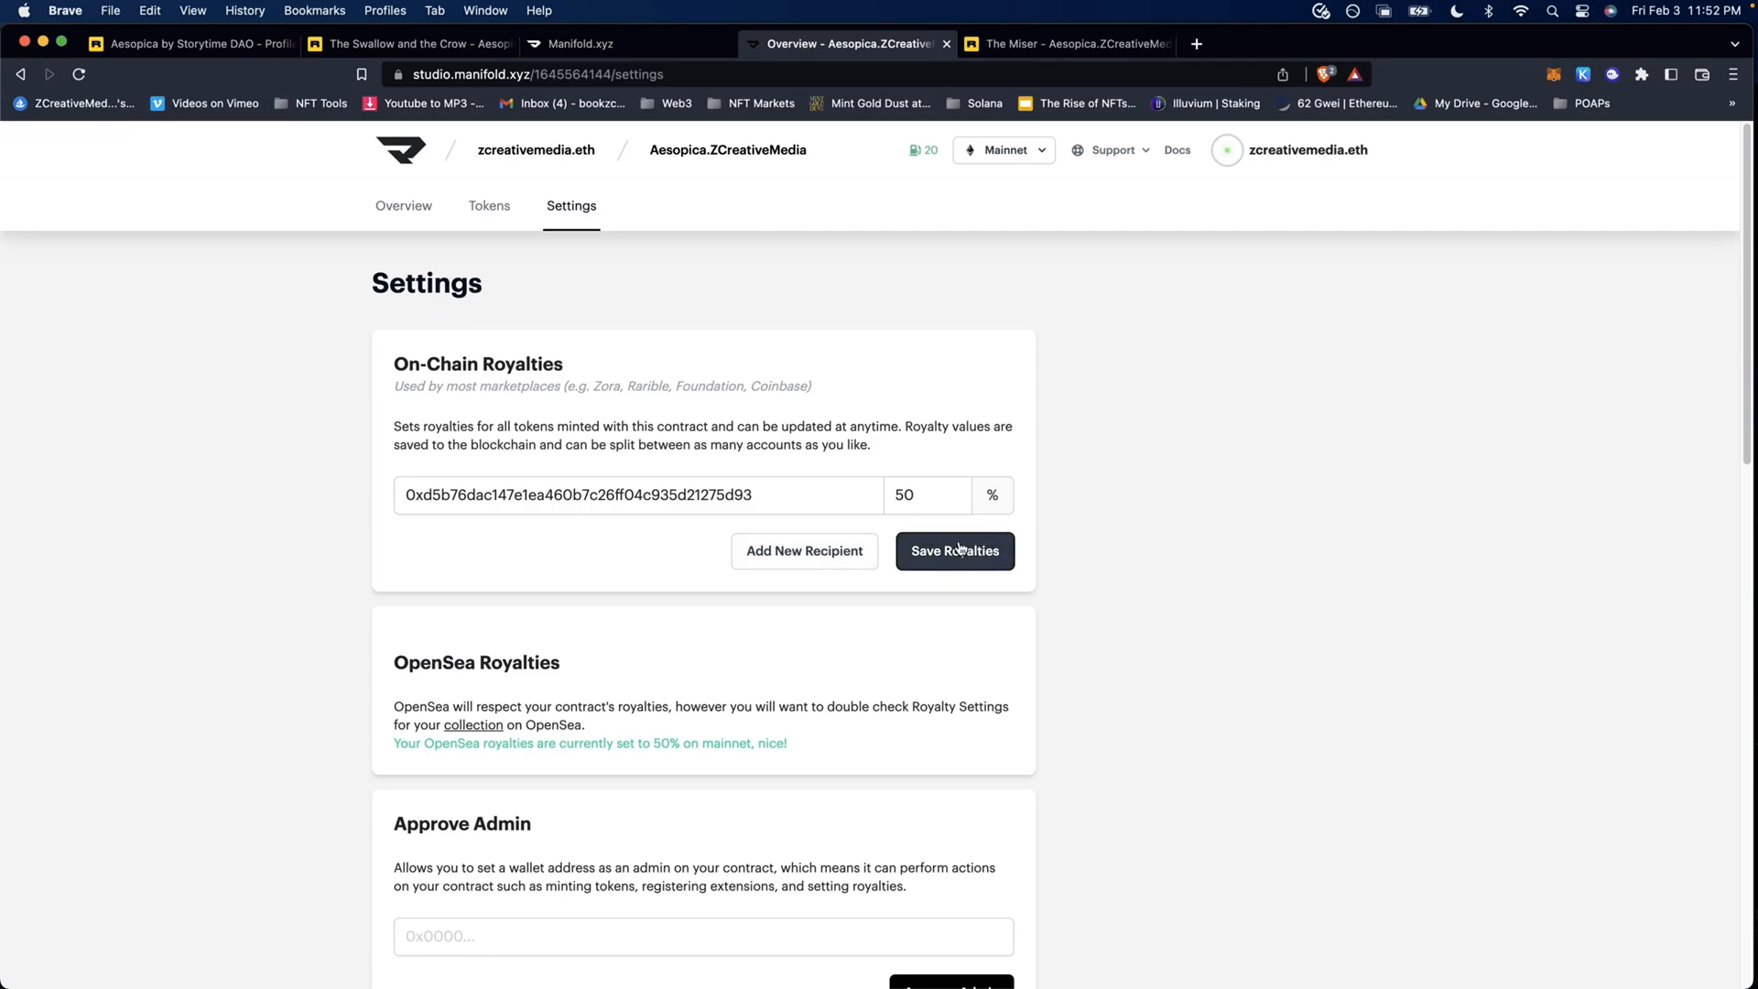
pyautogui.click(953, 550)
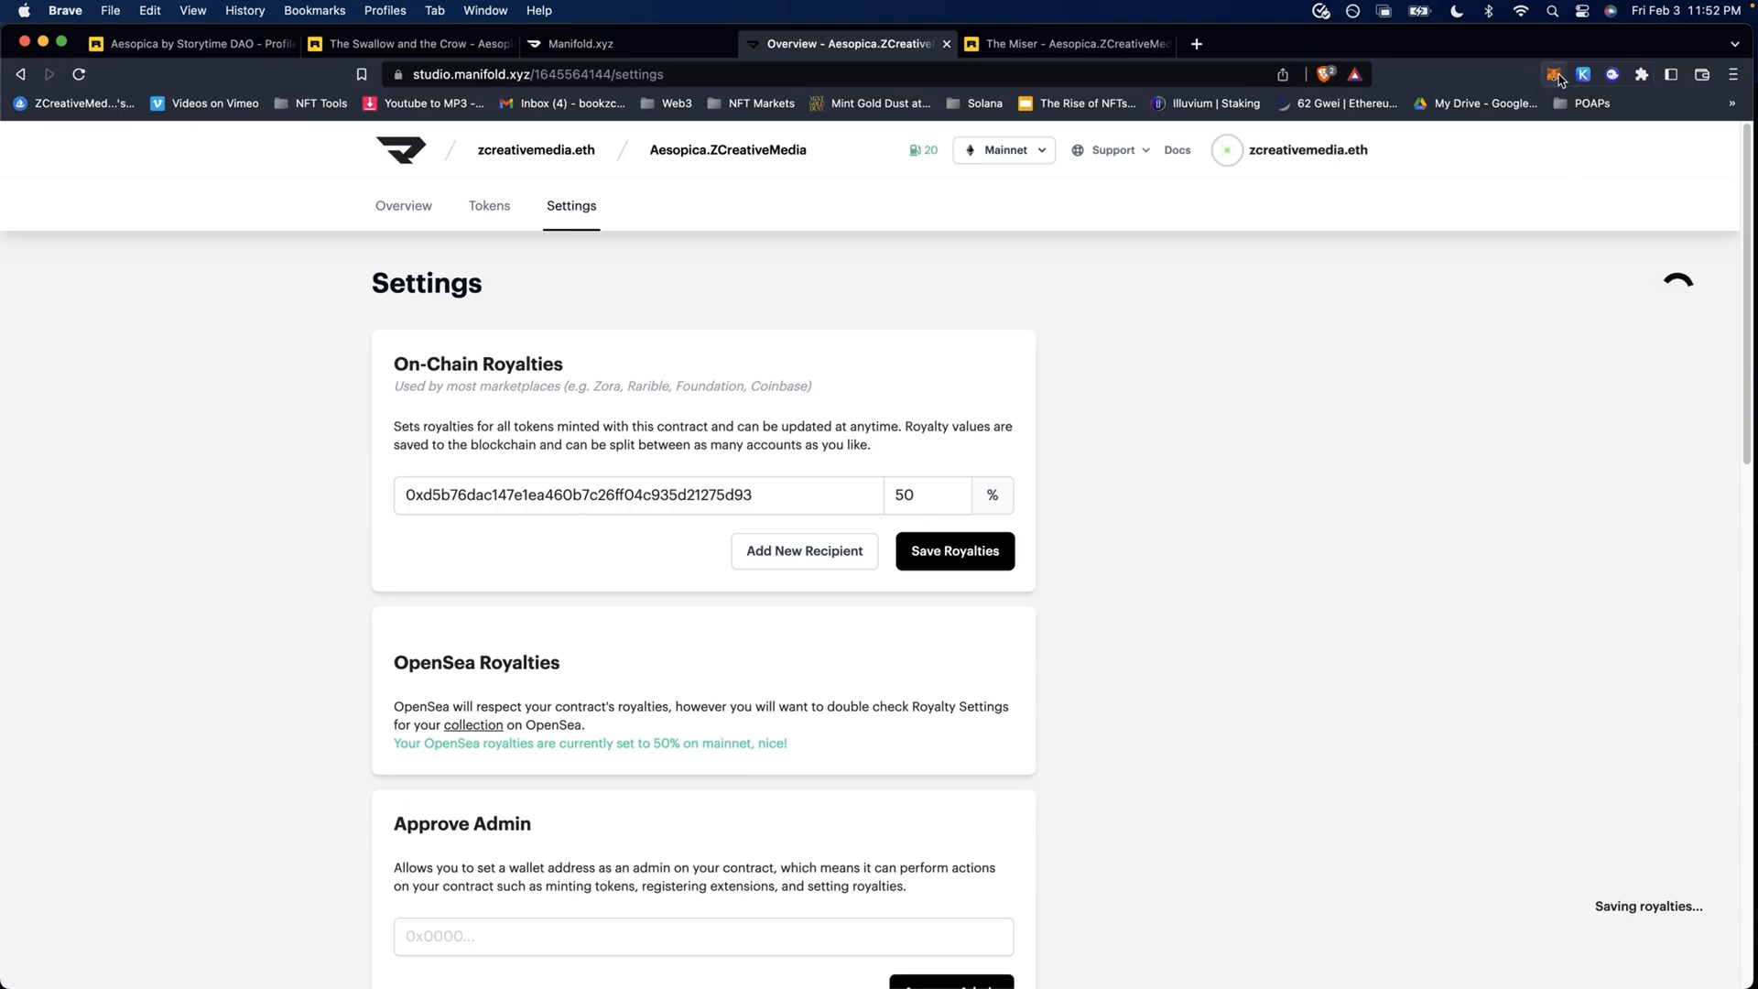
pyautogui.click(954, 550)
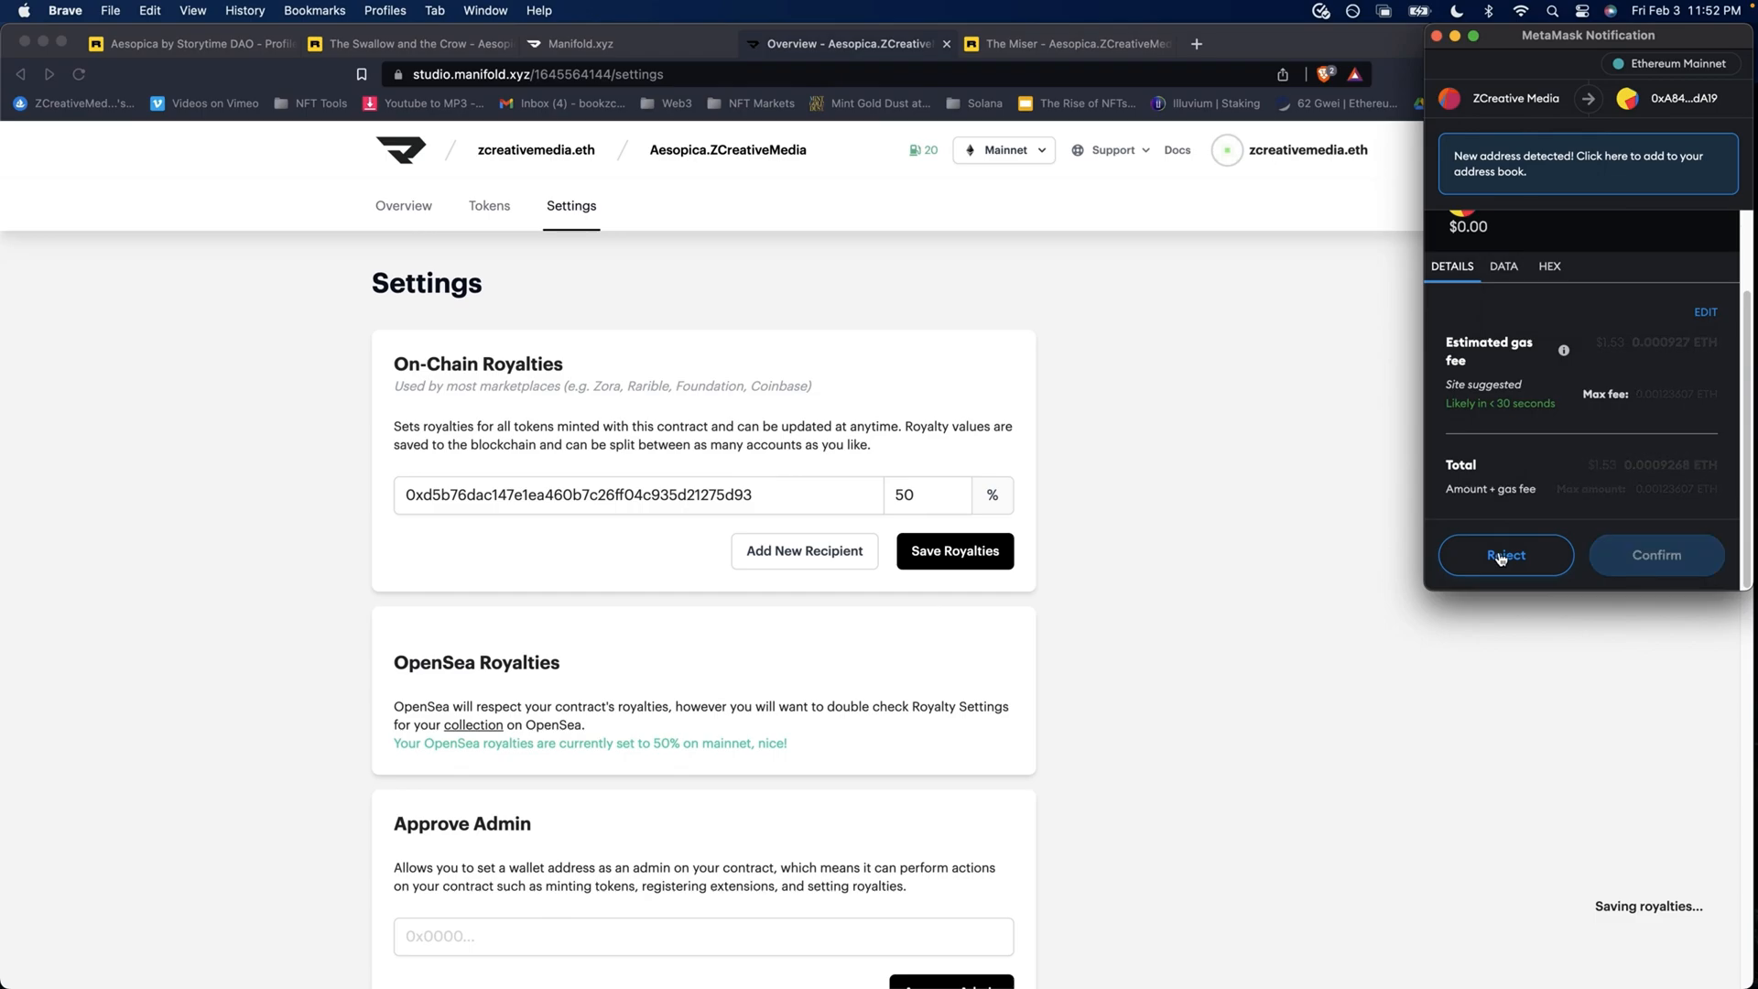
pyautogui.click(1505, 554)
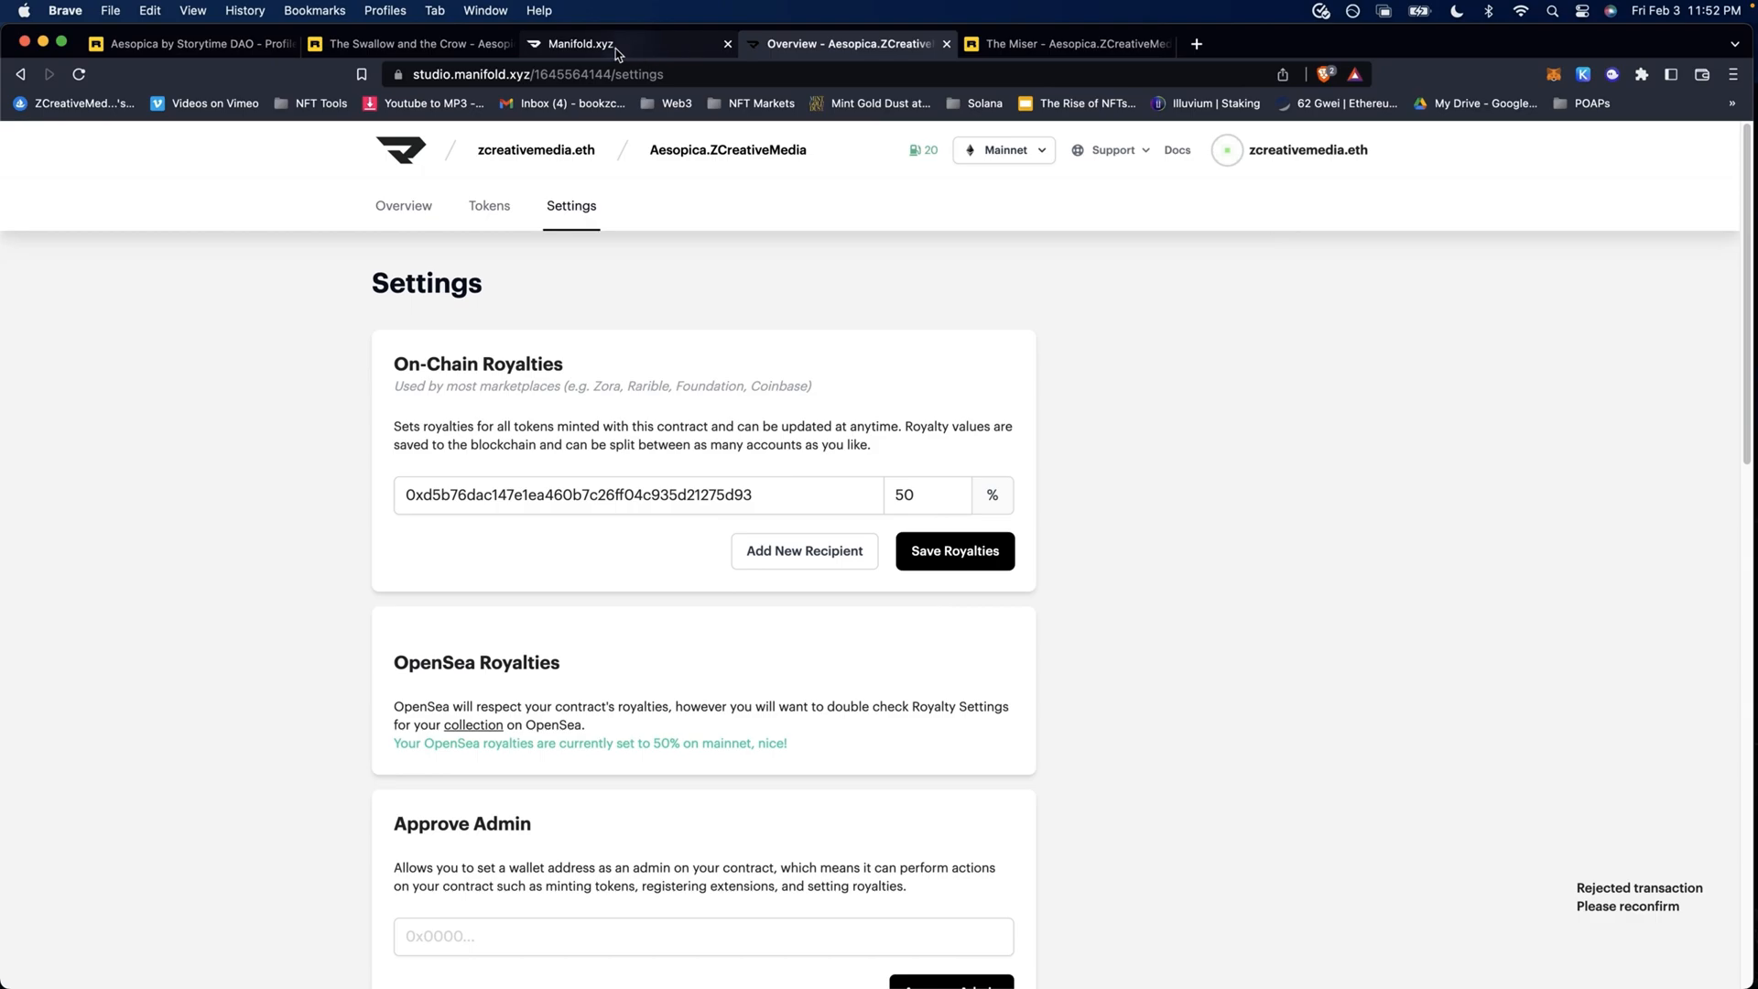
pyautogui.click(534, 74)
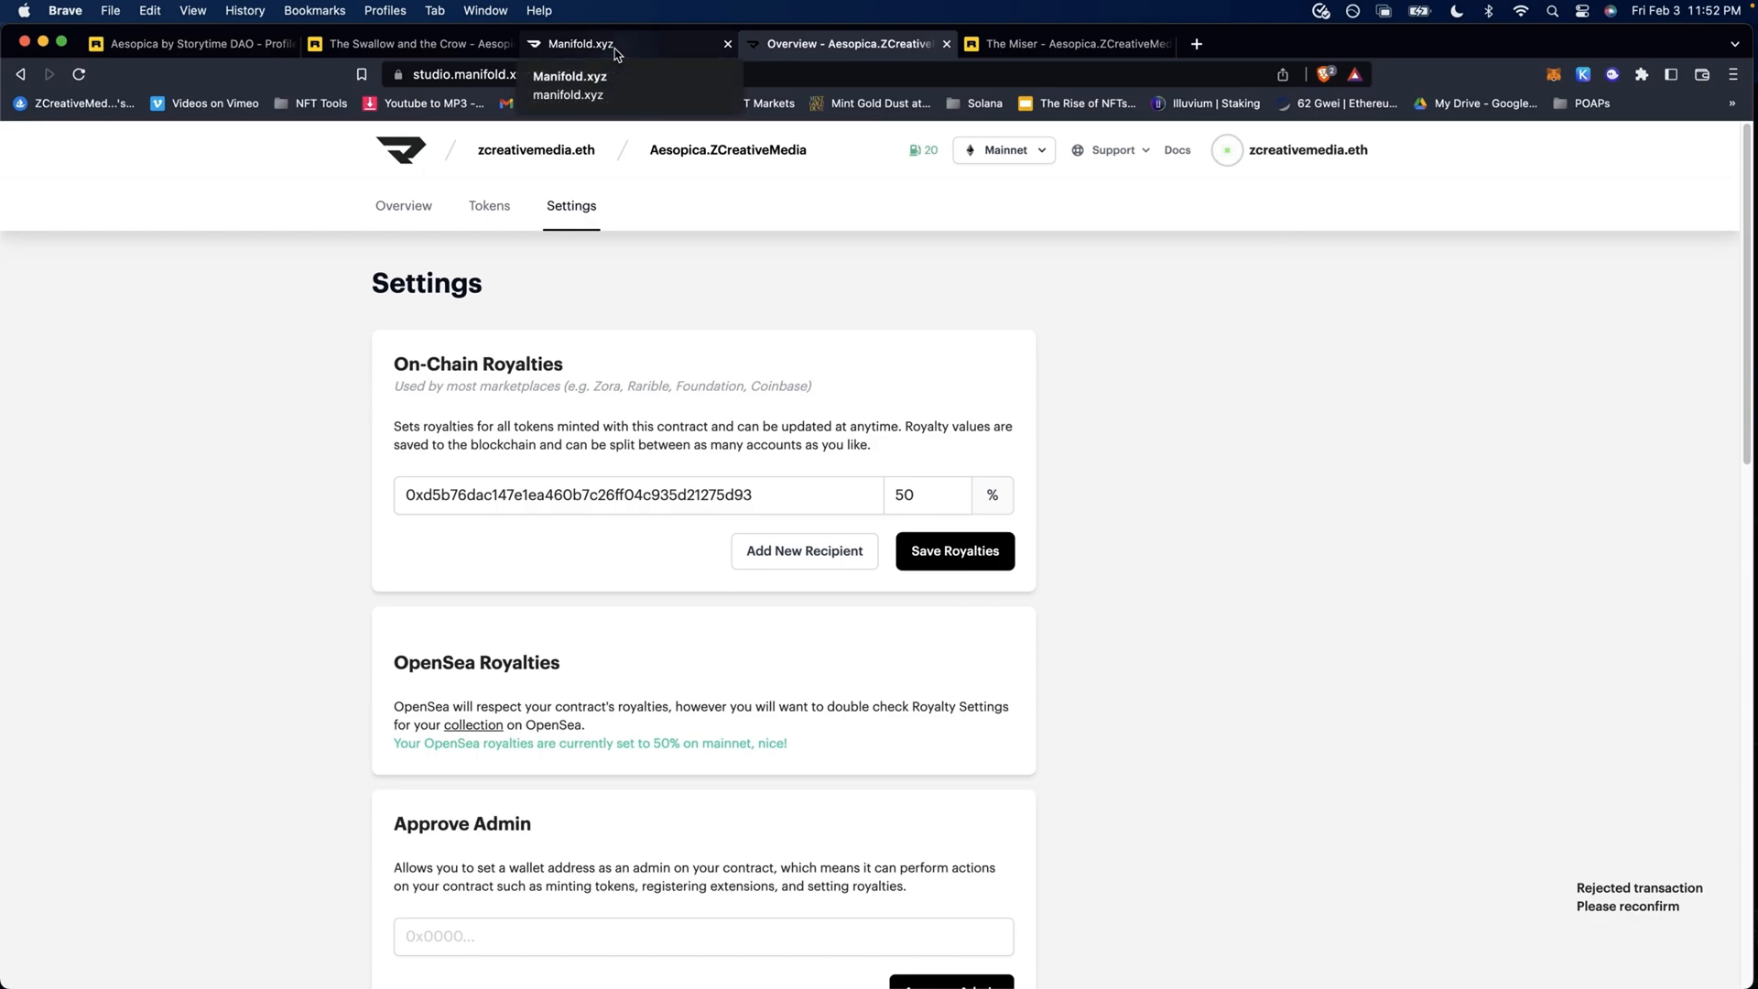
pyautogui.moveTo(540, 53)
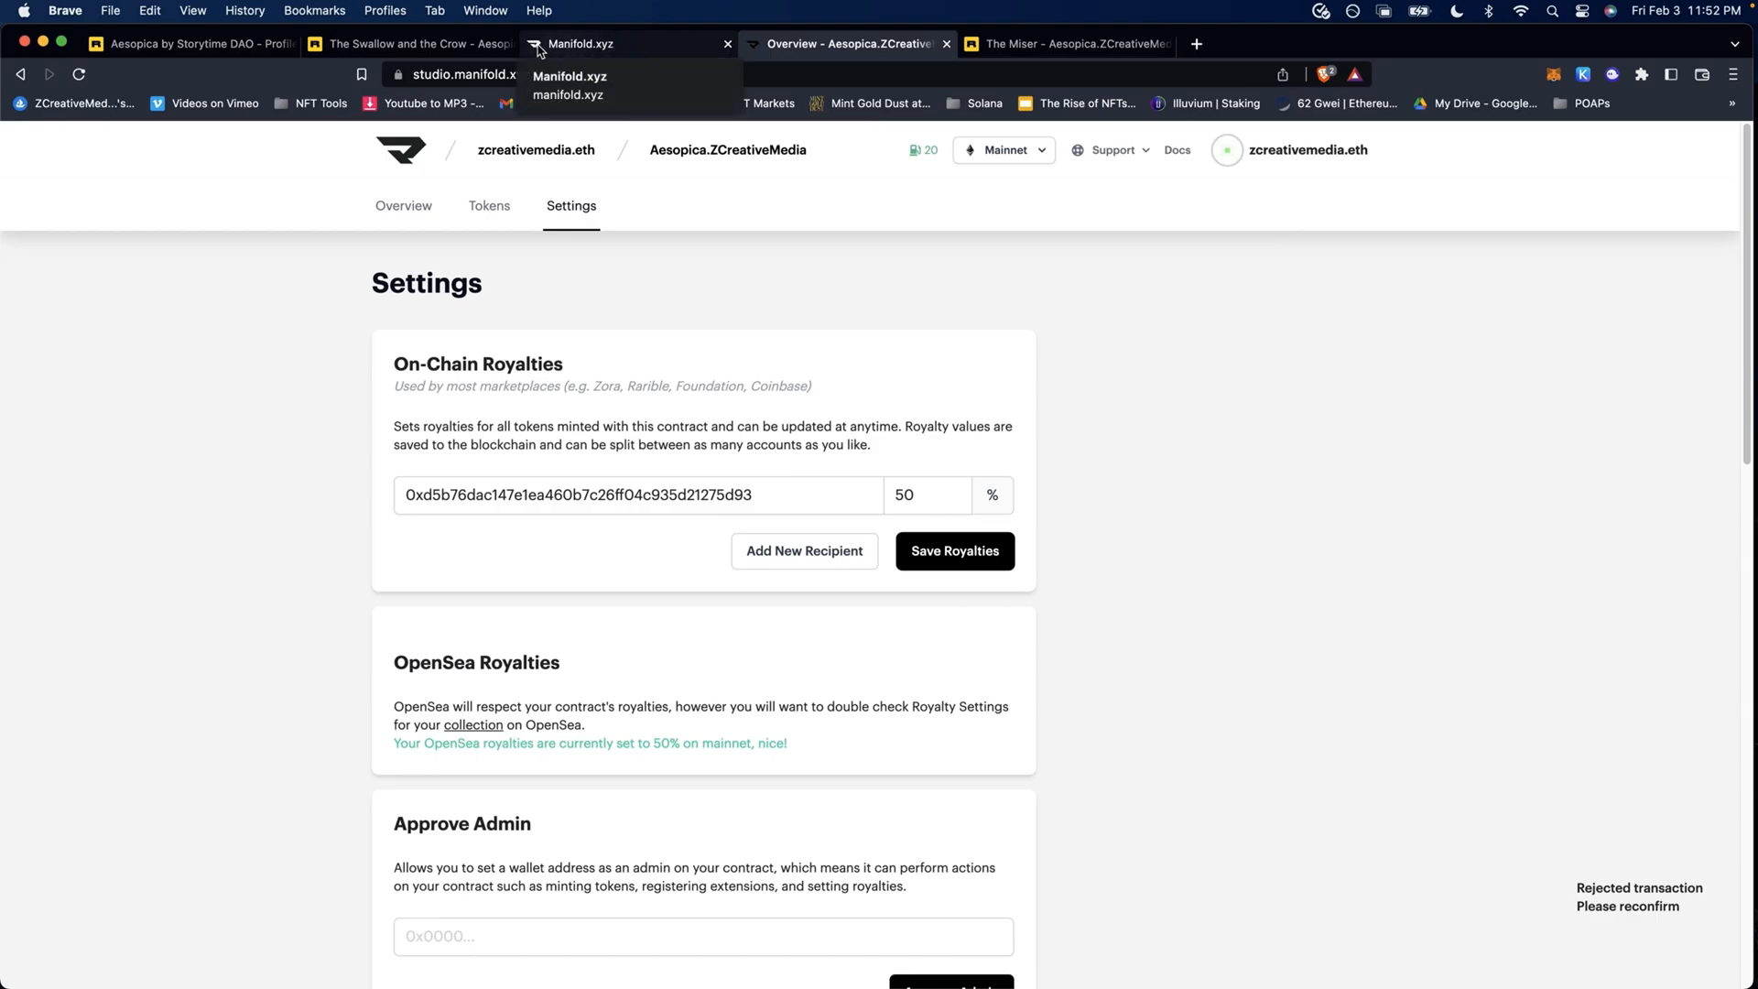
pyautogui.click(1063, 44)
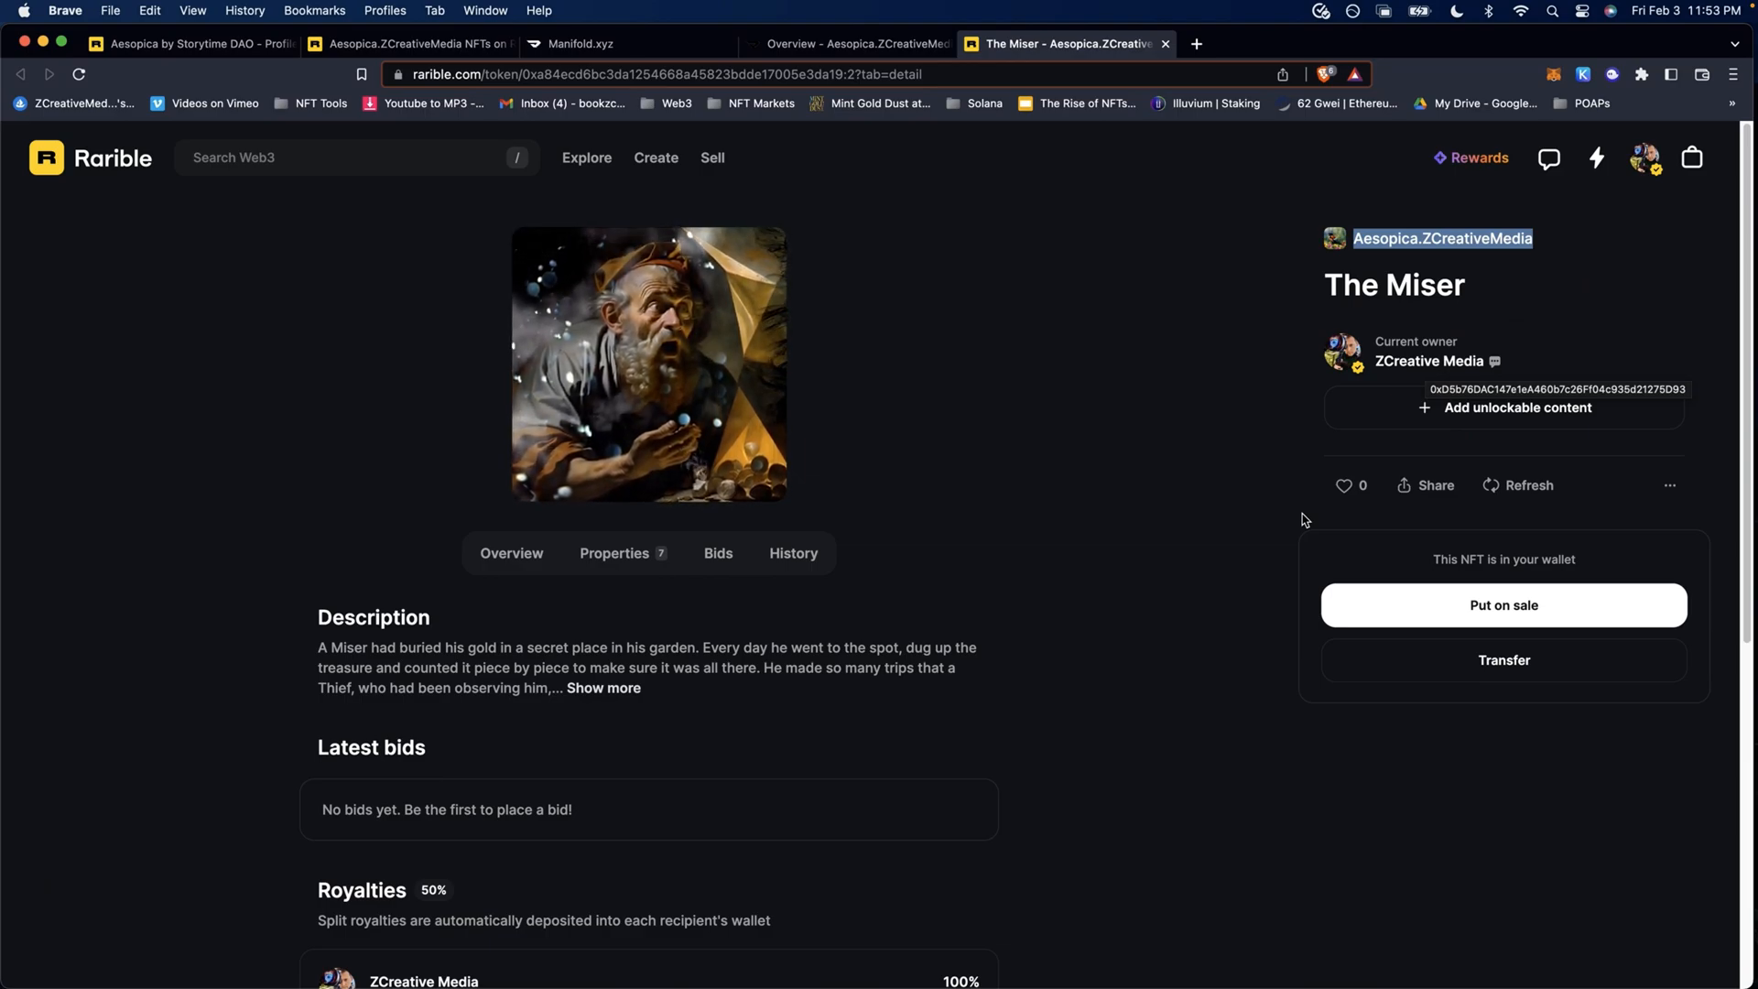
# - Choose Transfer from The Miser's more-actions menu on its Rarible token page
pyautogui.scroll(-3)
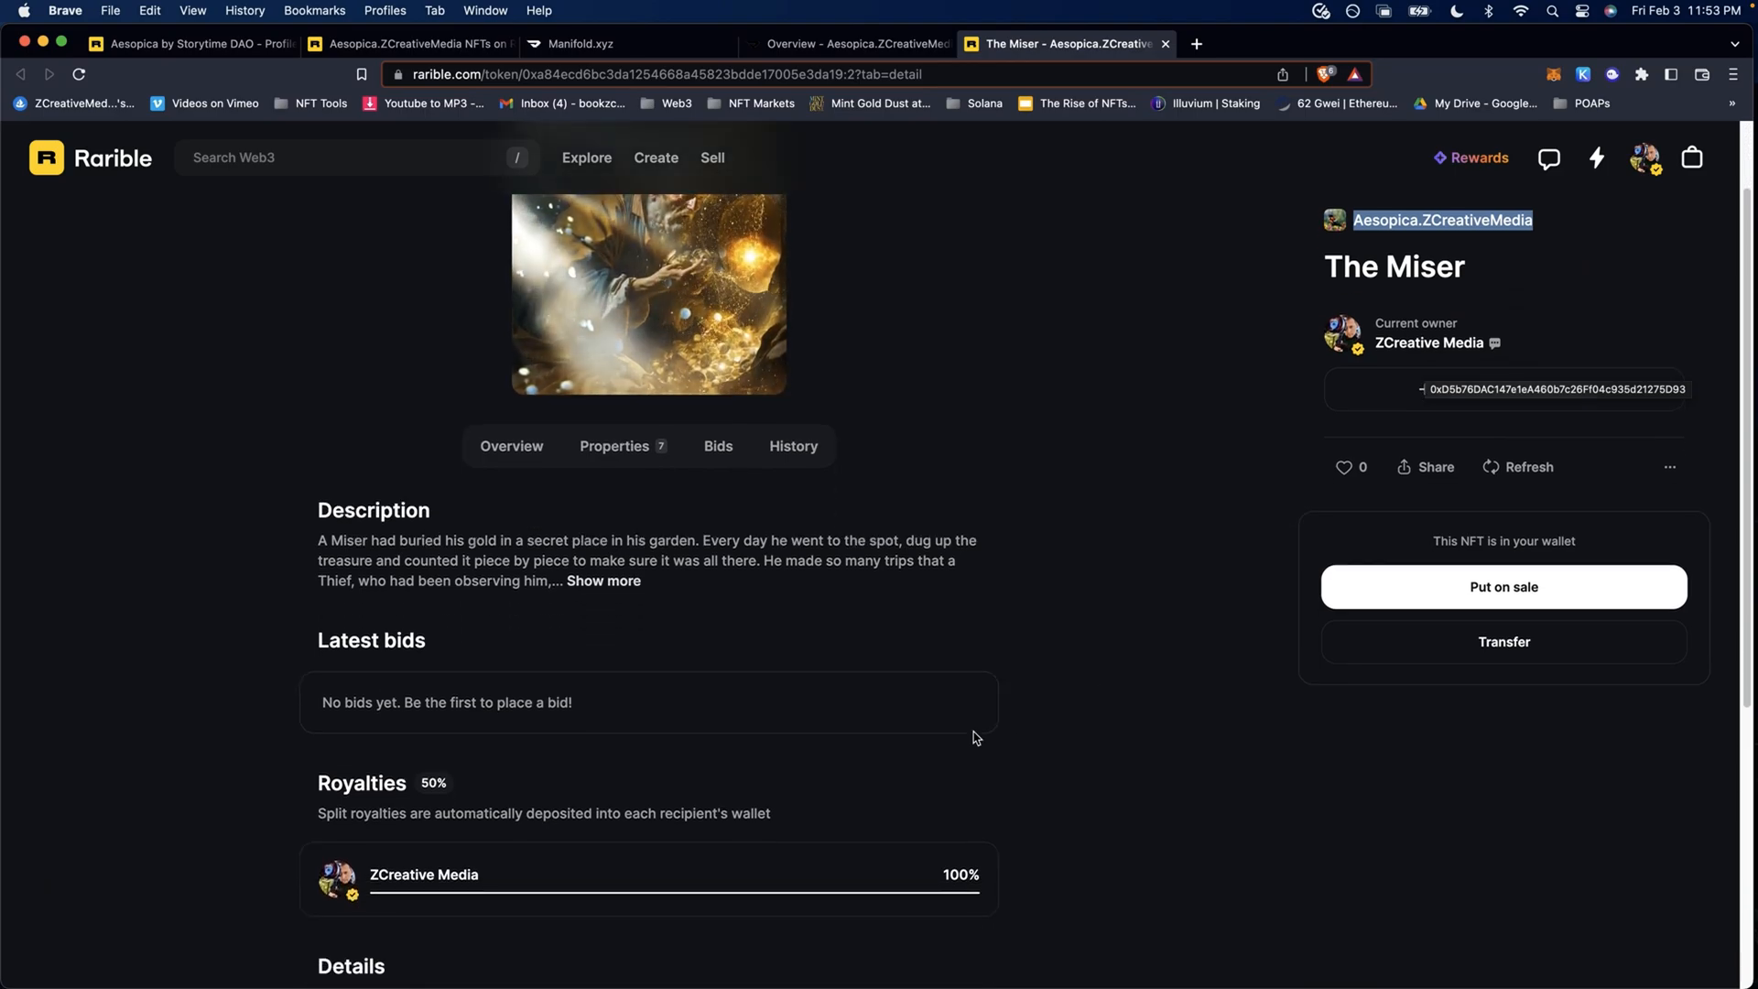
pyautogui.scroll(-3)
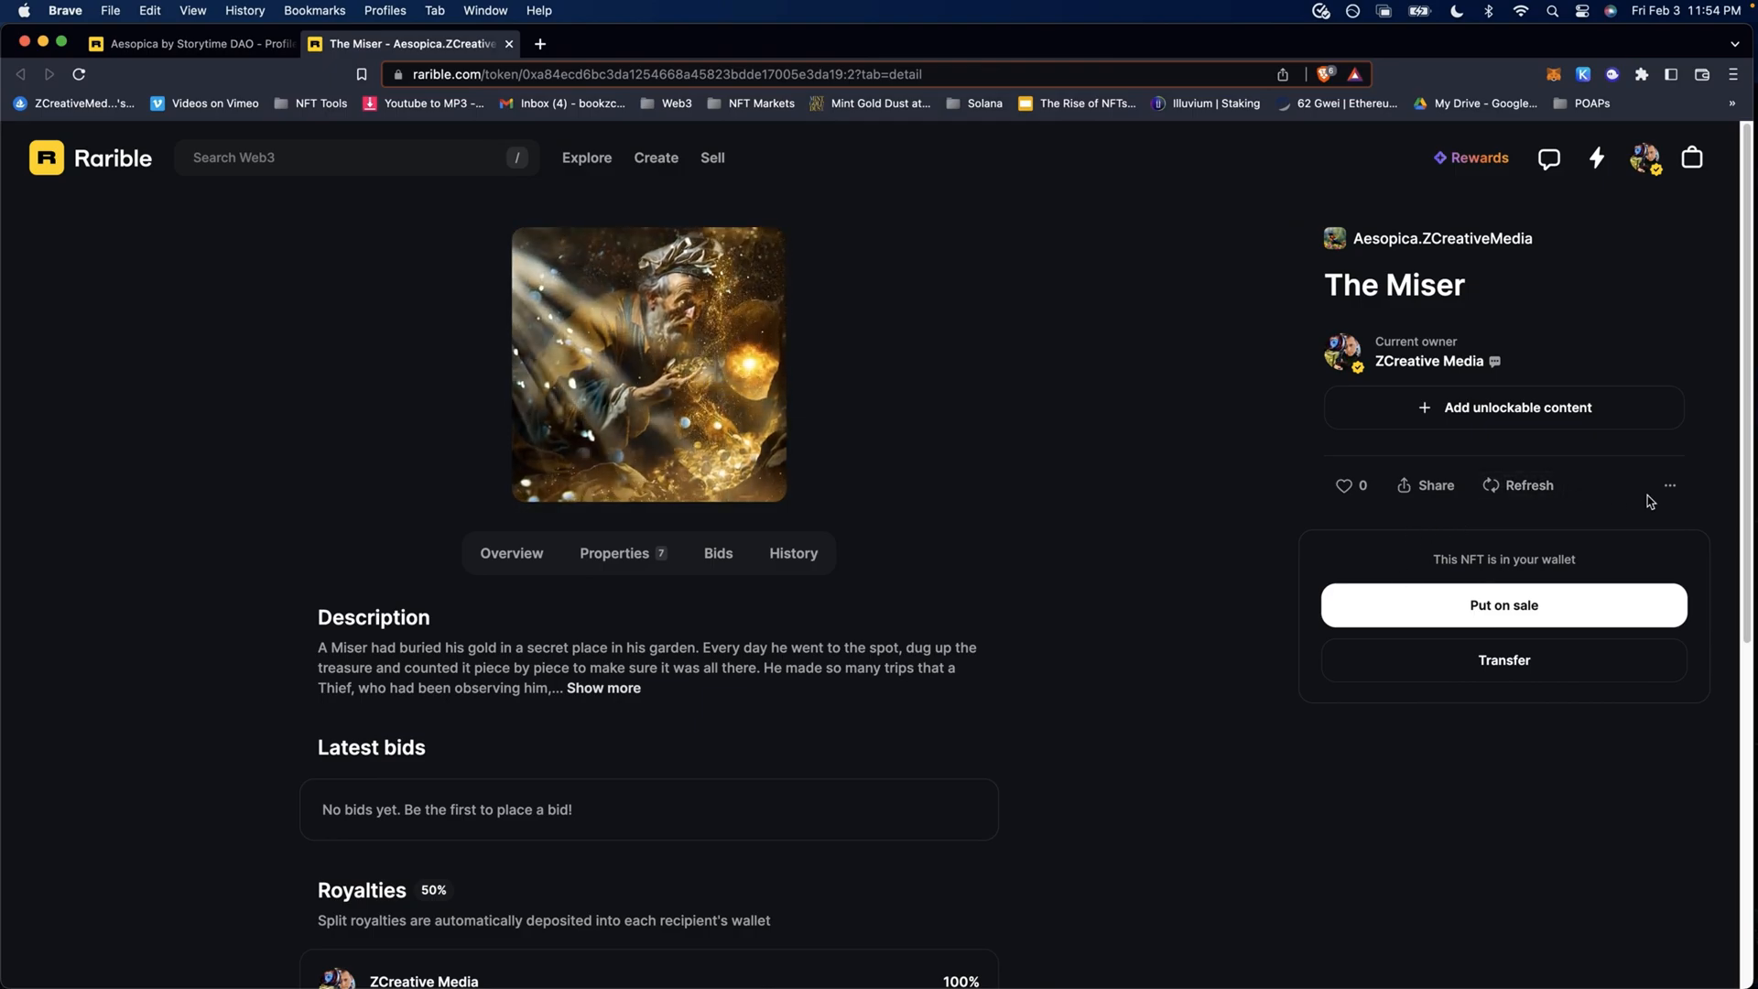
pyautogui.click(1669, 485)
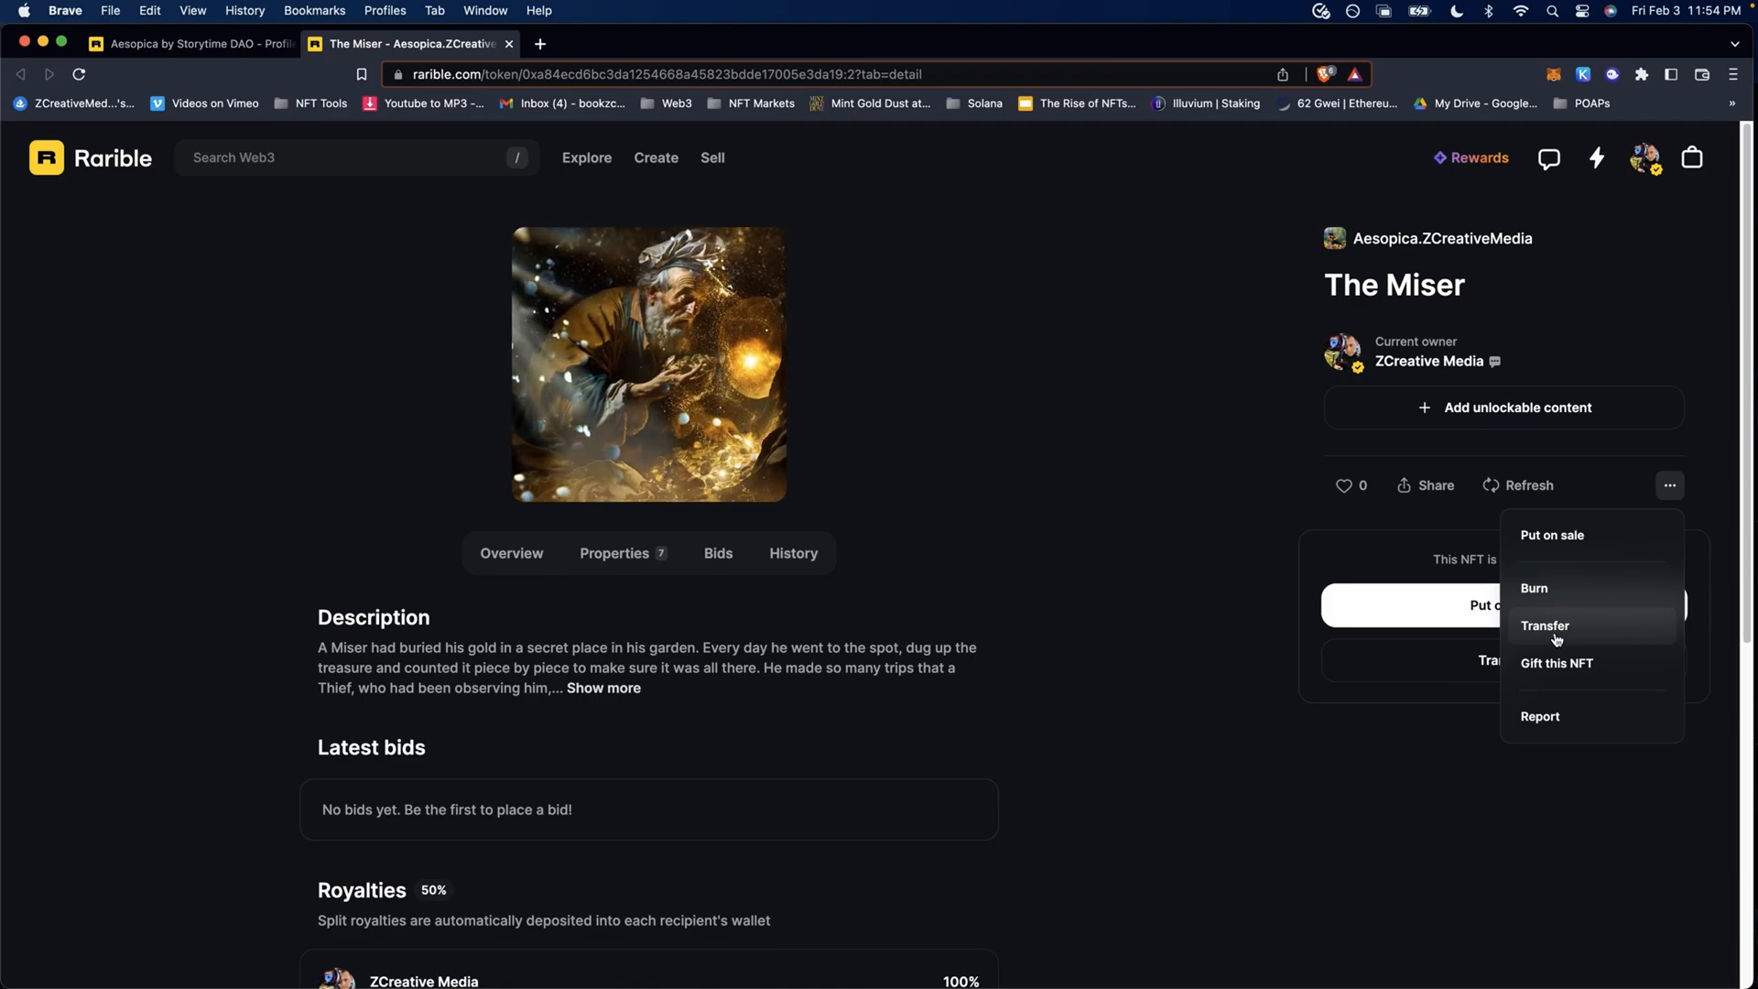
pyautogui.click(1546, 625)
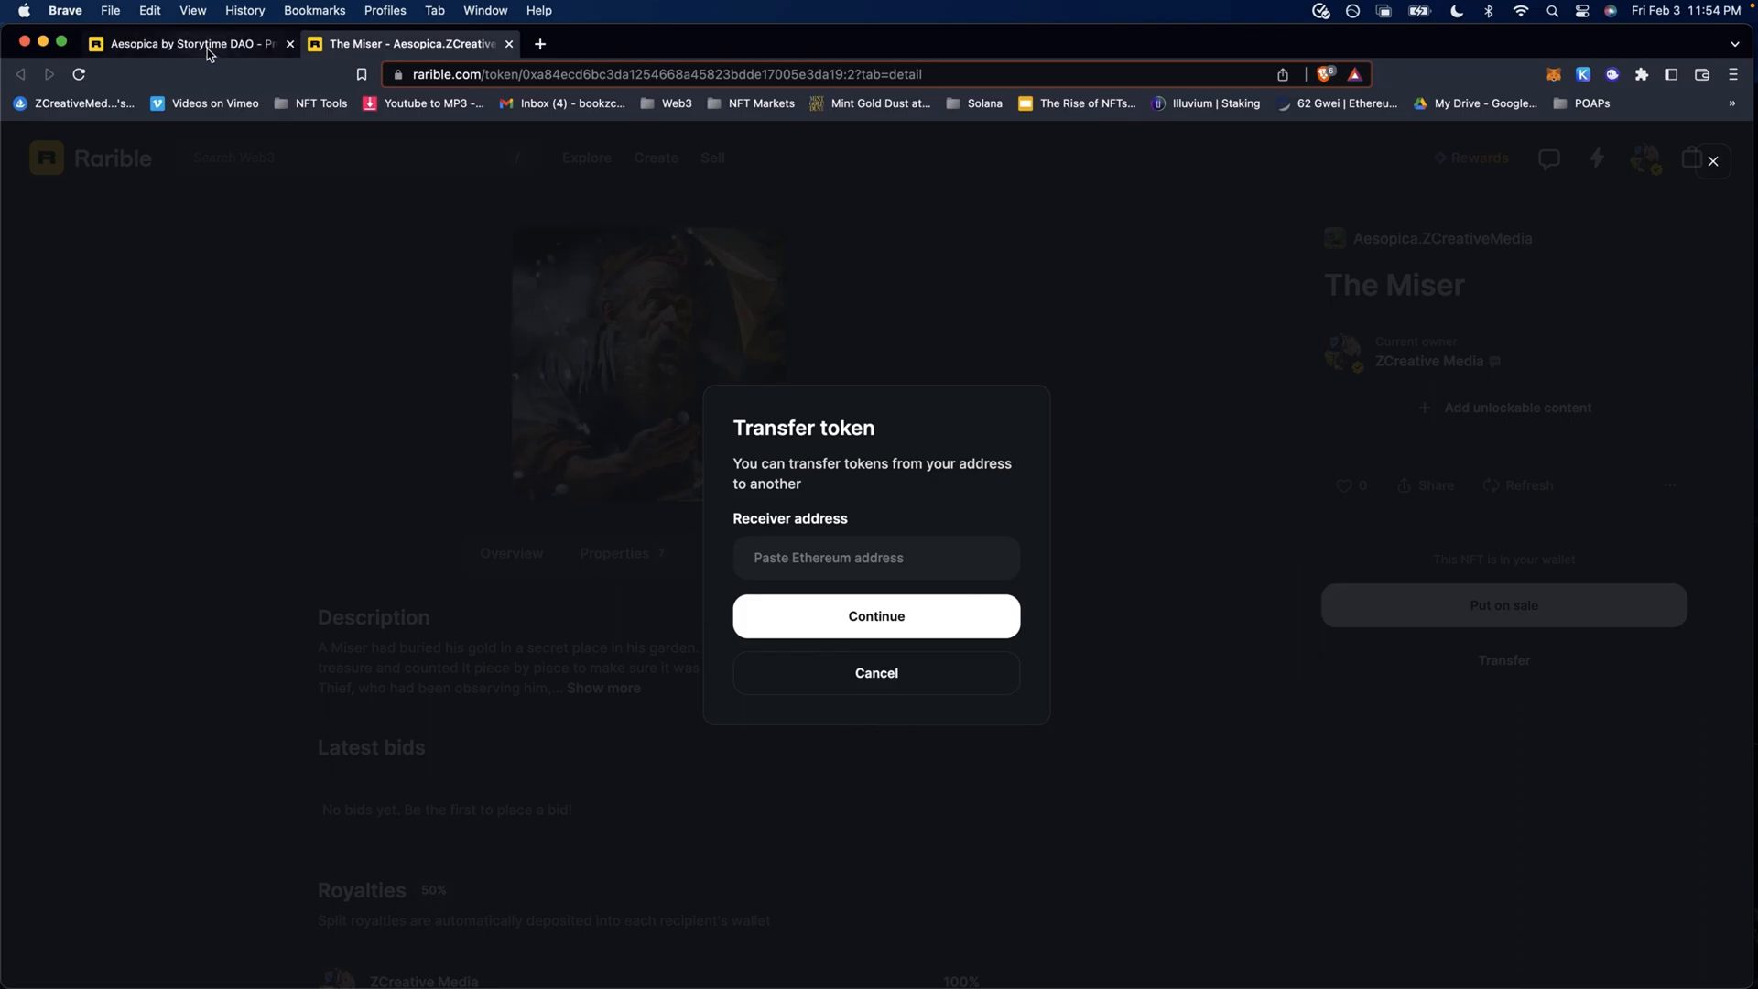
# - Copy the Storytime DAO's Ethereum address from its Rarible profile
pyautogui.click(189, 43)
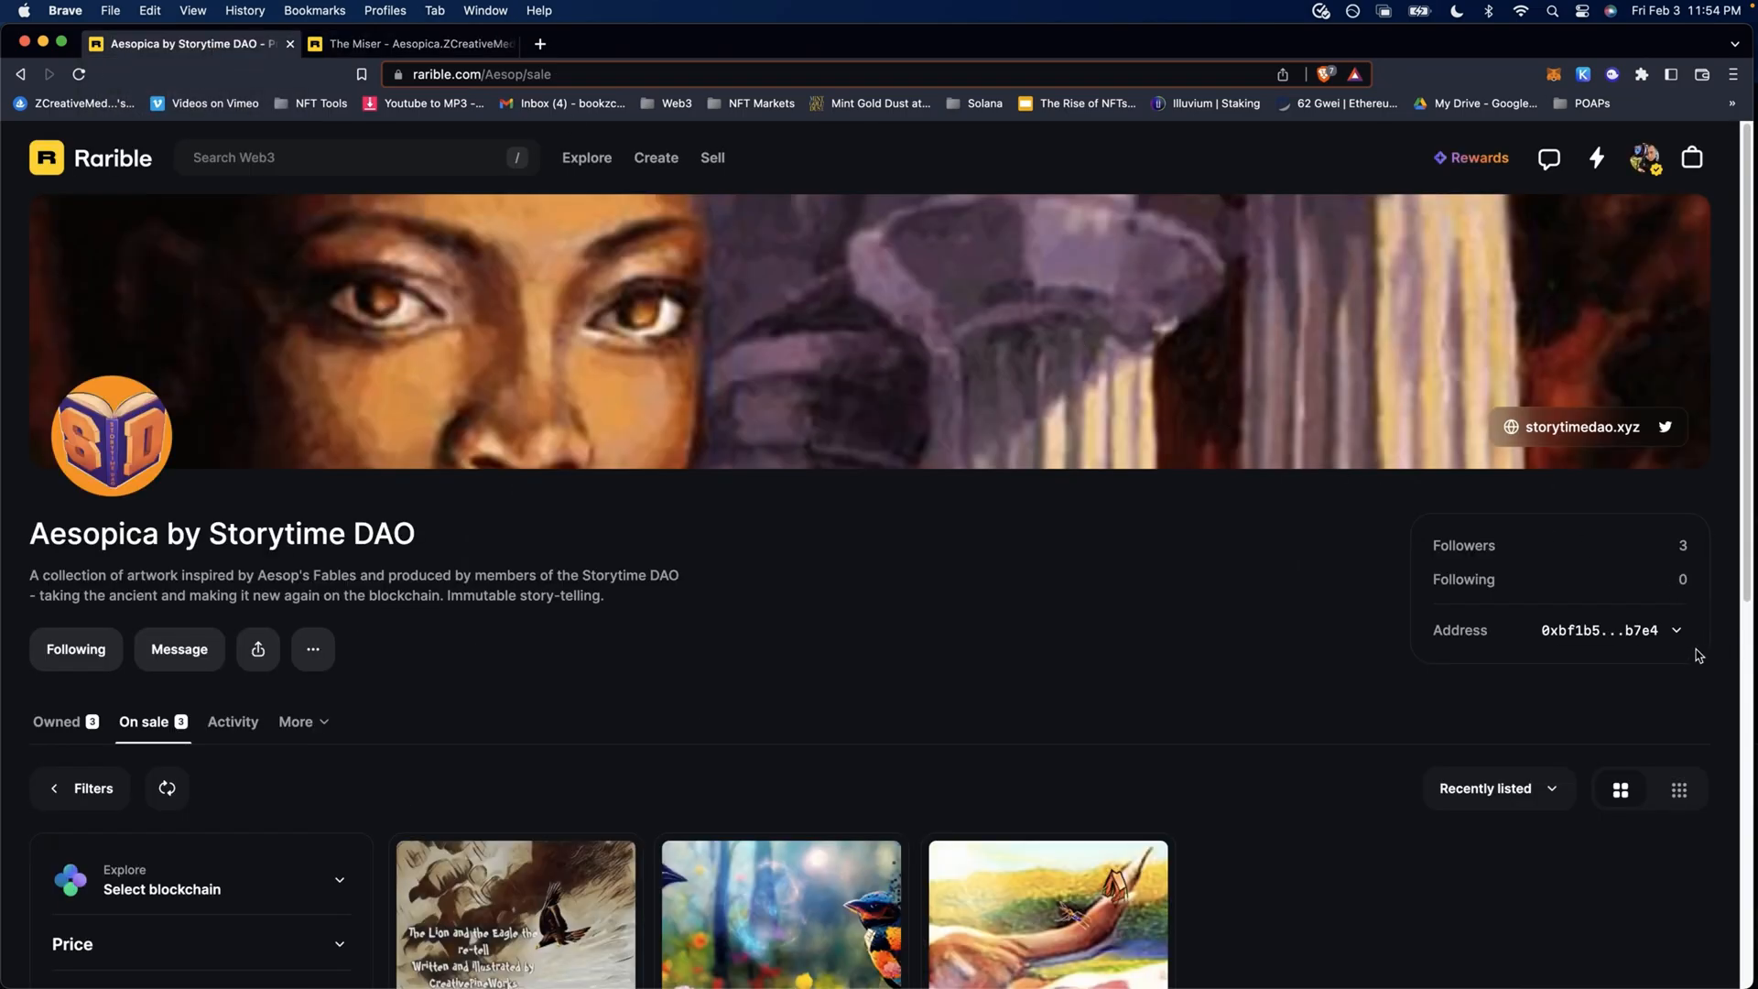
pyautogui.click(1677, 629)
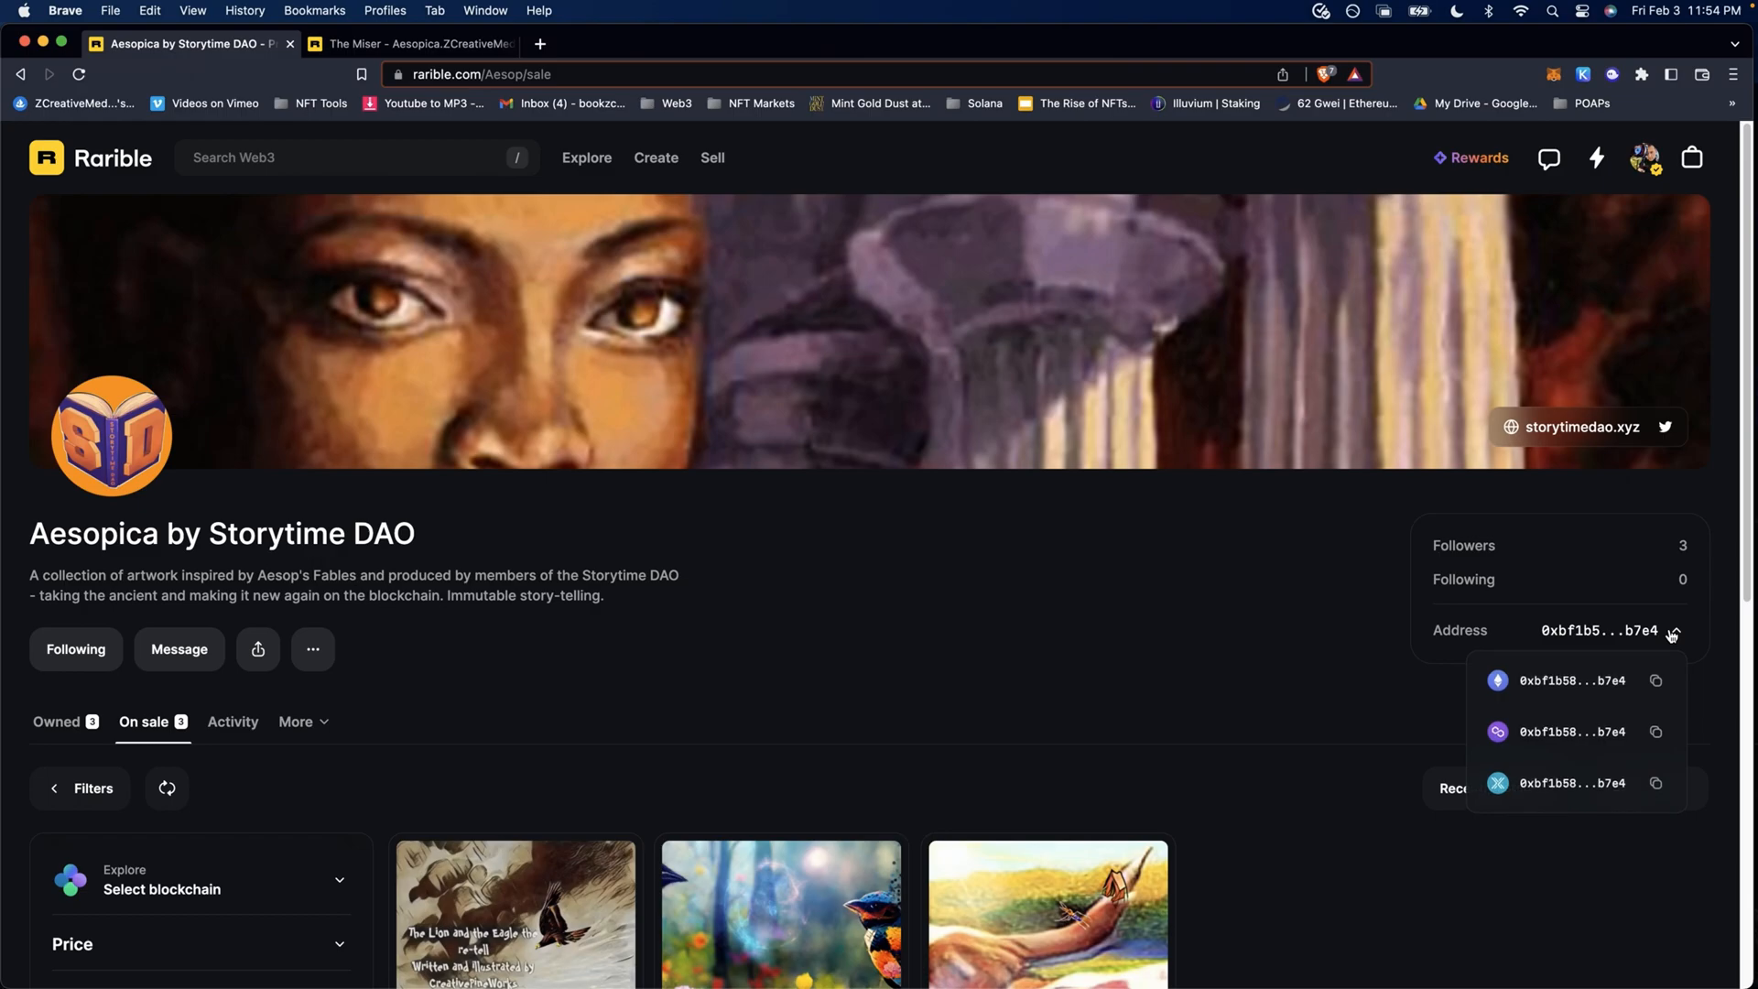
pyautogui.click(1654, 680)
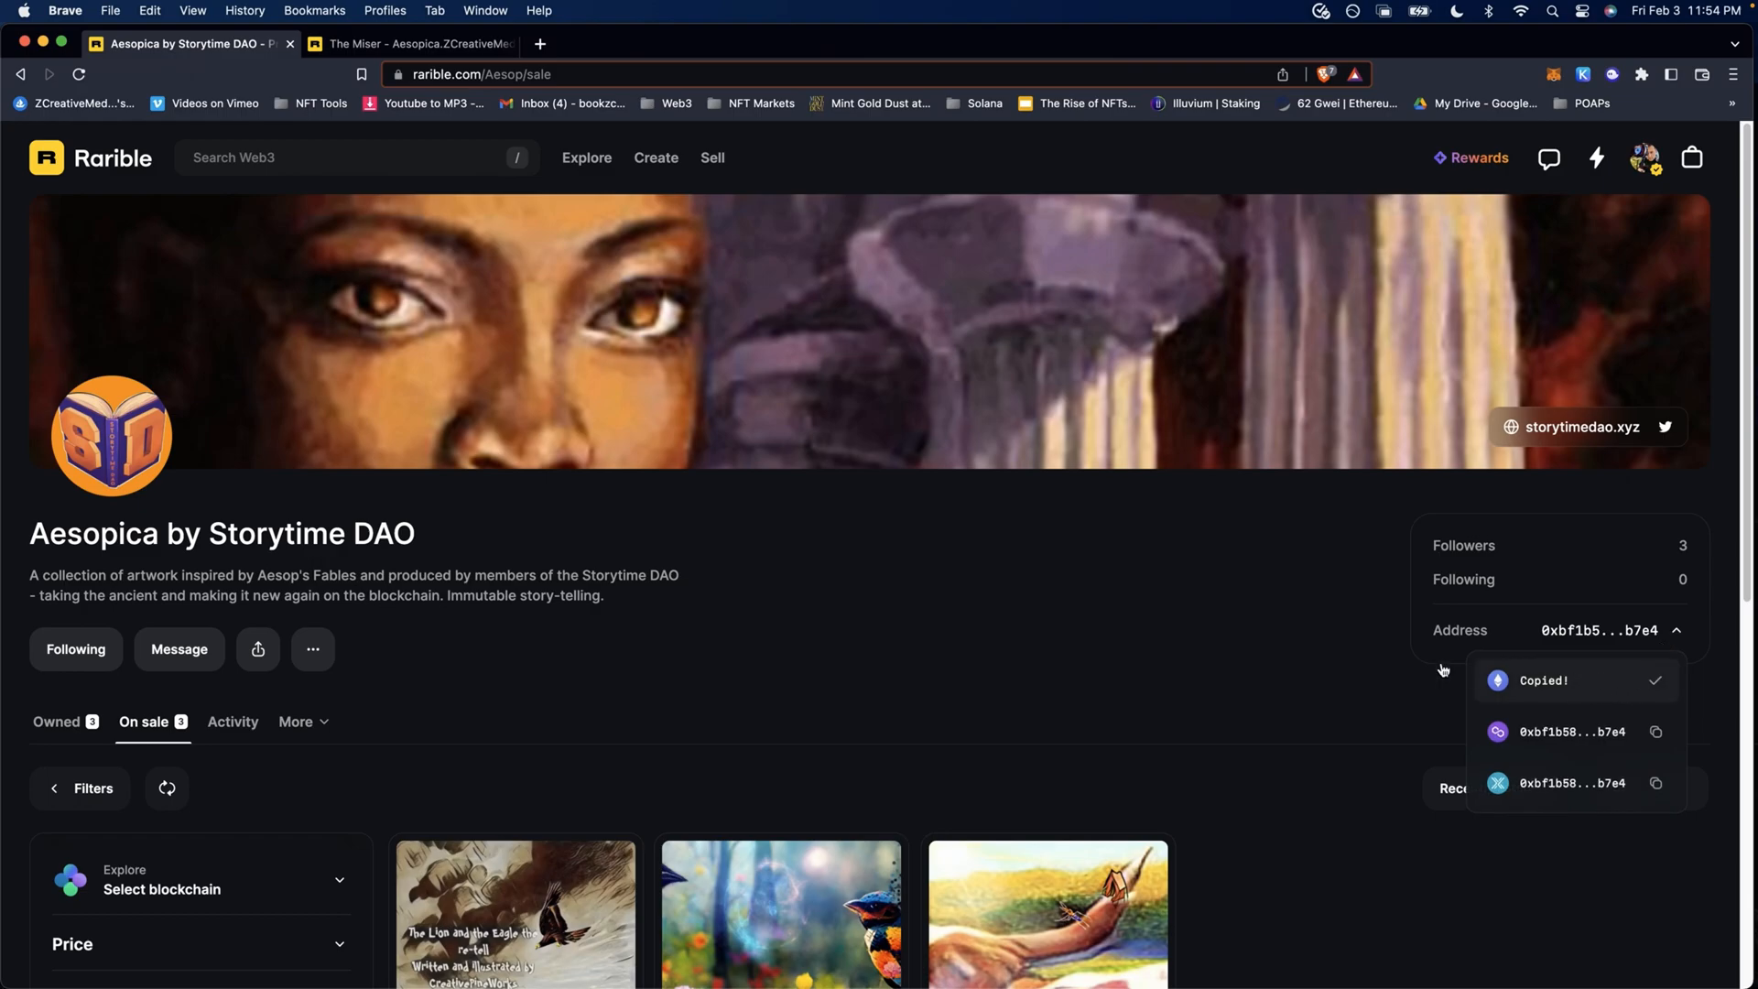
# - Send The Miser to the pasted DAO address and approve the transfer in MetaMask
pyautogui.click(411, 44)
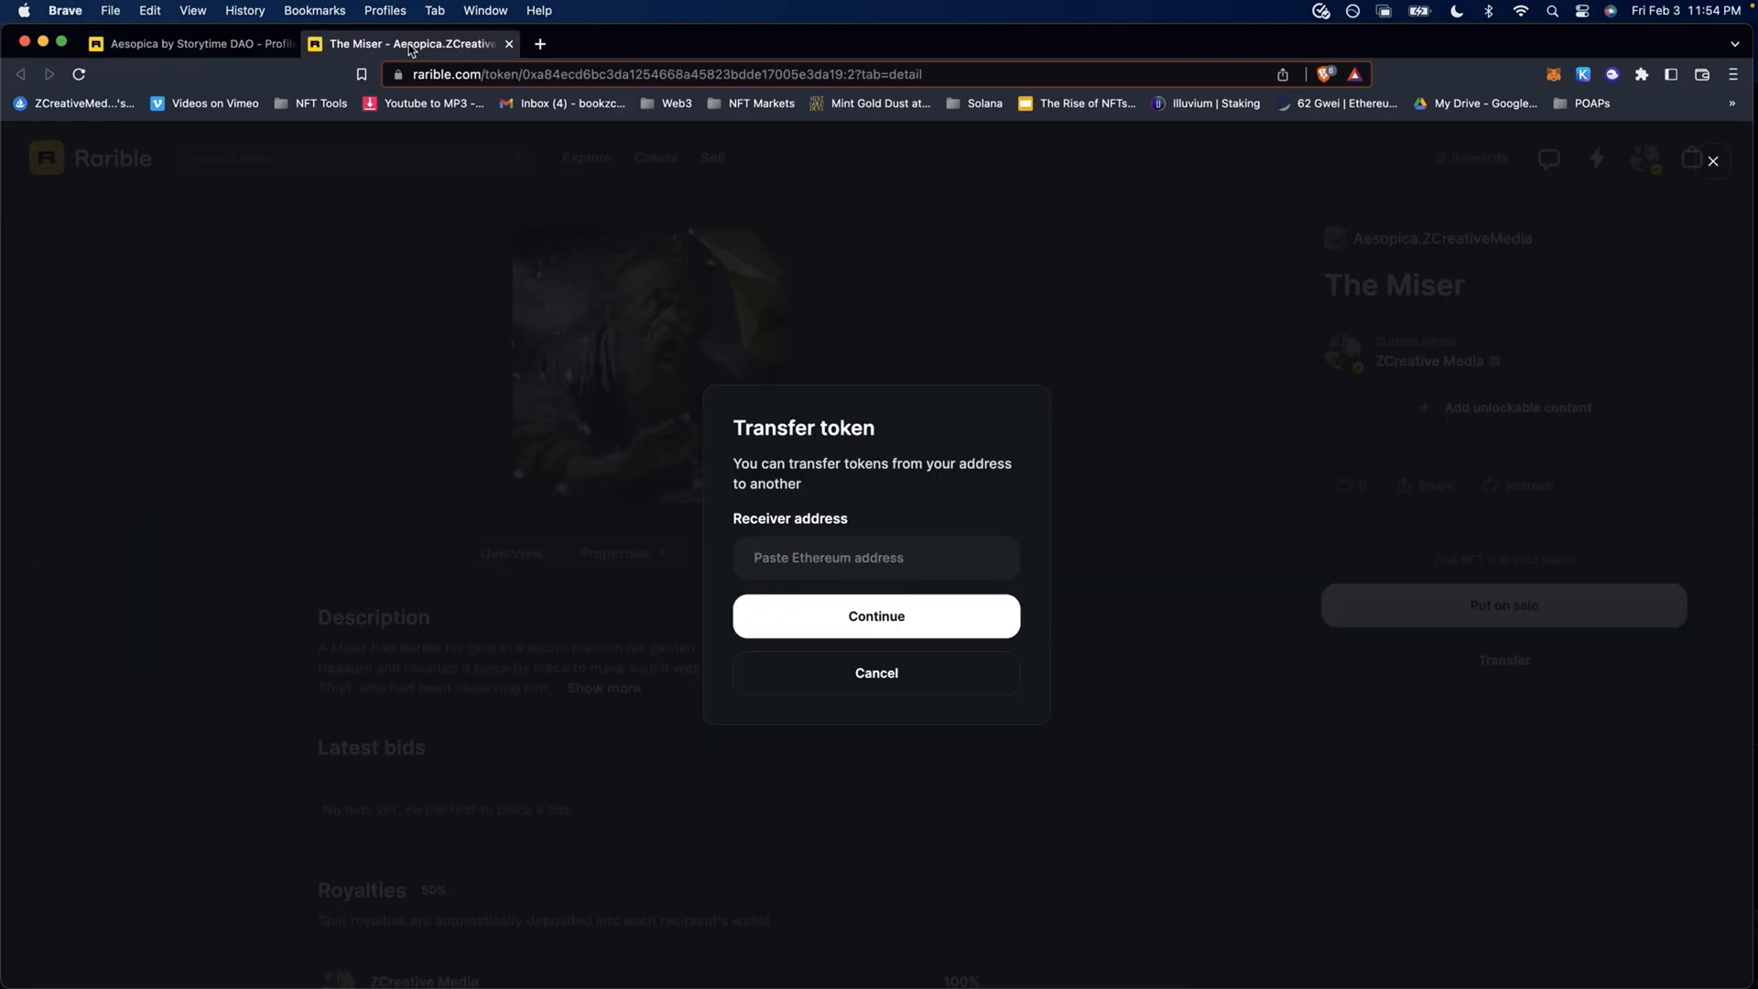
pyautogui.moveTo(864, 577)
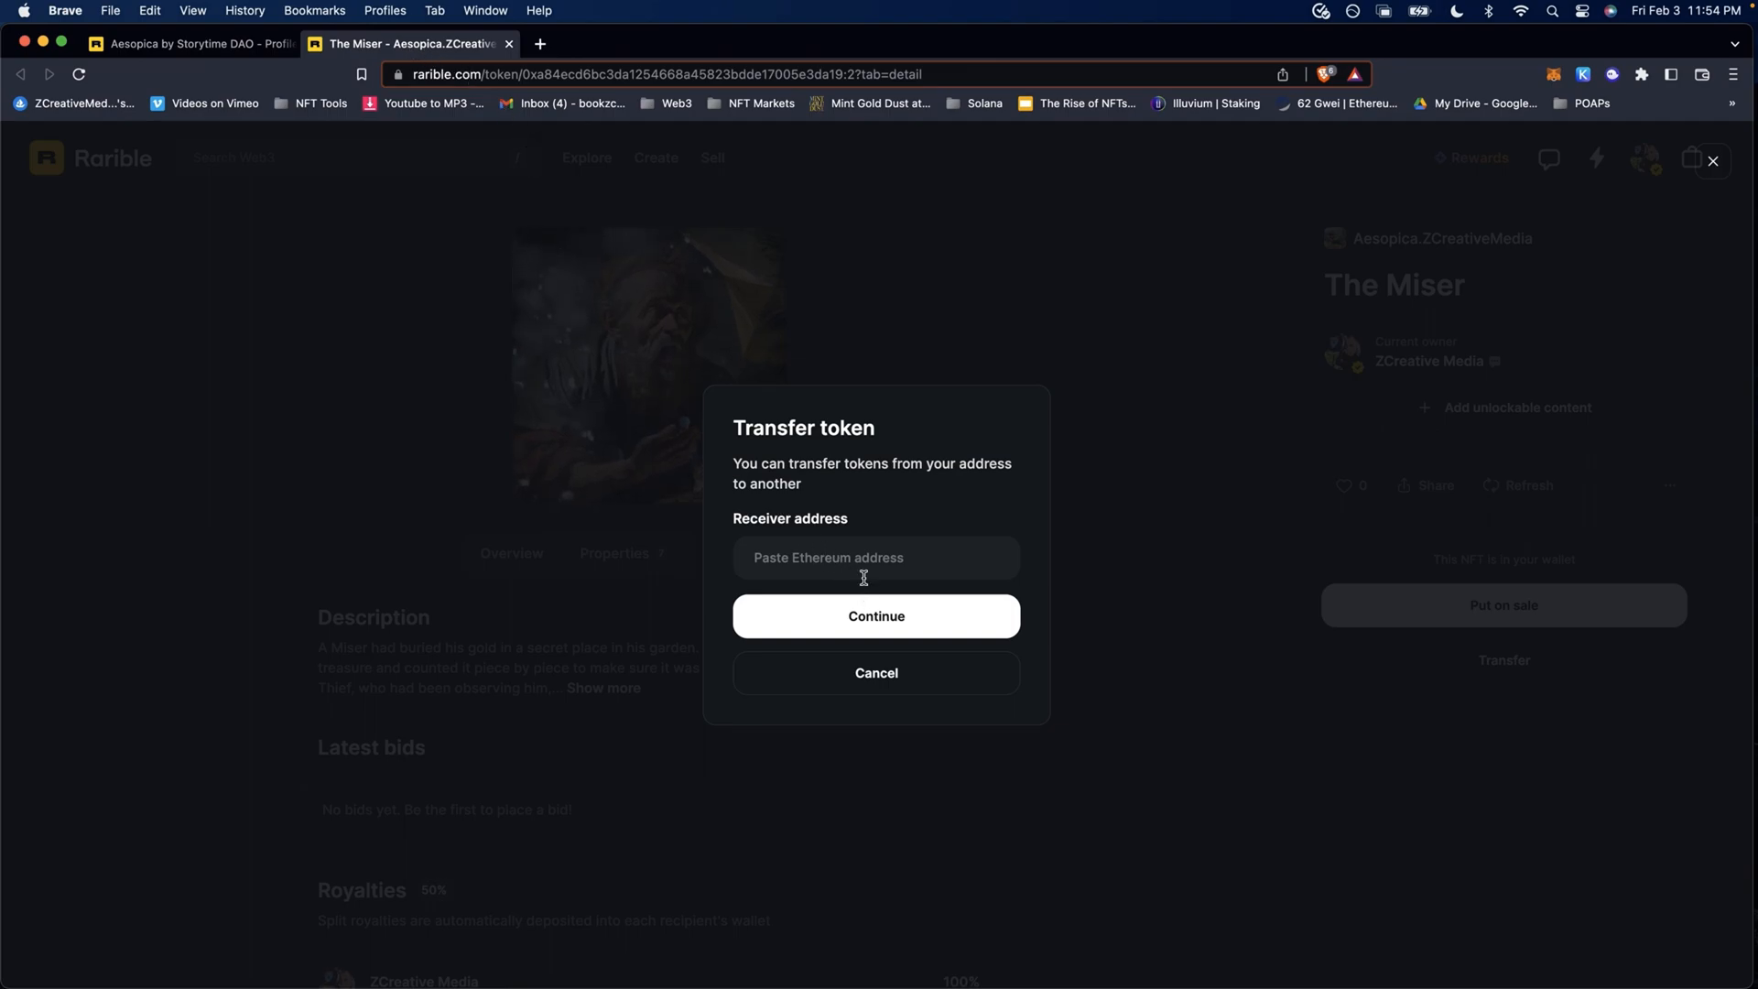
pyautogui.write('148b9d52961090de019330467cf0b7e4')
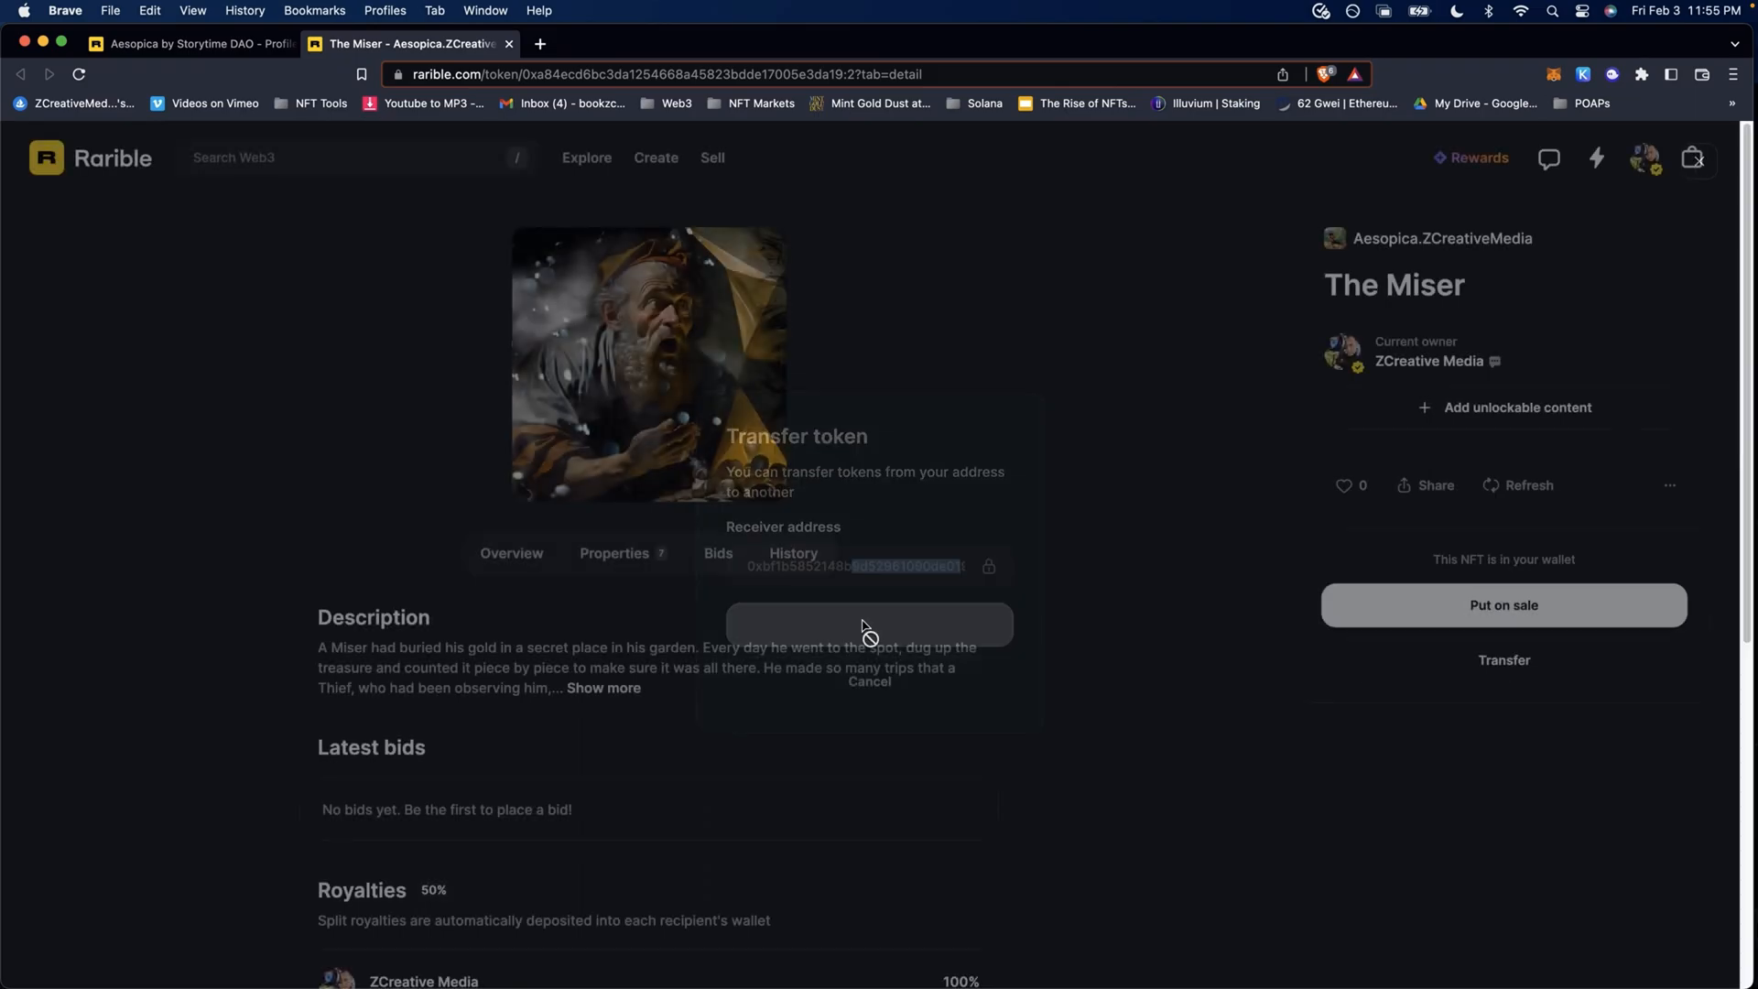
pyautogui.click(869, 624)
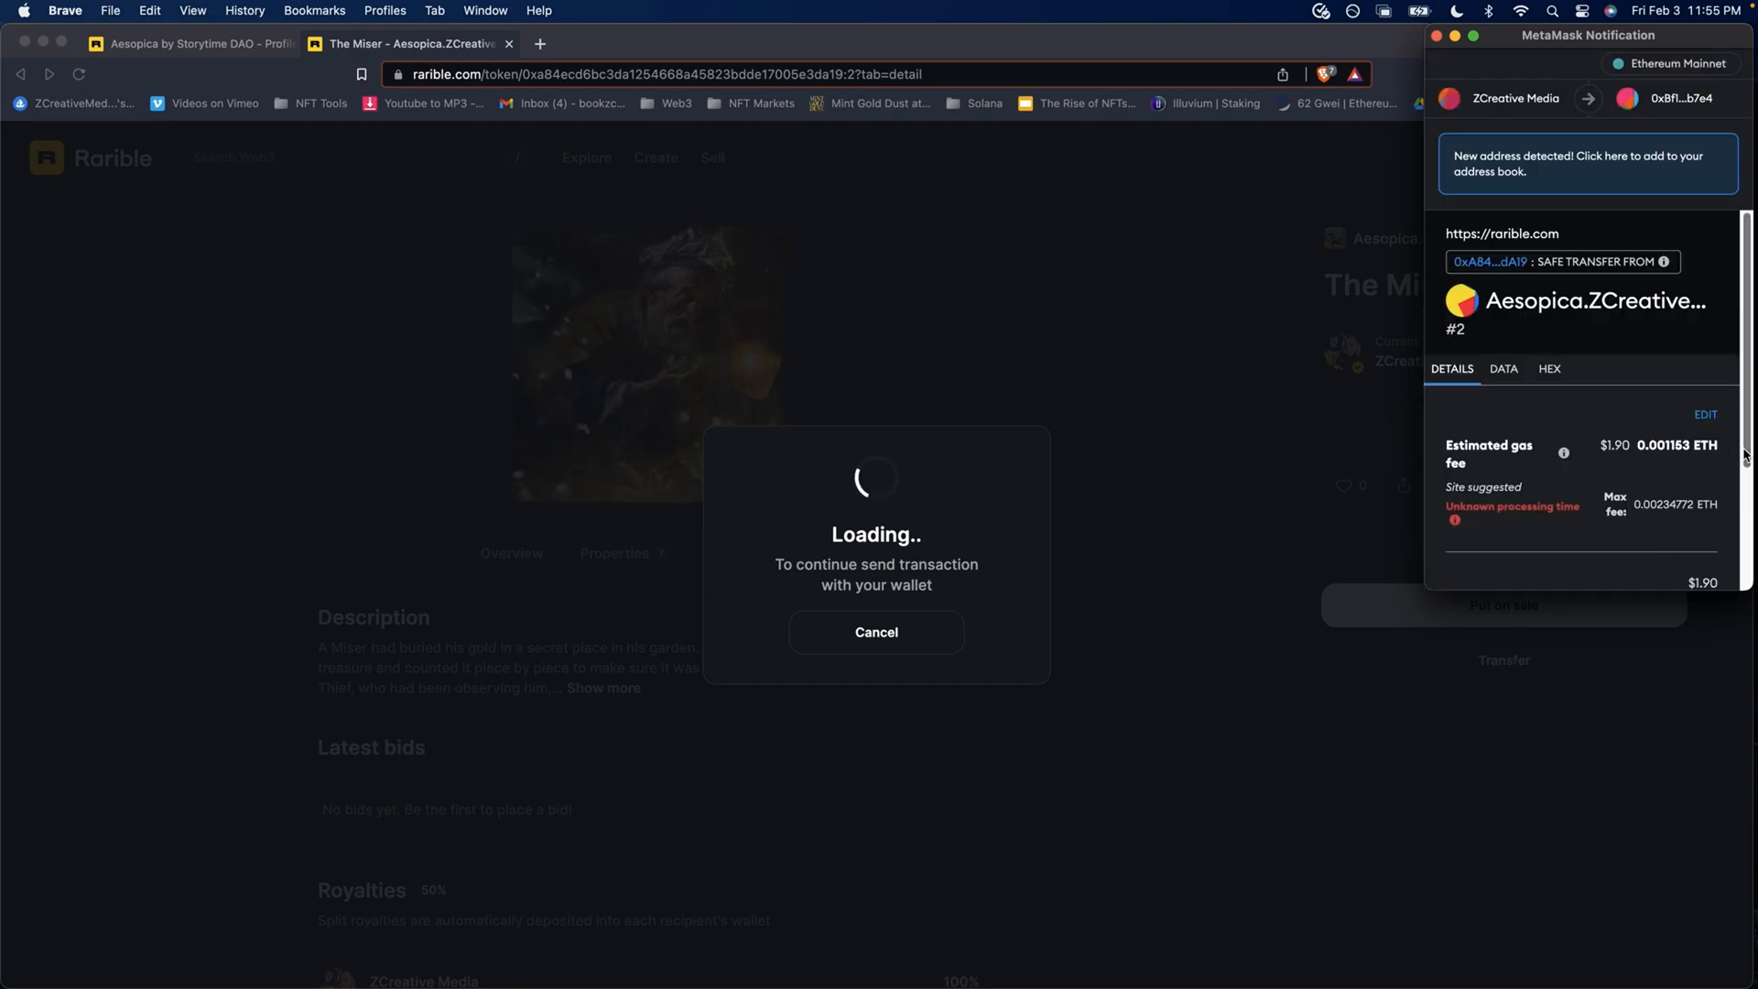
pyautogui.scroll(-3)
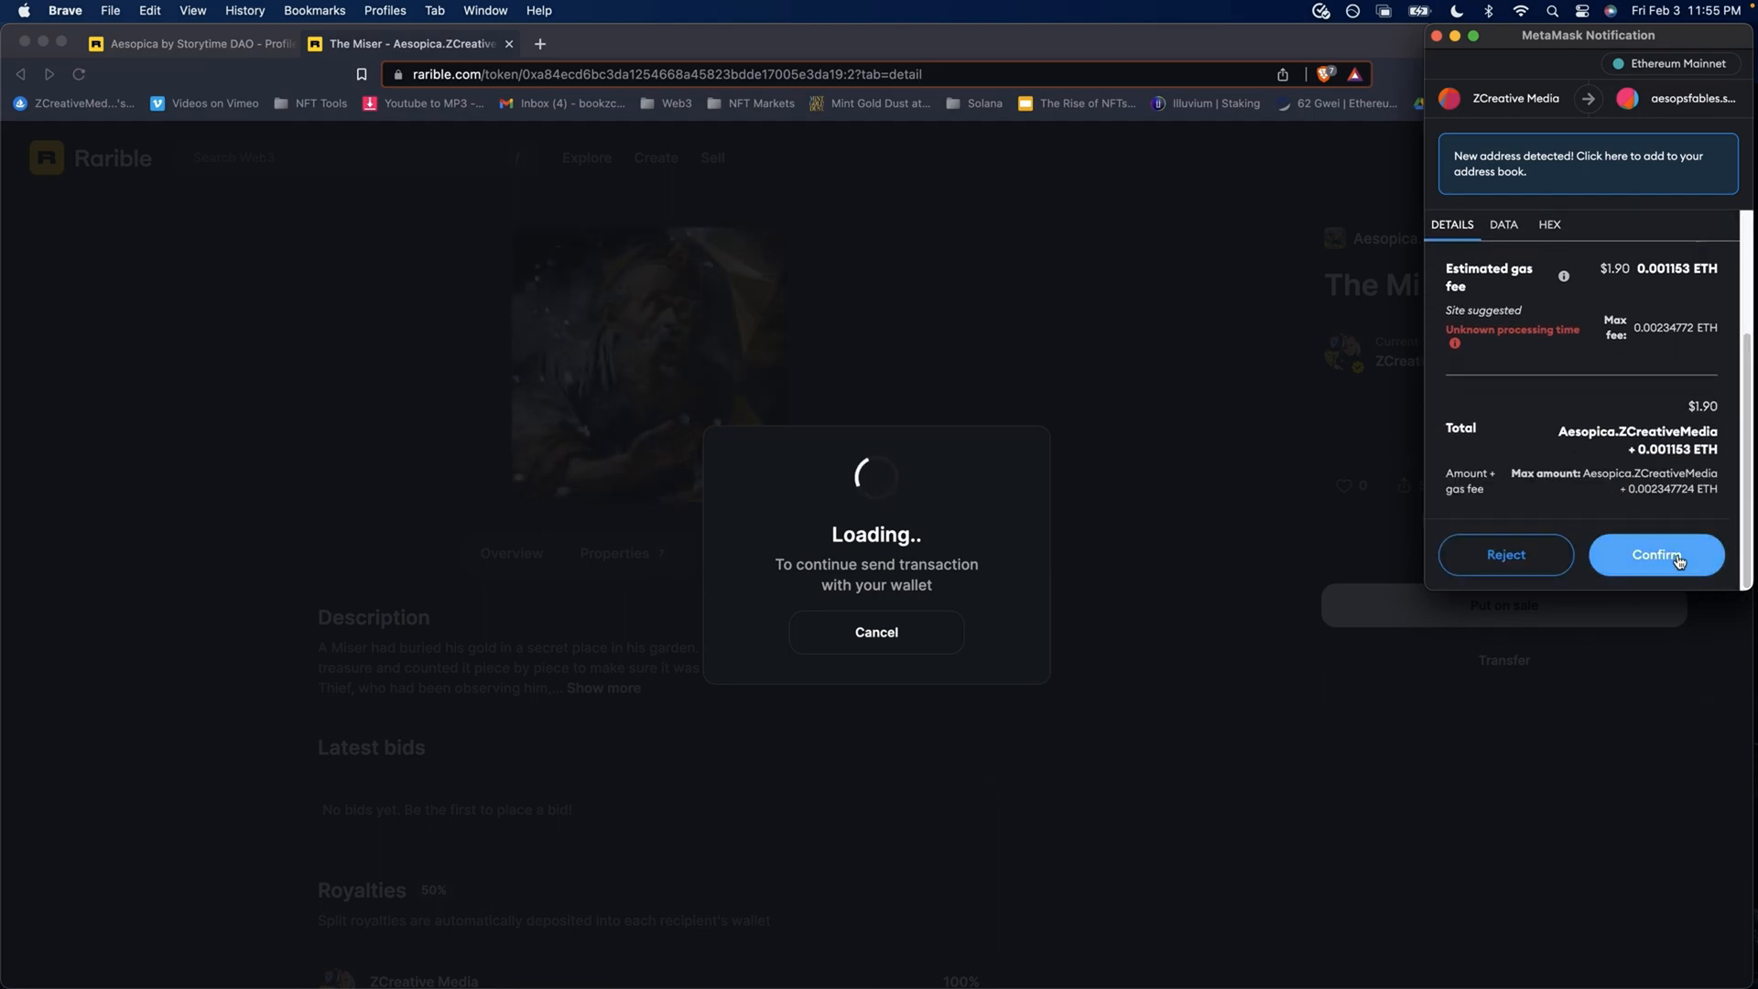
pyautogui.click(1655, 554)
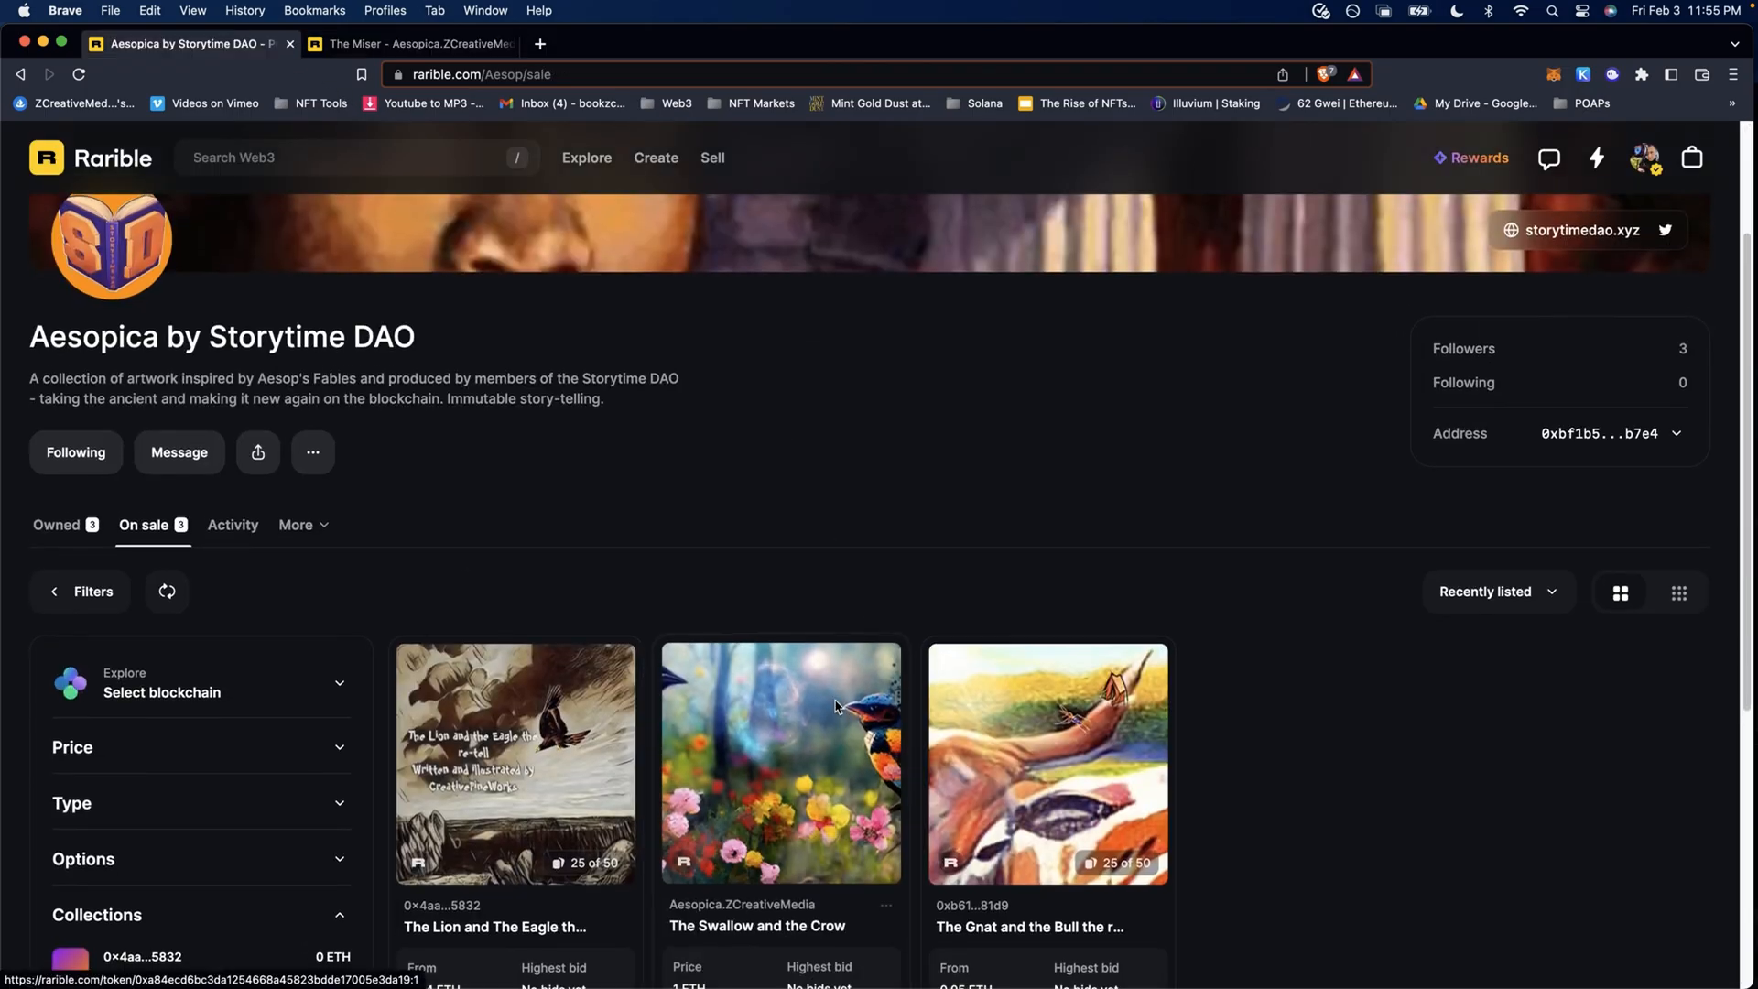
# - Open The Swallow and the Crow from the DAO's listings and view its price and royalties
pyautogui.scroll(-3)
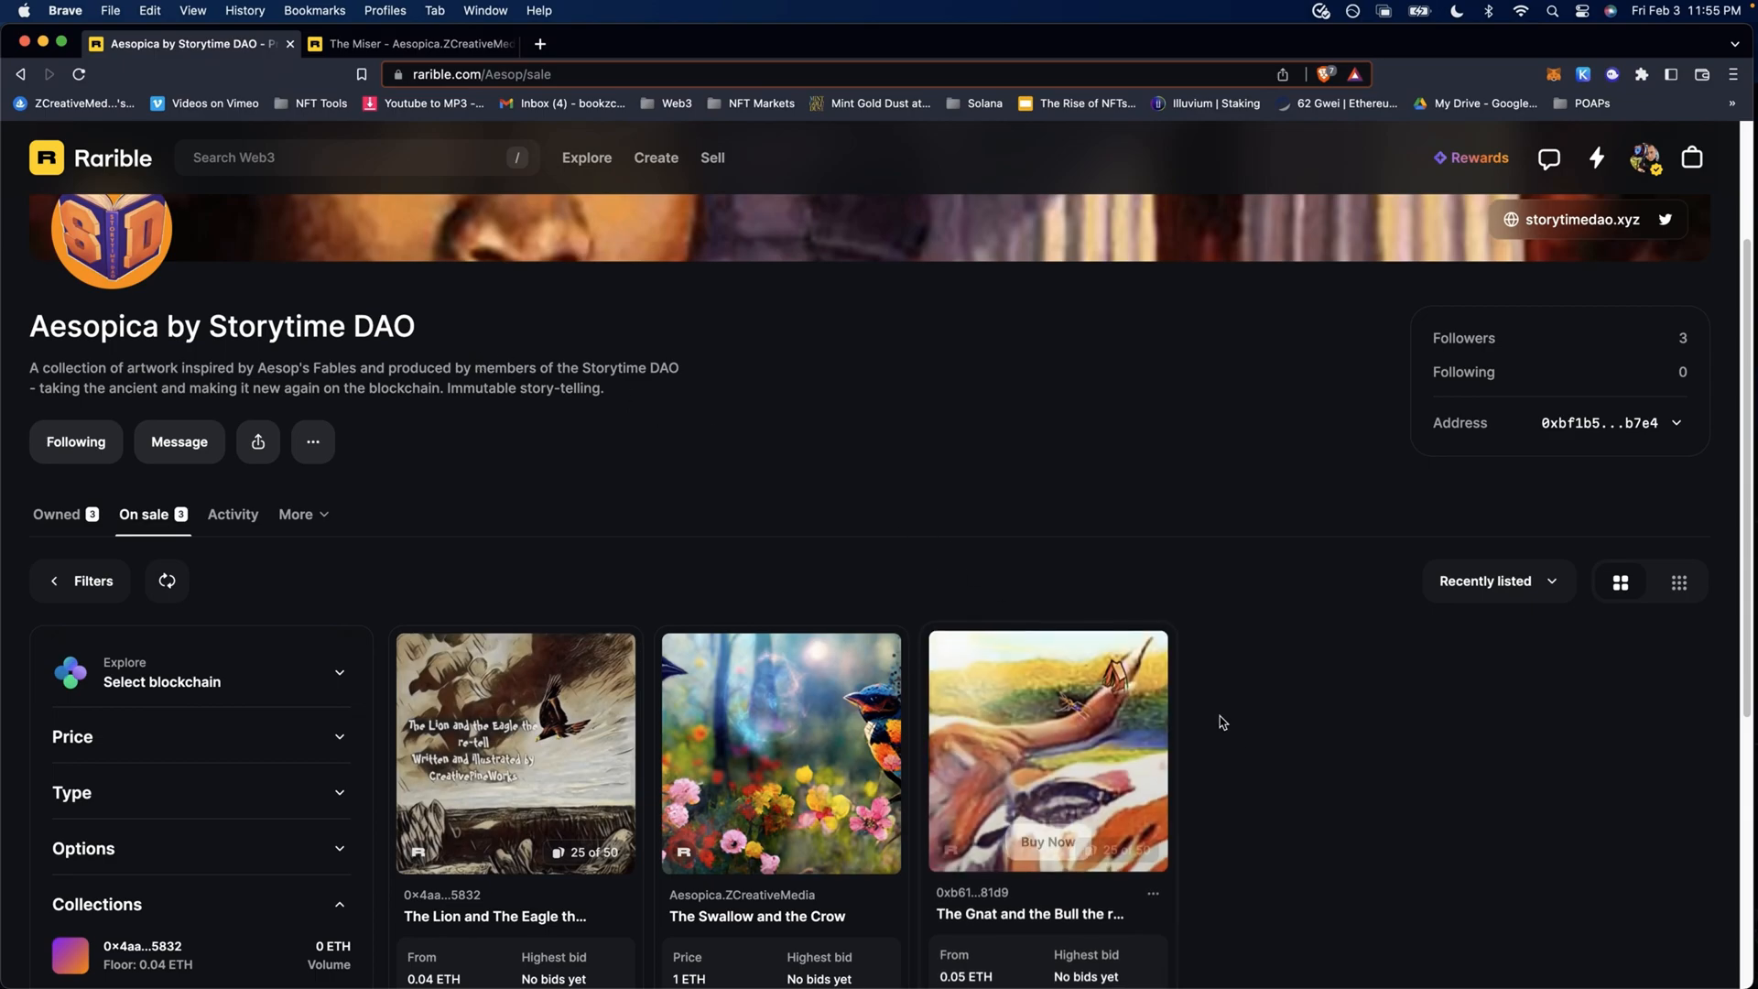
pyautogui.scroll(-3)
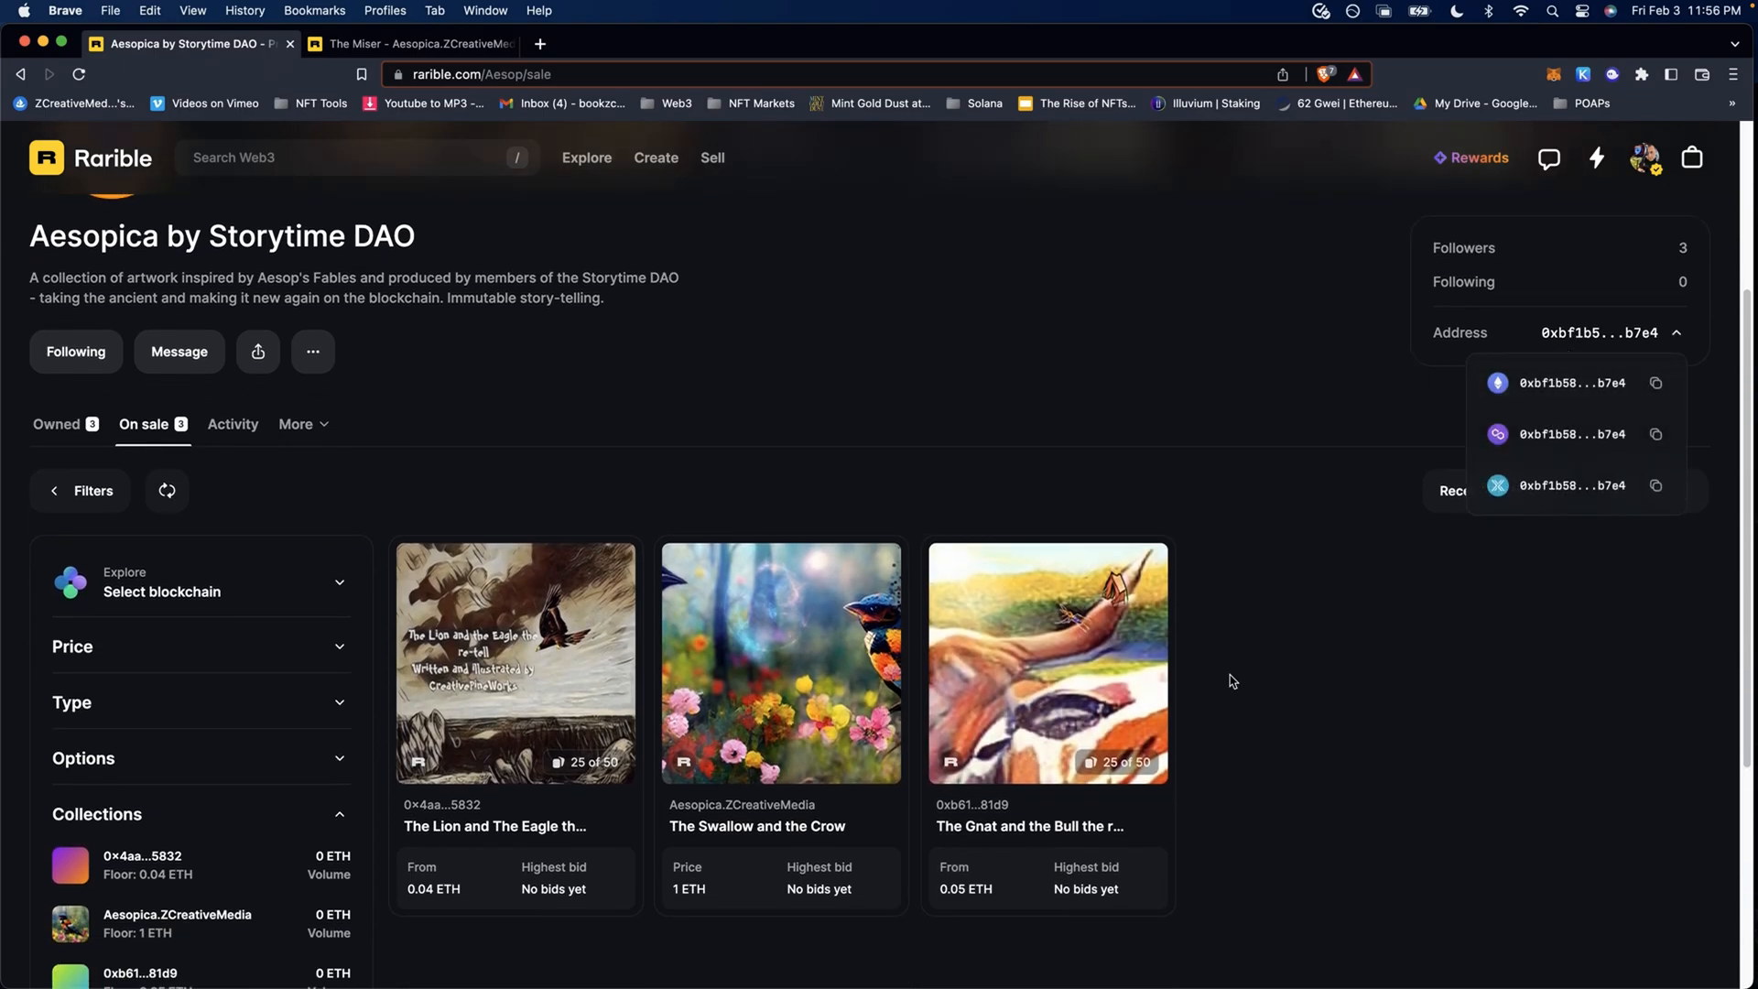
pyautogui.moveTo(780, 661)
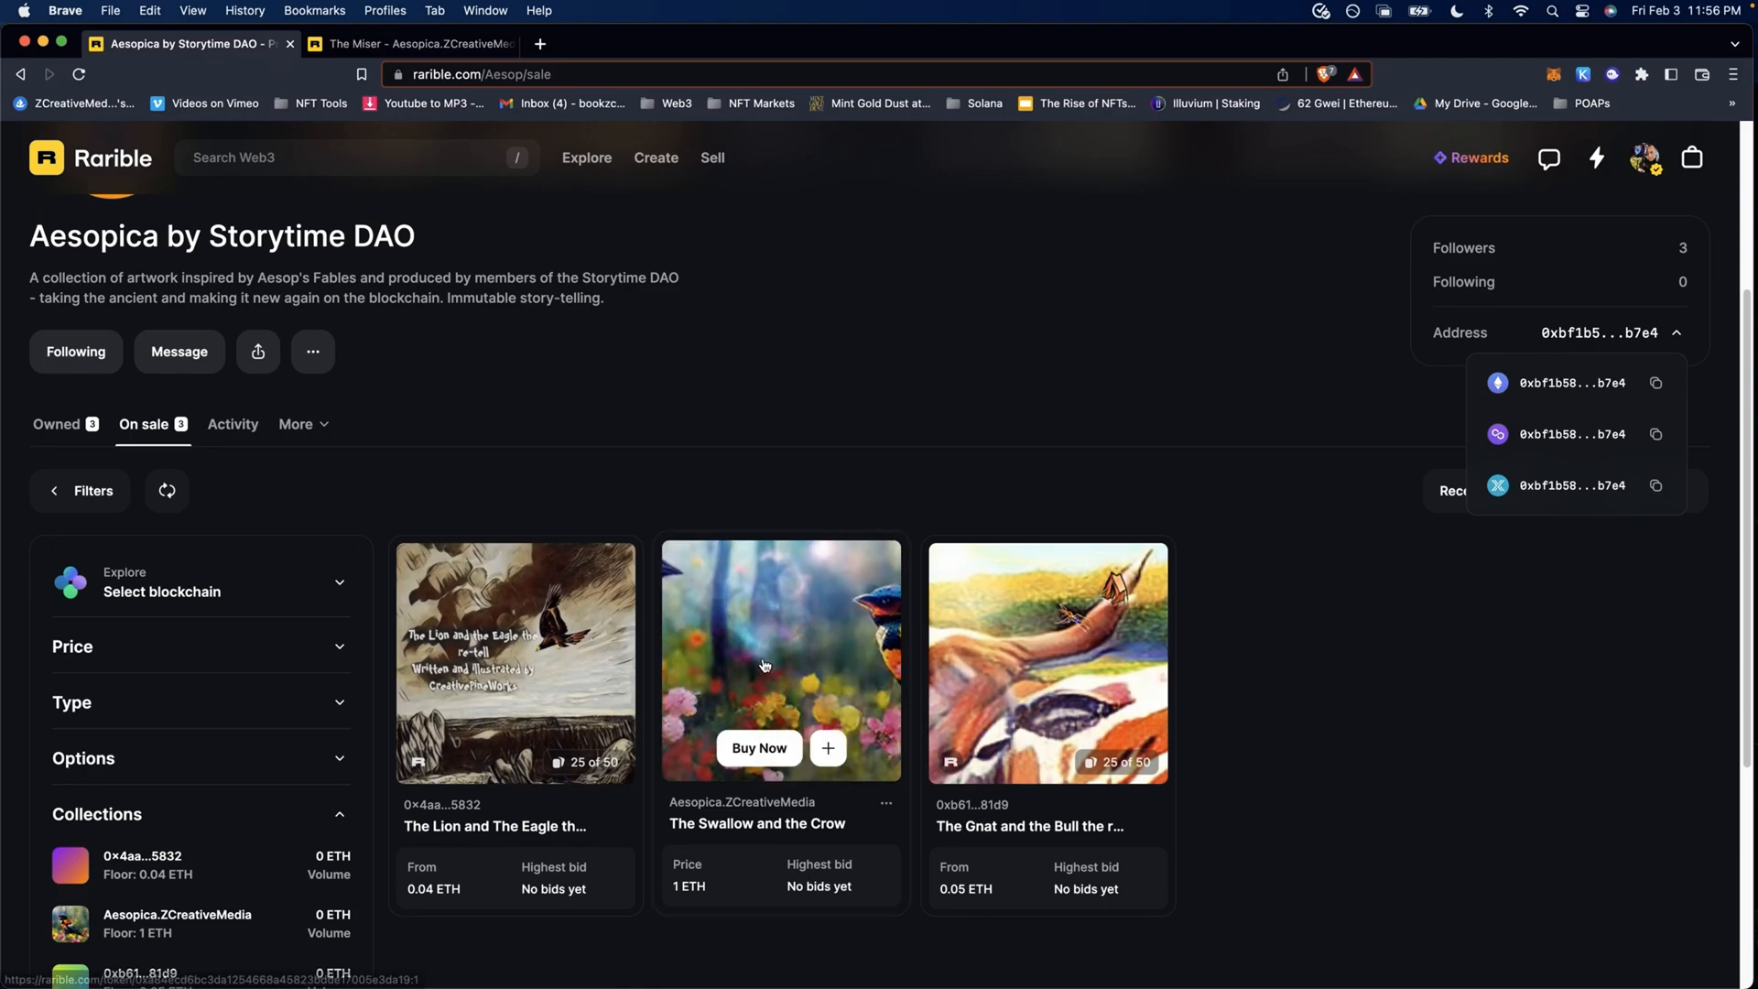
pyautogui.click(779, 661)
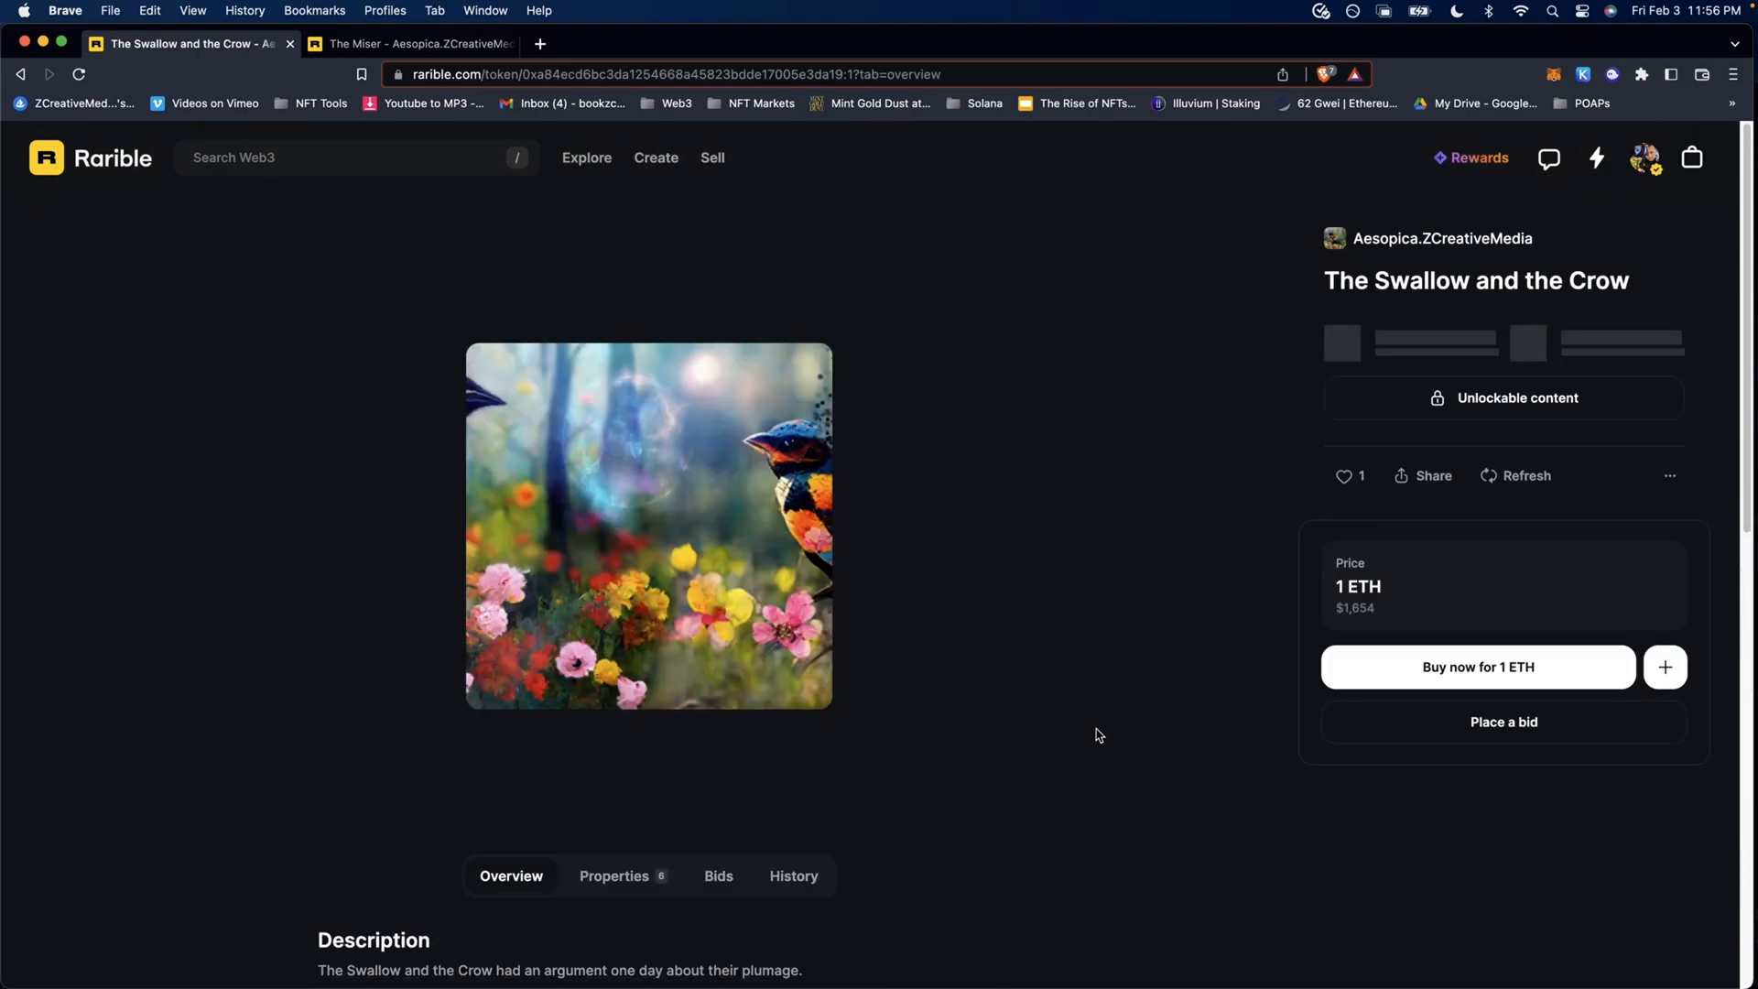
pyautogui.scroll(-3)
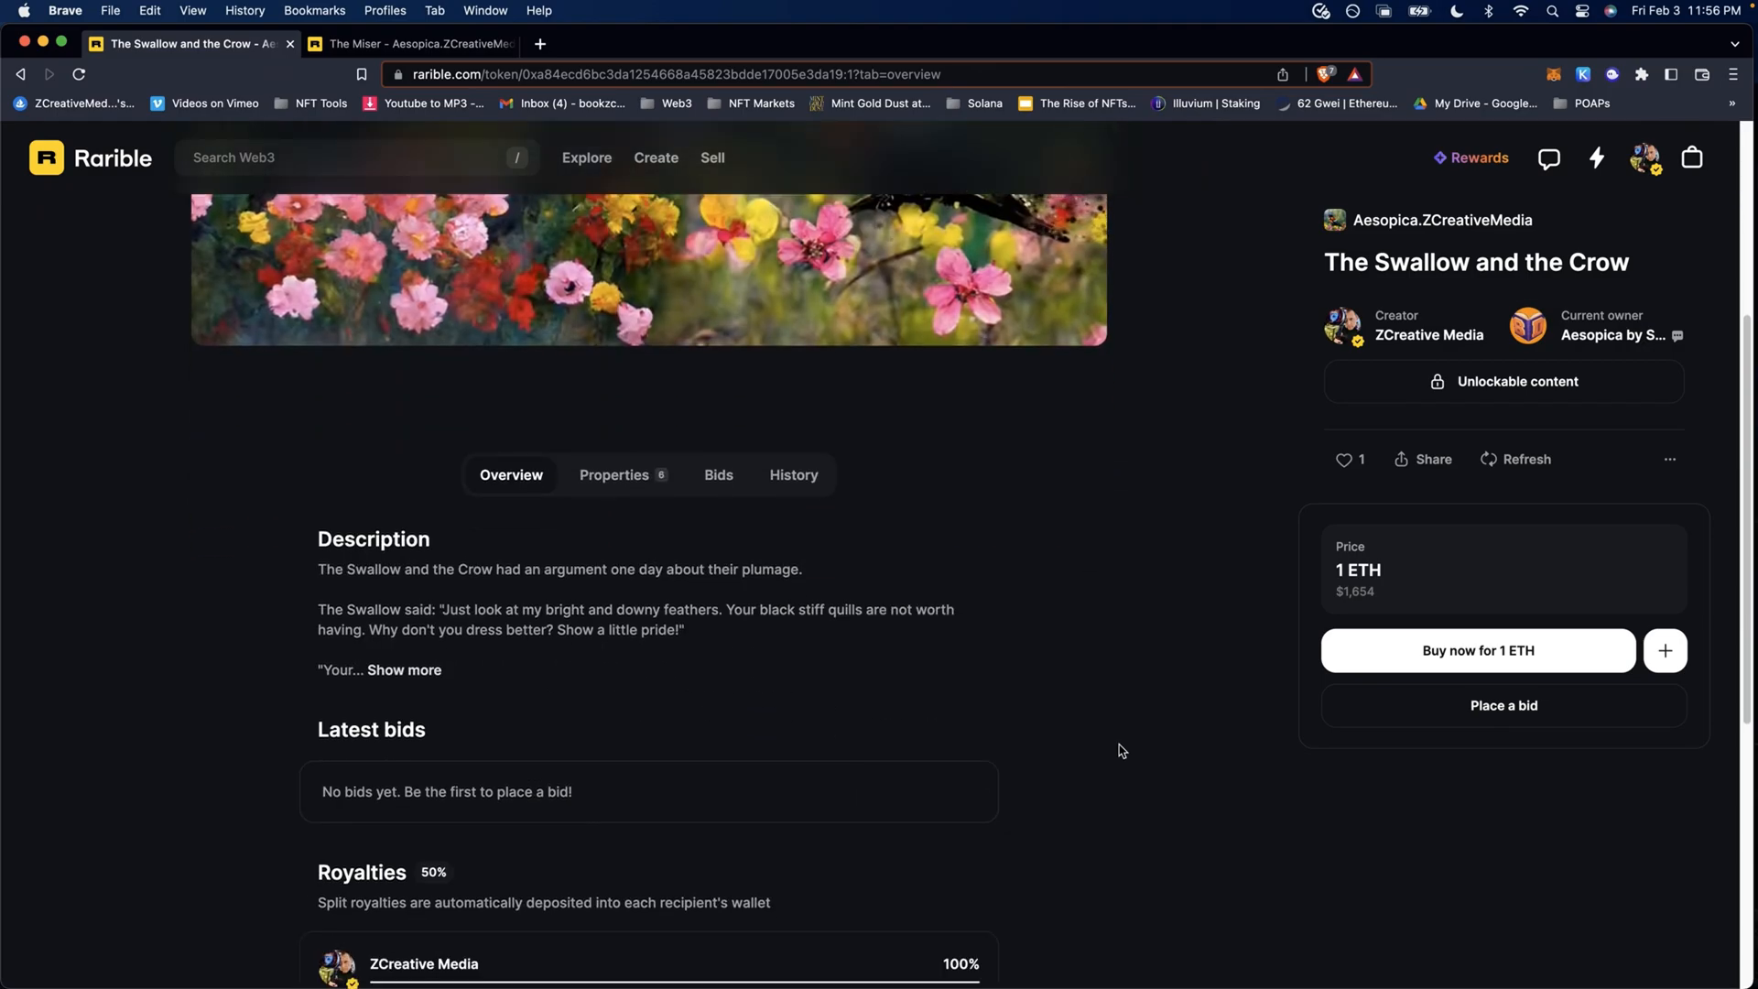
pyautogui.scroll(-3)
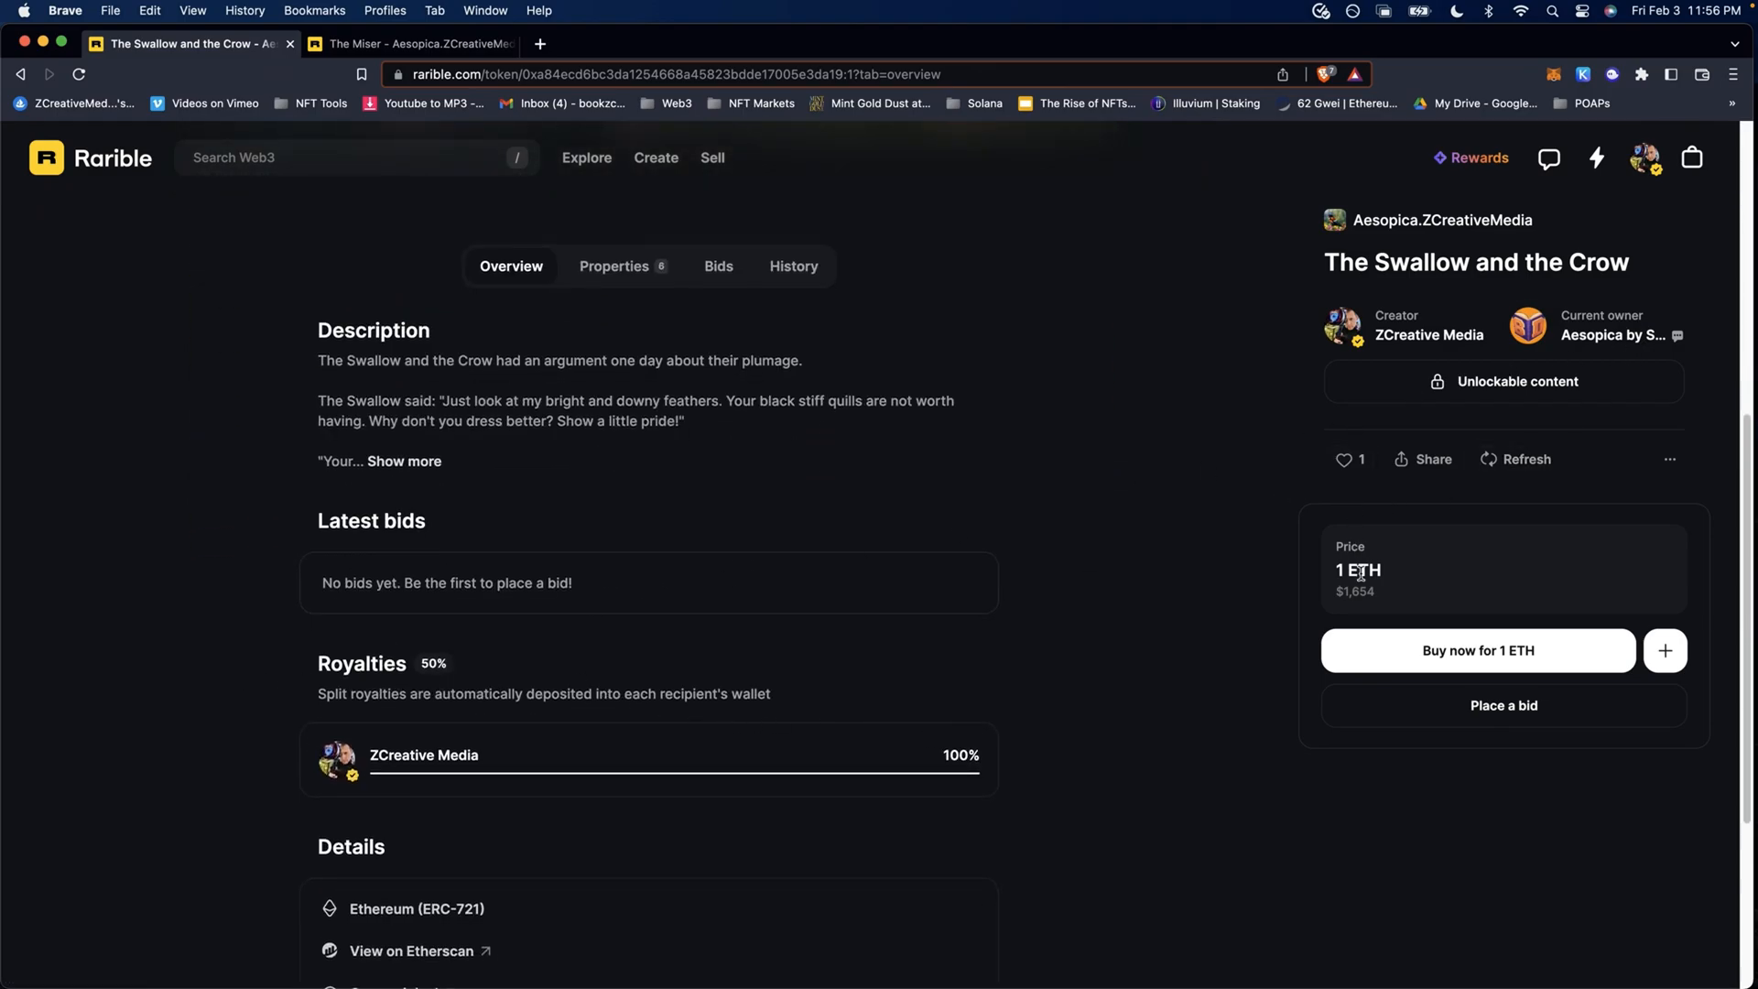
pyautogui.moveTo(1424, 575)
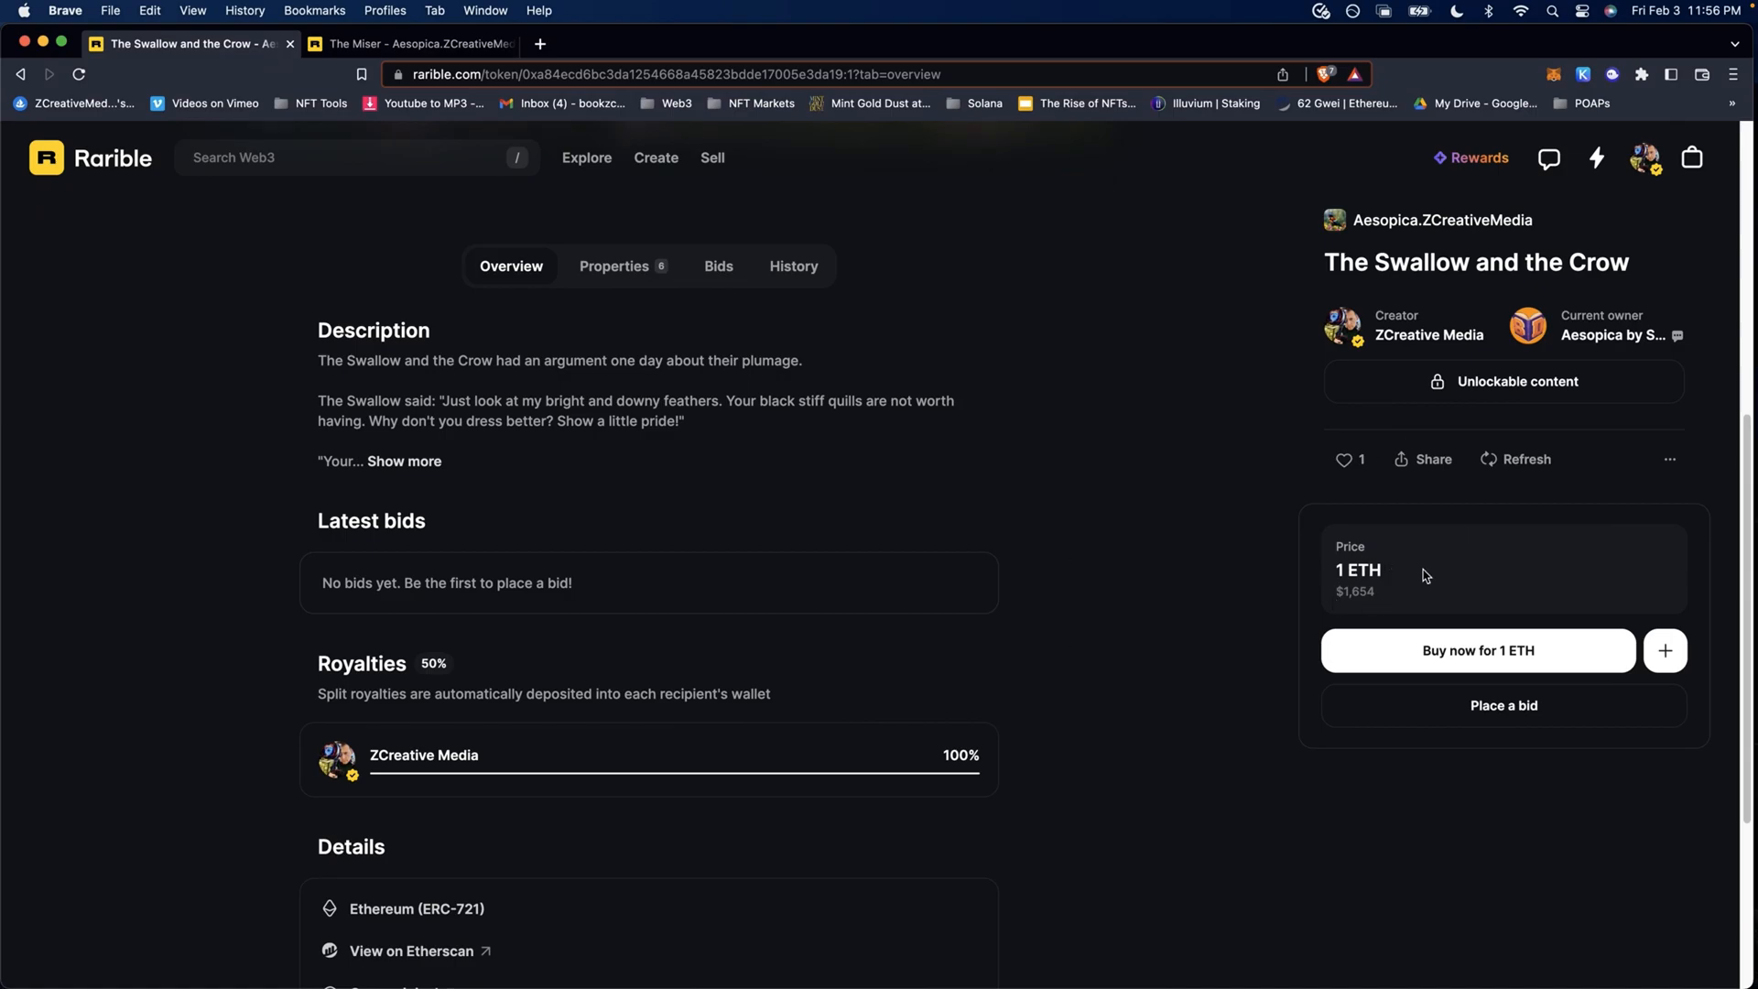
pyautogui.moveTo(1358, 544)
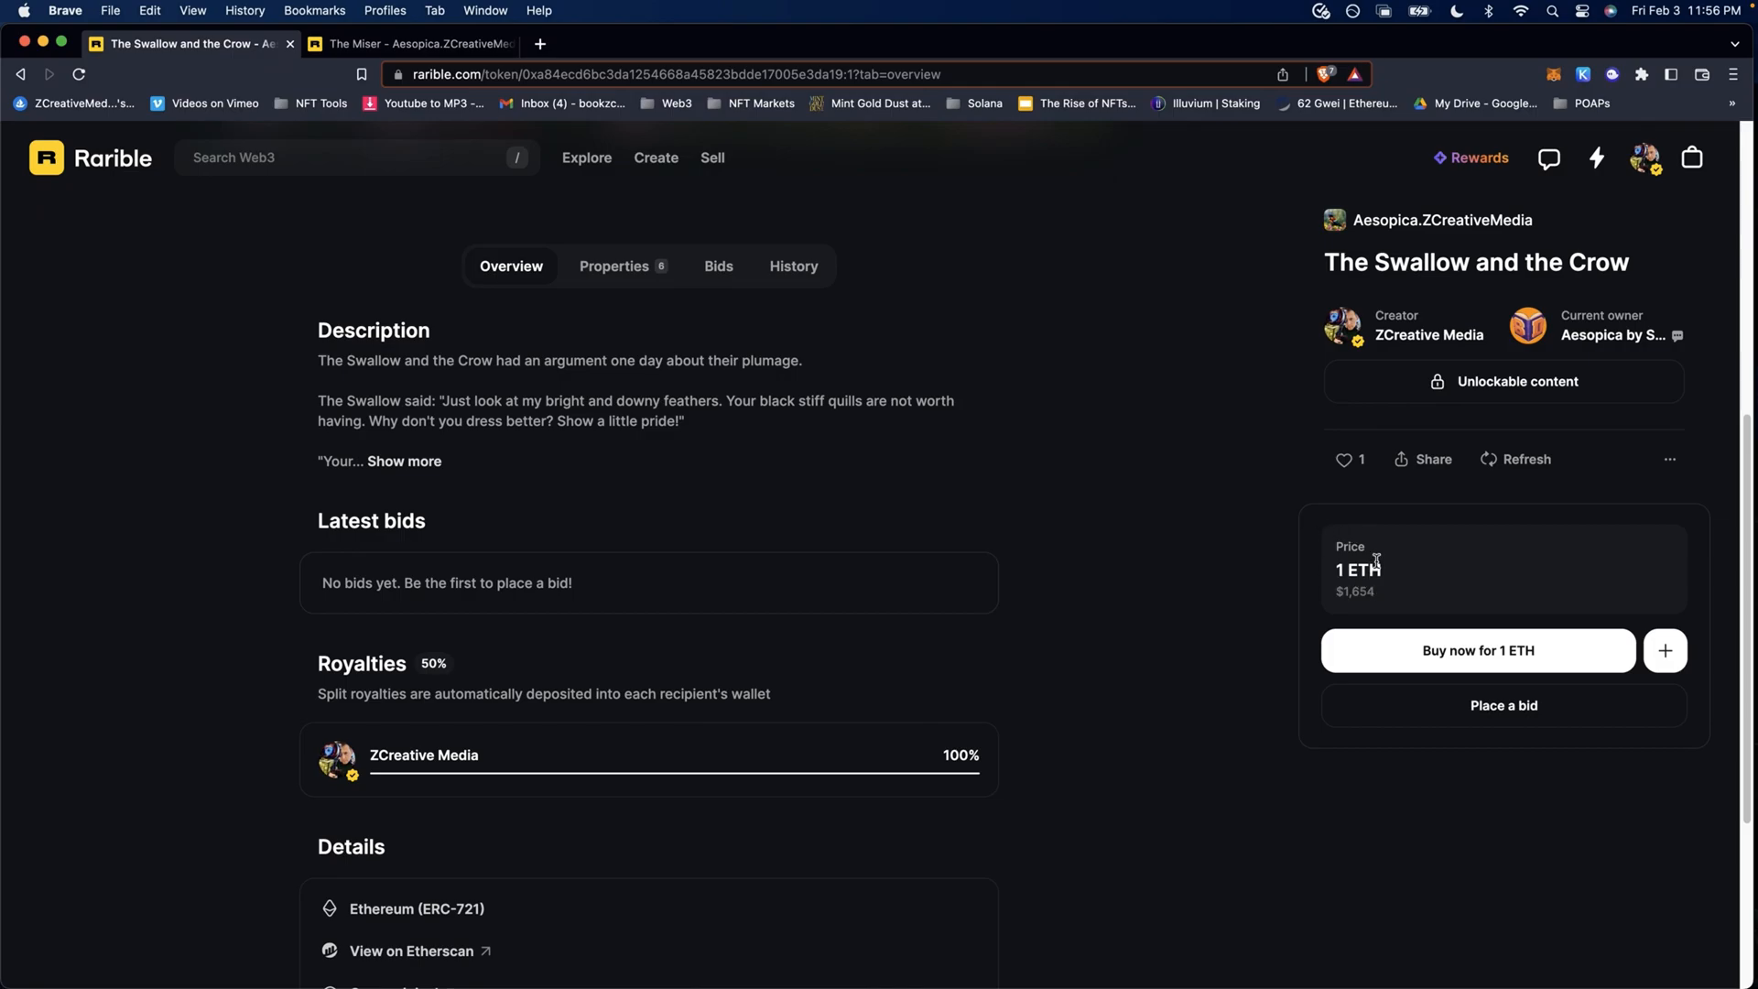
pyautogui.moveTo(269, 704)
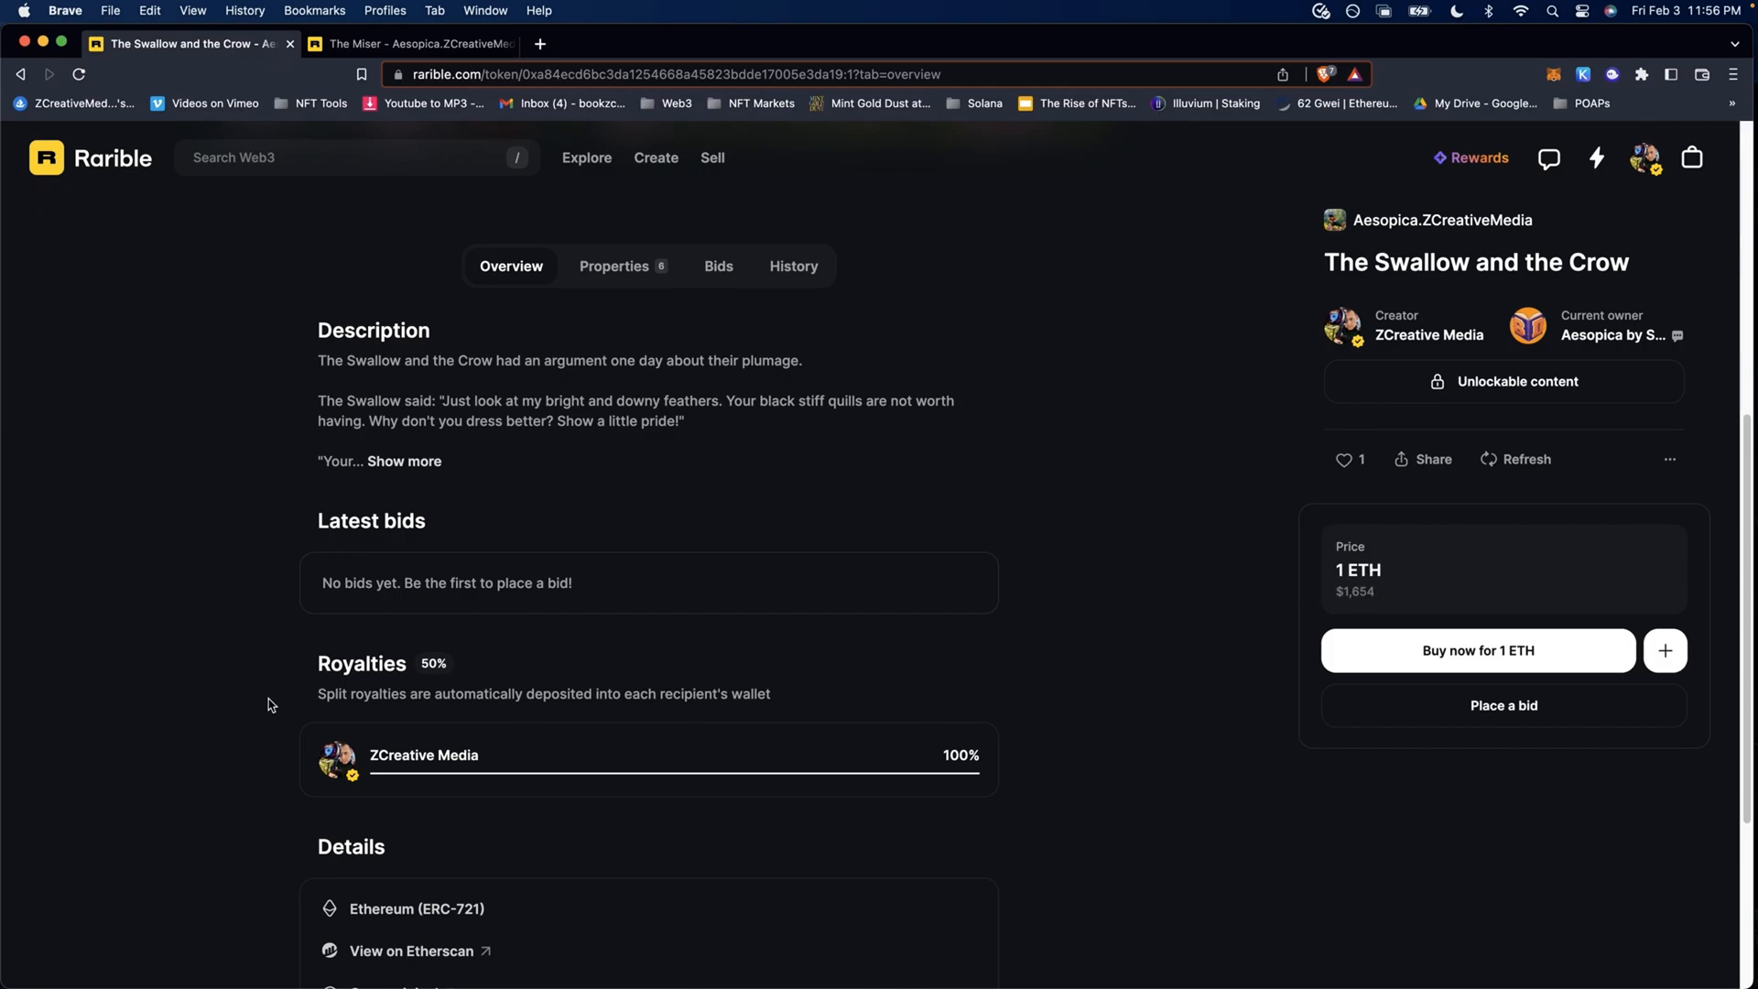